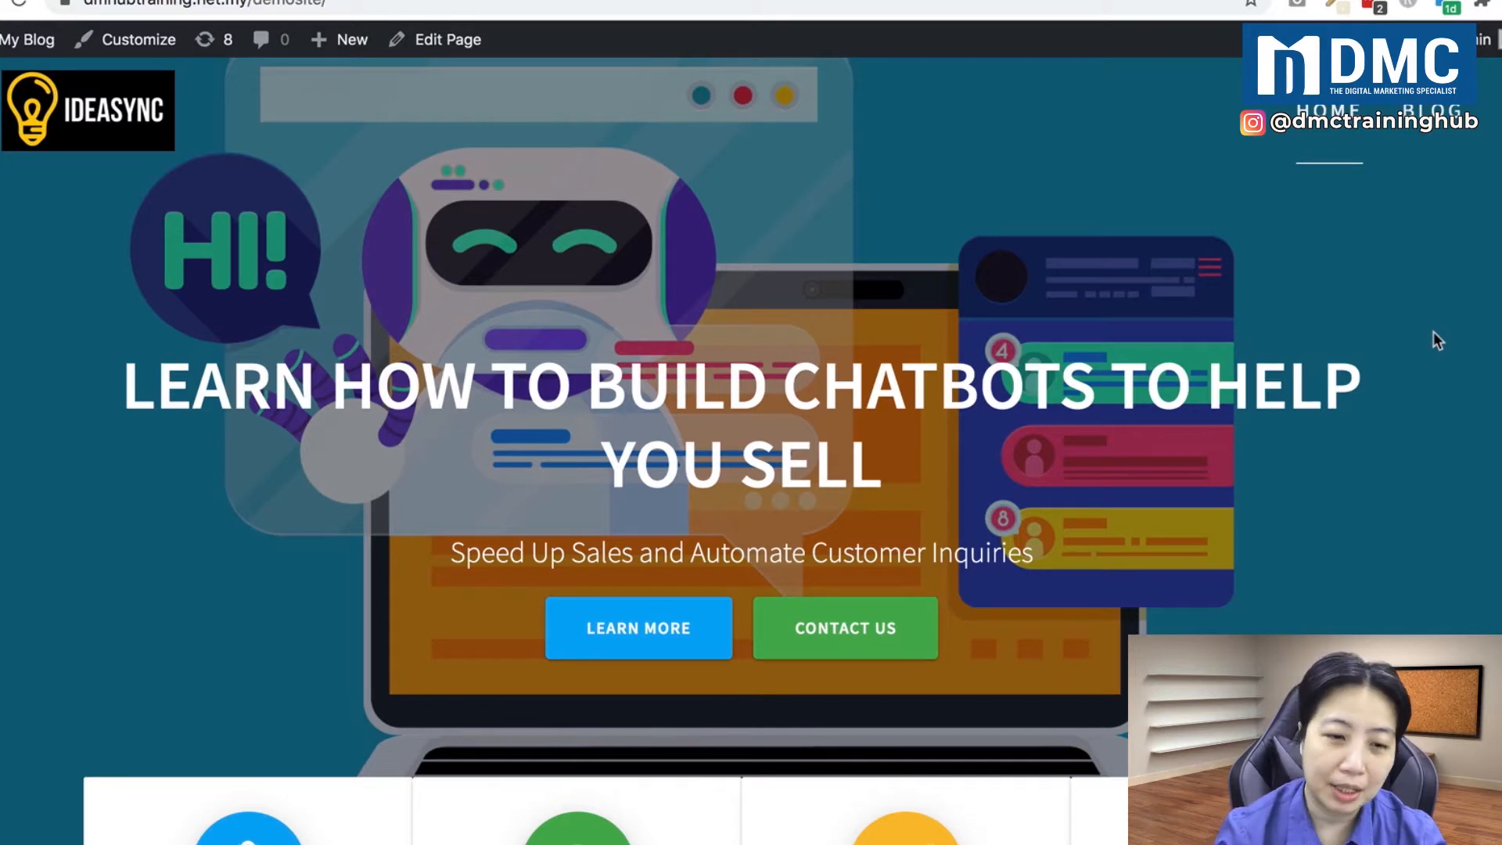
mouse_move(1434, 124)
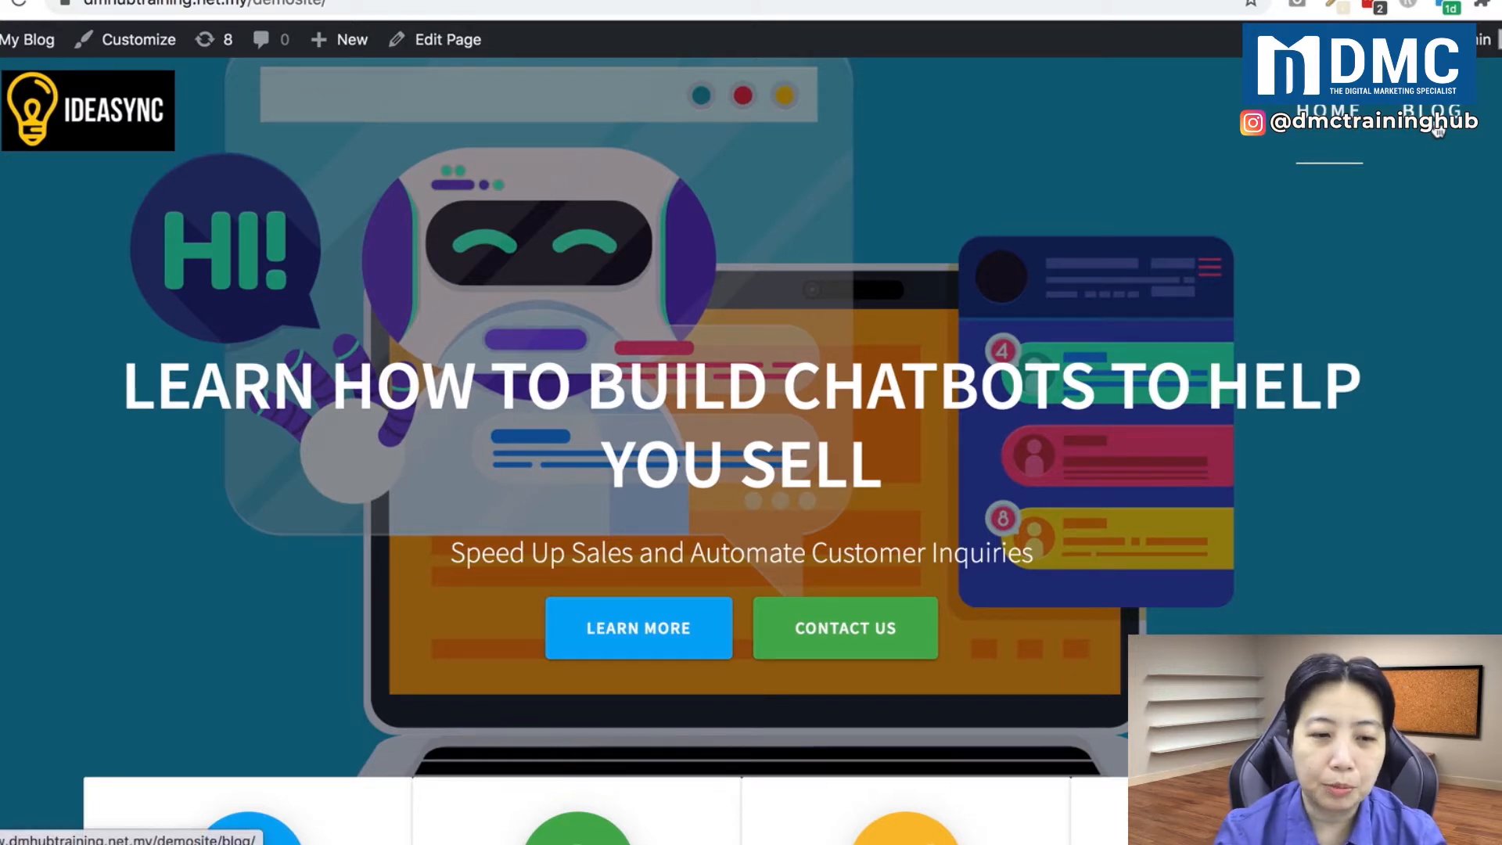
Step: Open the YouTuber blog post and browse its Game Streaming Topics tabs, showing Marketing
left_click(1430, 96)
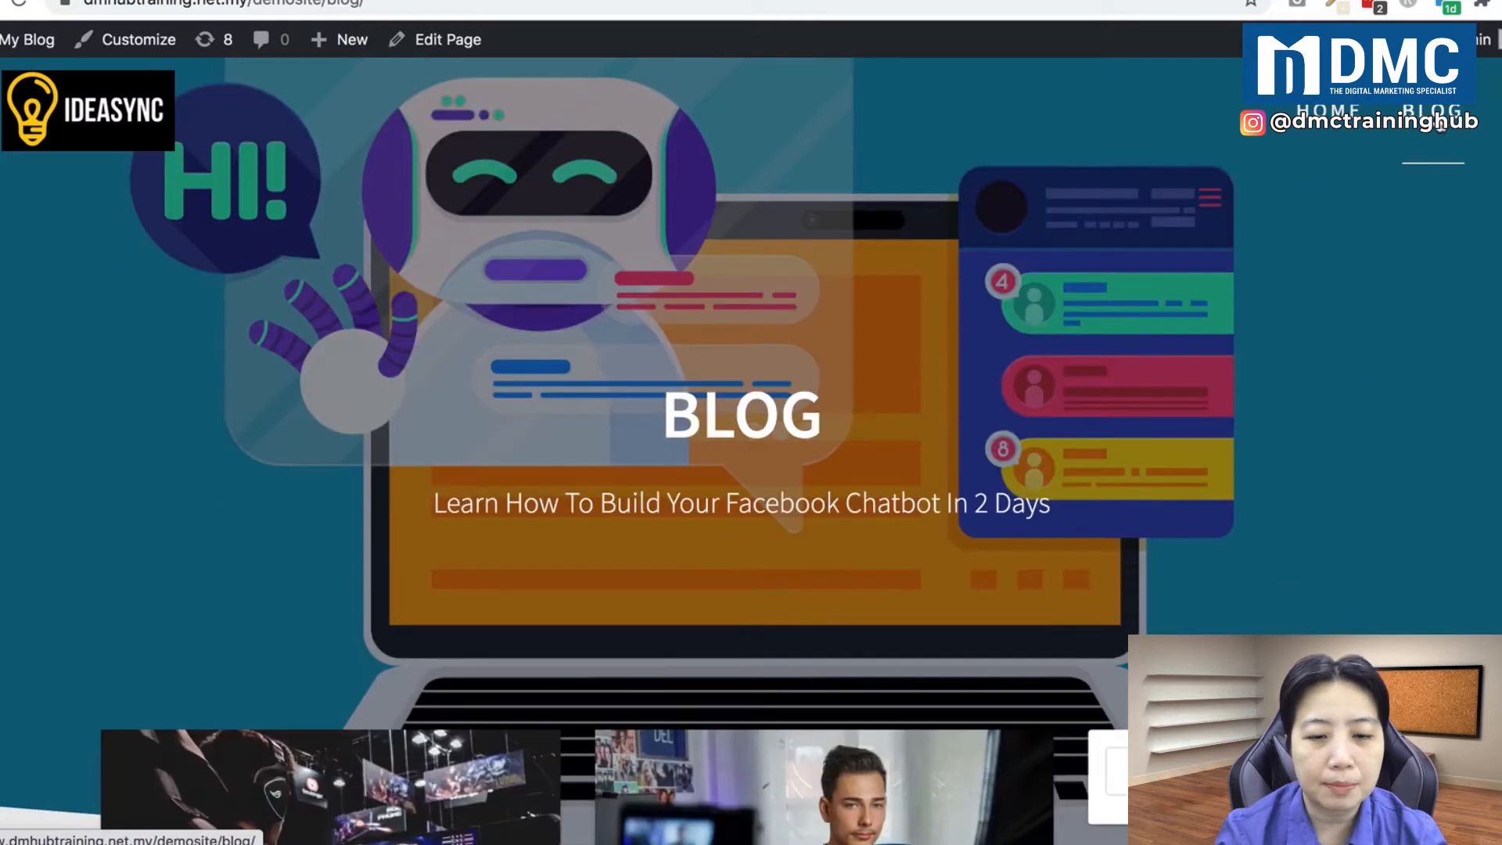
mouse_move(1437, 372)
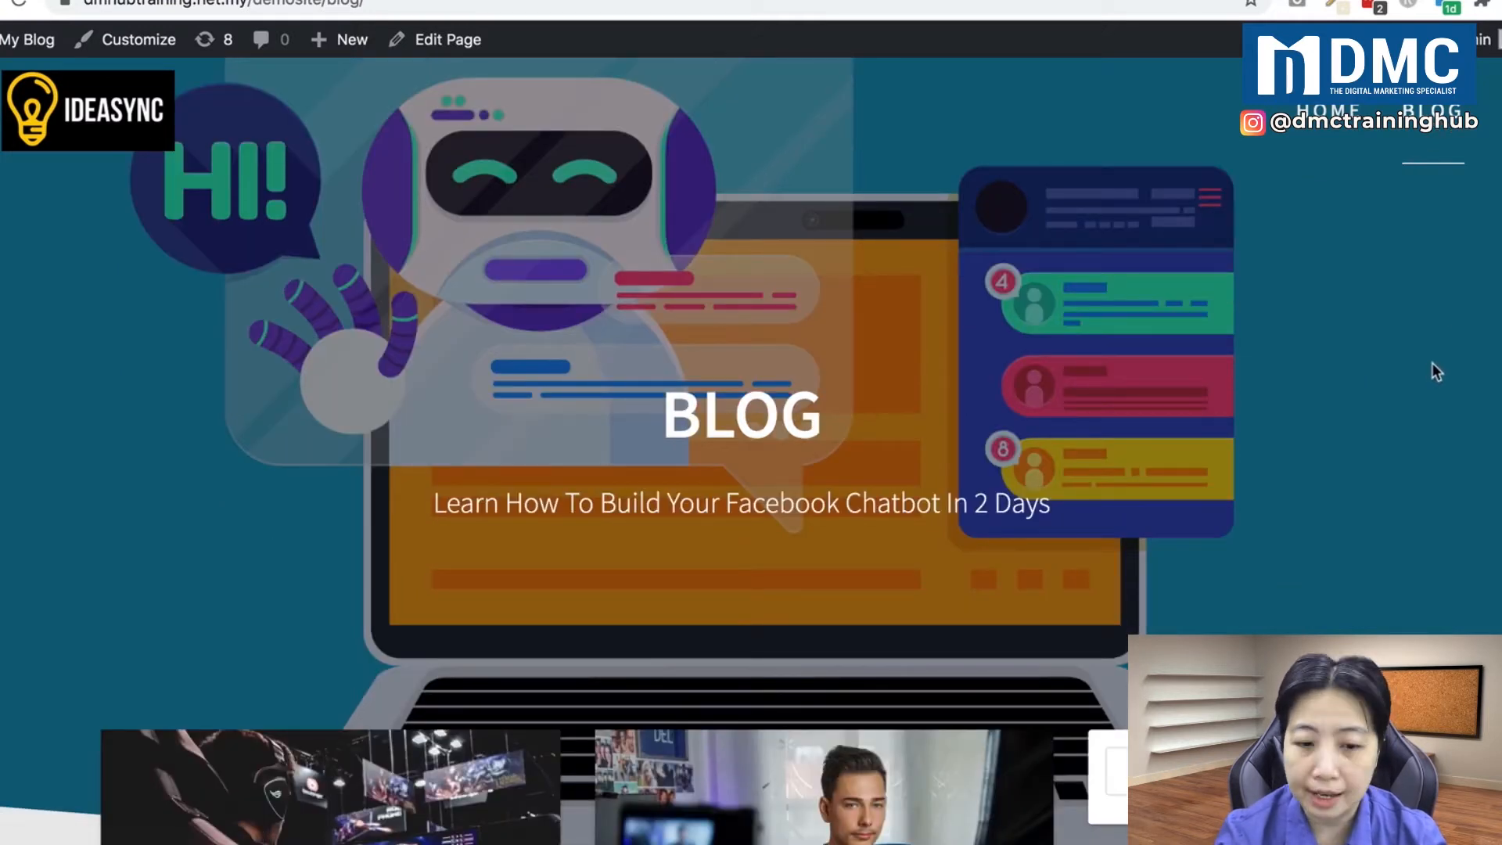
scroll("down", 3)
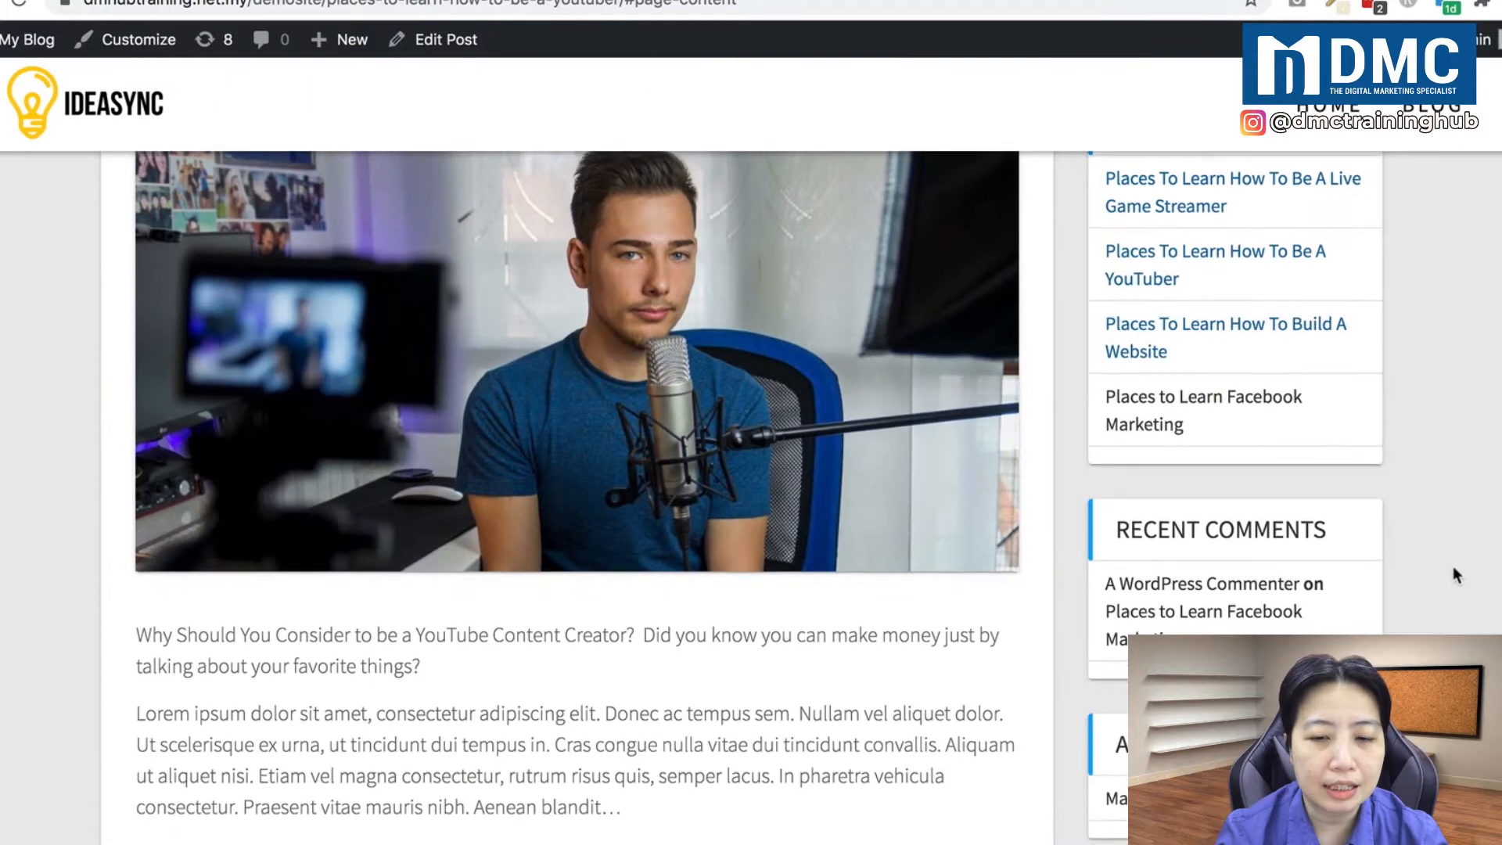
scroll("down", 3)
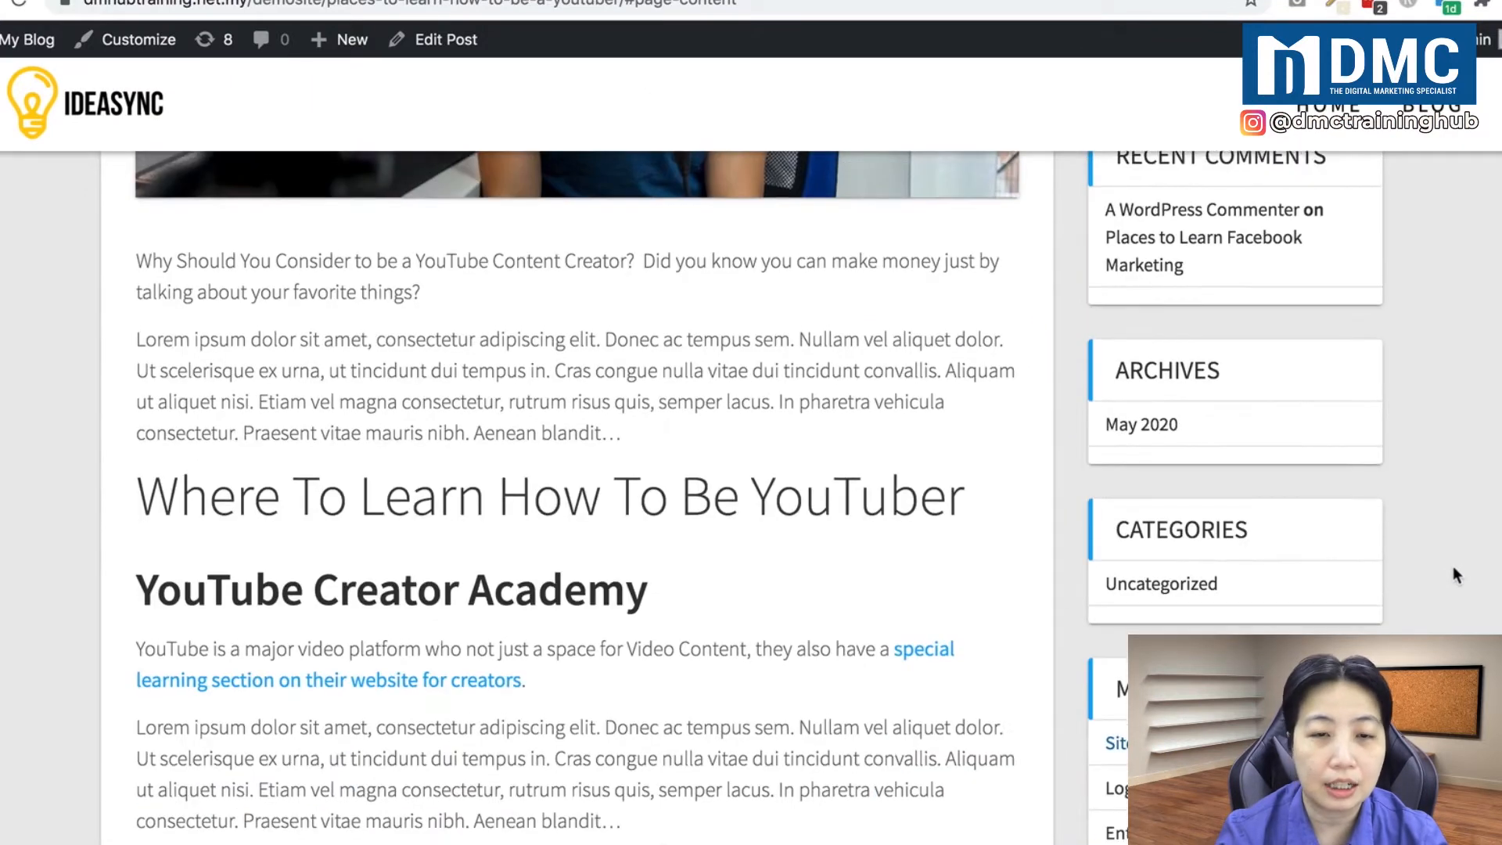
scroll("down", 3)
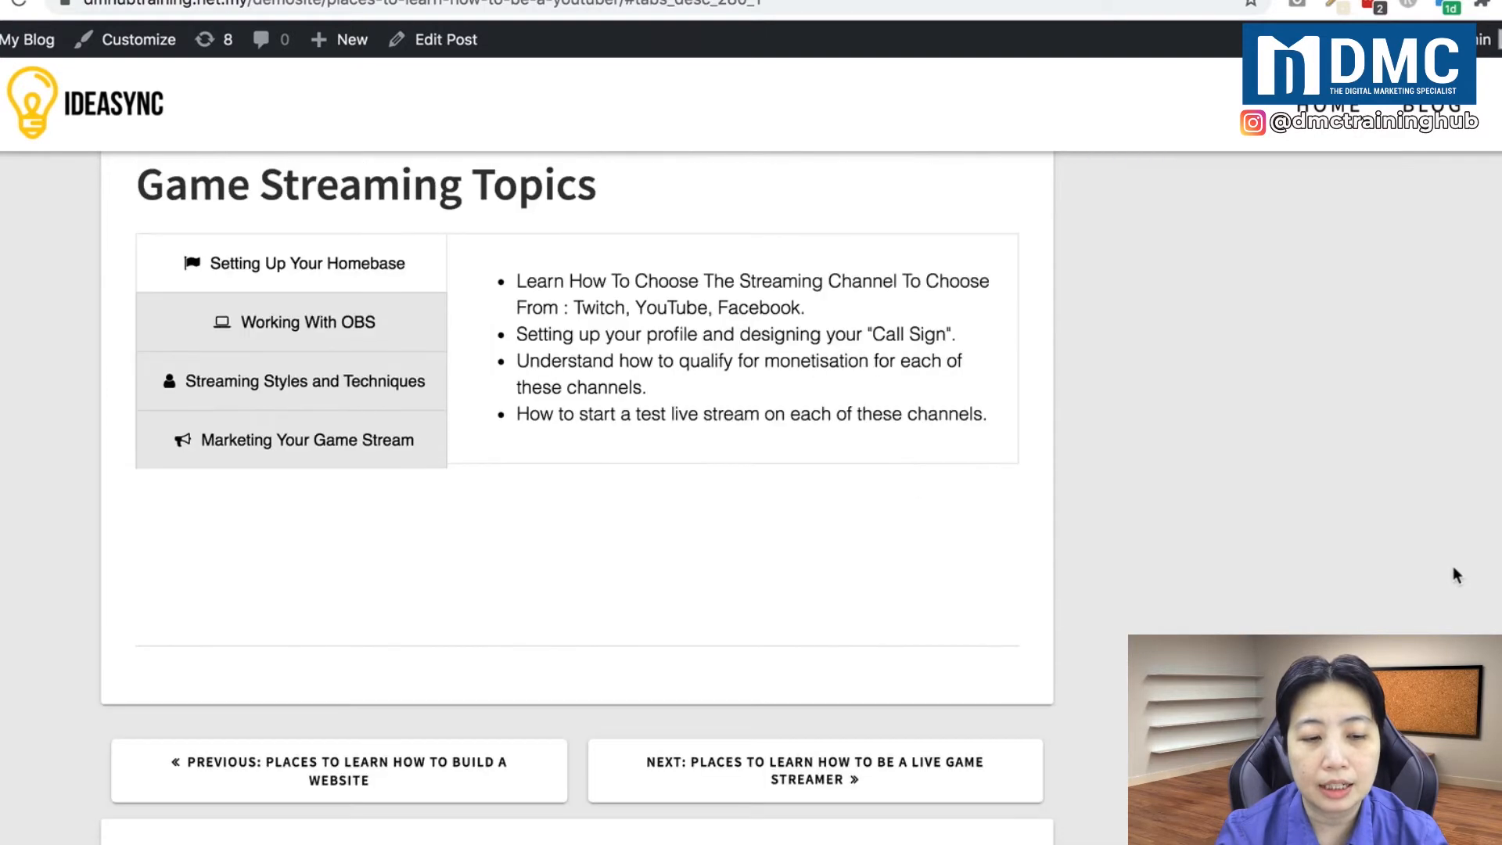
scroll("up", 3)
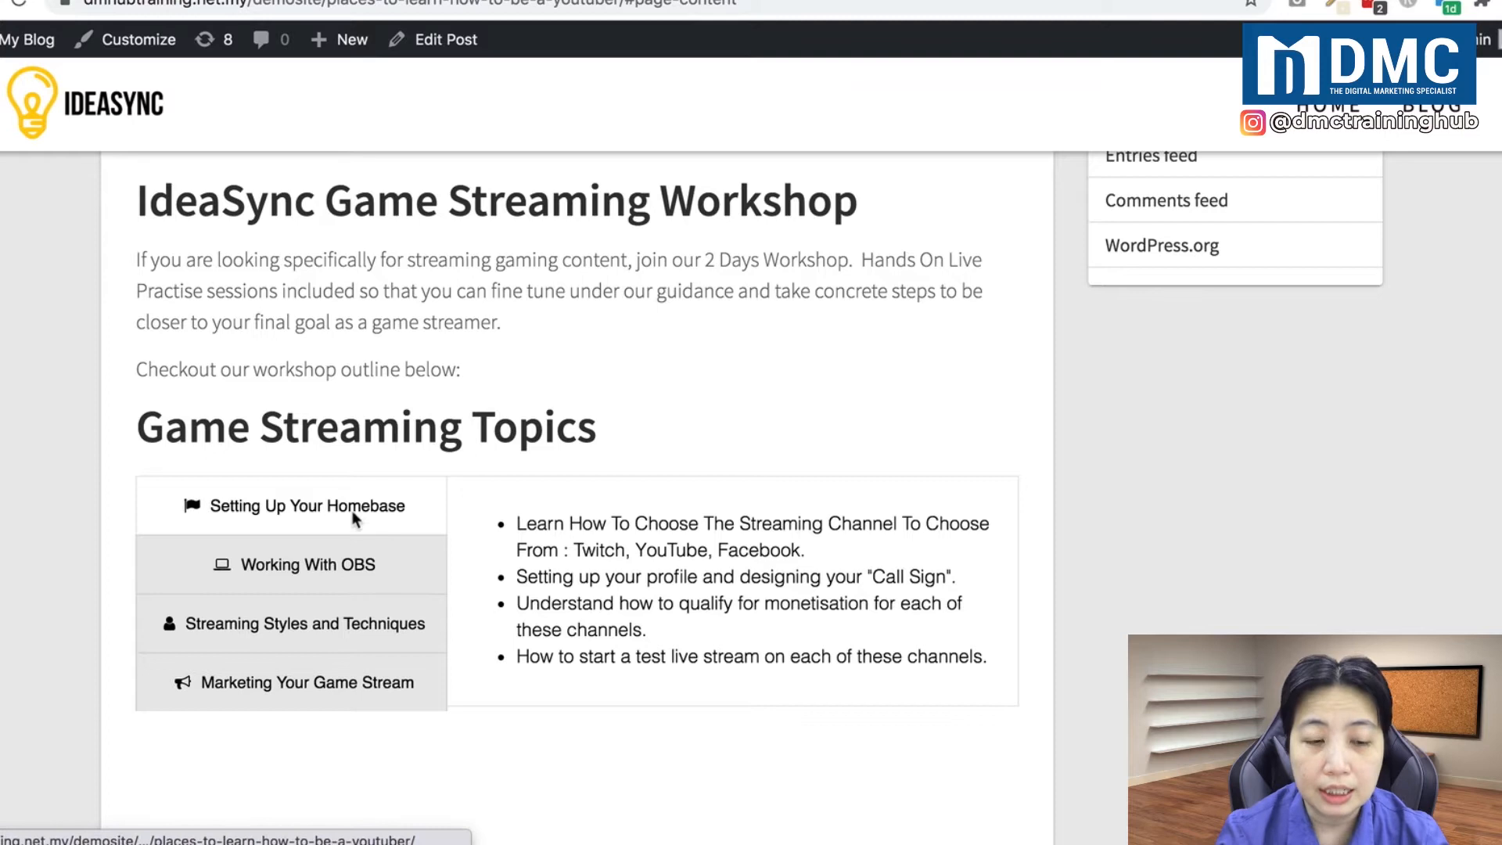
left_click(307, 564)
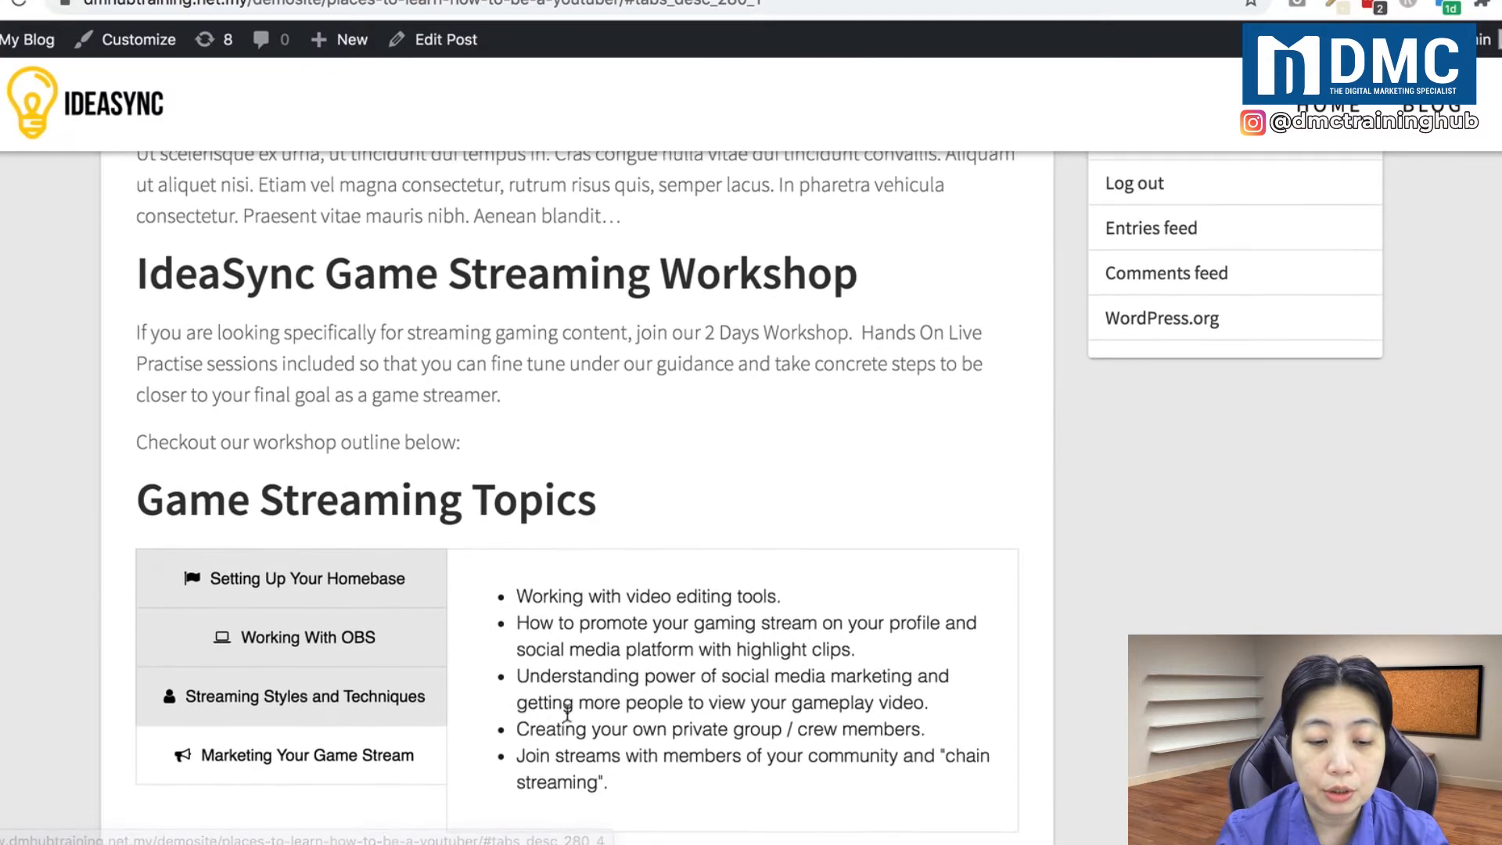
scroll("down", 3)
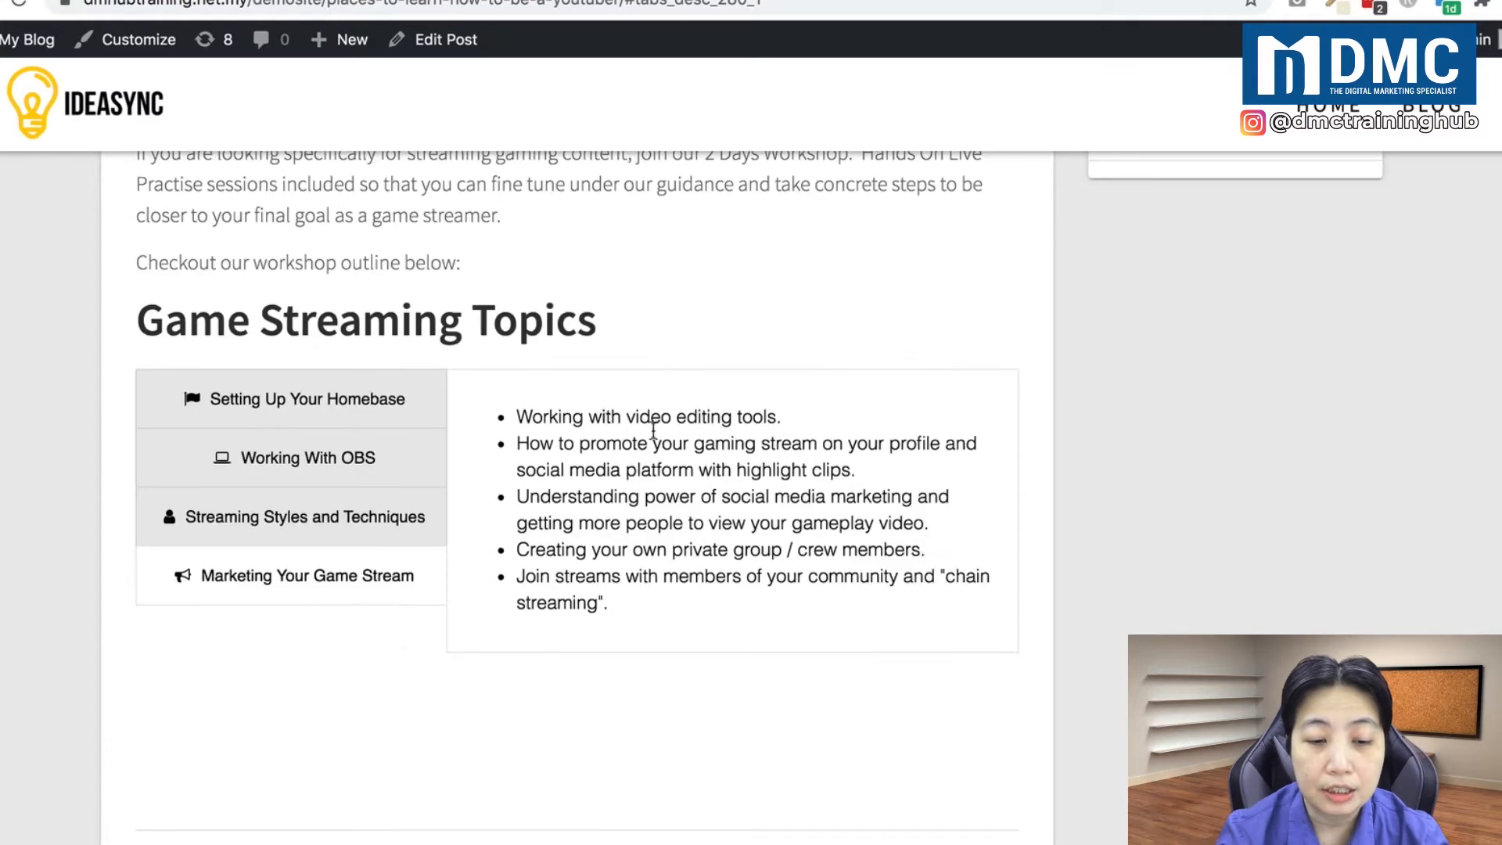
mouse_move(613, 585)
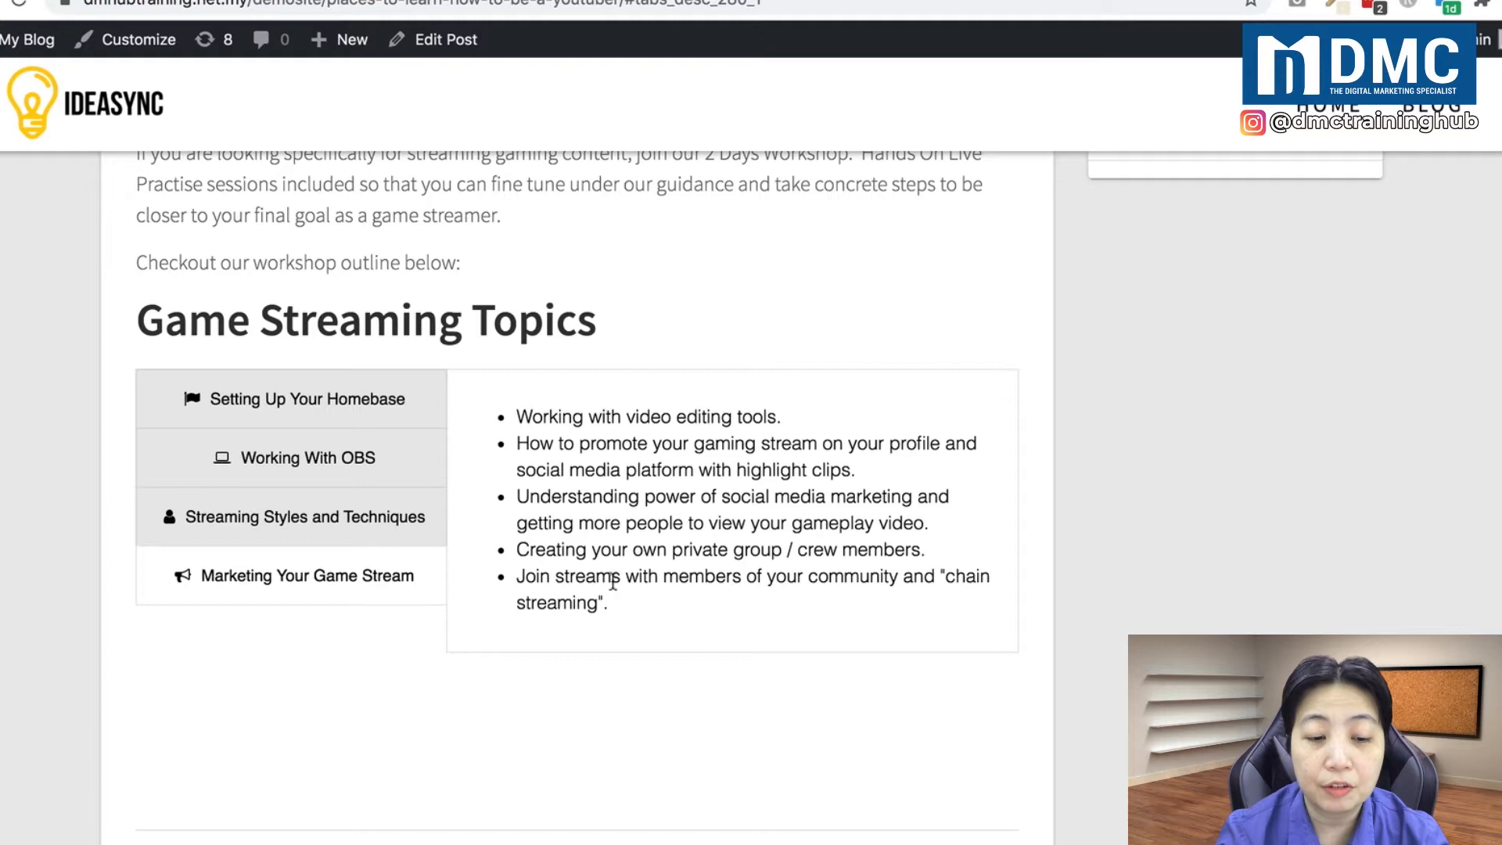
mouse_move(363, 545)
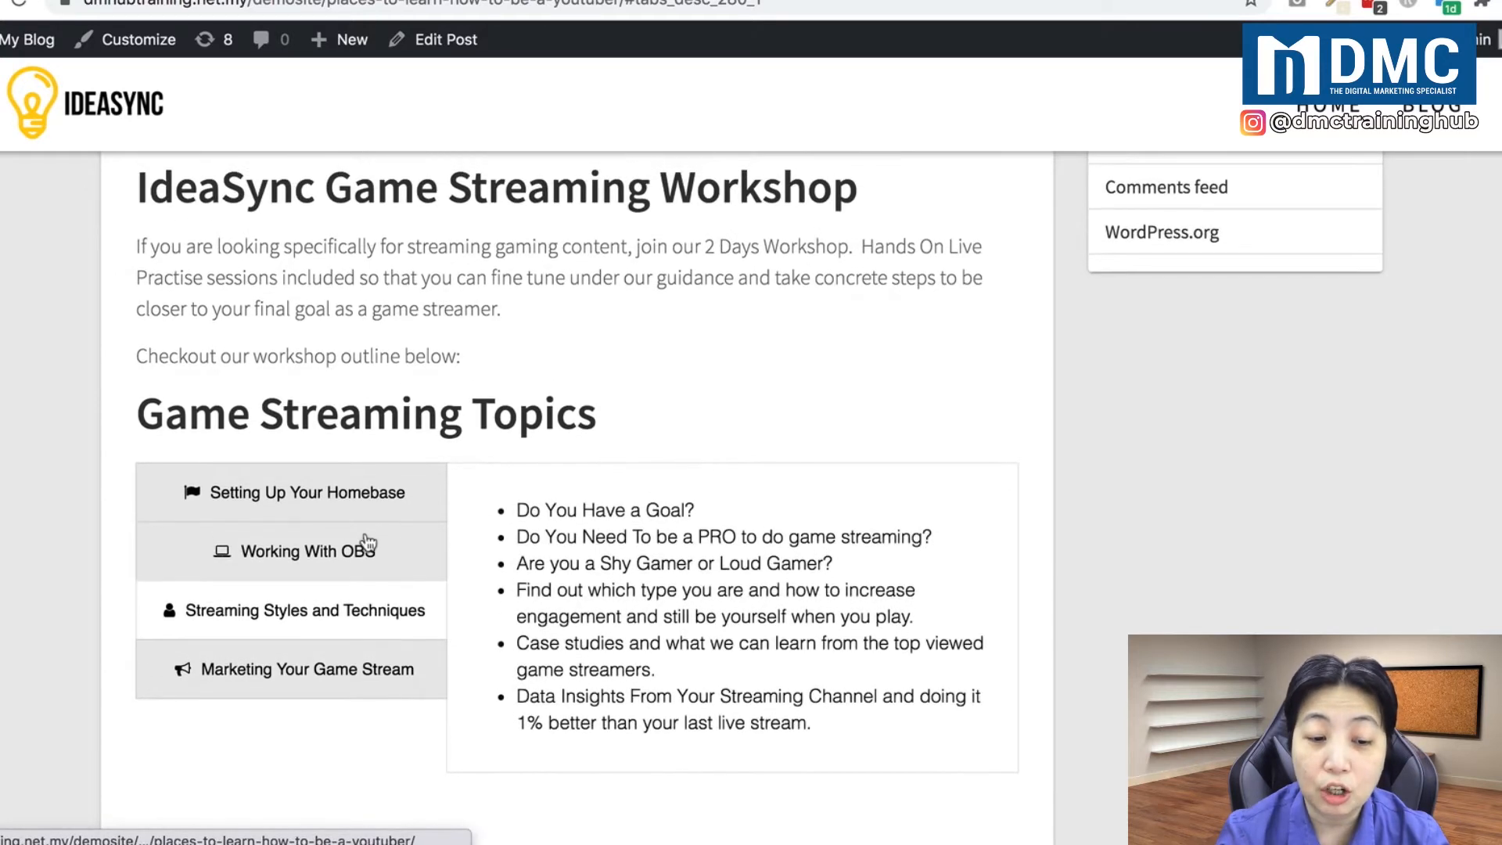
mouse_move(1067, 456)
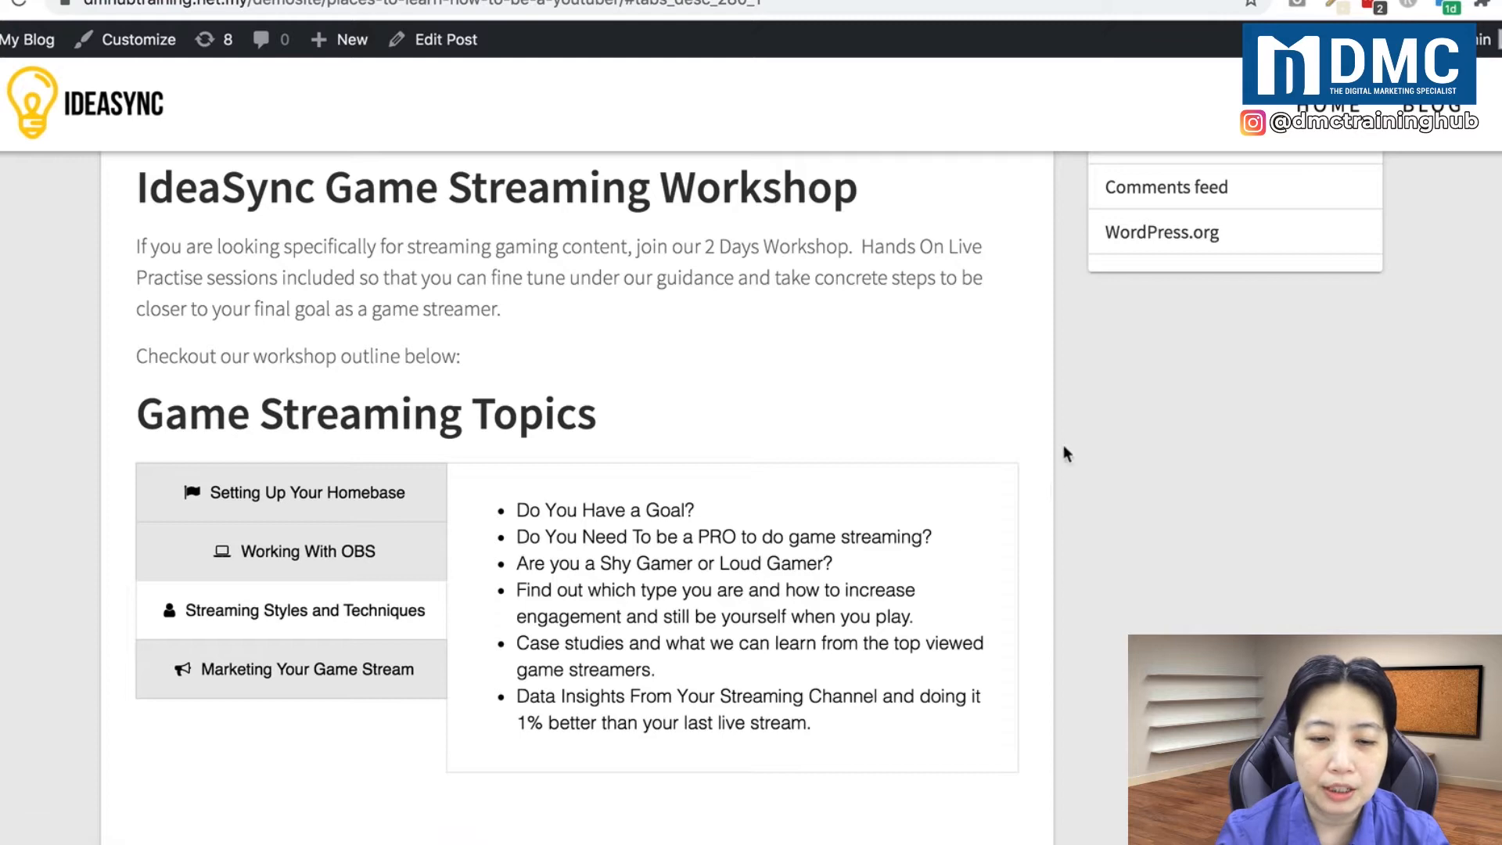
mouse_move(1040, 424)
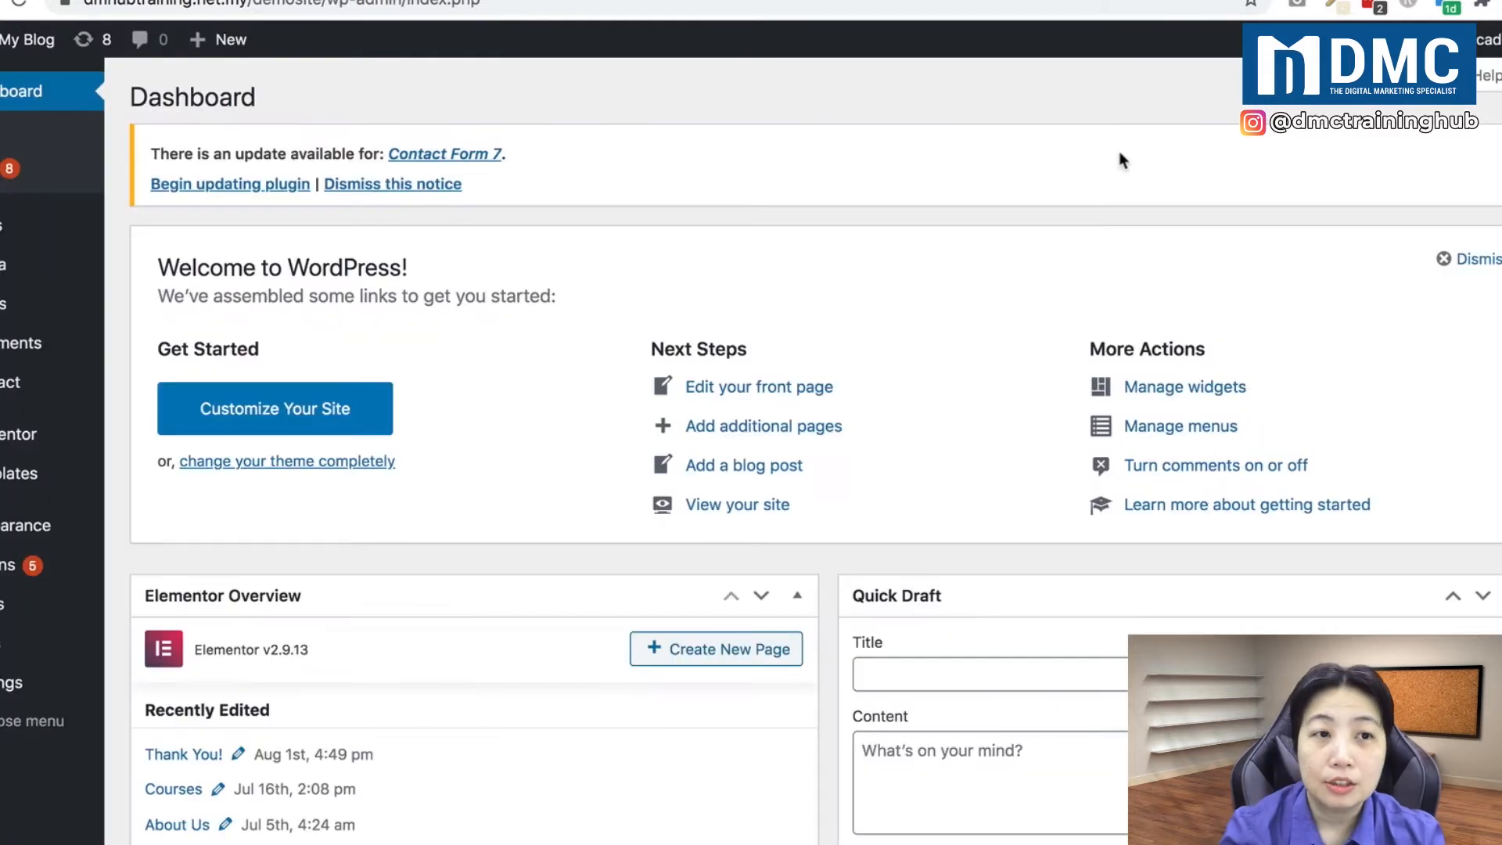
mouse_move(870, 101)
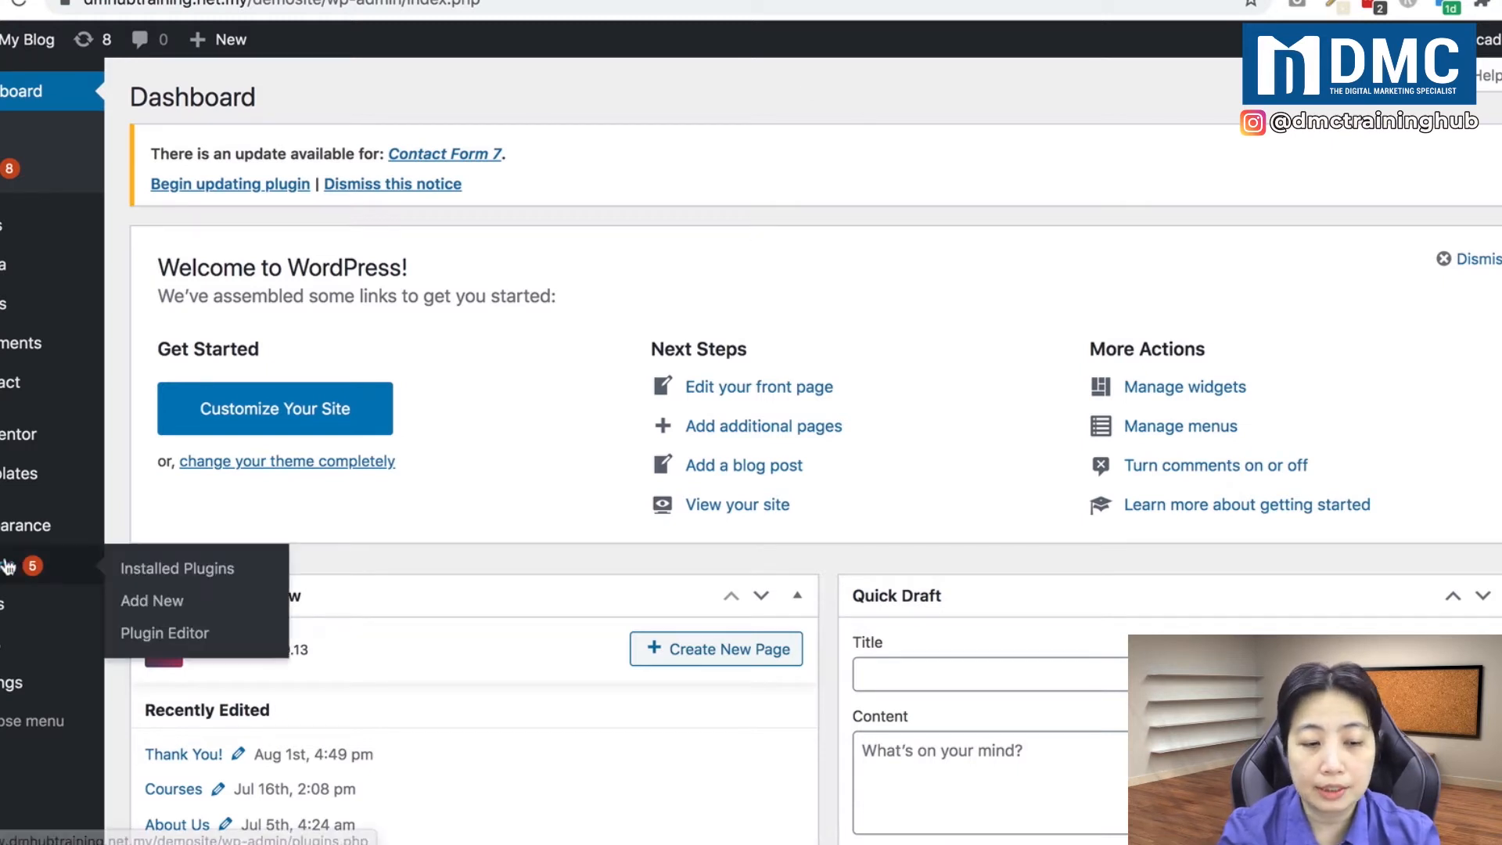
mouse_move(151, 601)
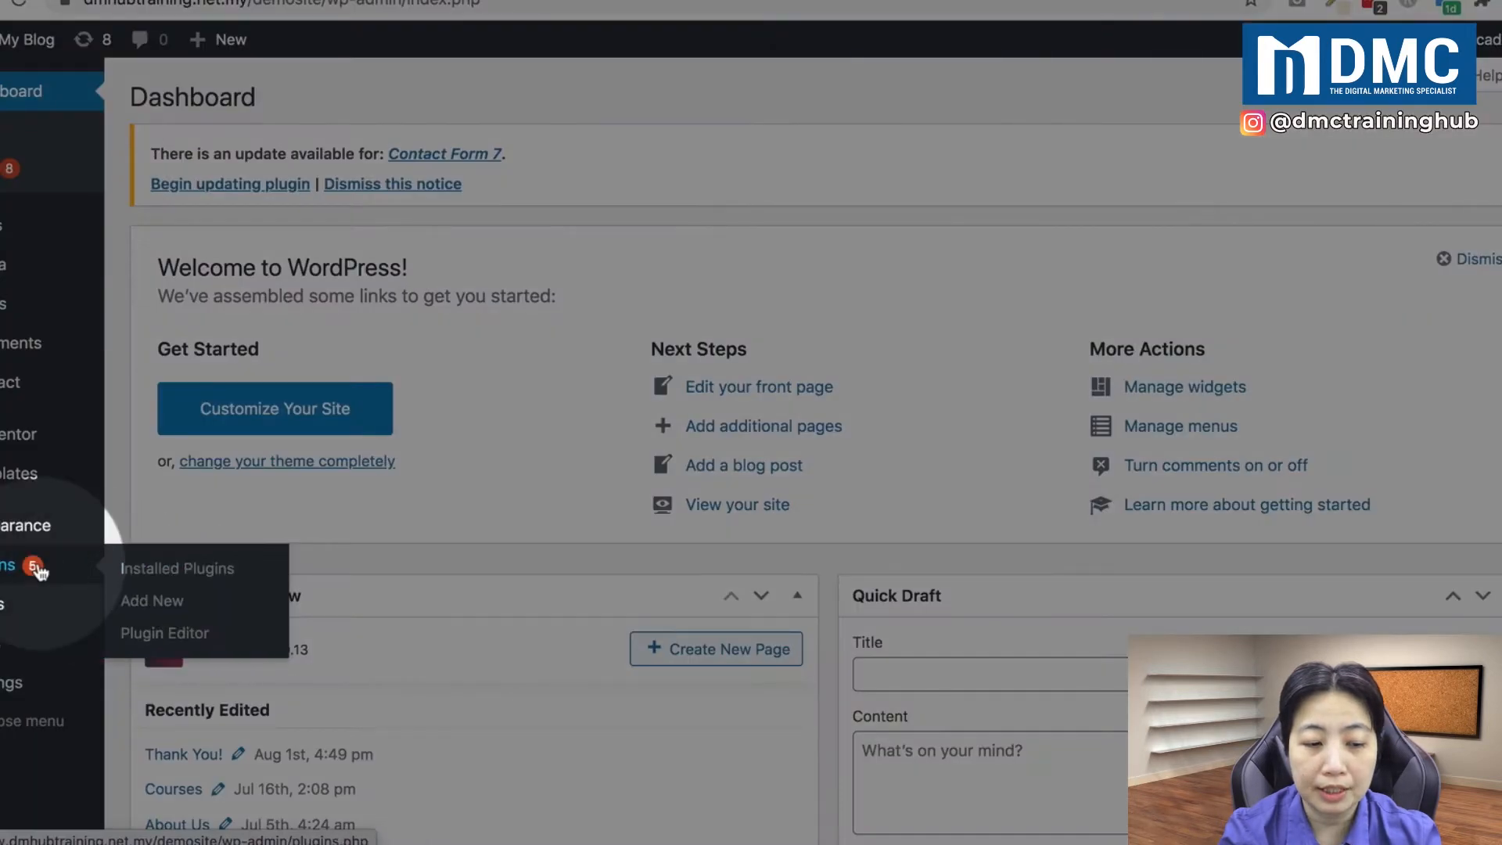
mouse_move(151, 601)
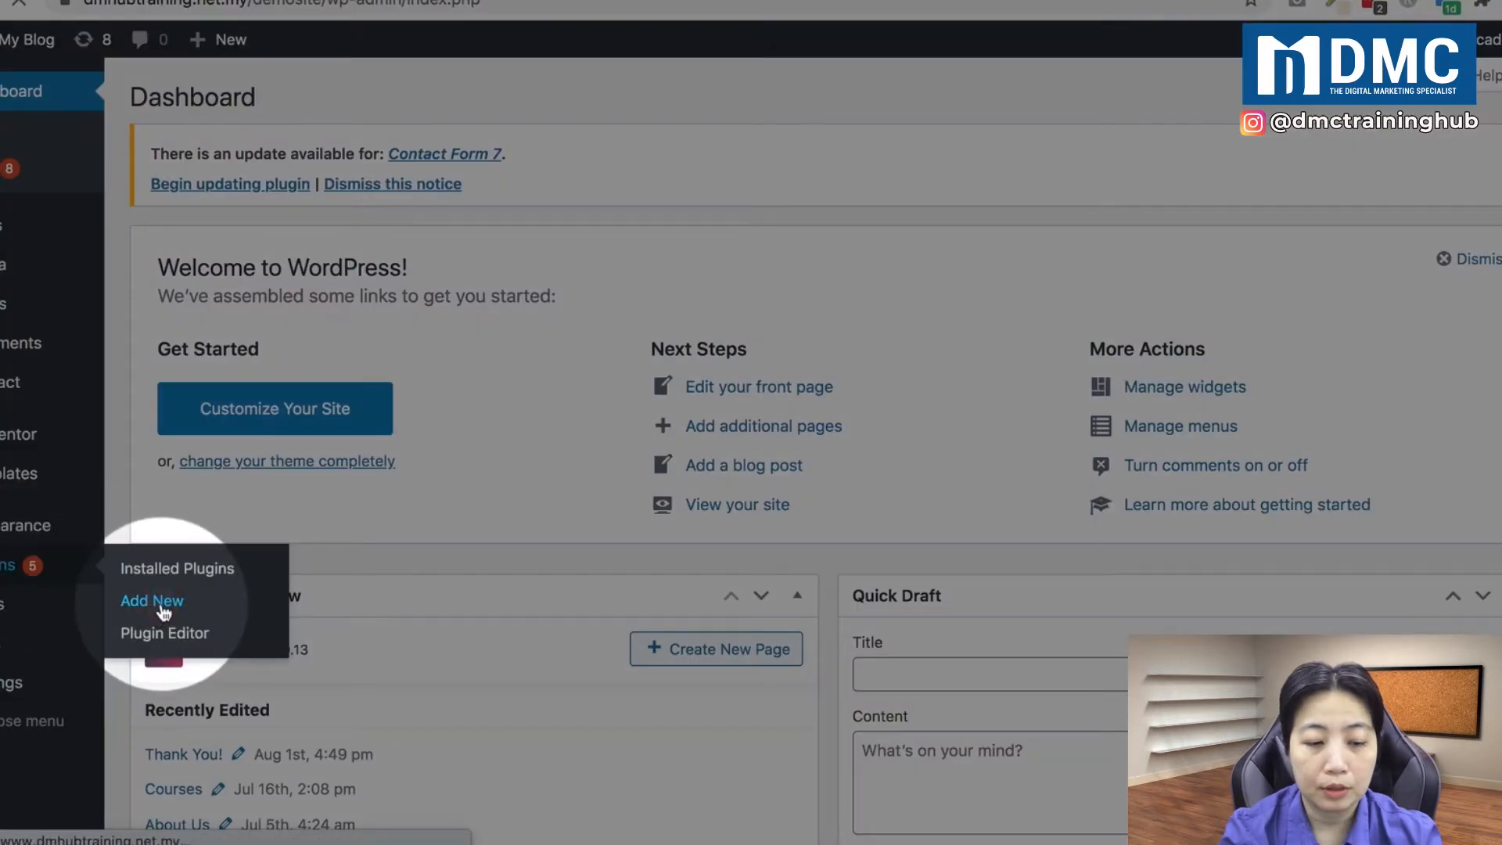
Step: Install and activate the Tabs Responsive plugin by wpshopmart, found by searching 'tabs'
left_click(151, 601)
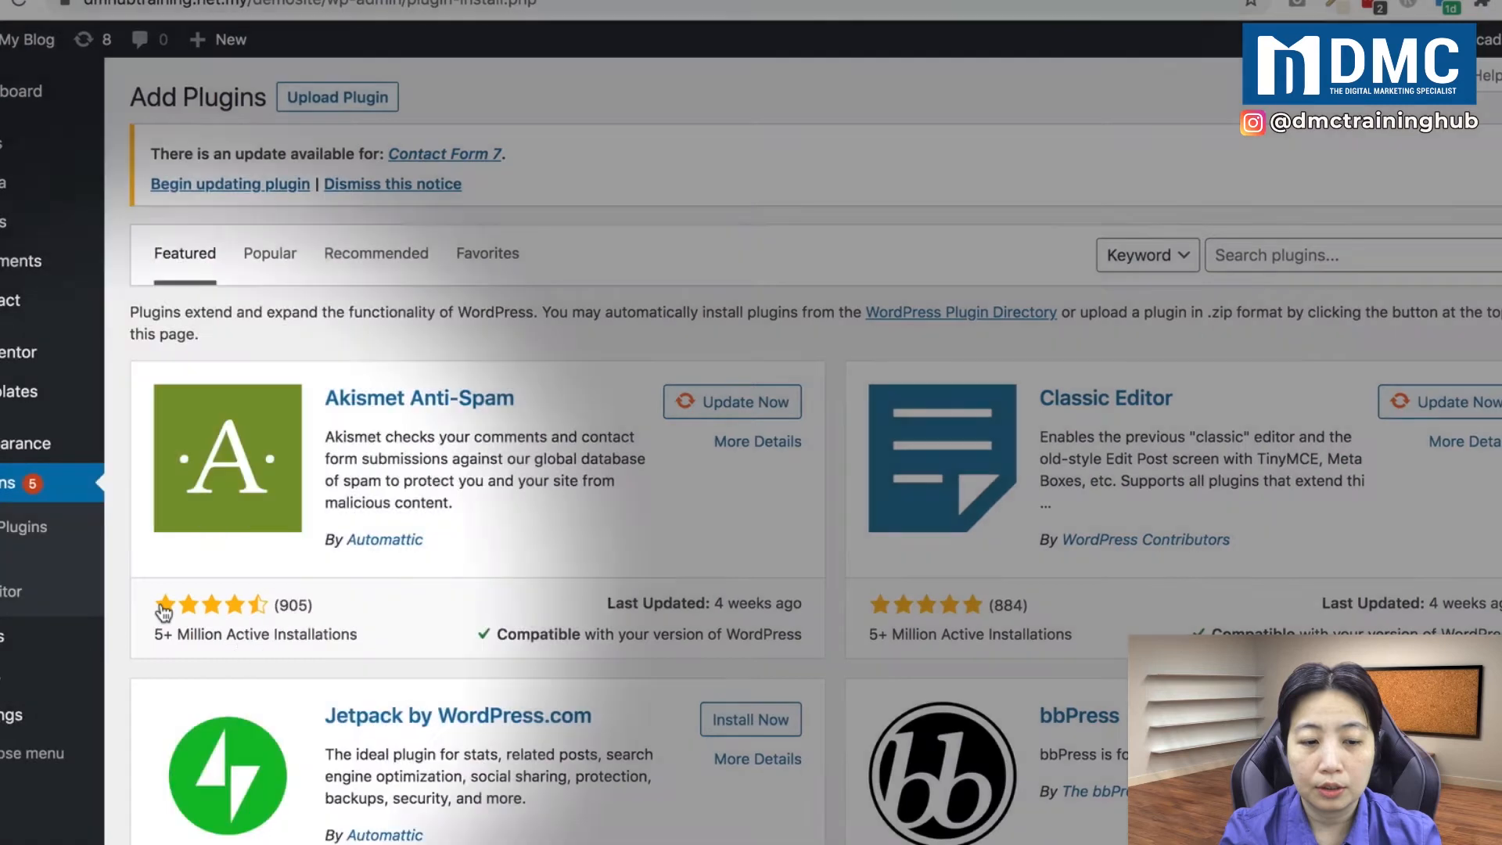
mouse_move(1281, 299)
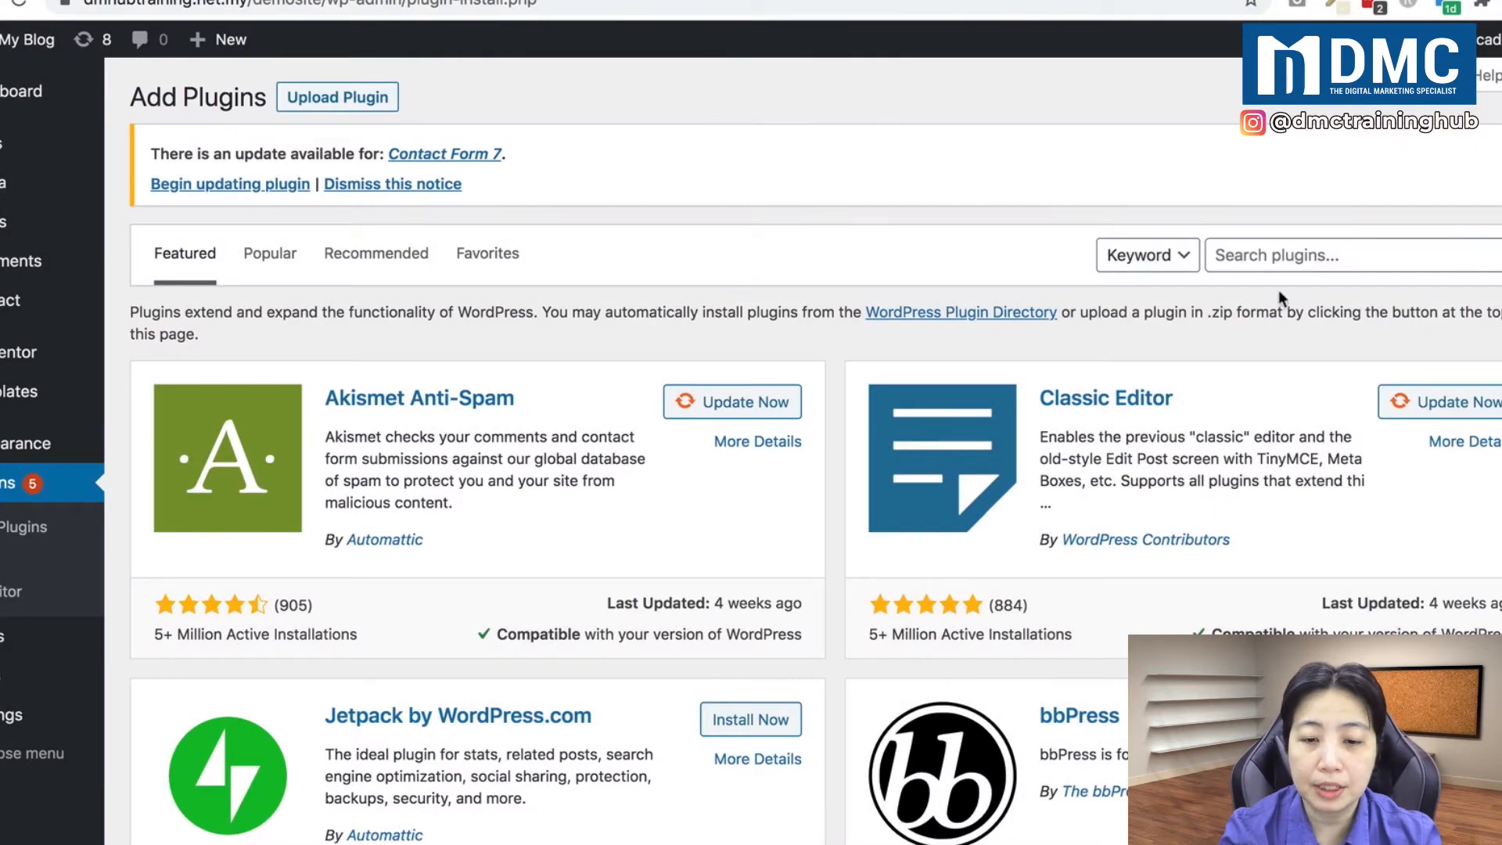
type("tabs")
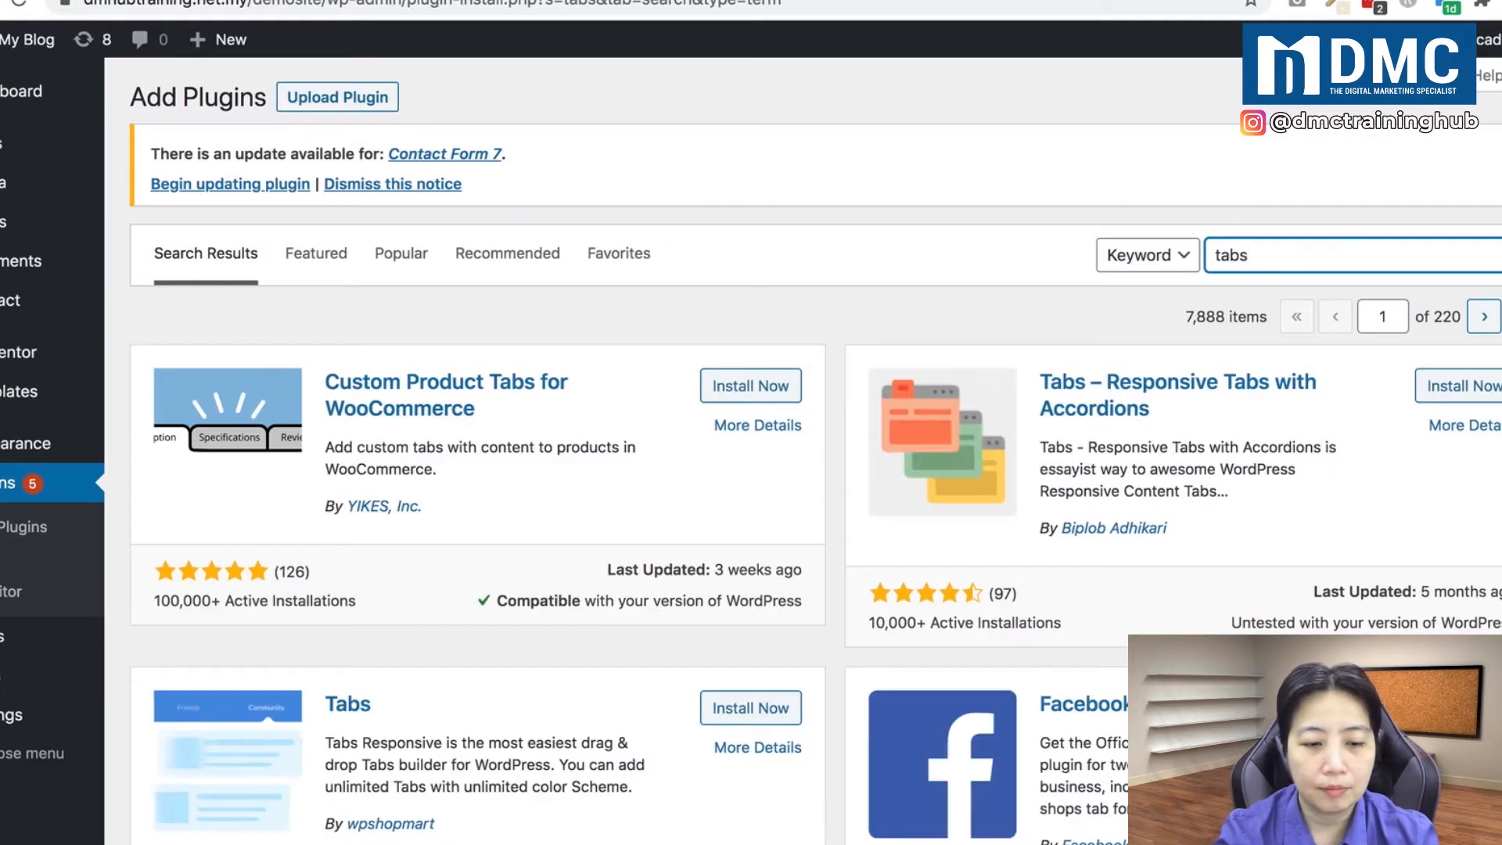
scroll("down", 3)
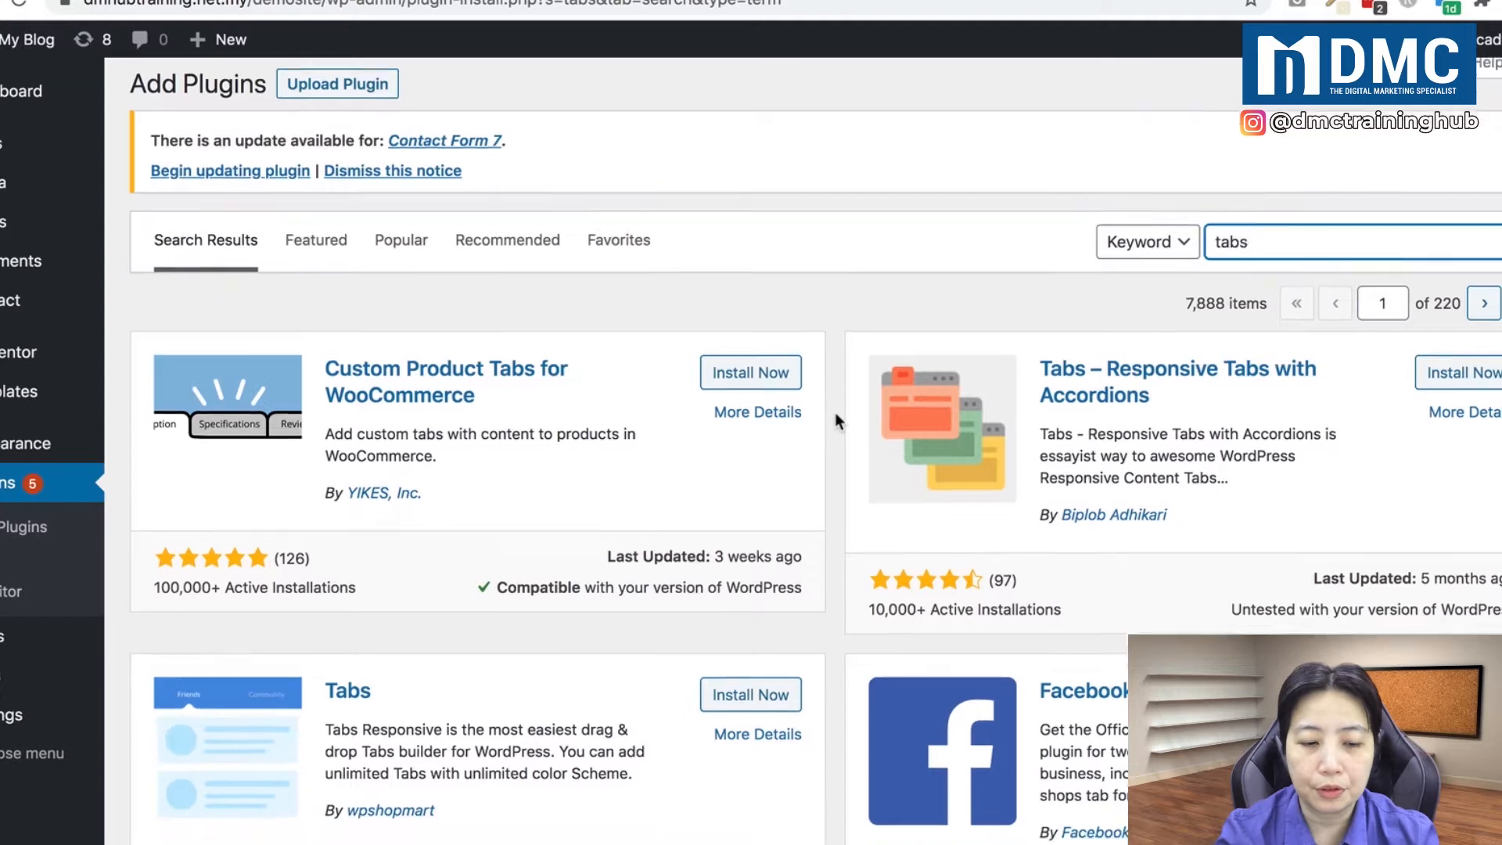
scroll("down", 3)
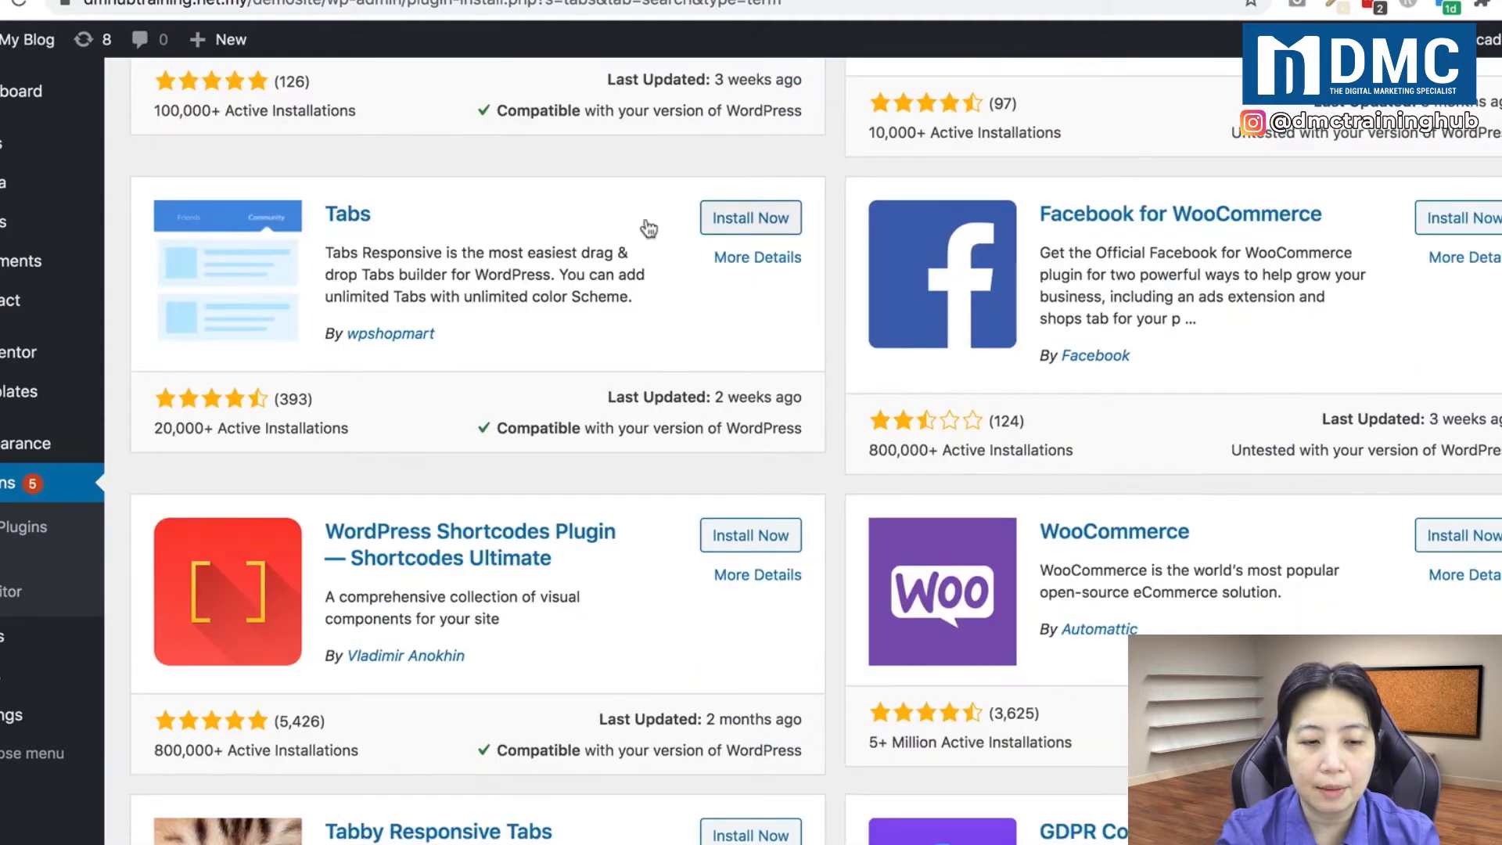
mouse_move(390, 333)
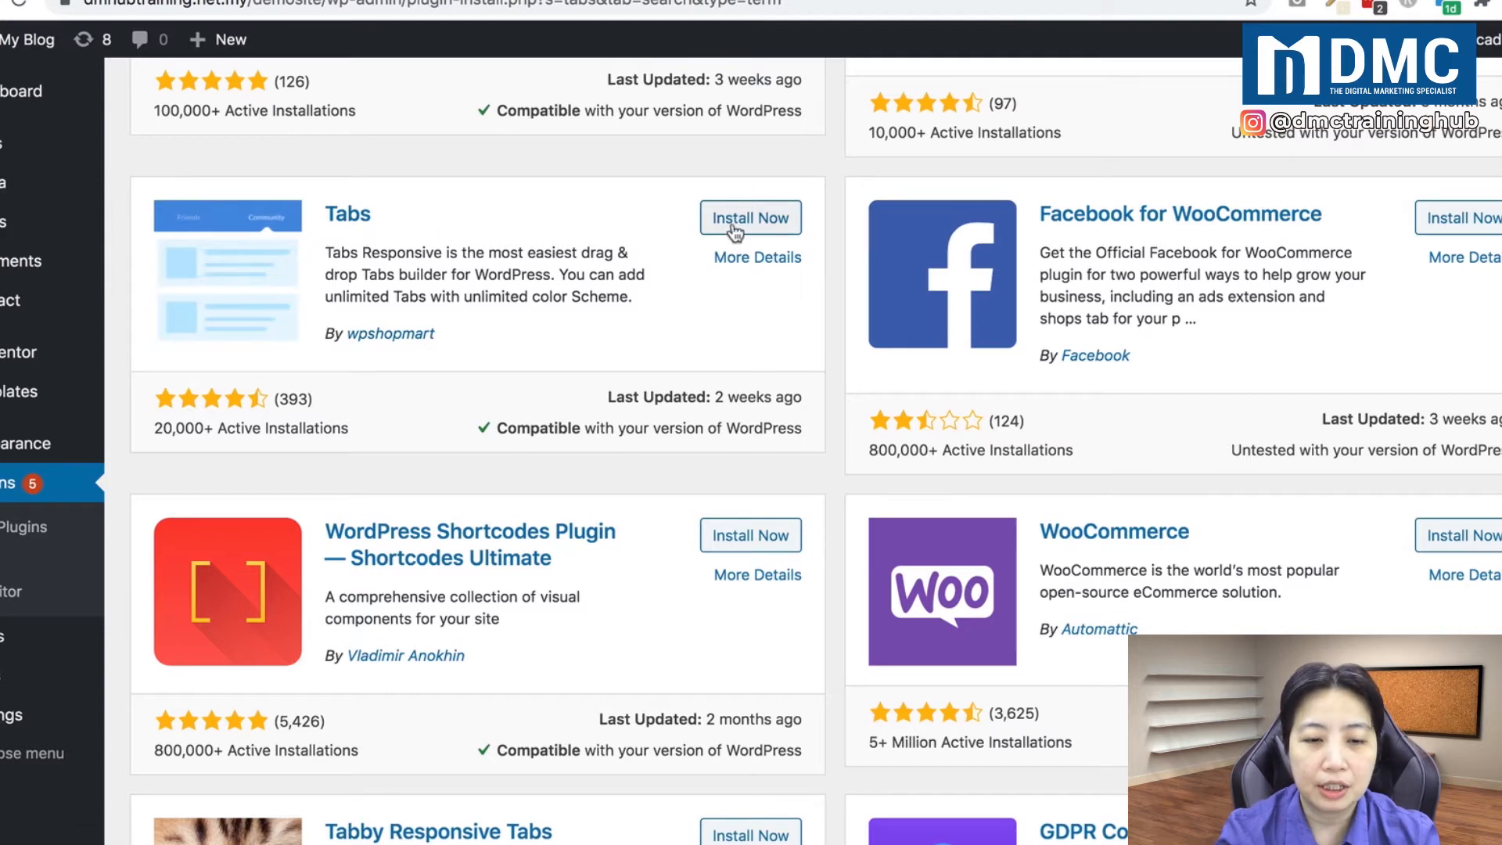
left_click(750, 218)
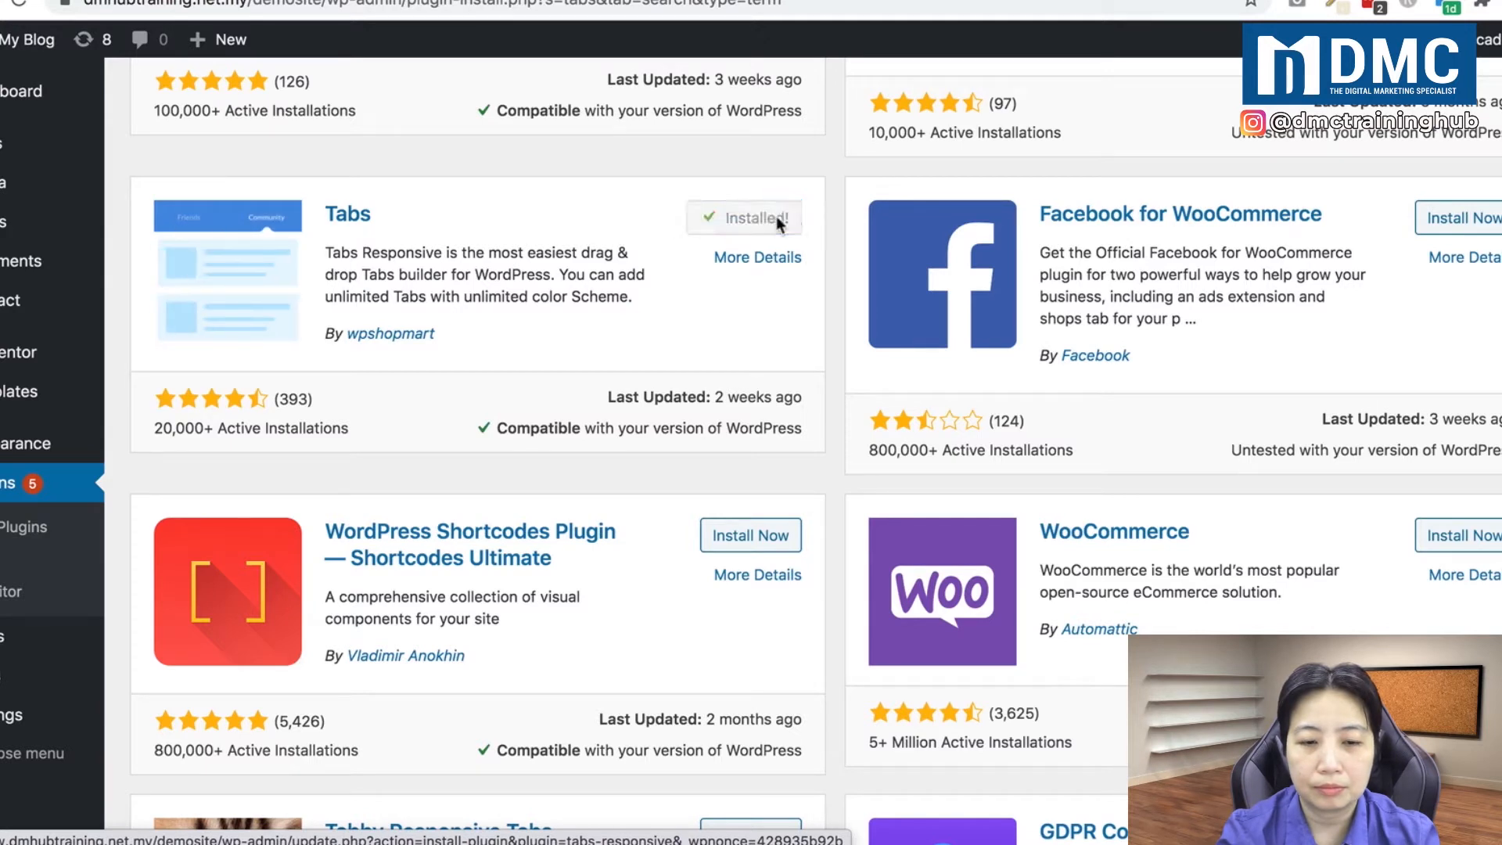
left_click(750, 217)
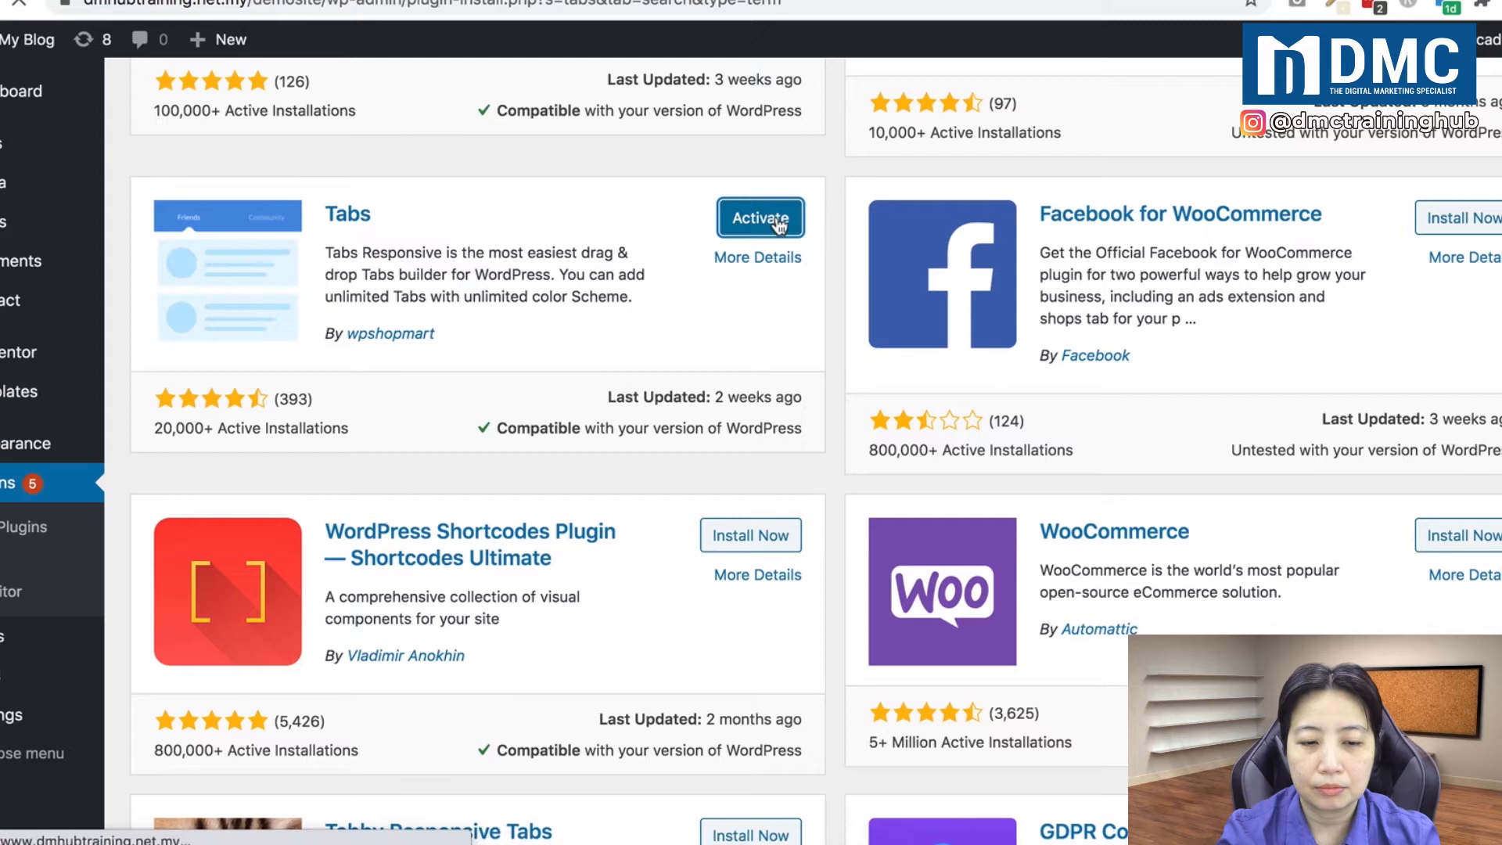
left_click(760, 218)
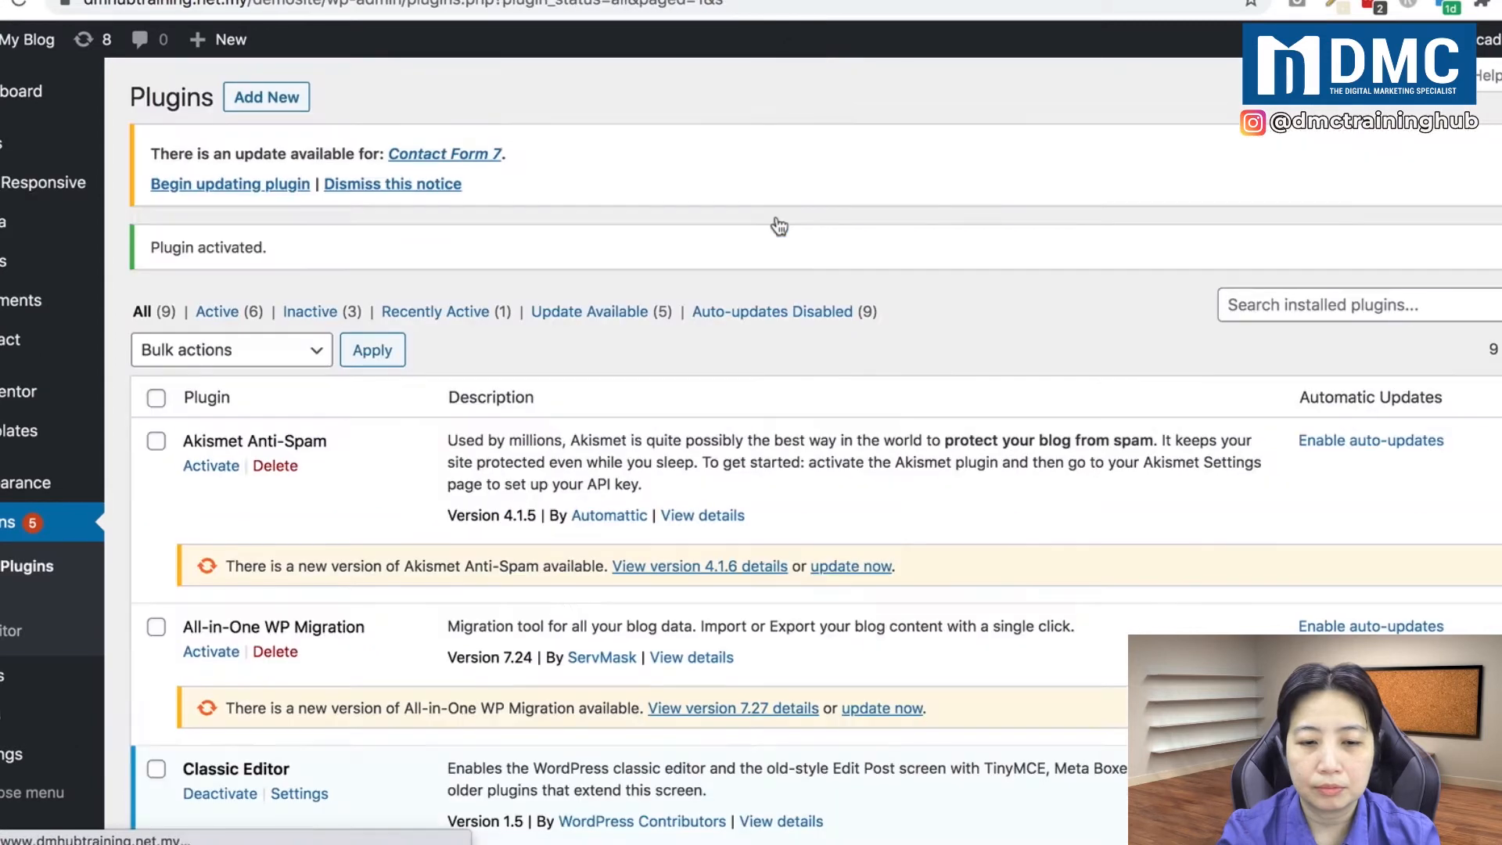
mouse_move(836, 195)
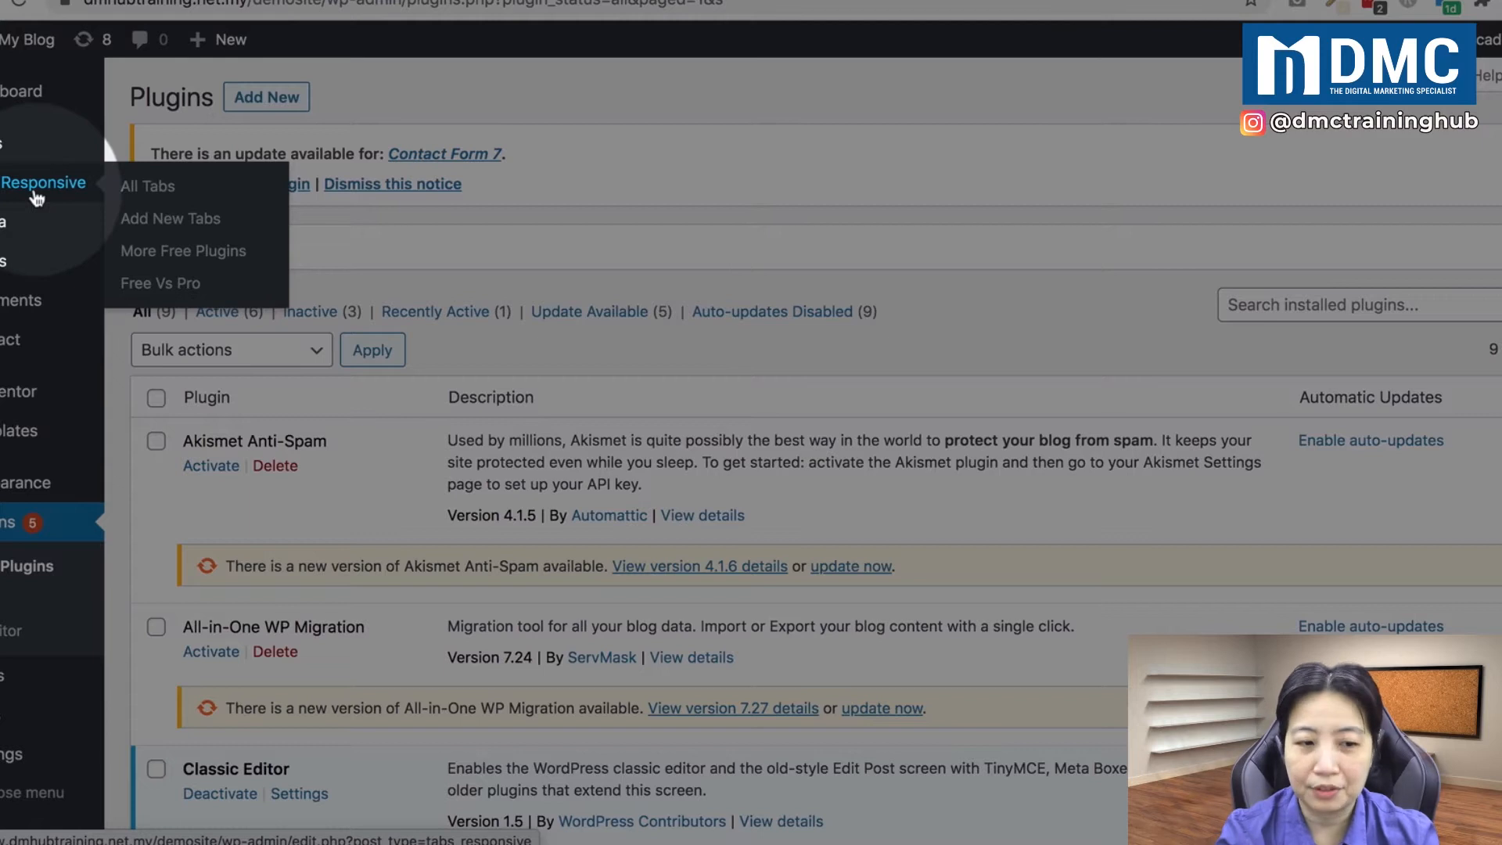
Step: Go to Tabs Responsive's All Tabs listing, which shows no tabs yet
left_click(148, 187)
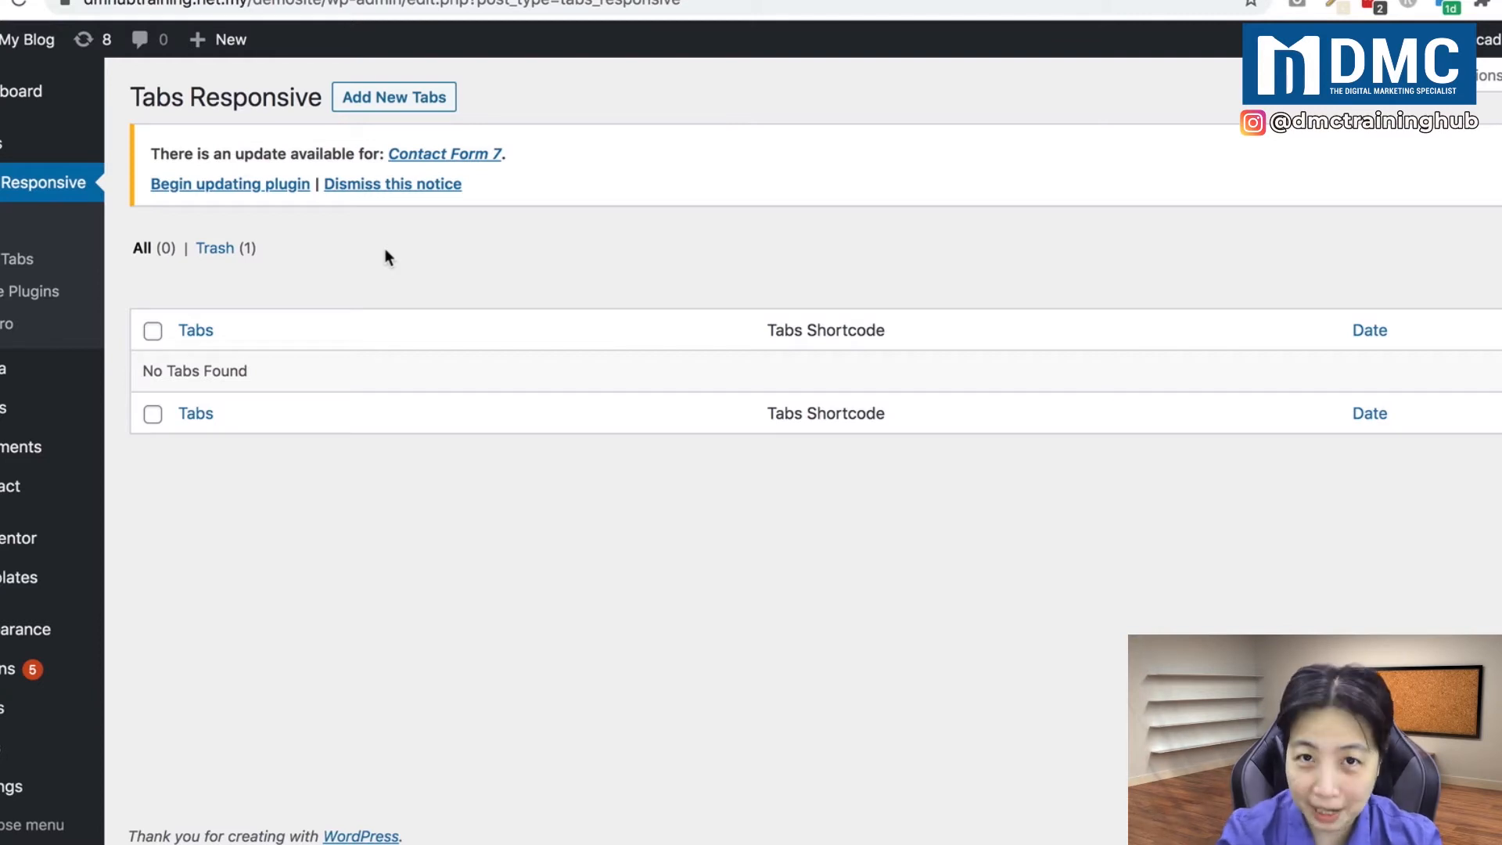
mouse_move(391, 115)
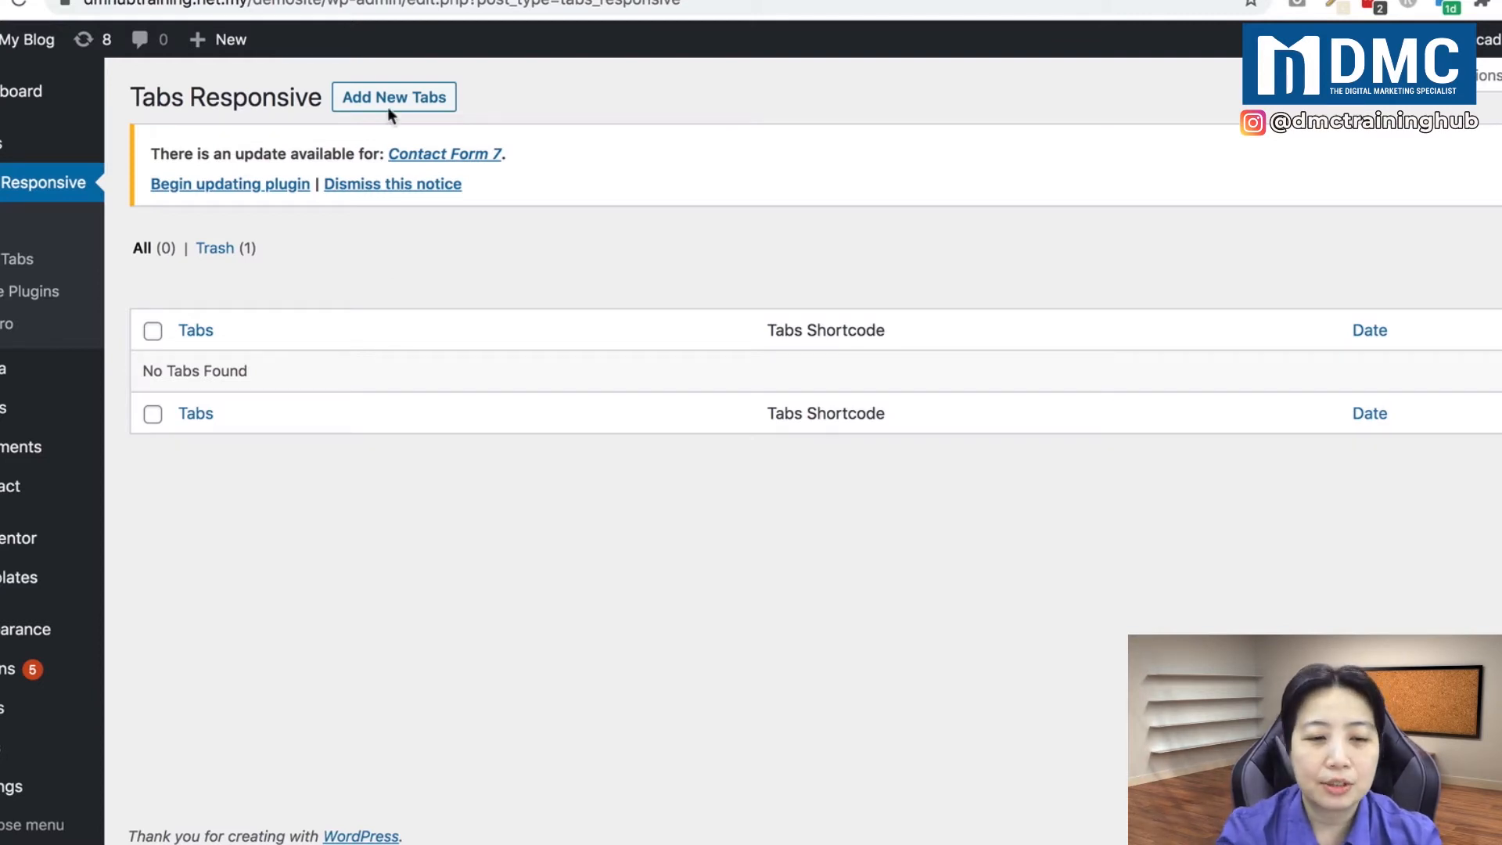
left_click(393, 97)
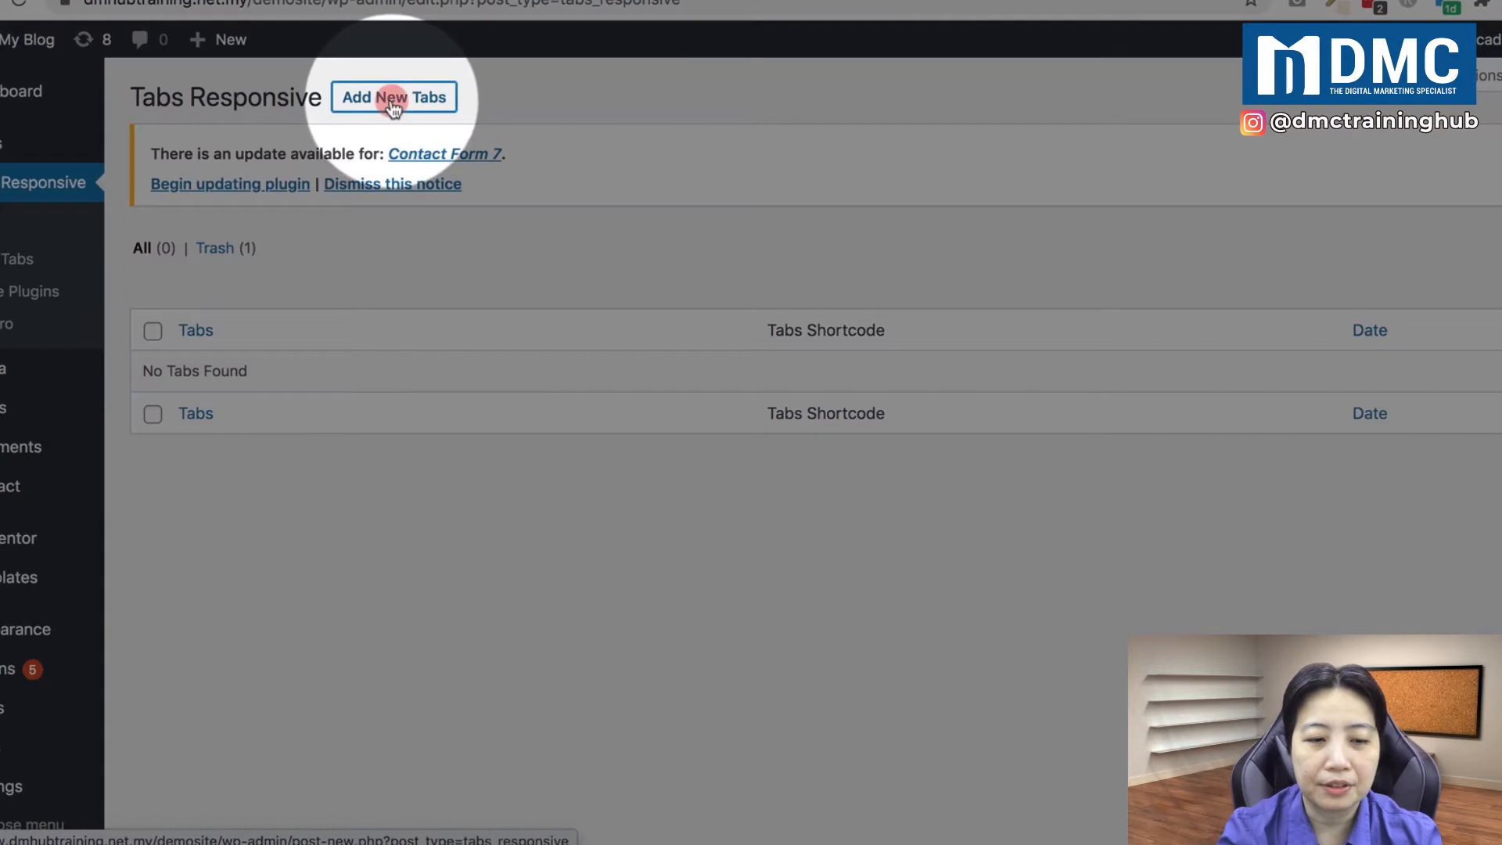
left_click(392, 97)
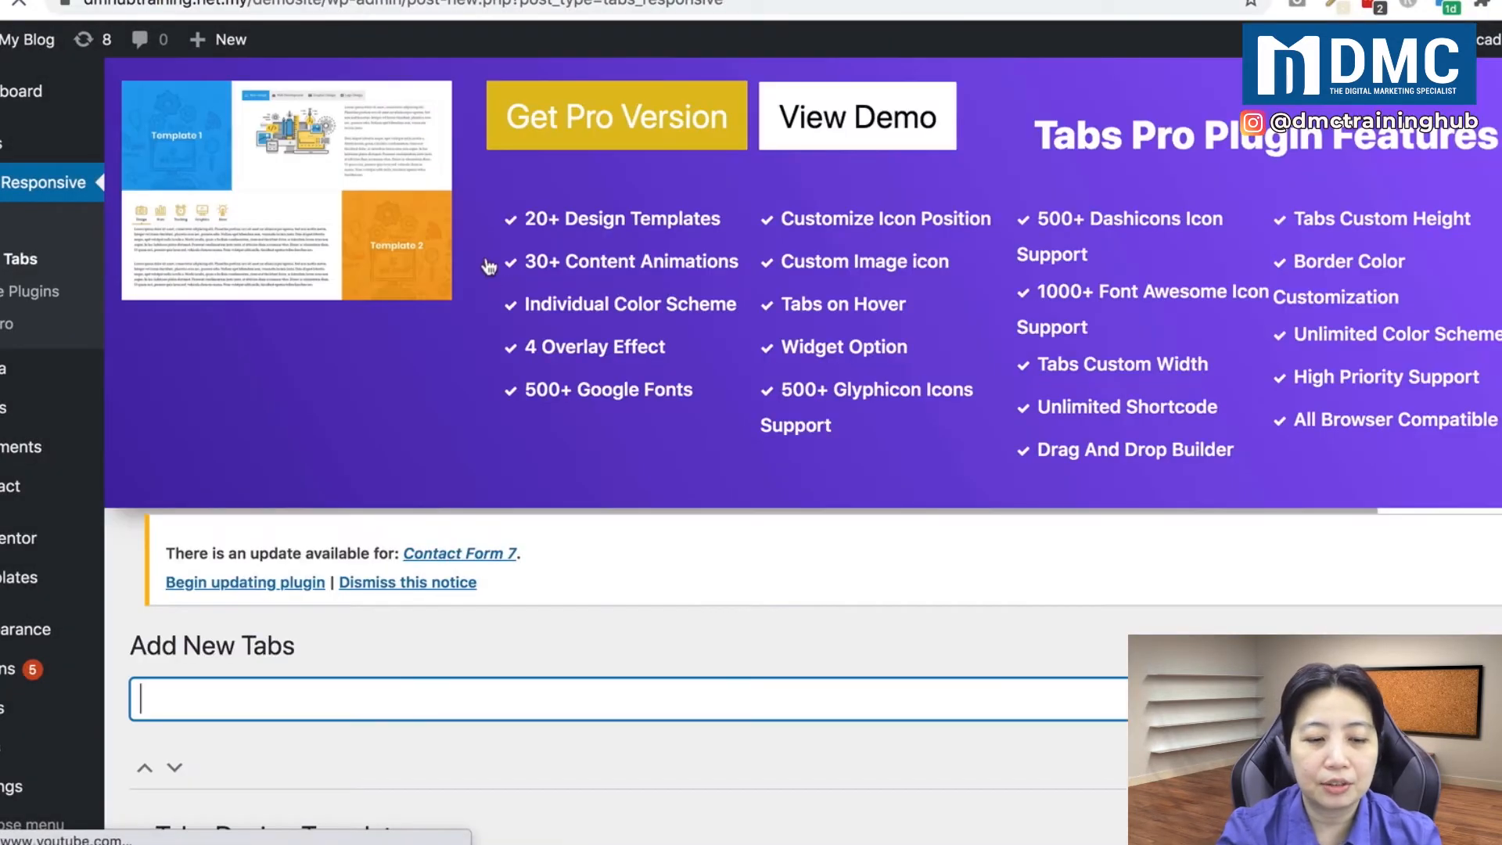
scroll("down", 3)
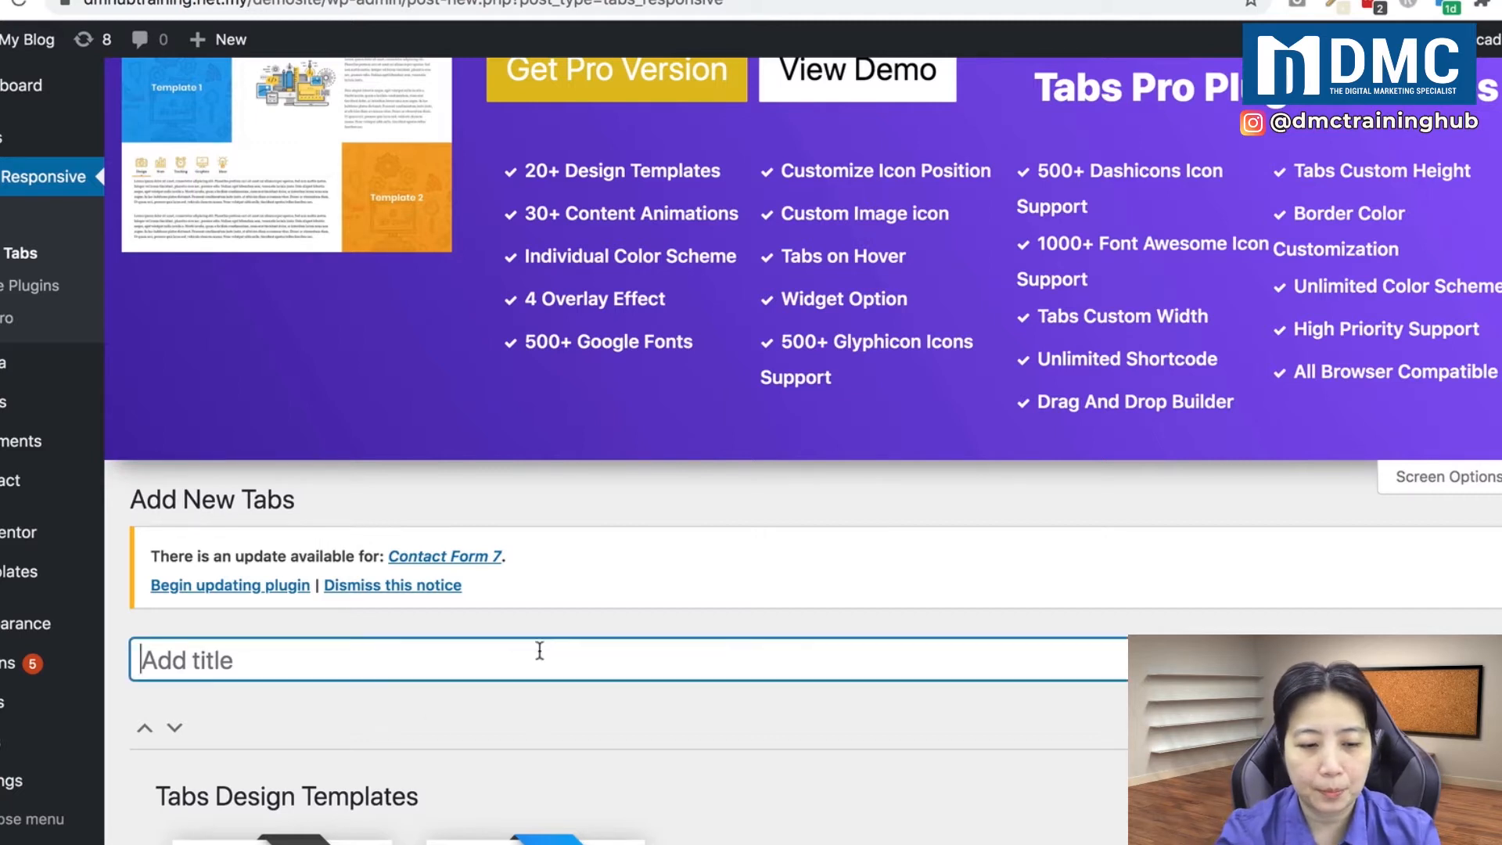
scroll("down", 3)
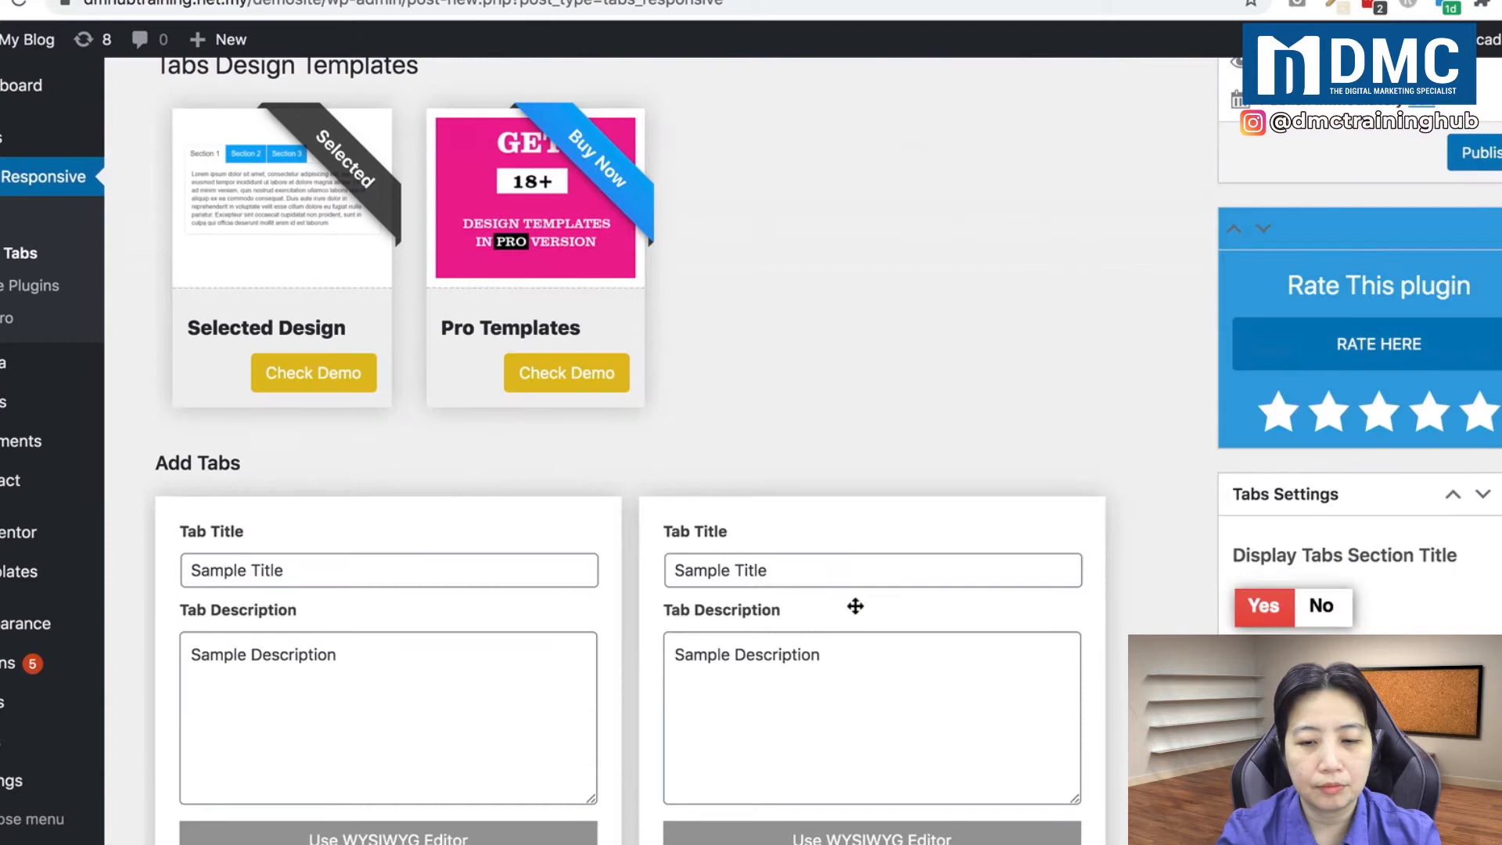
scroll("down", 3)
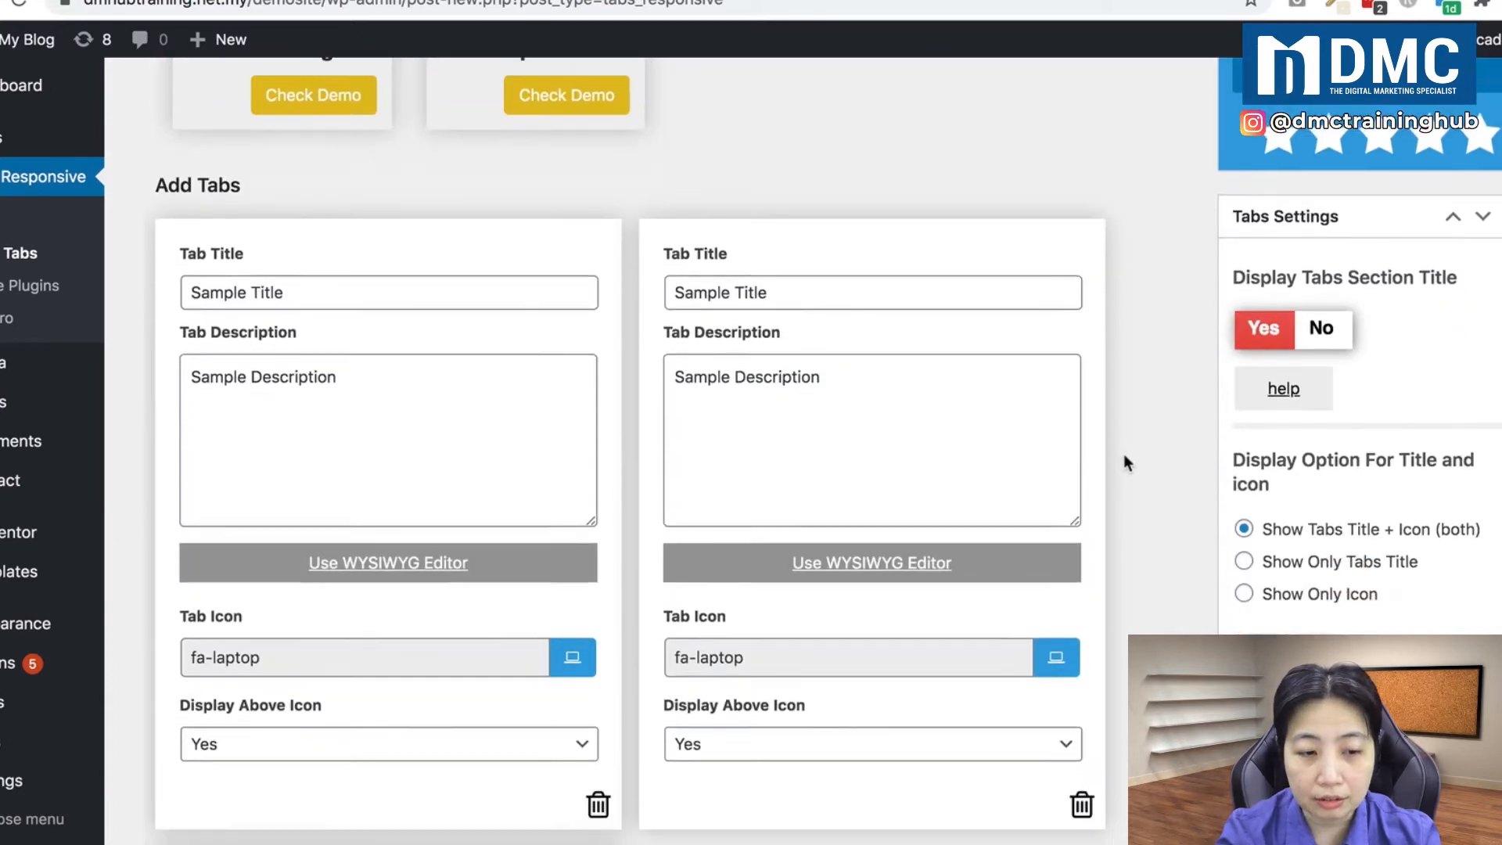
scroll("down", 3)
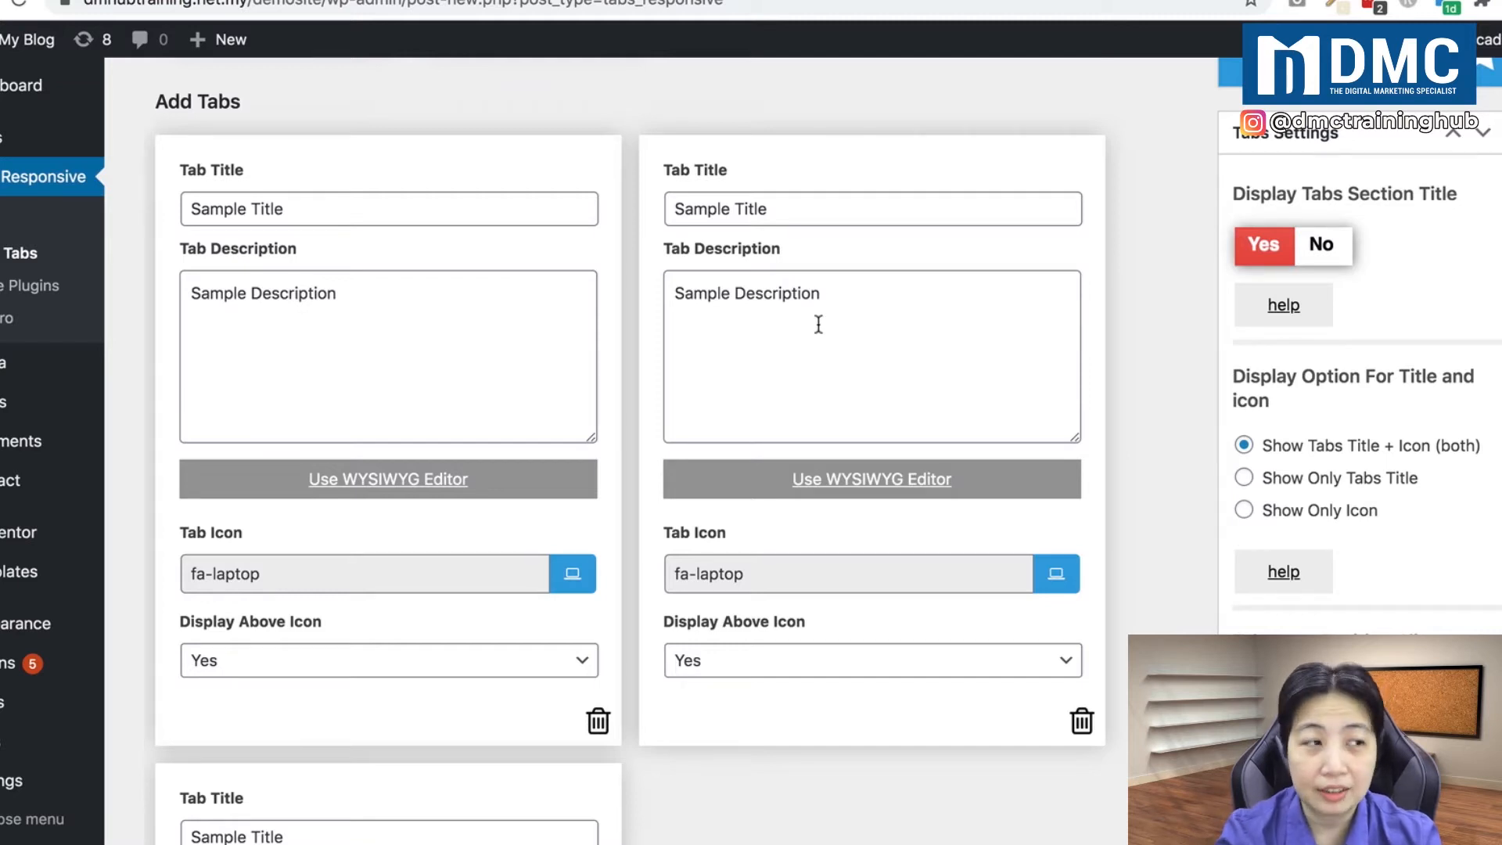
mouse_move(763, 329)
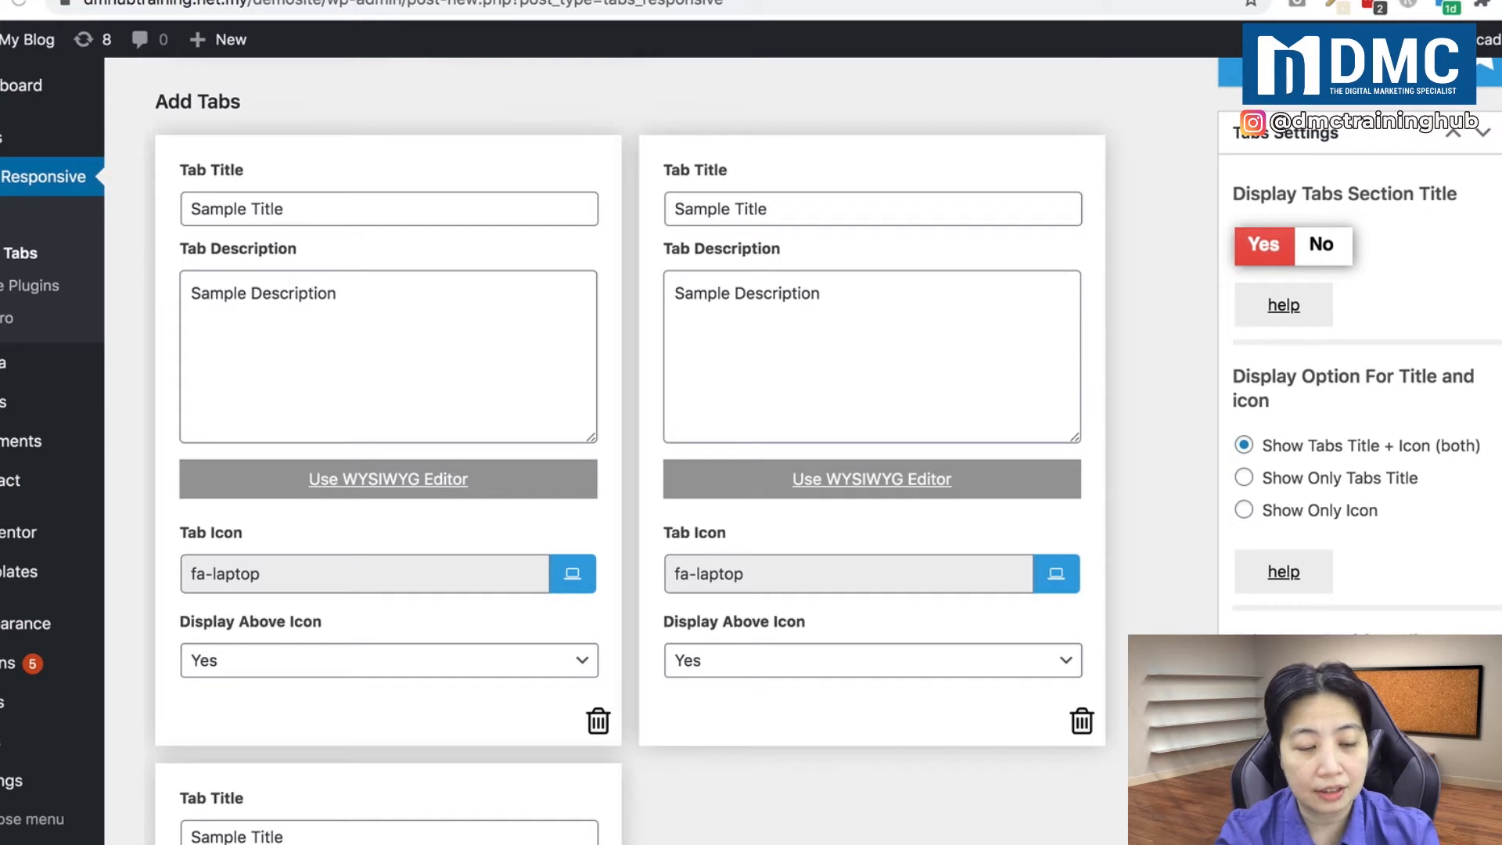
Step: Retitle the first tab 'Setting Up Your Homebase' and open its WYSIWYG description editor
triple_click(388, 209)
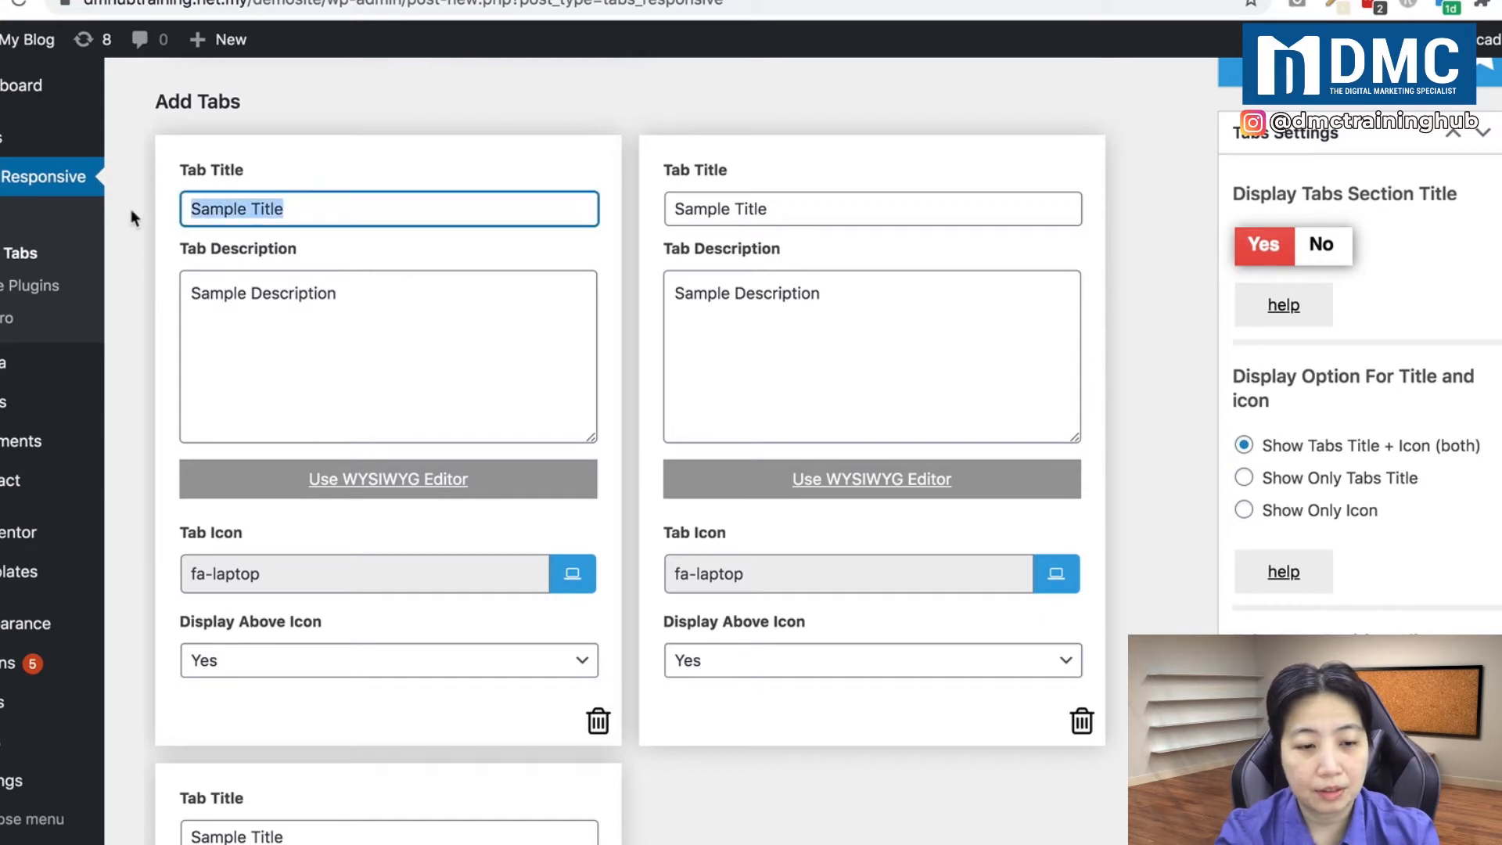
type("Setting Up Your Homebase")
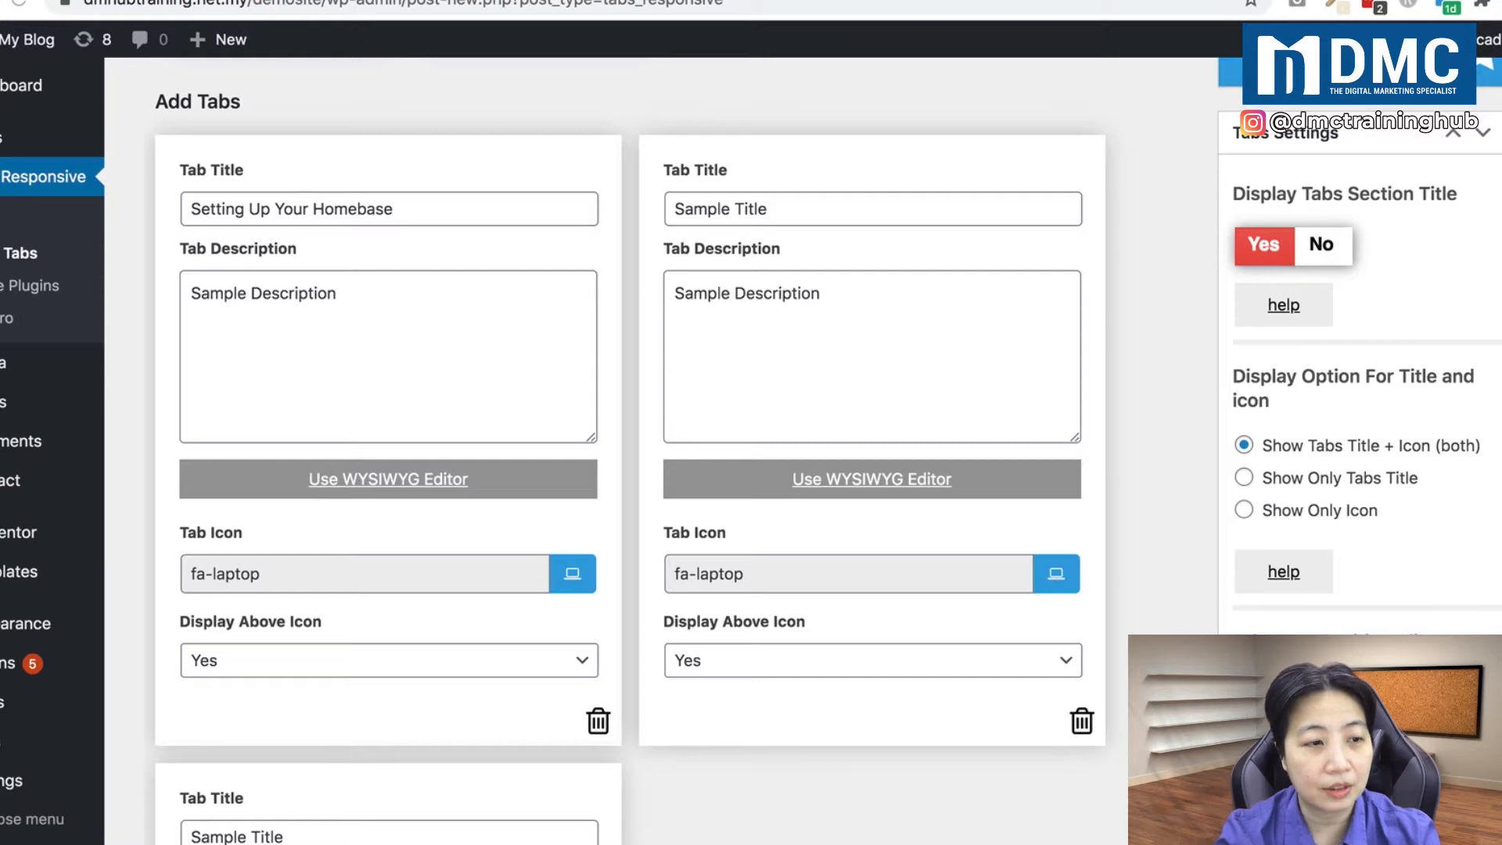
mouse_move(392, 414)
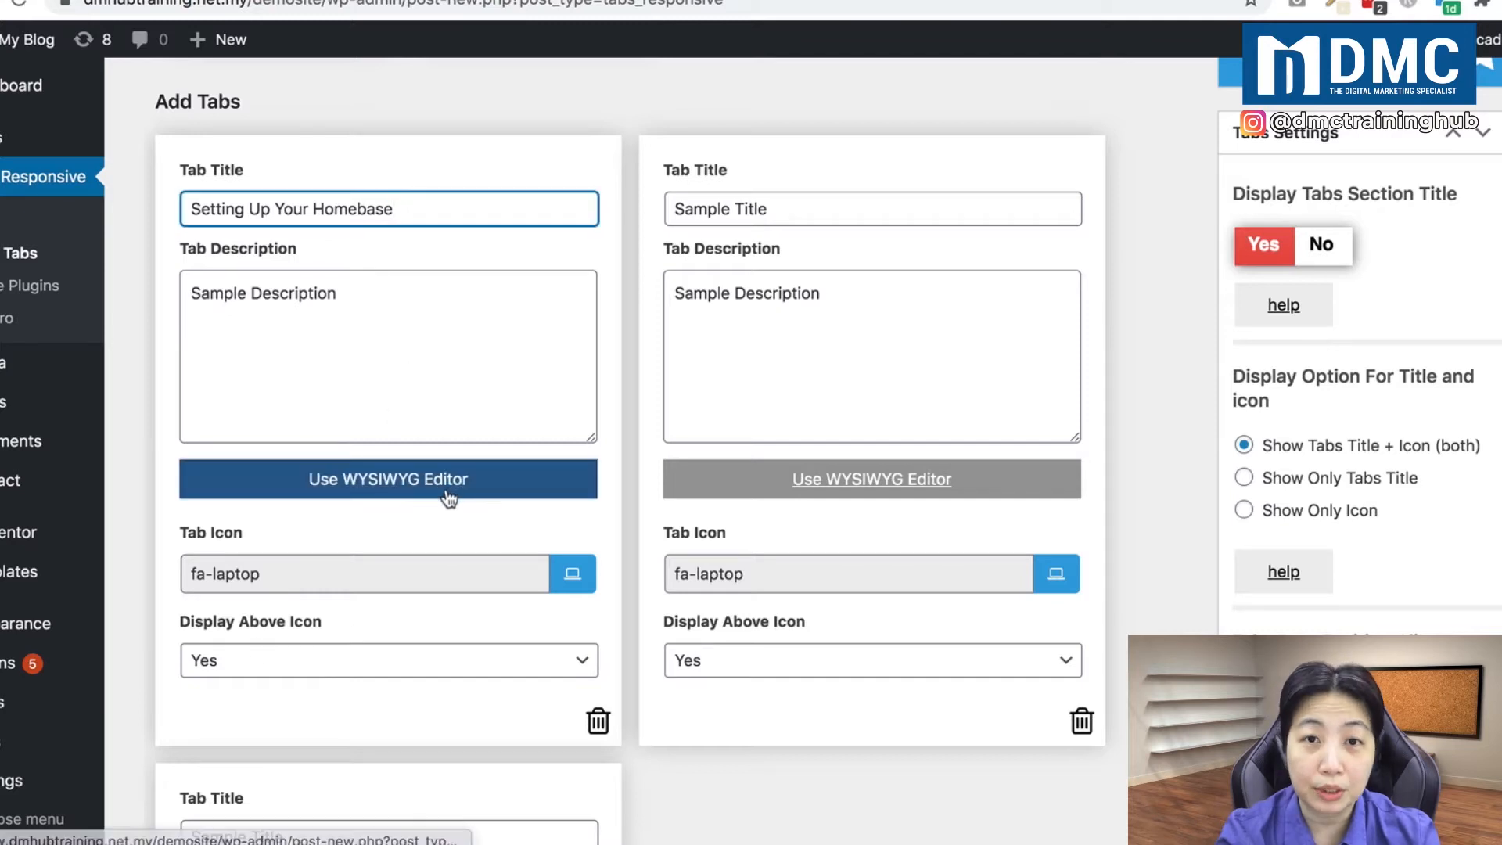
left_click(388, 479)
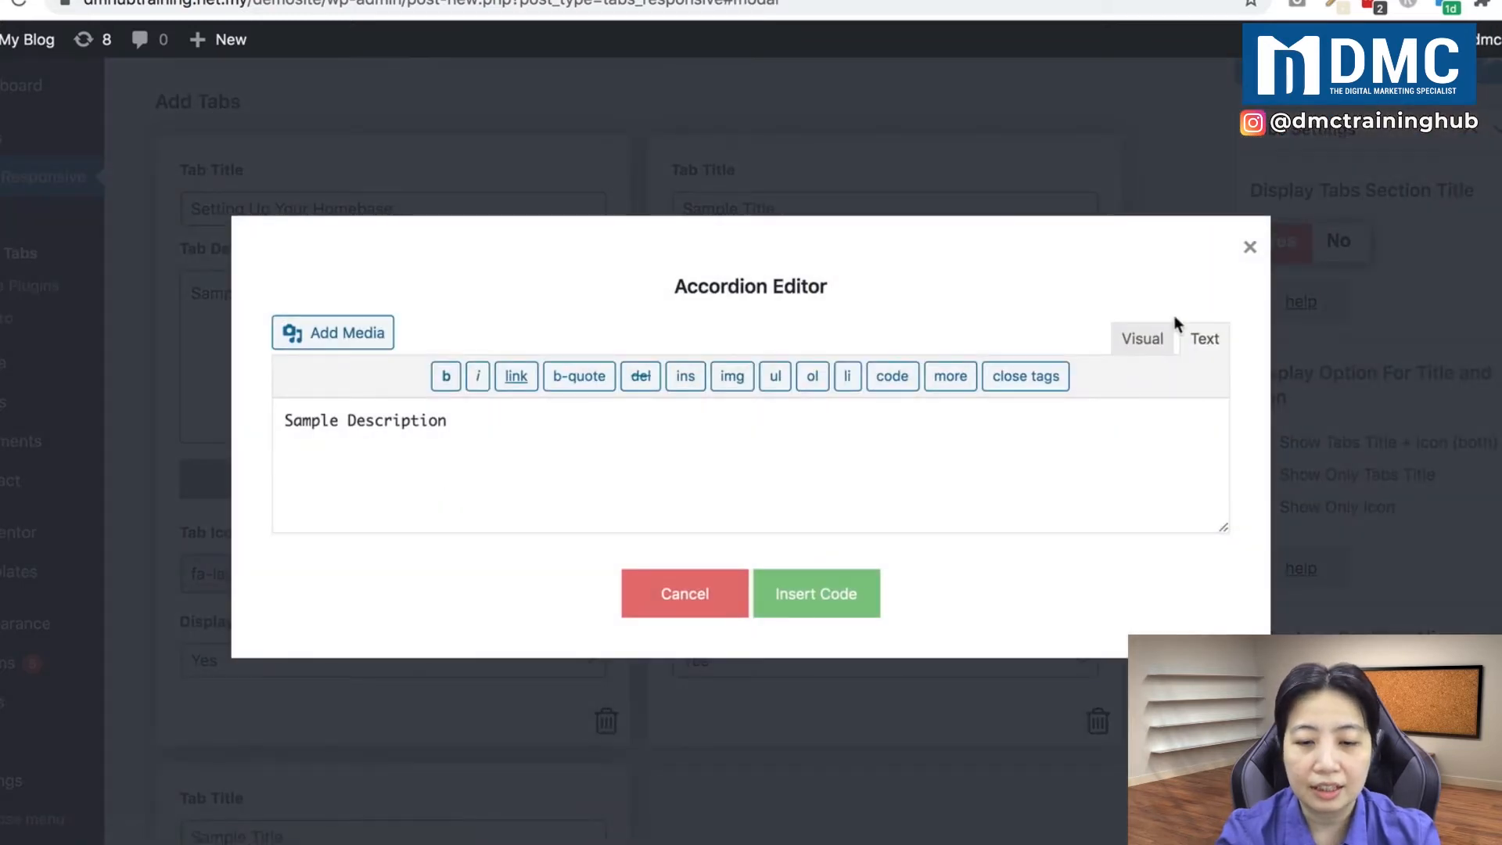
Step: Insert a four-item bulleted list on choosing Twitch, YouTube or Facebook as the first tab's description
left_click(1140, 338)
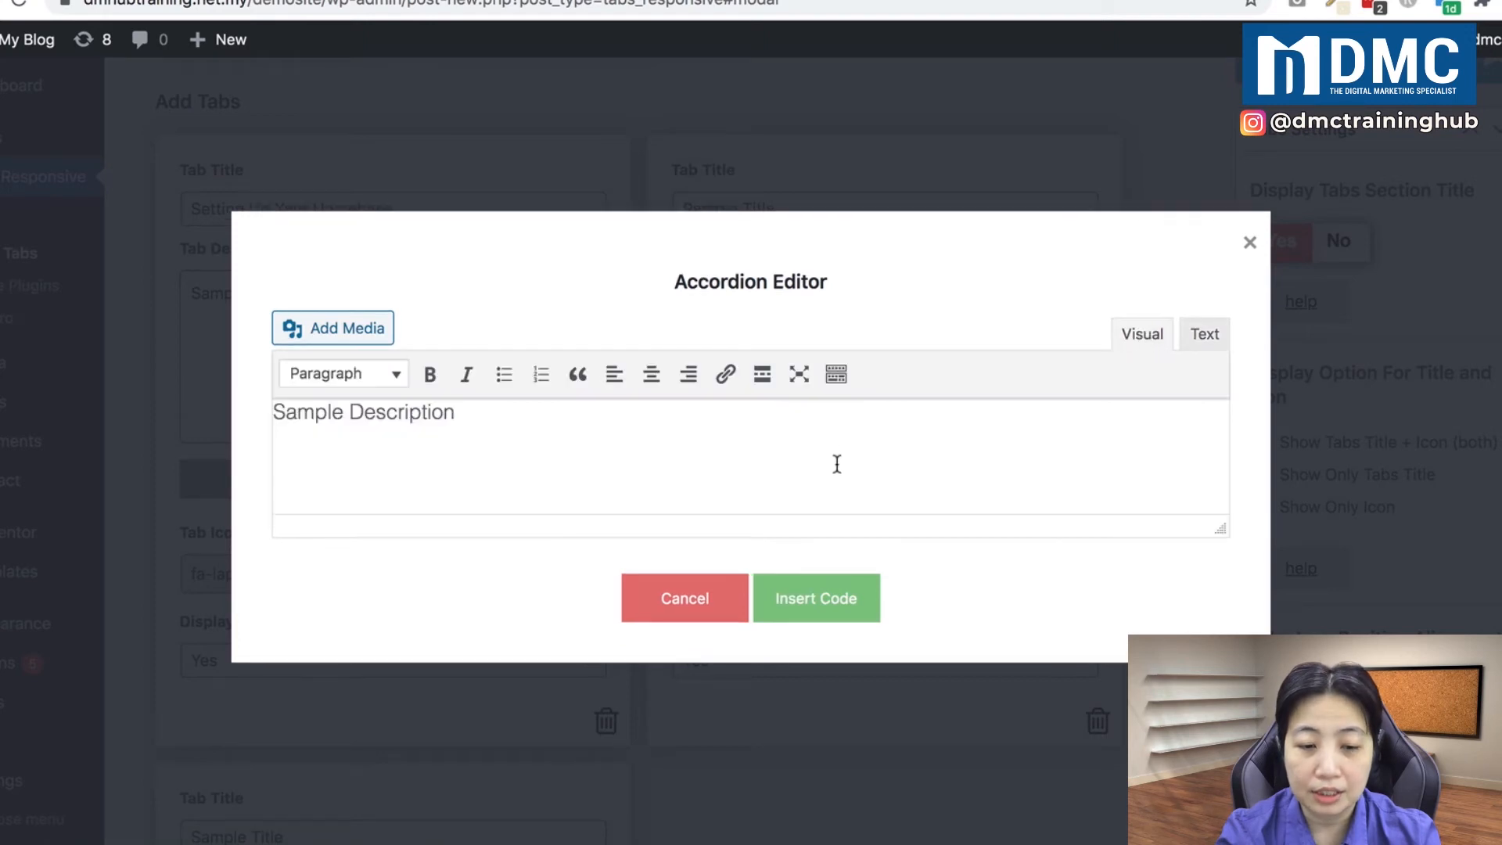
type("Learn How To Choose The Streaming Channel To Choose From : Twitch, YouTube, Facebook.")
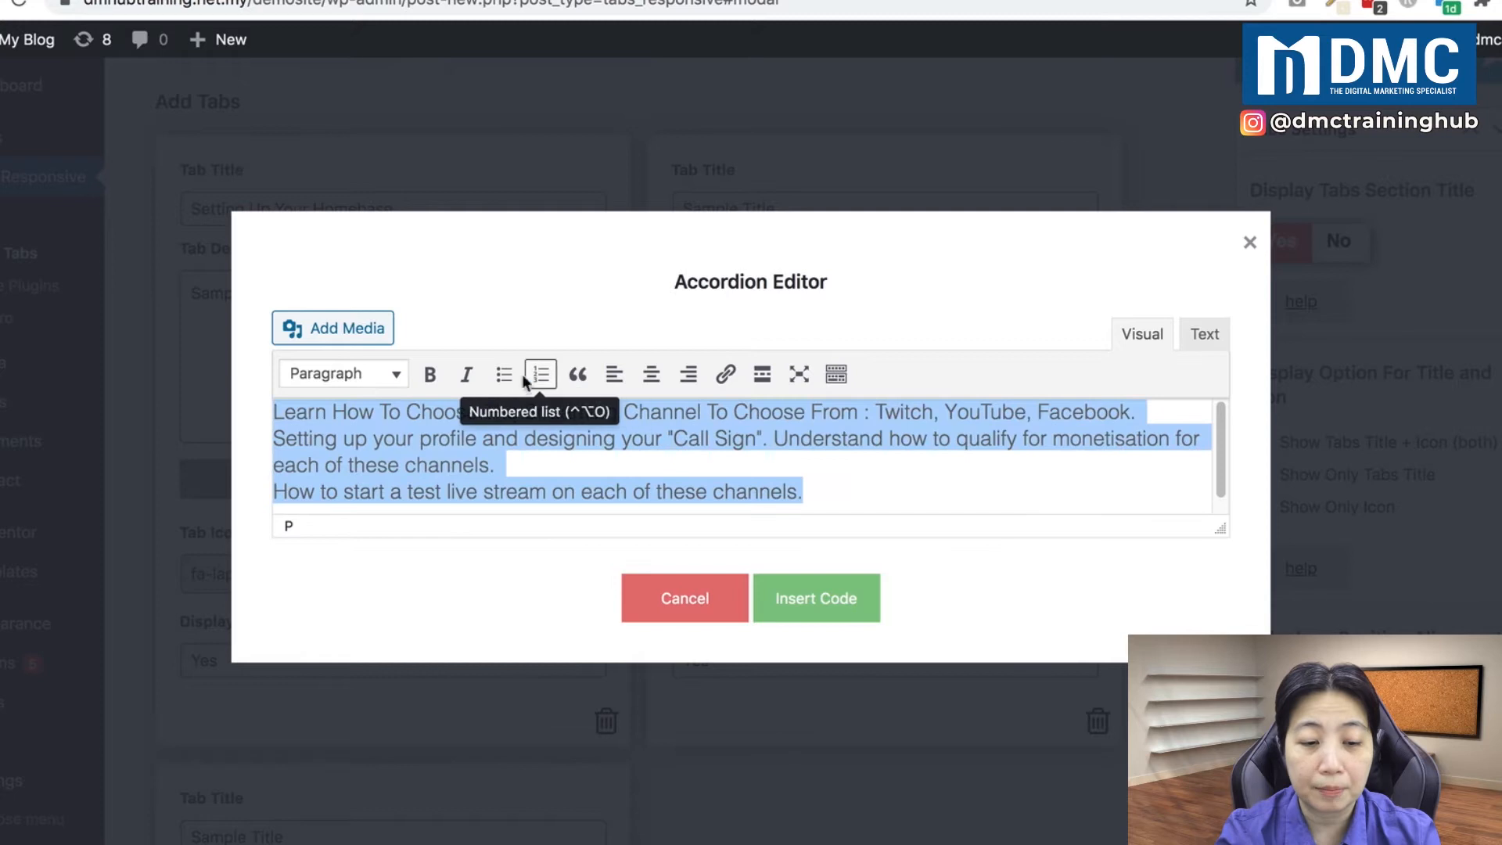
left_click(503, 374)
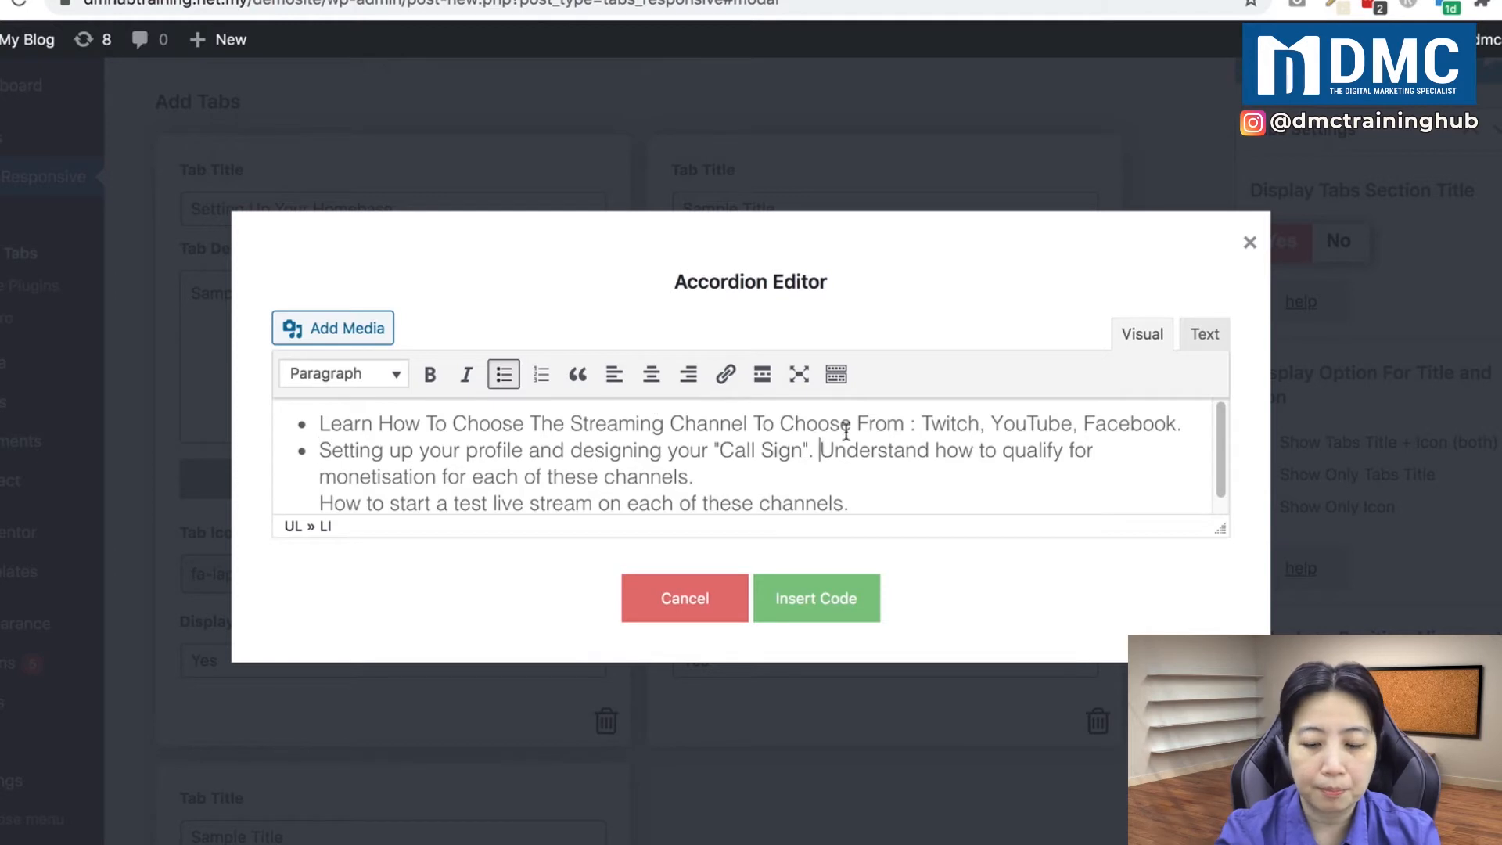
key("Enter")
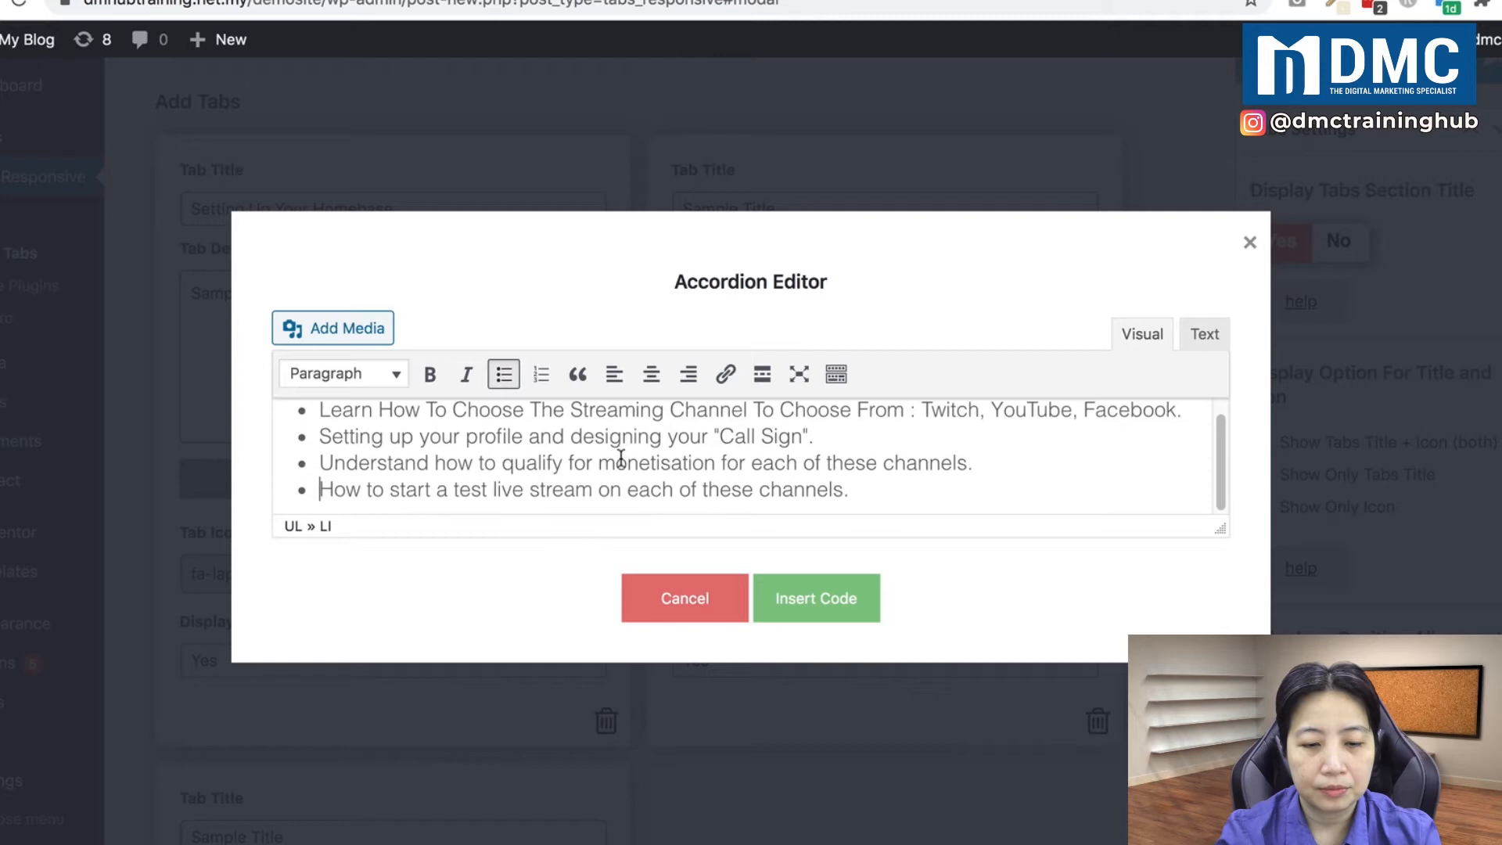
mouse_move(815, 598)
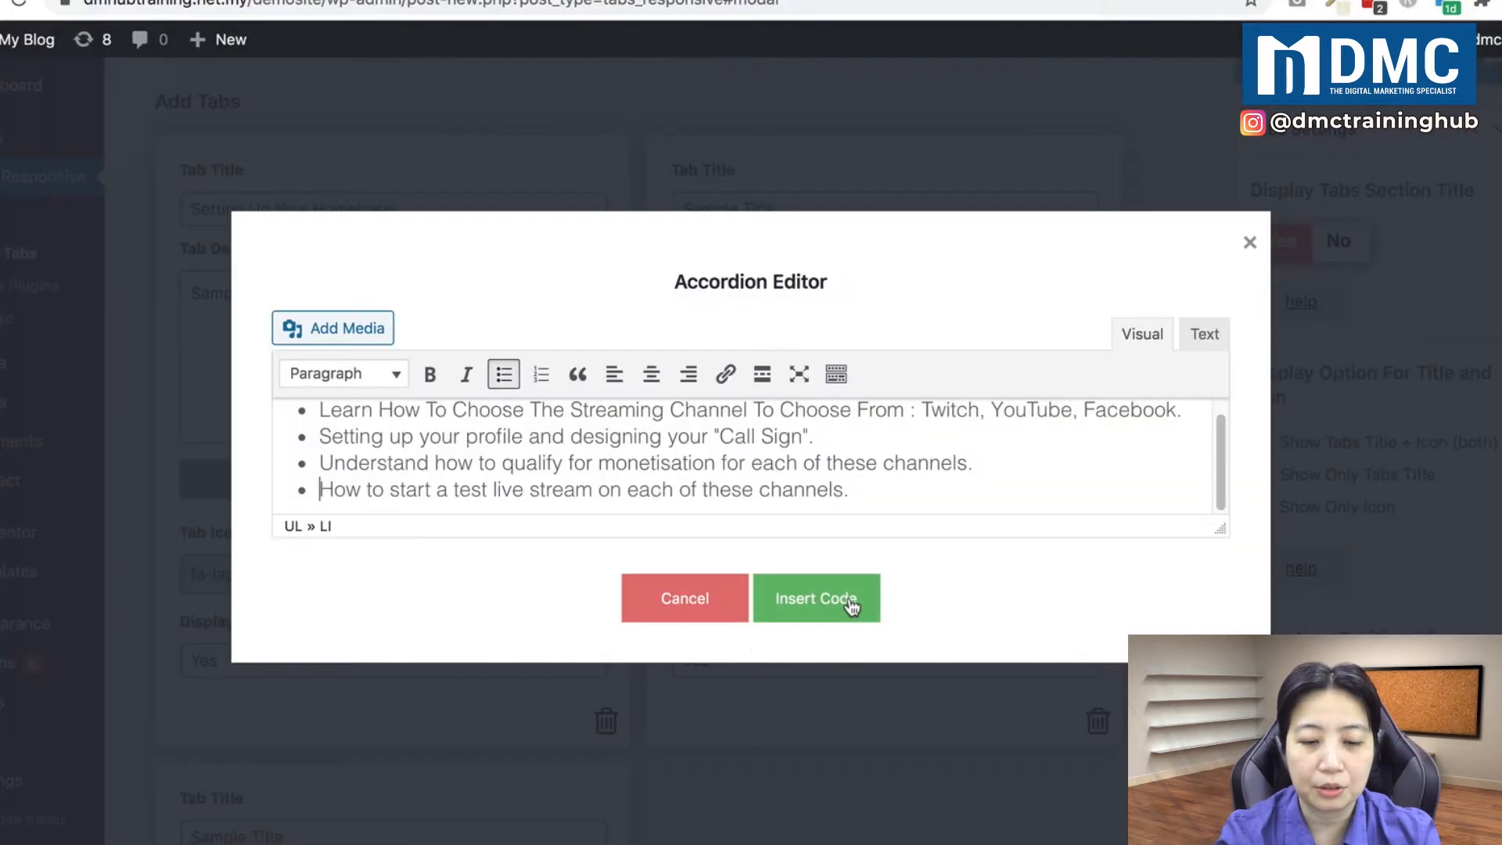
left_click(815, 598)
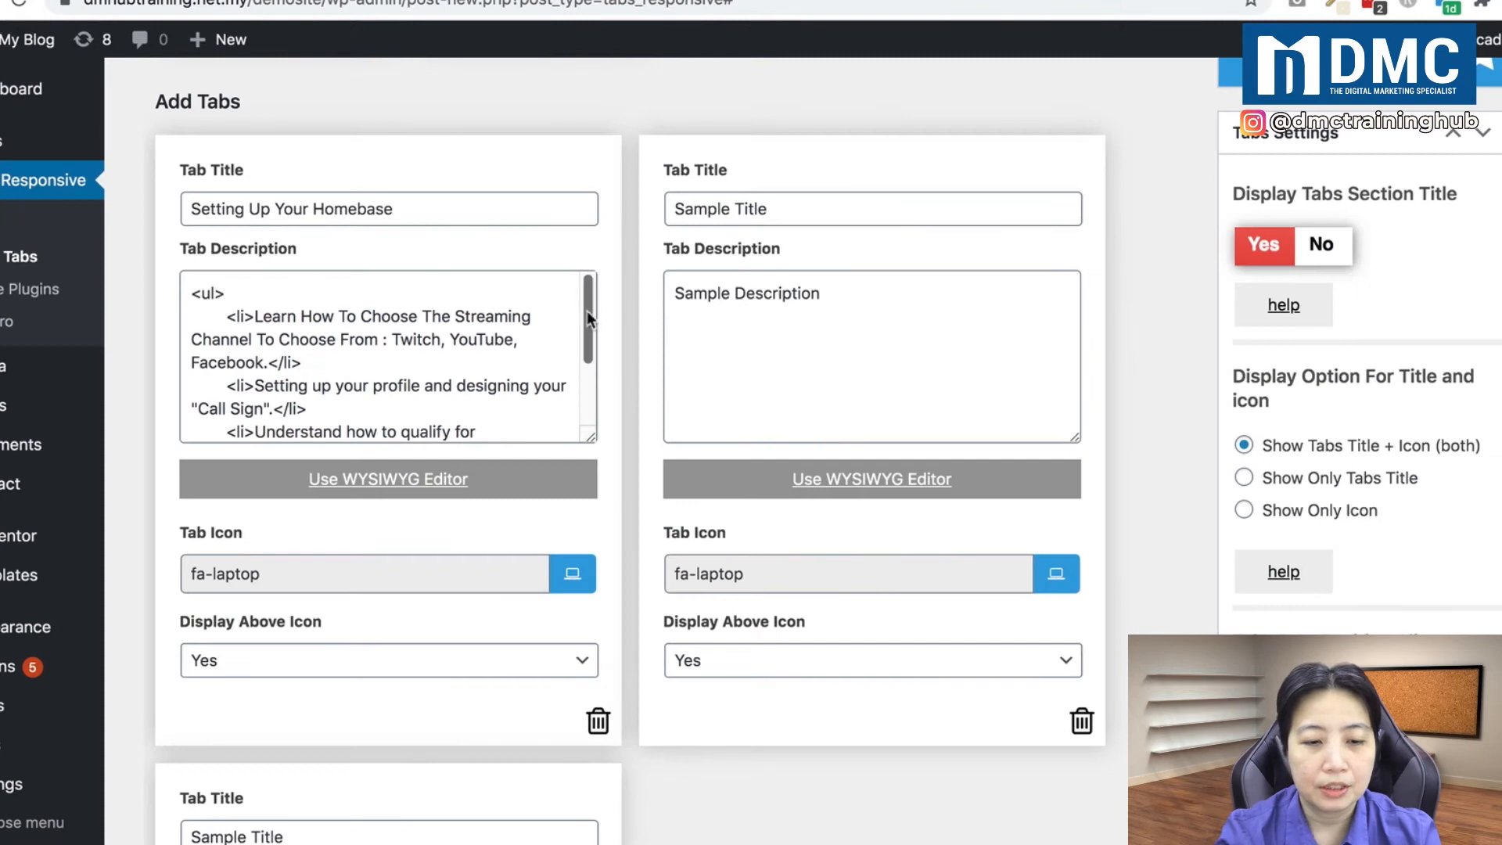
Step: Replace the first tab's laptop icon with the fa-flag icon
left_click(383, 359)
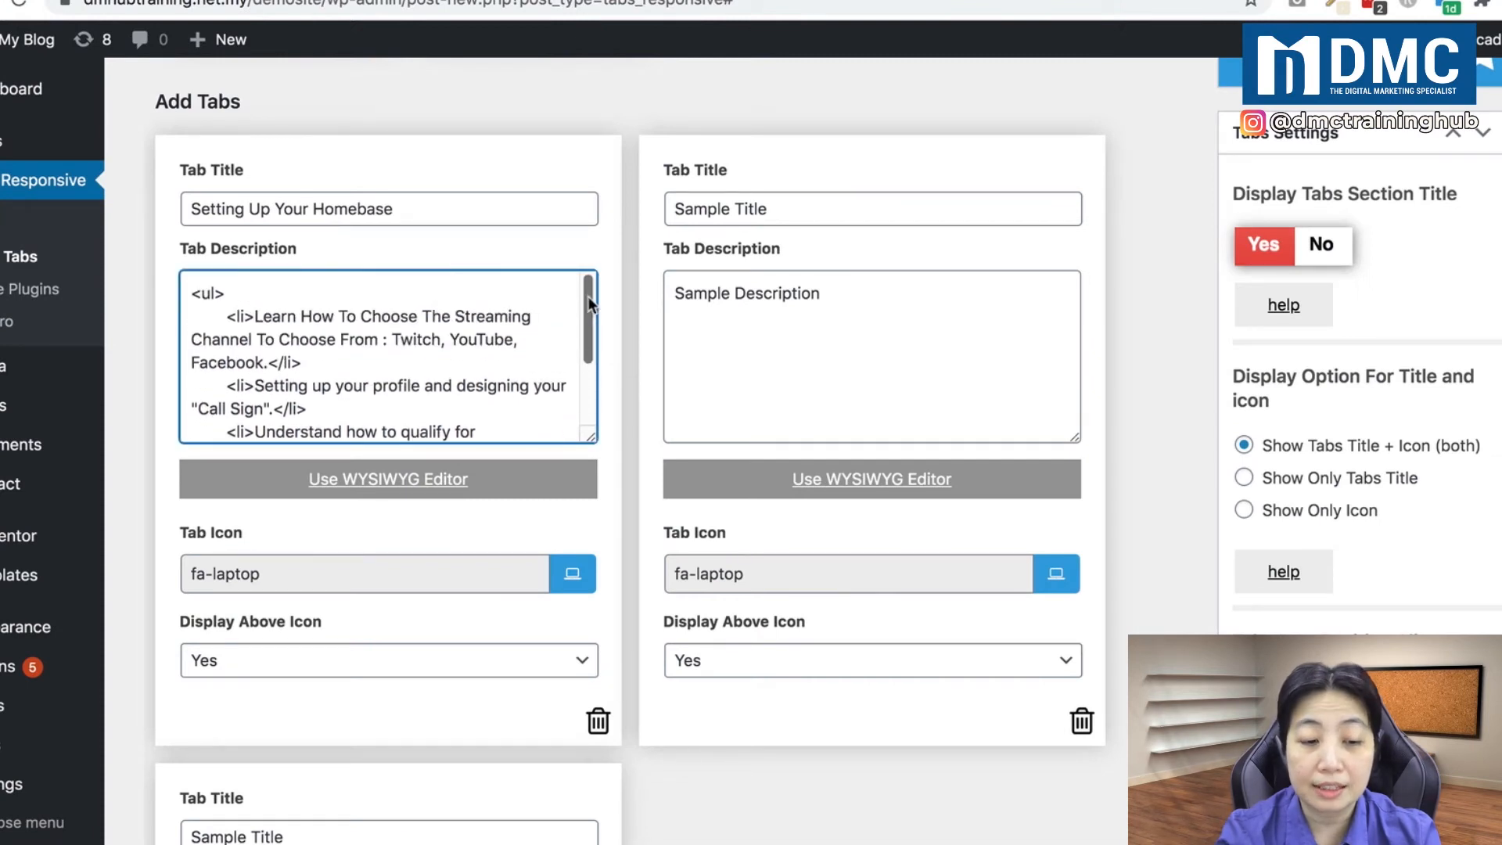
mouse_move(535, 332)
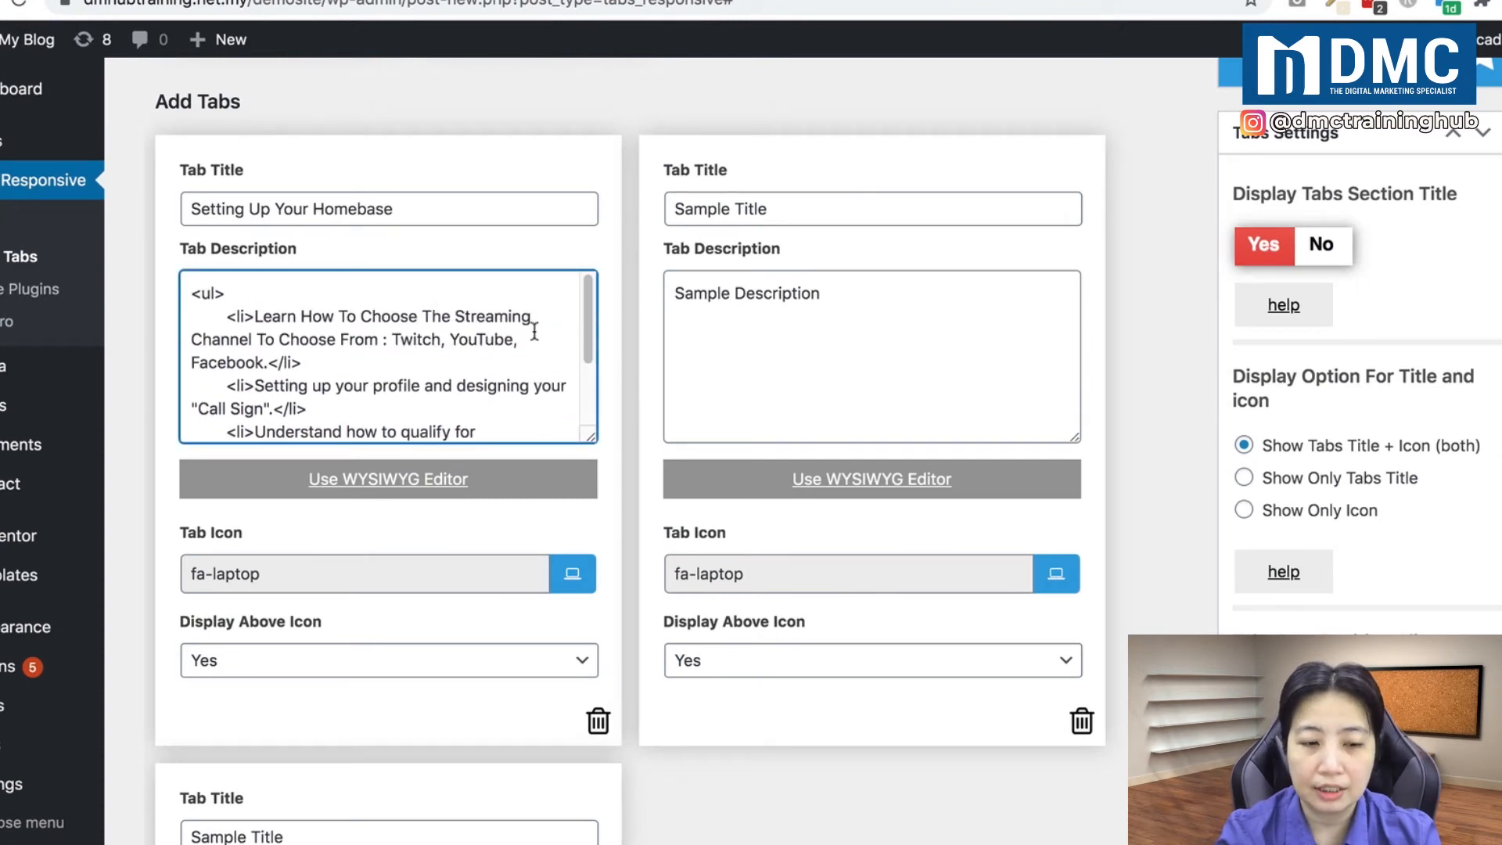
mouse_move(259, 592)
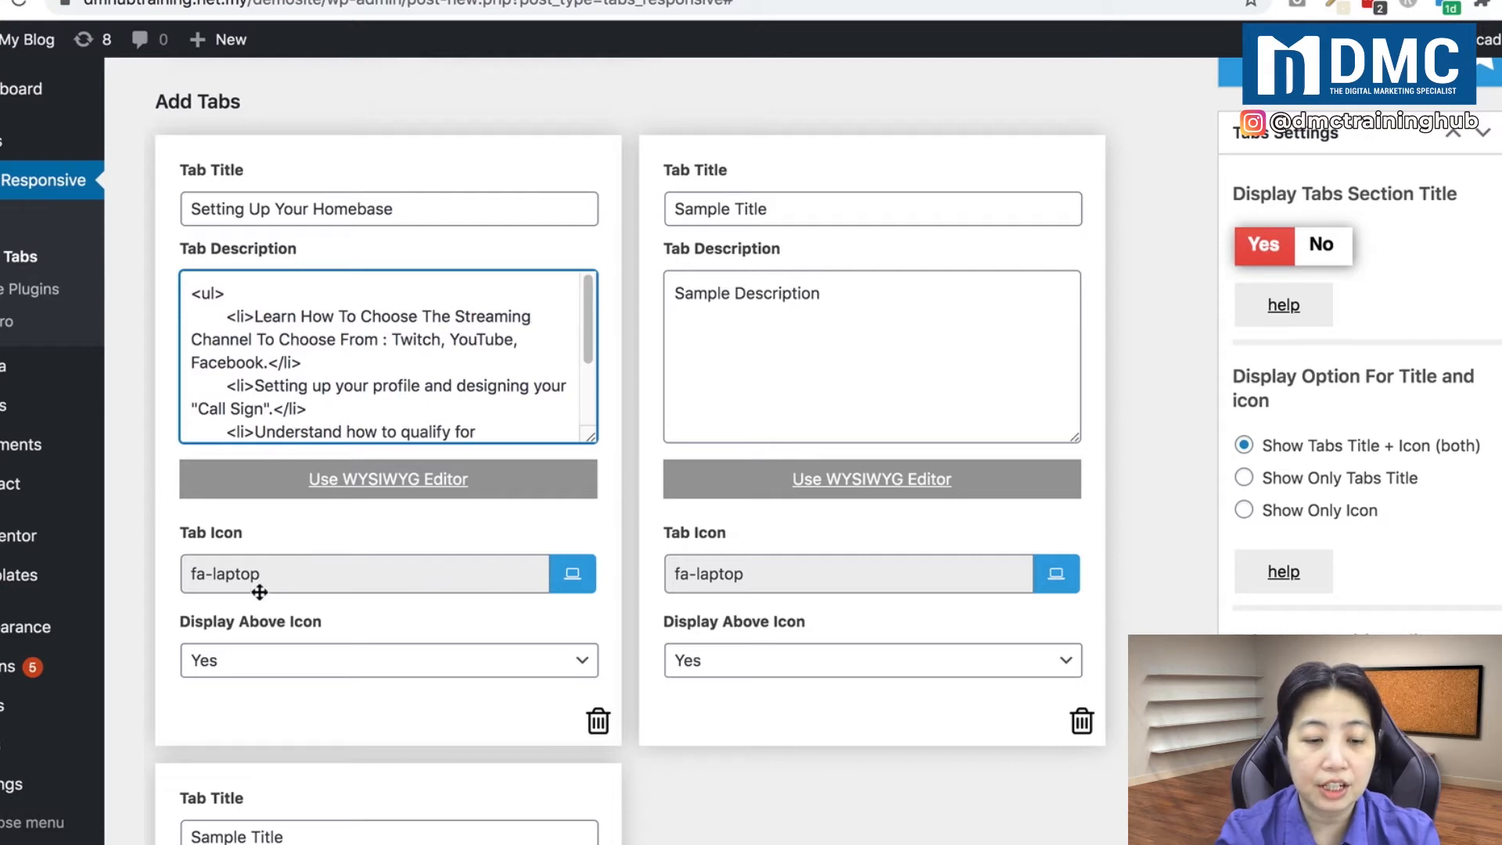
mouse_move(571, 573)
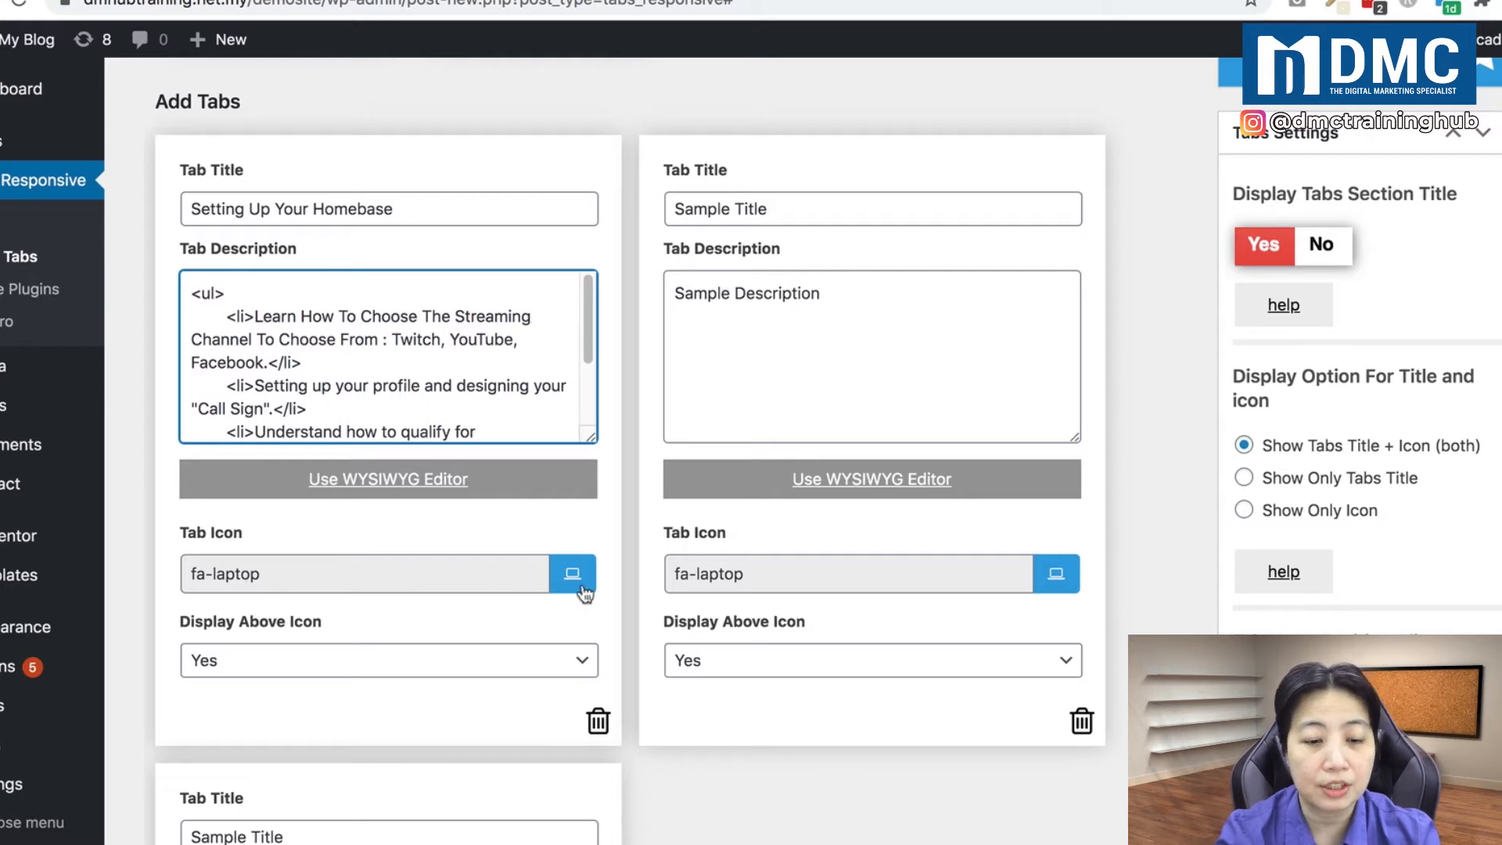
left_click(572, 573)
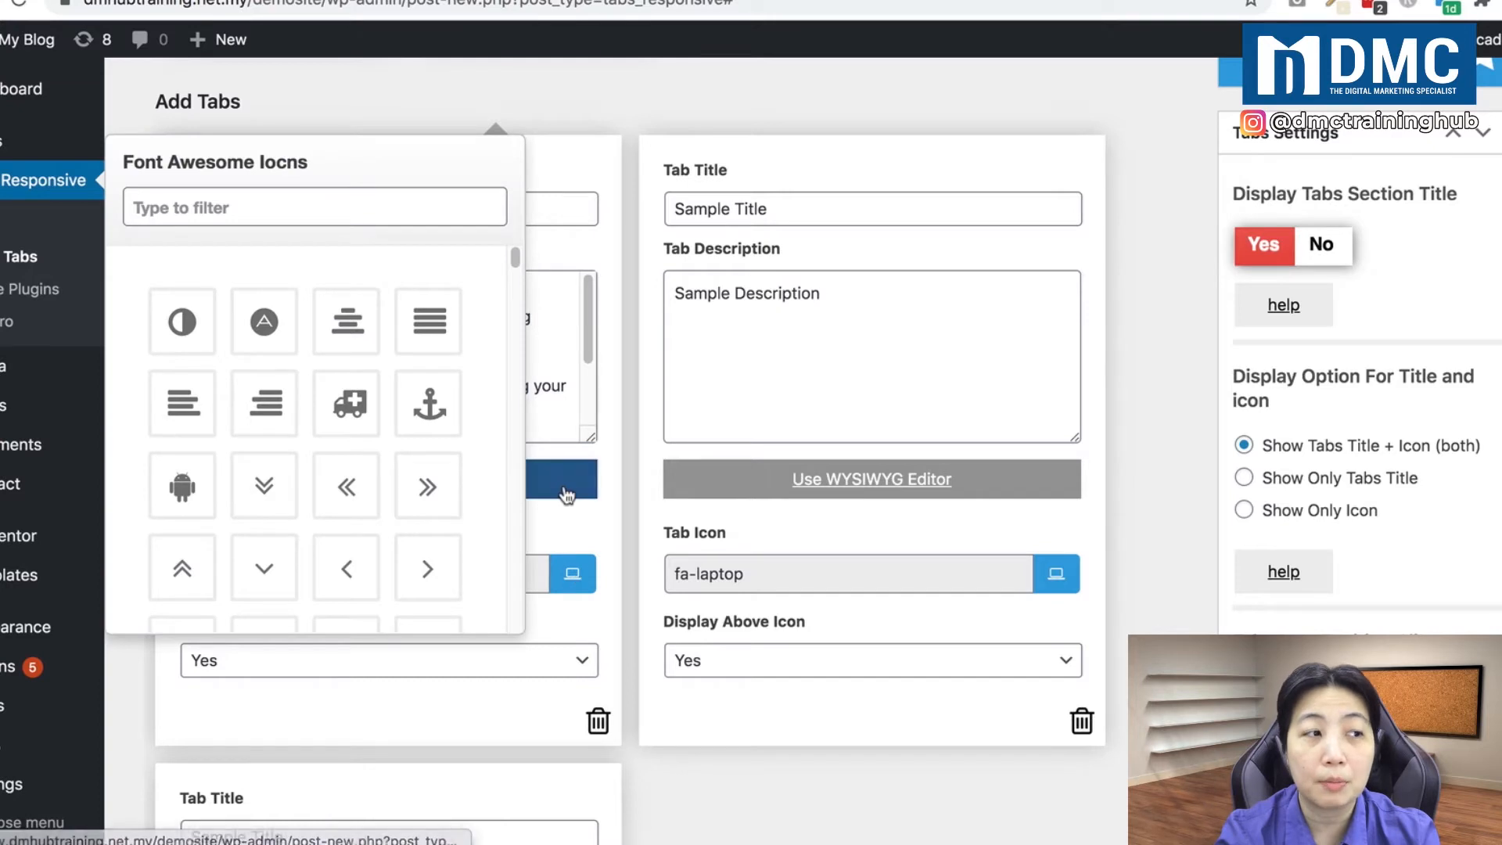
left_click(313, 207)
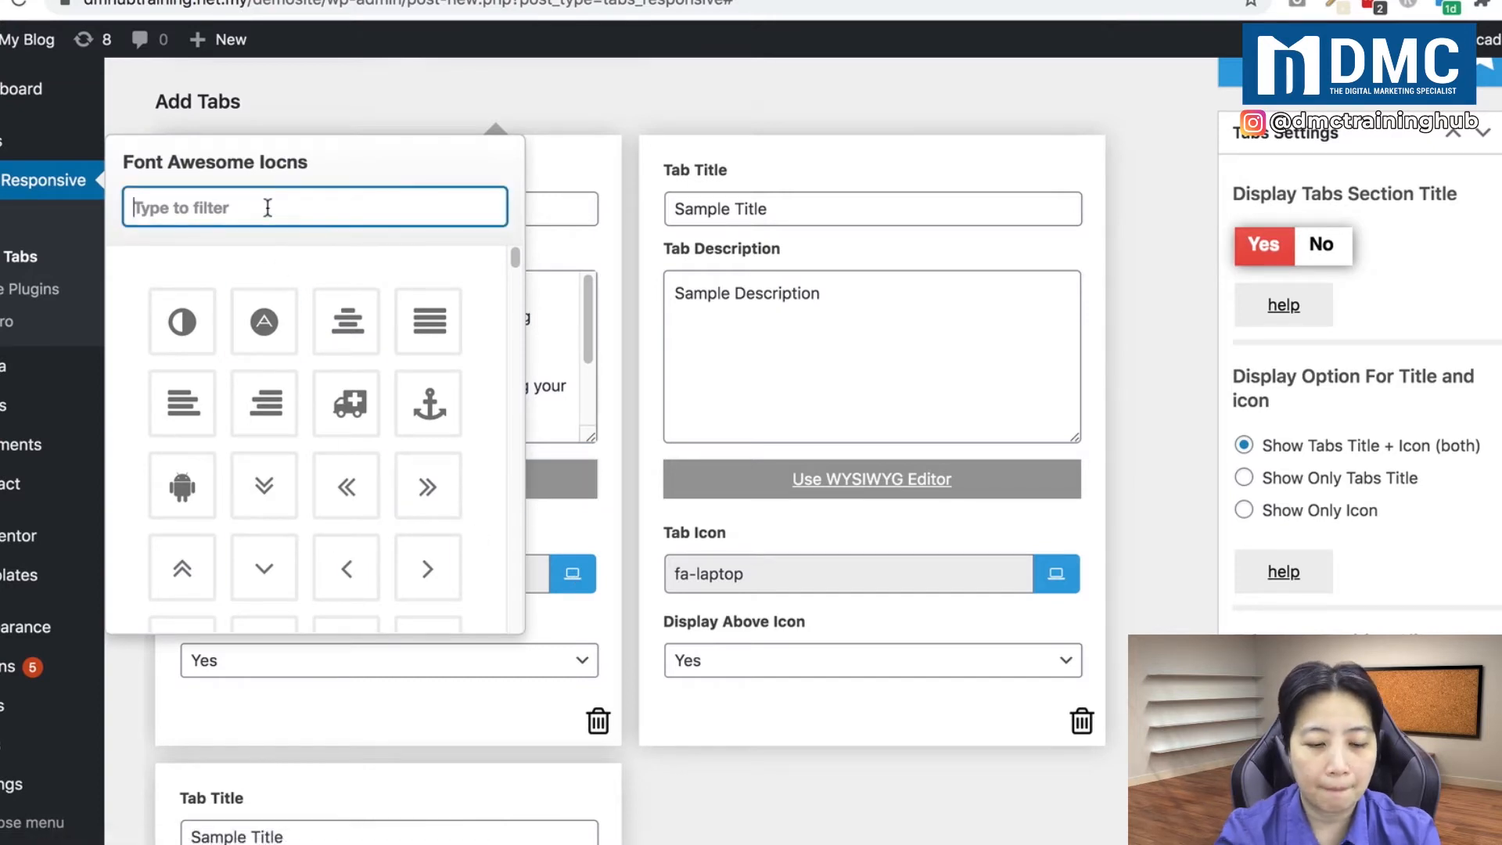
type("flag")
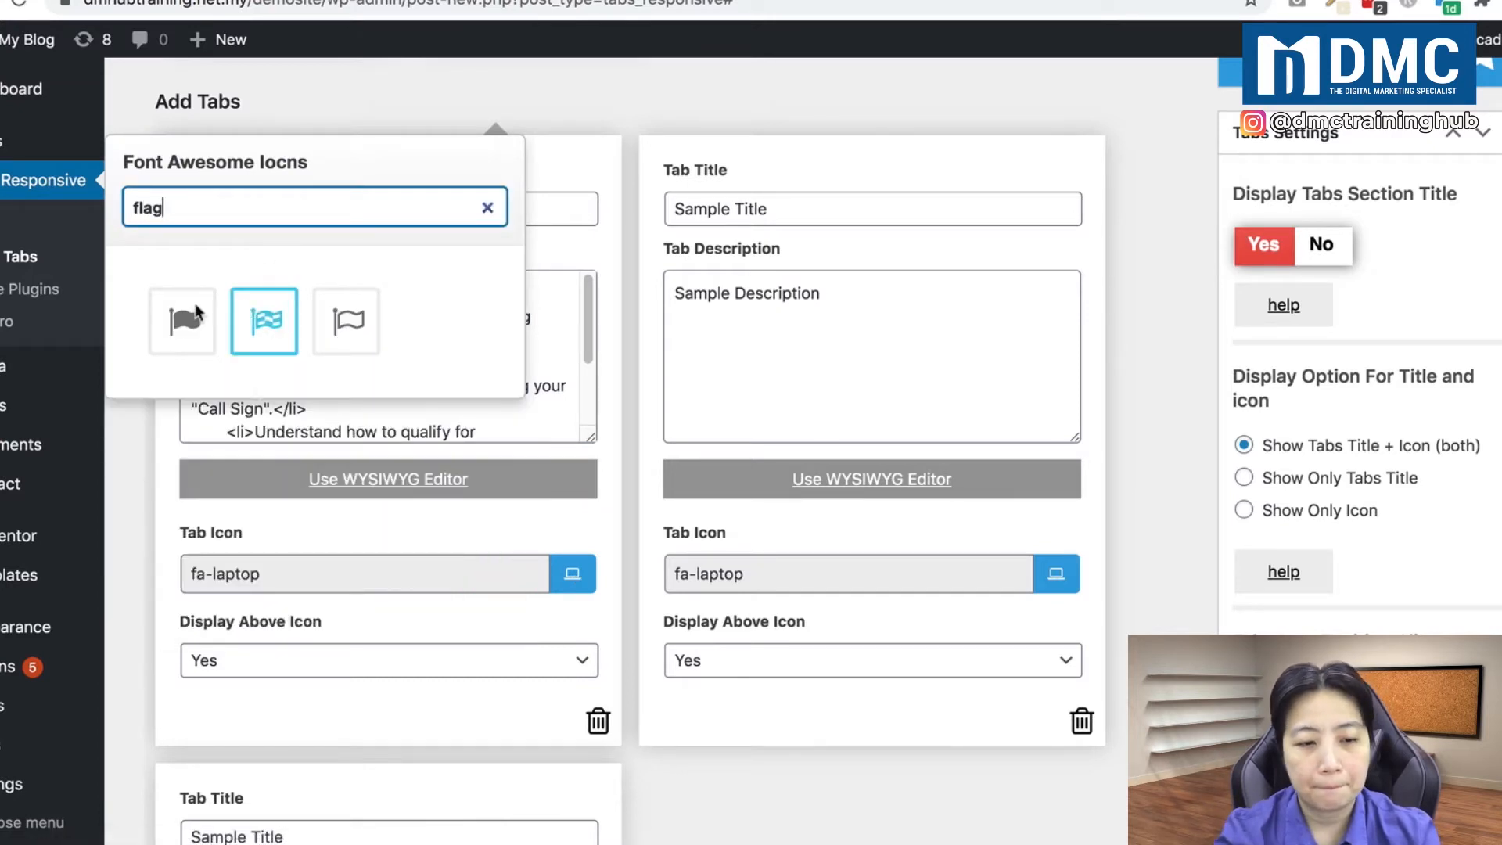
left_click(180, 320)
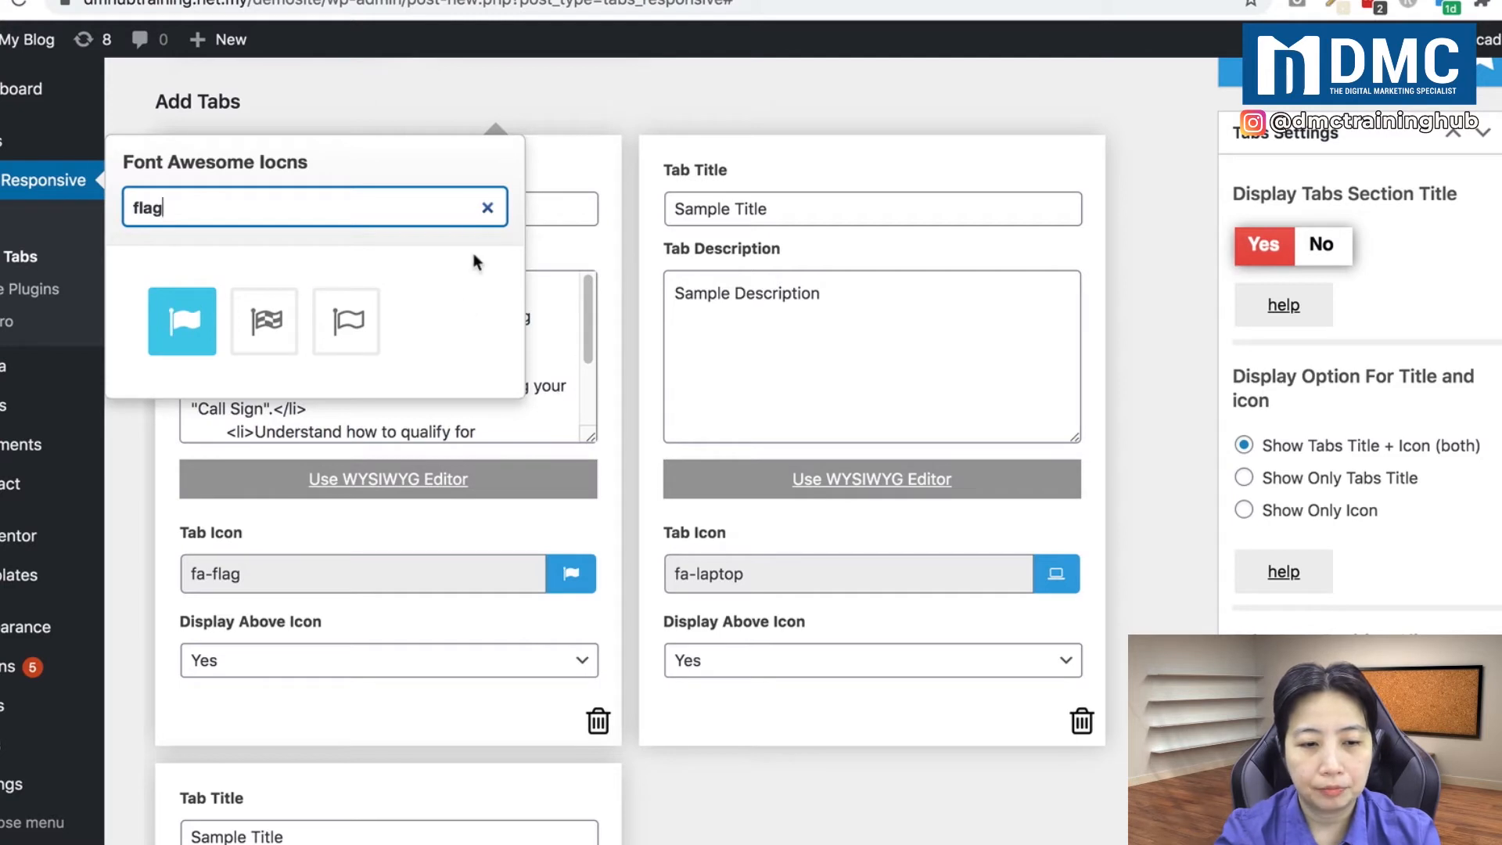
left_click(181, 321)
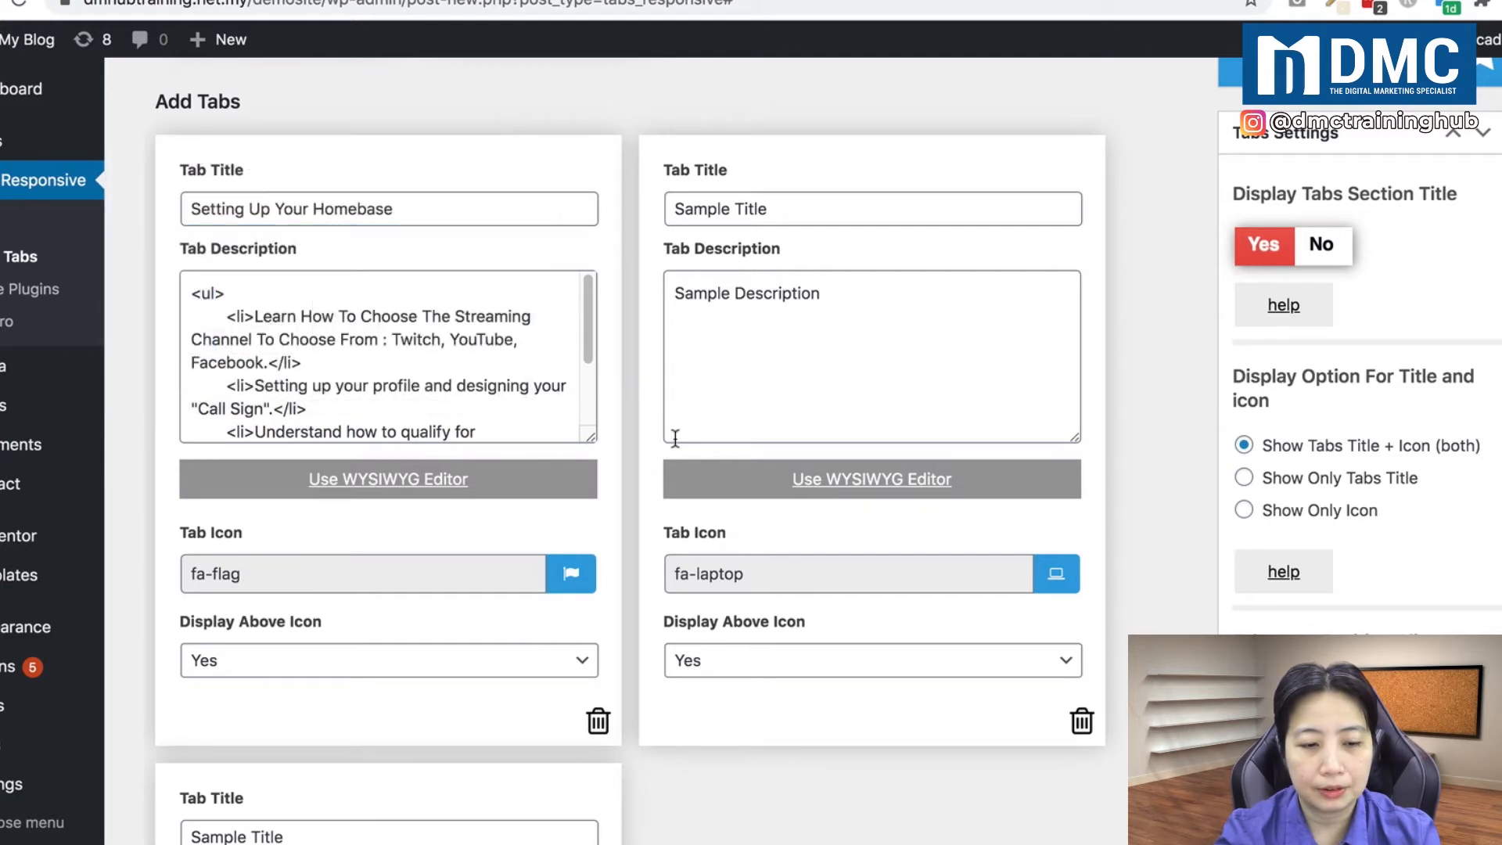
Step: Retitle the second tab 'Working With OBS' and format its description as a bulleted list
scroll("down", 3)
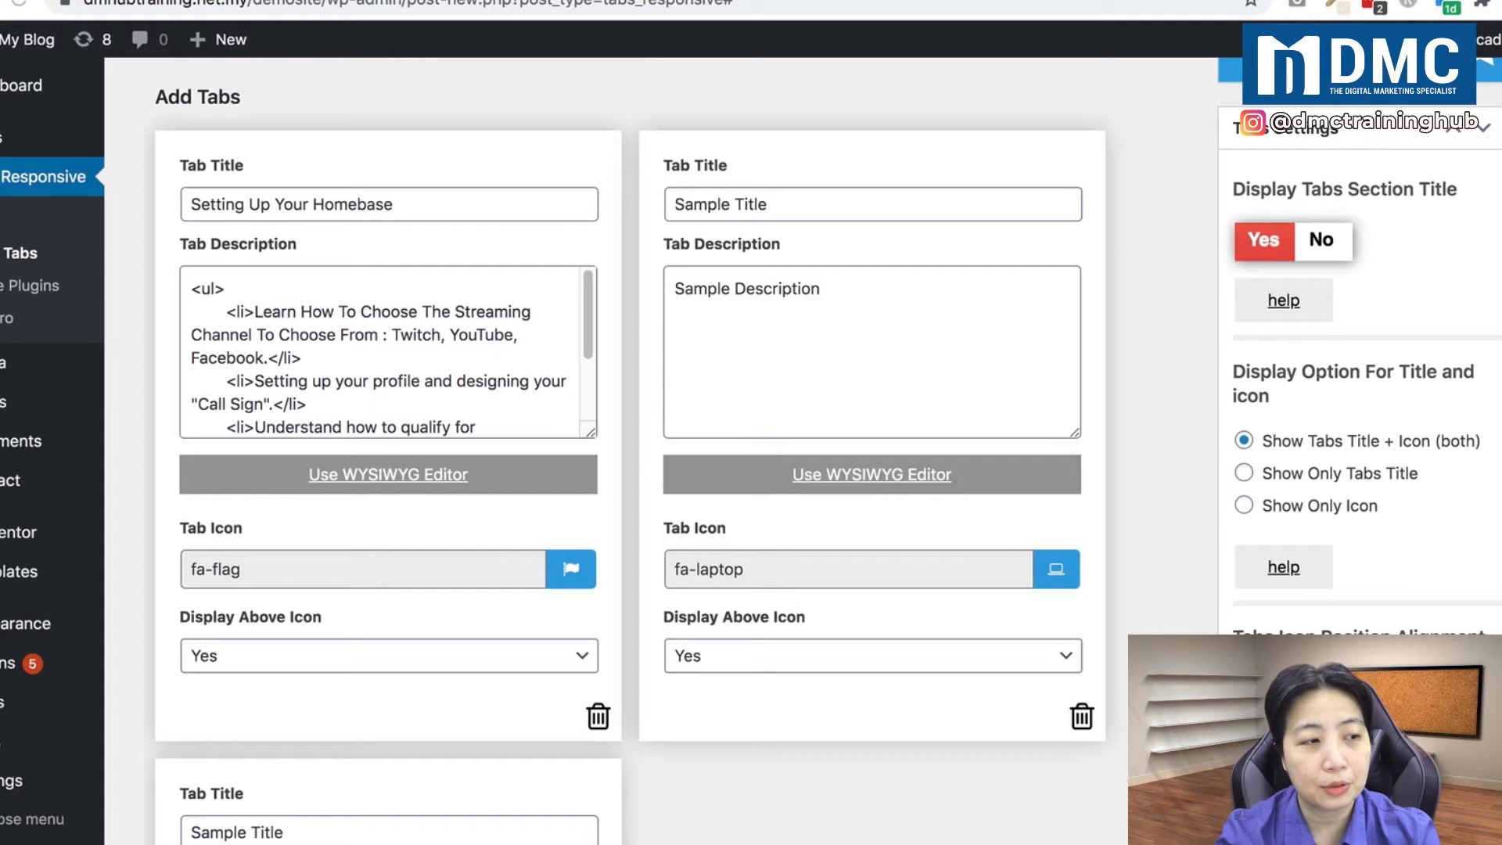
left_click(788, 203)
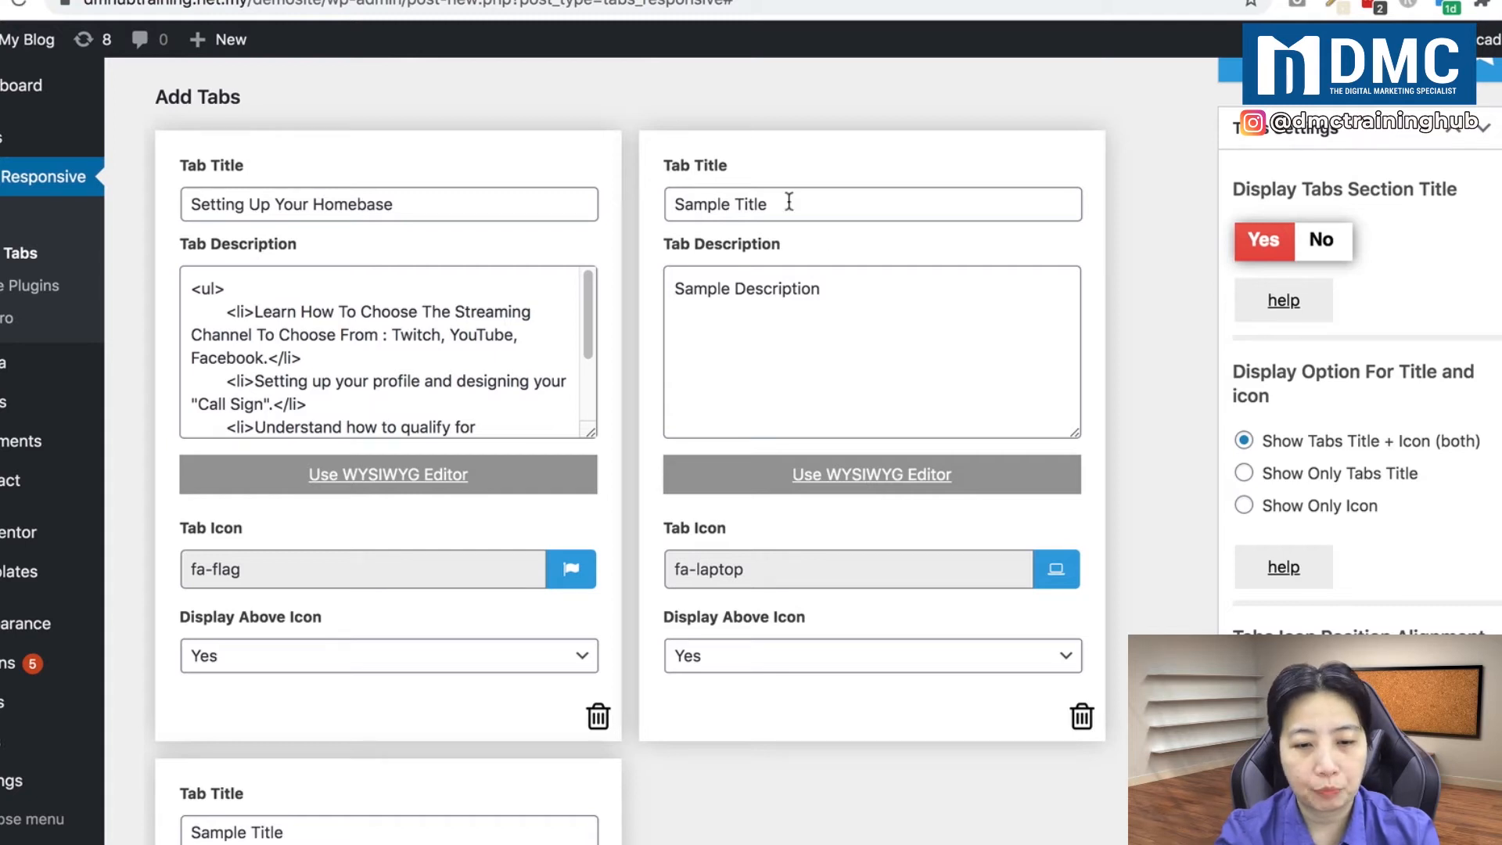
left_click(871, 474)
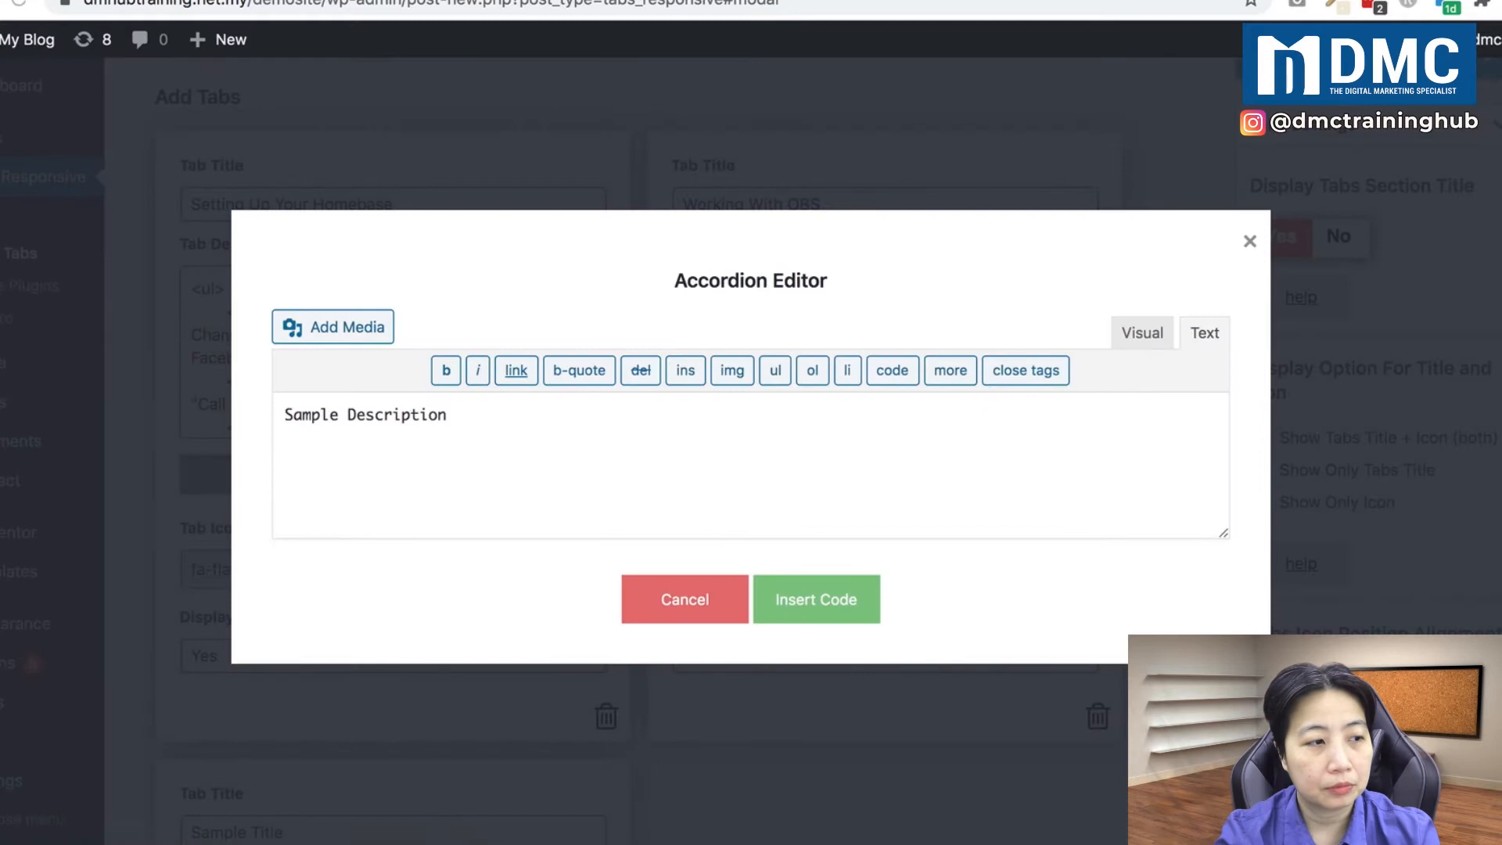
left_click(1141, 333)
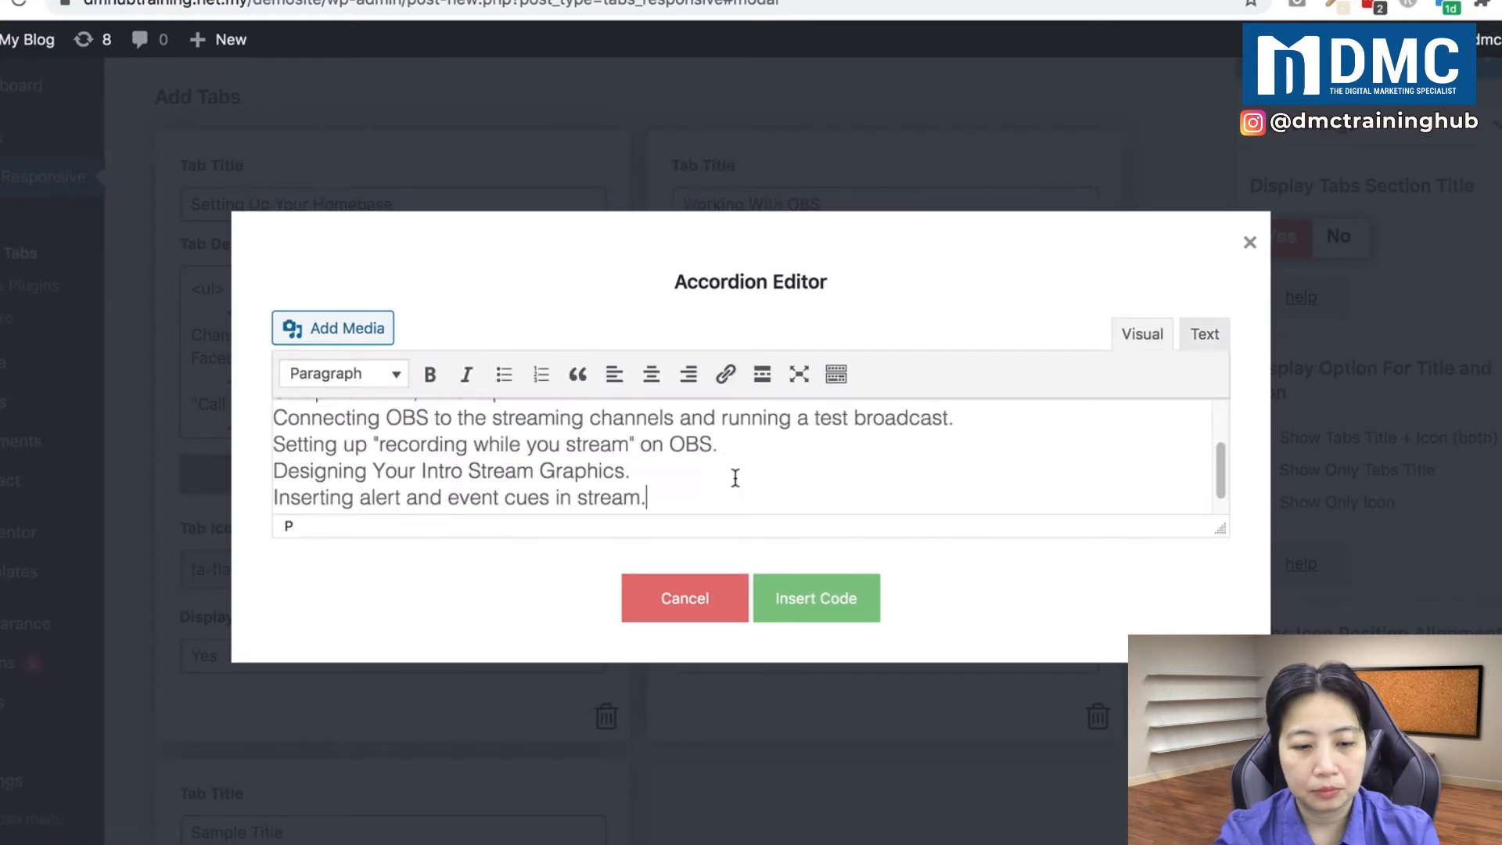
left_click(503, 374)
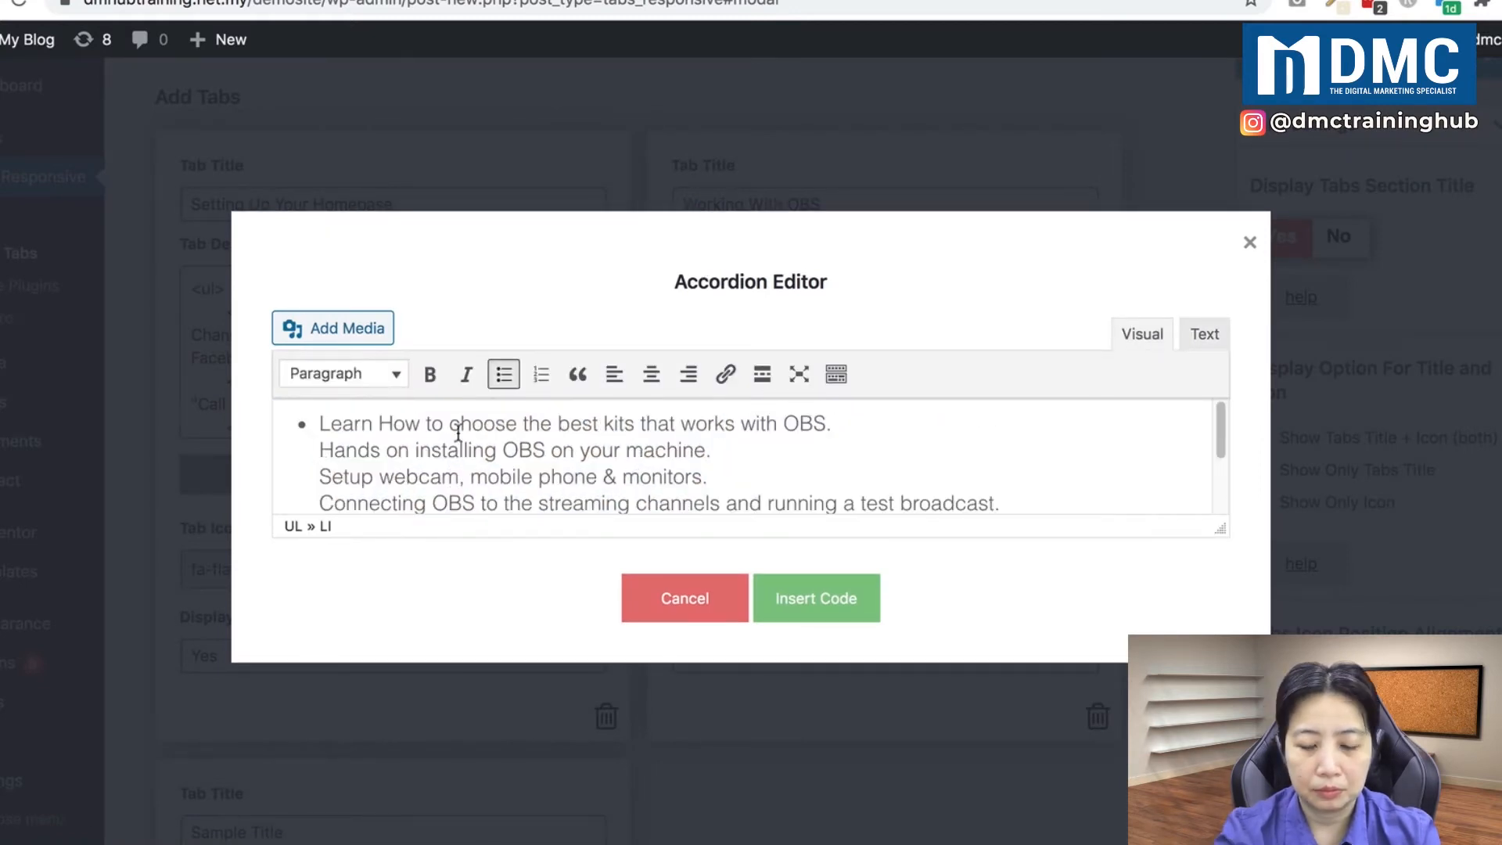
scroll("down", 3)
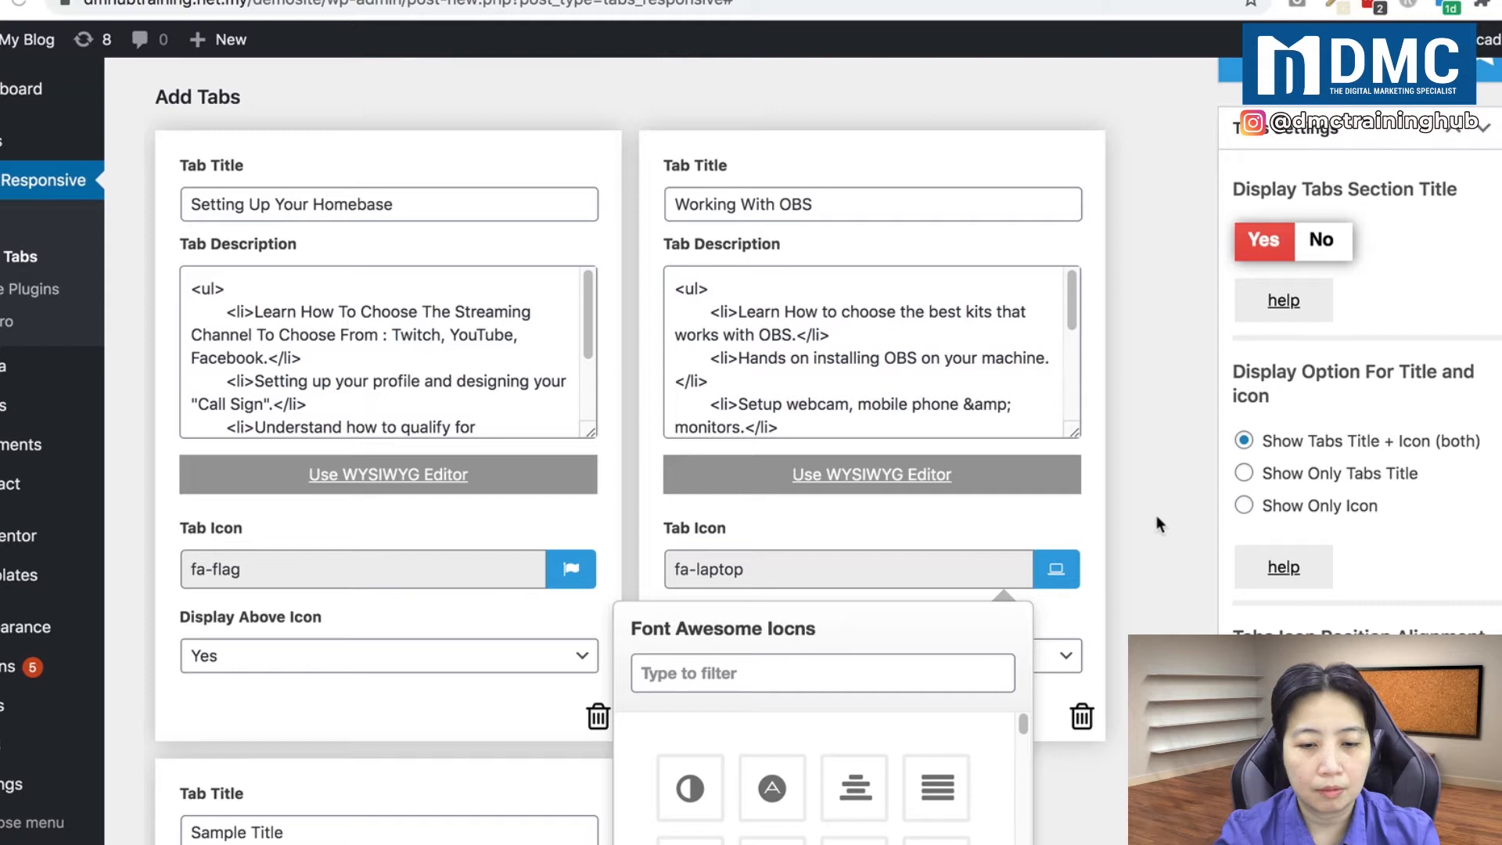
scroll("down", 3)
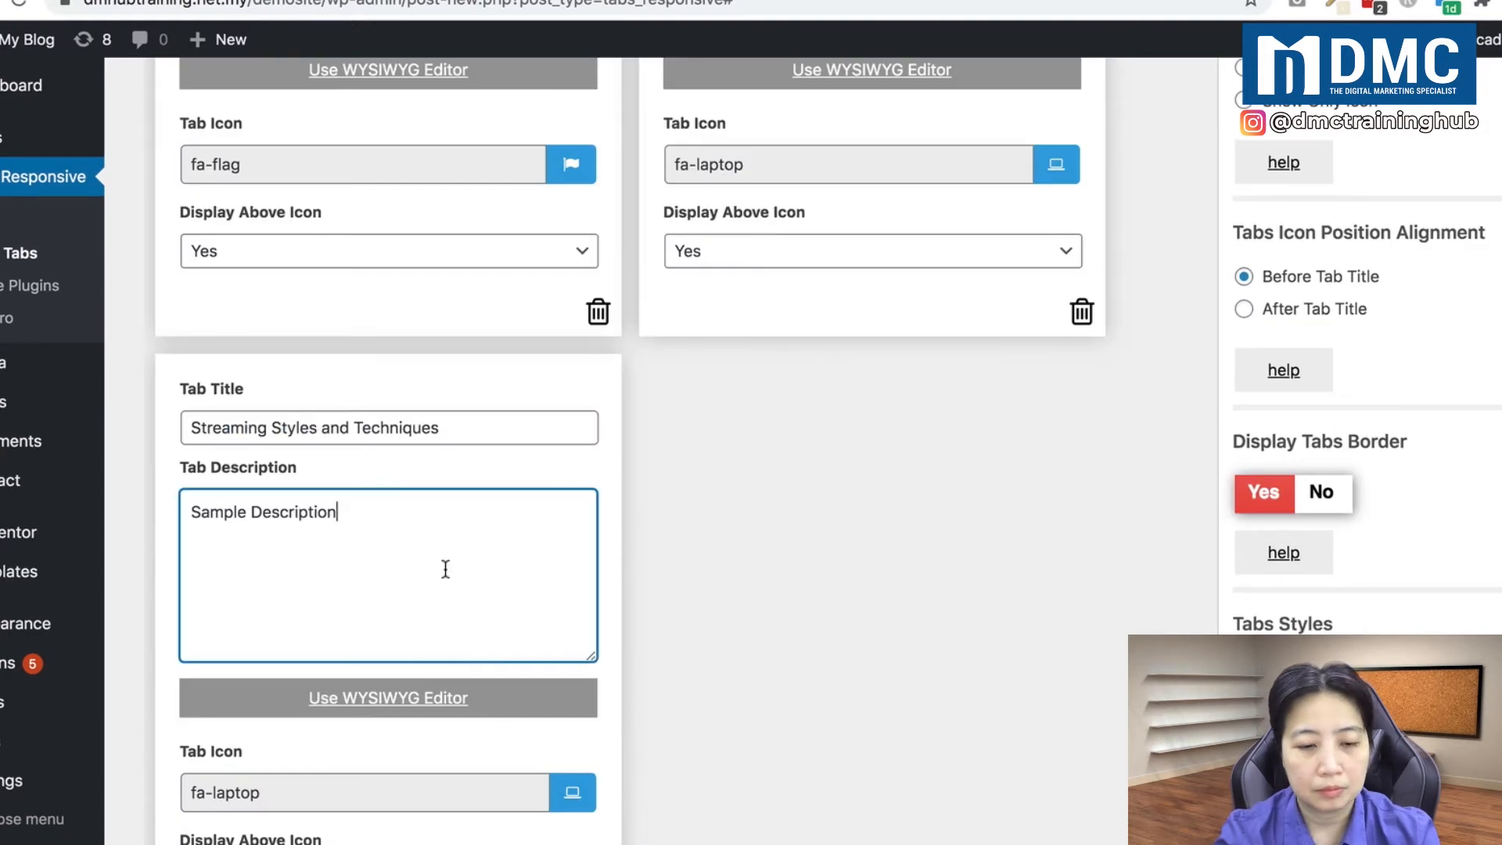
Step: Bullet the Streaming Styles and Techniques description and give that tab the fa-user icon
left_click(388, 697)
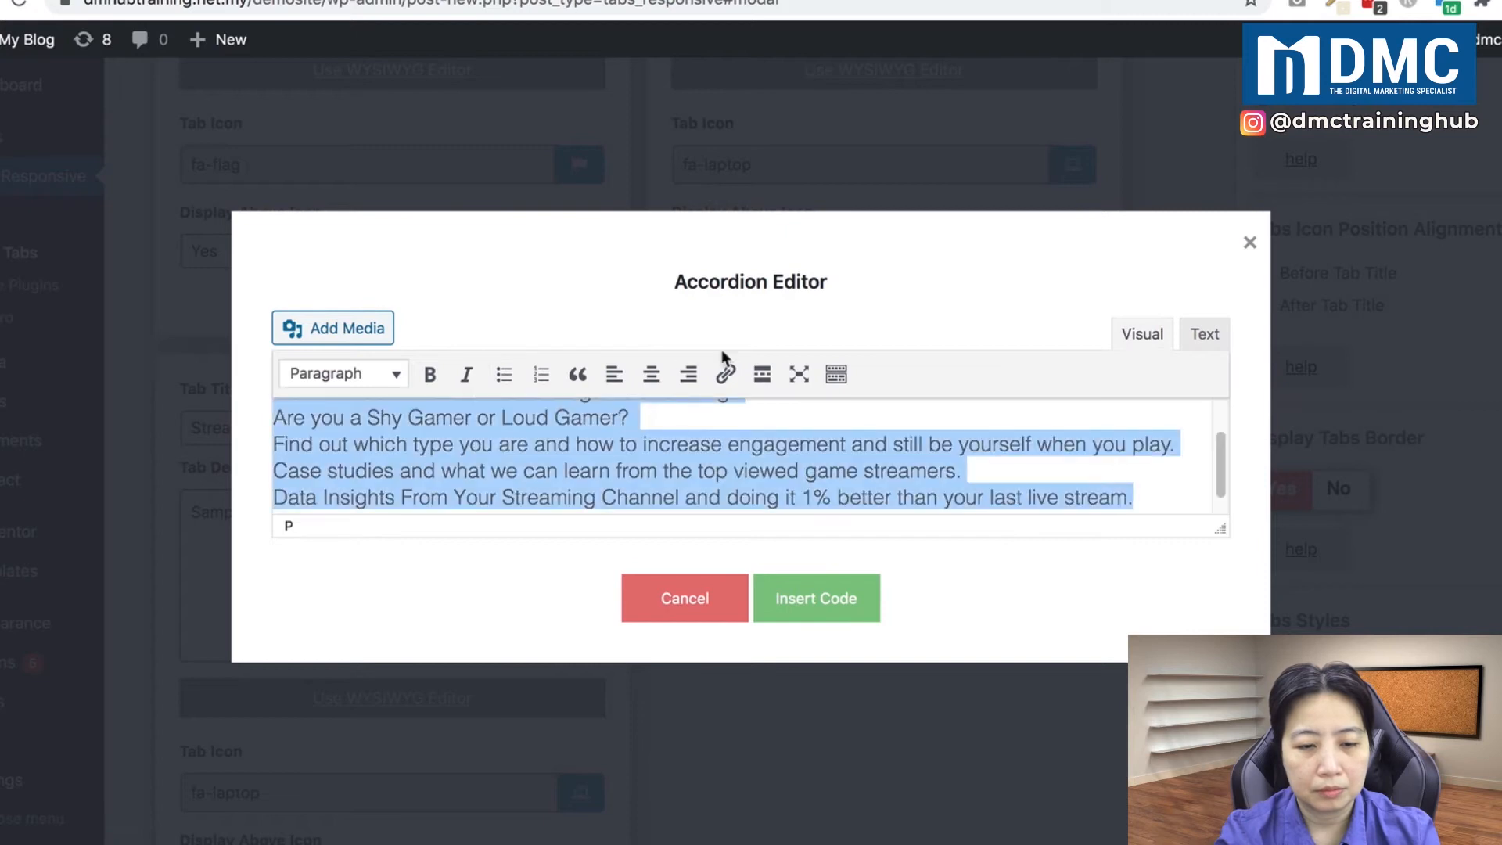
left_click(503, 374)
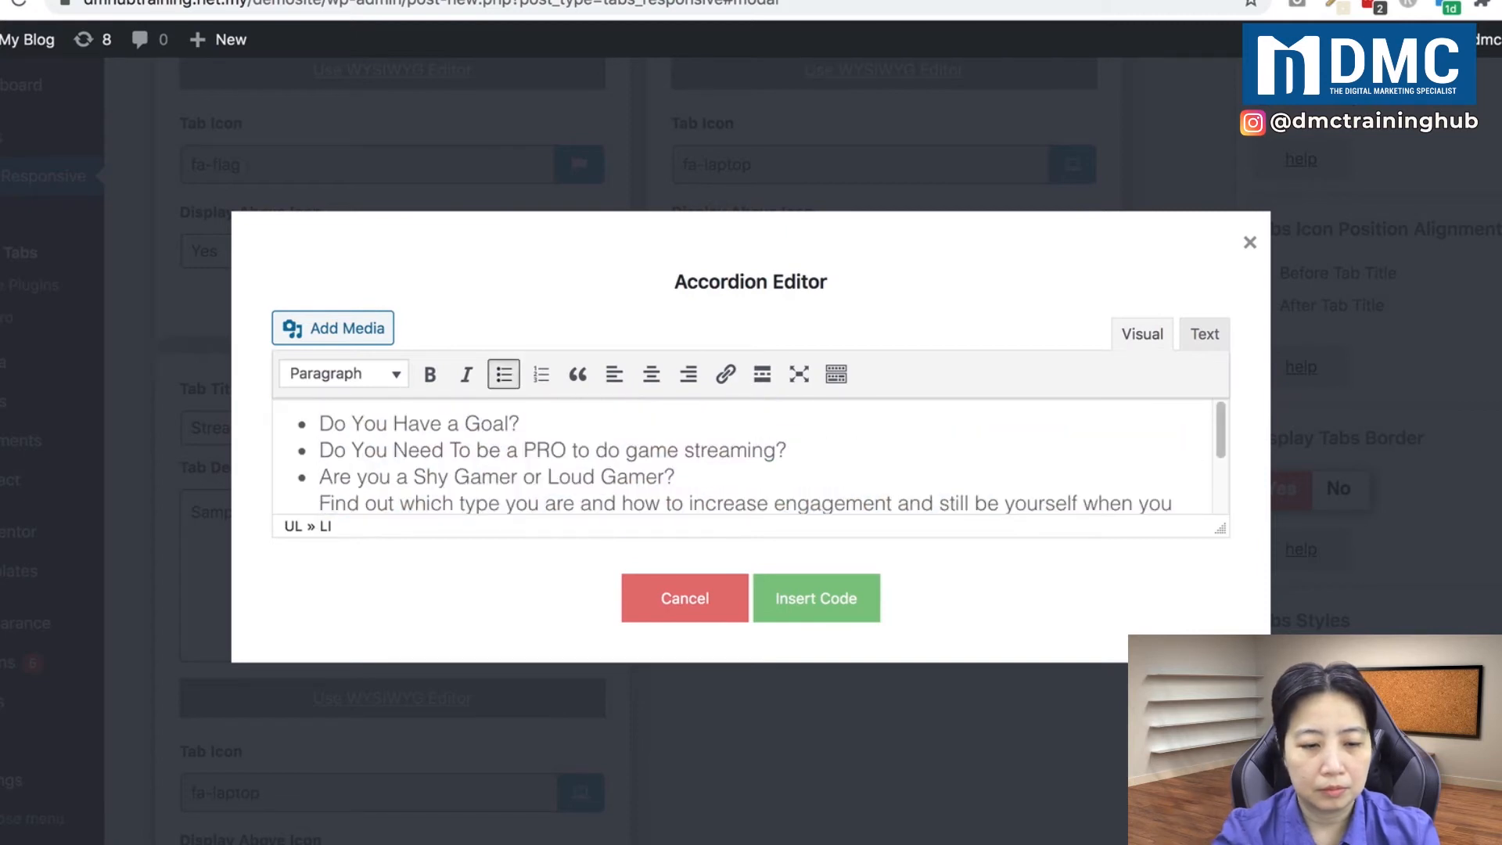
left_click(815, 598)
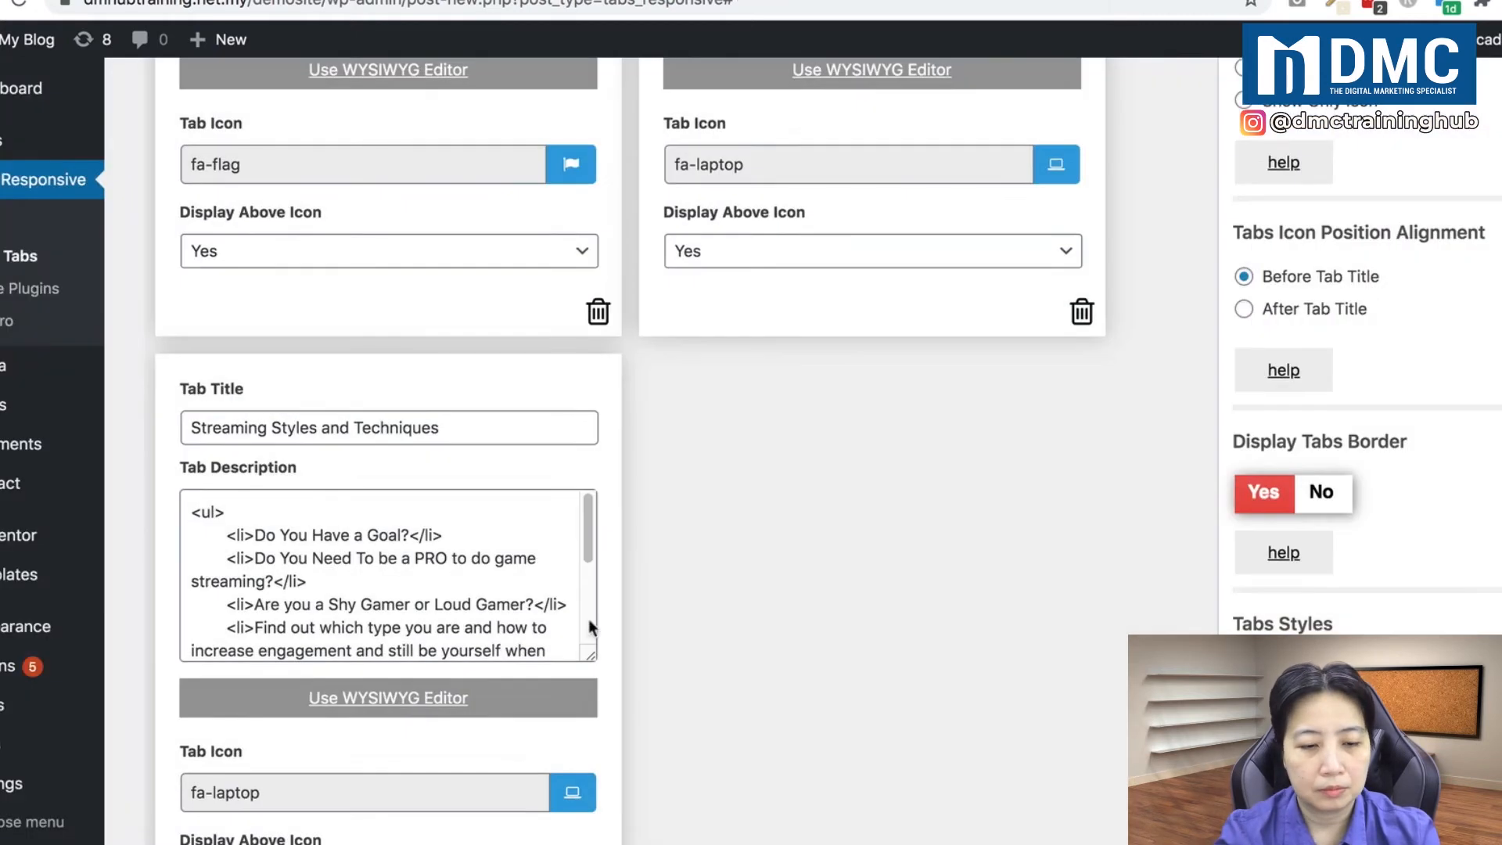
left_click(572, 792)
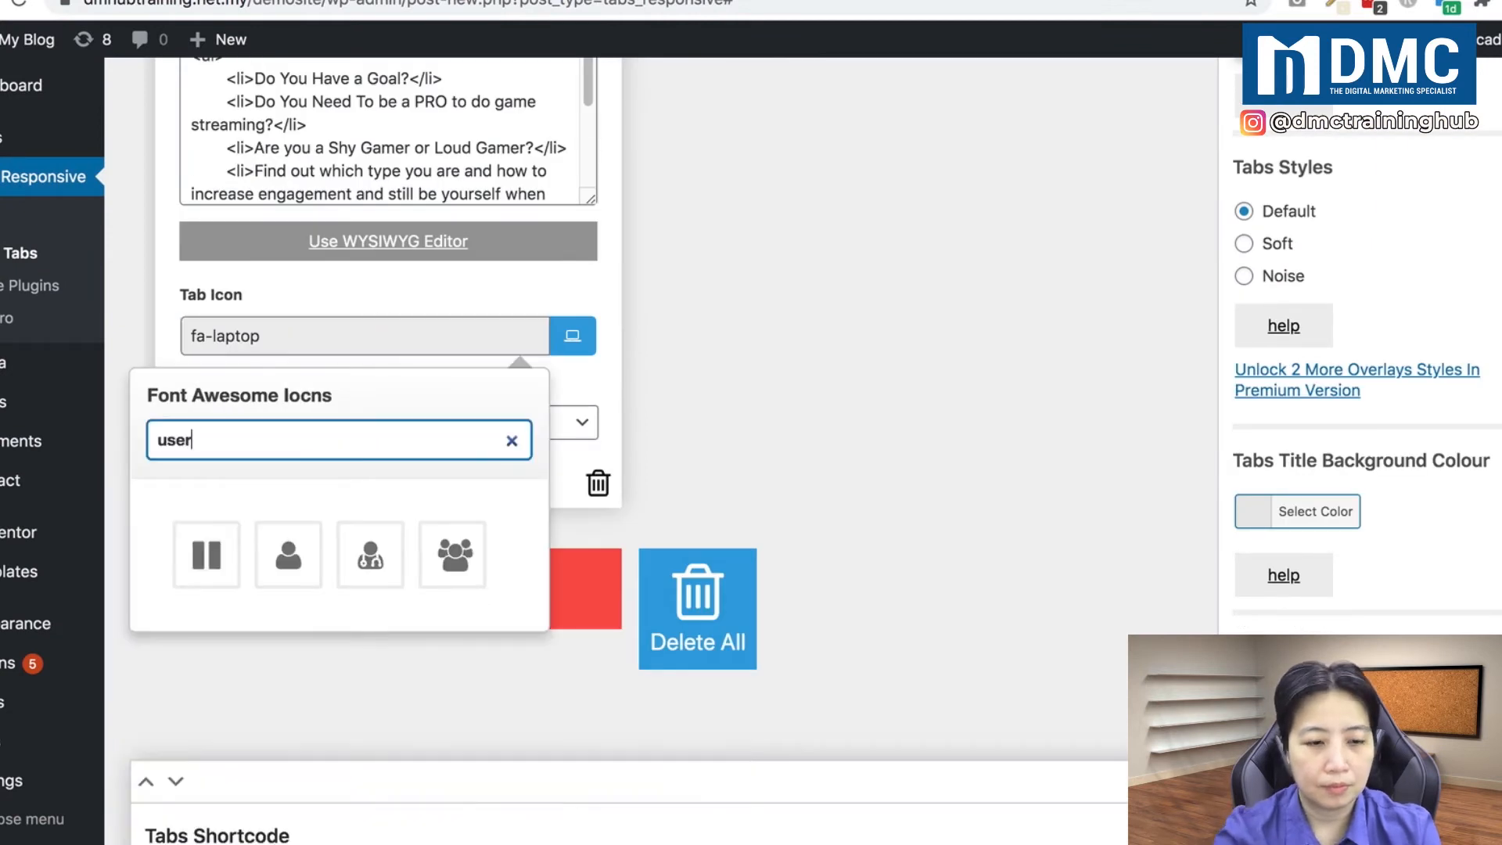
left_click(287, 554)
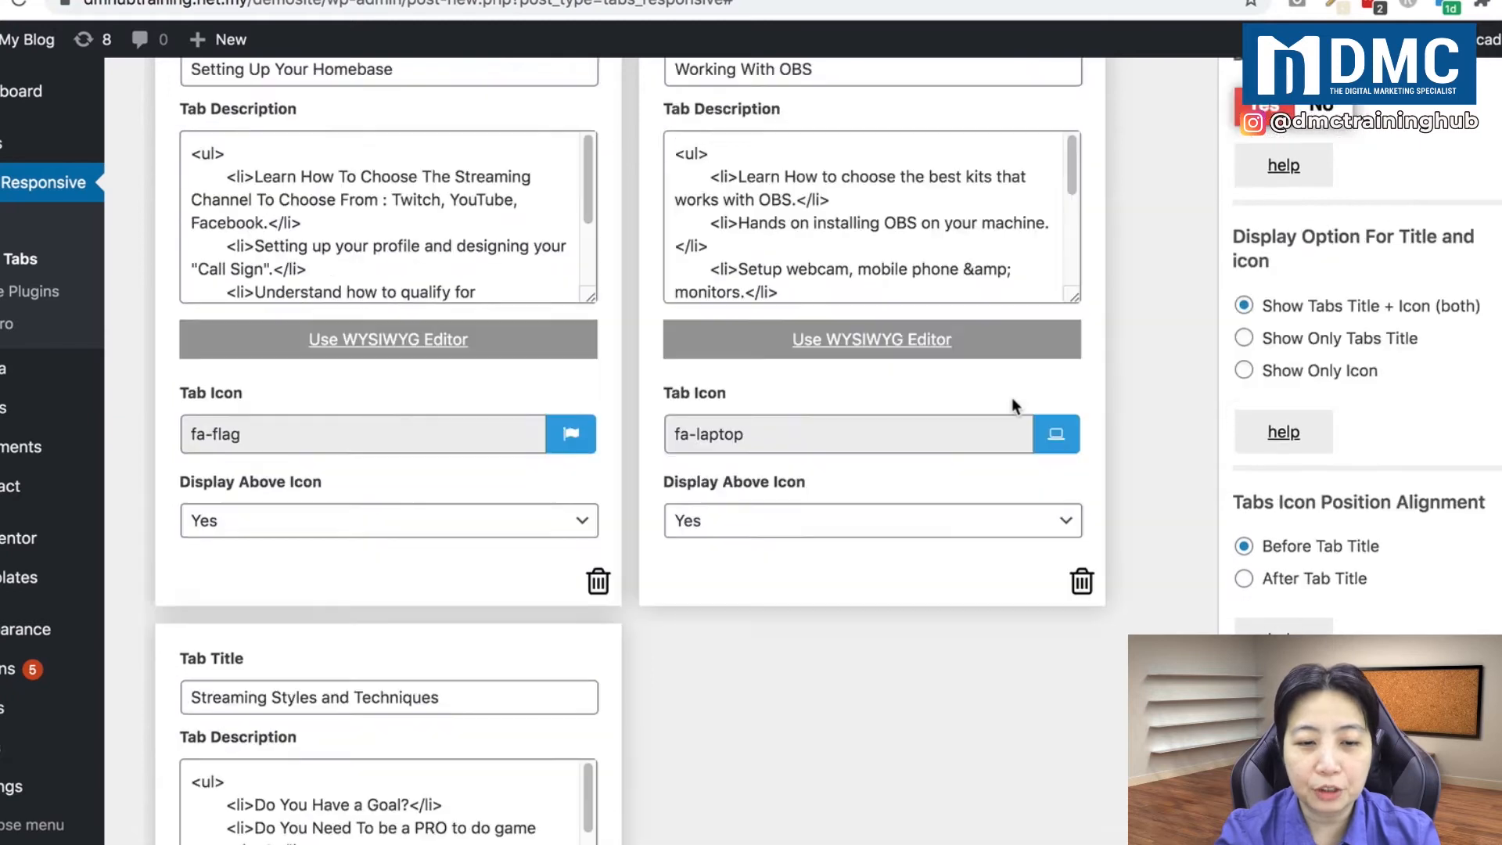
Step: Add a fourth blank tab card below the Streaming Styles and Techniques tab
scroll("up", 3)
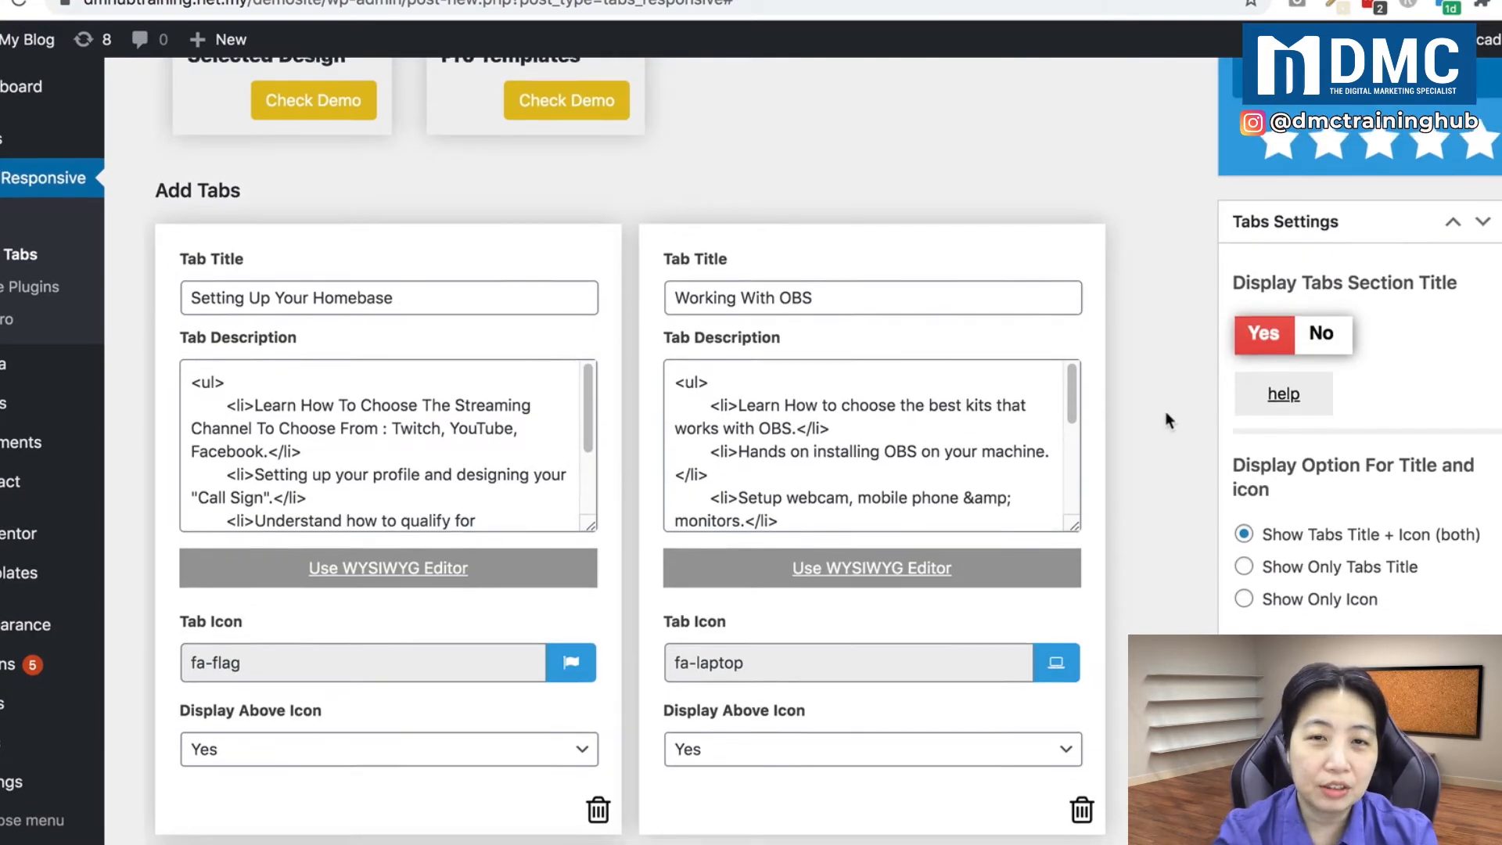
scroll("down", 3)
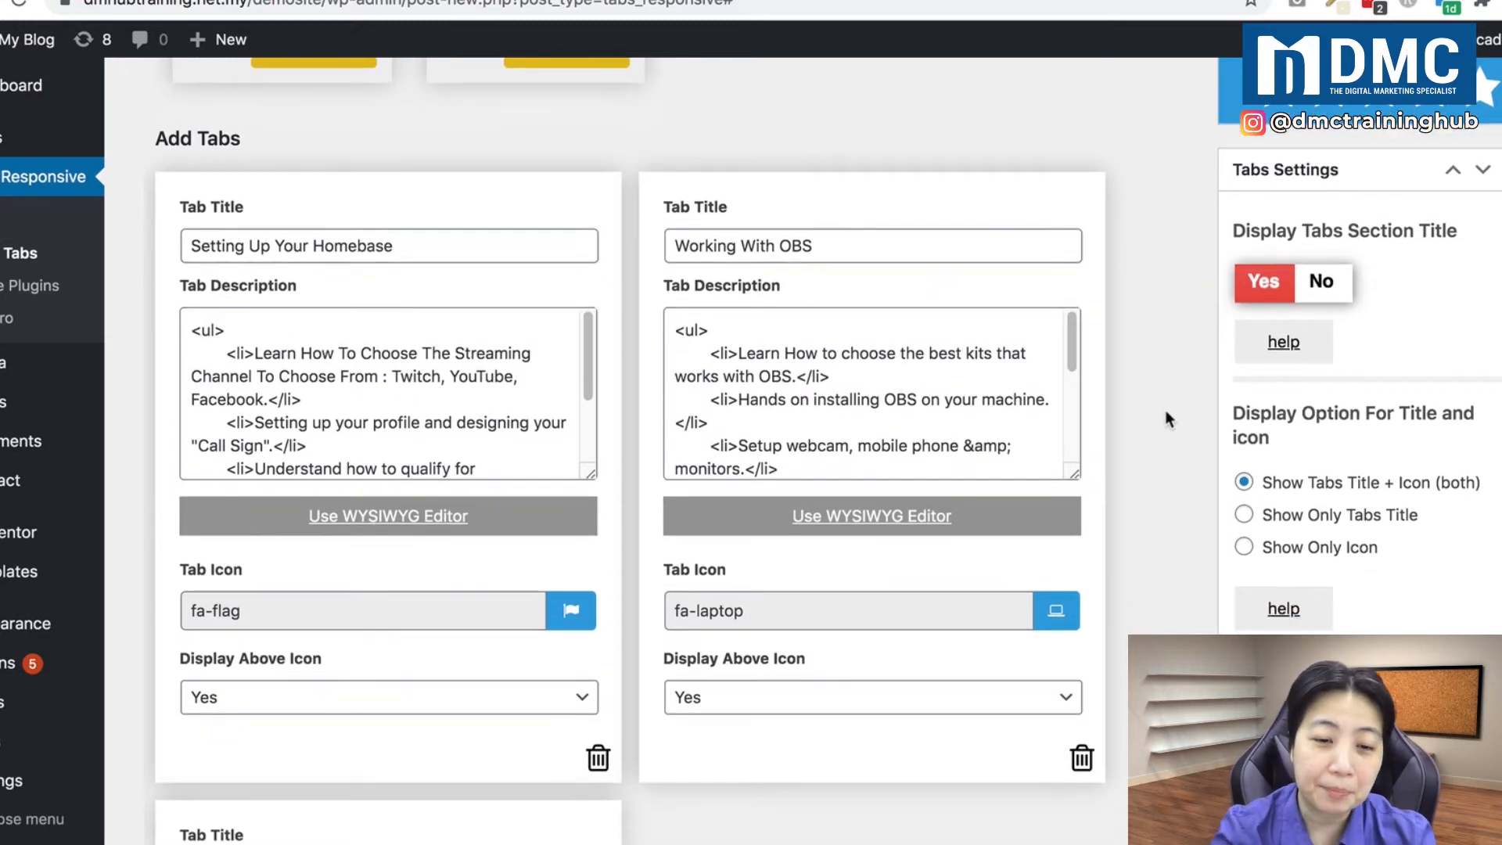
scroll("down", 3)
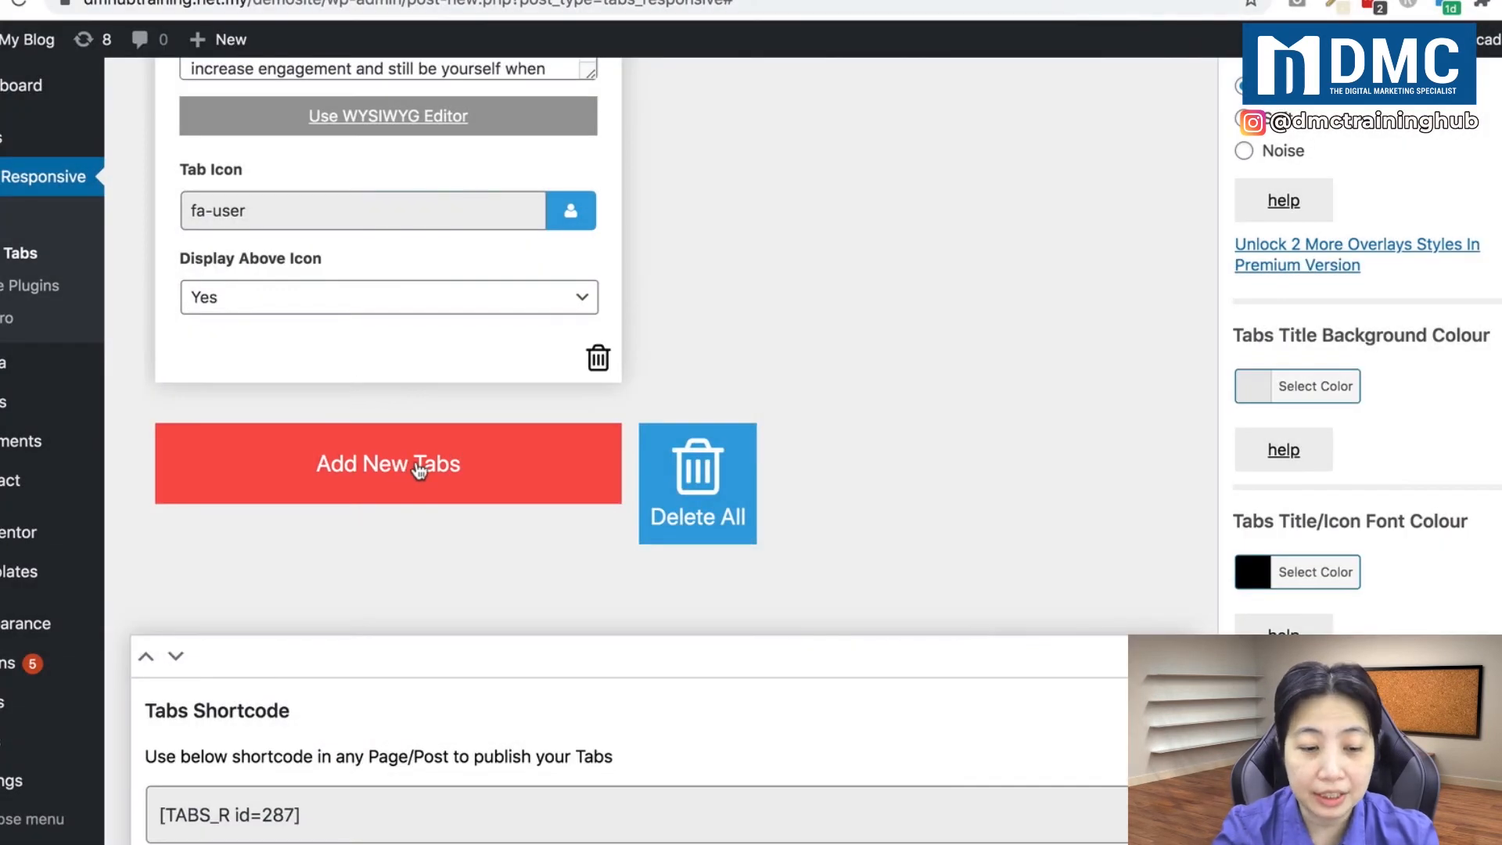
left_click(387, 462)
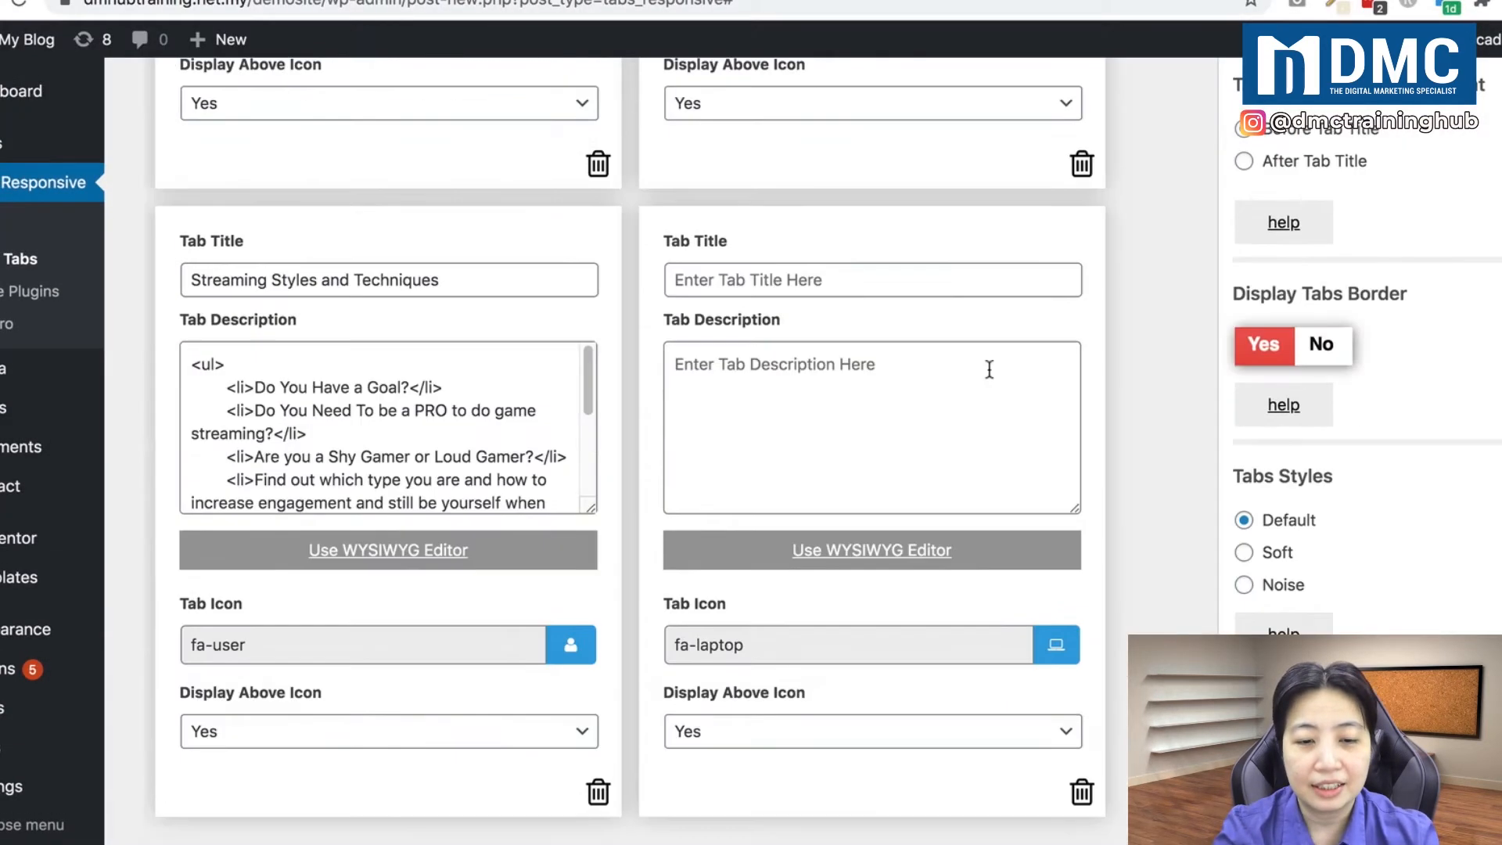
scroll("down", 3)
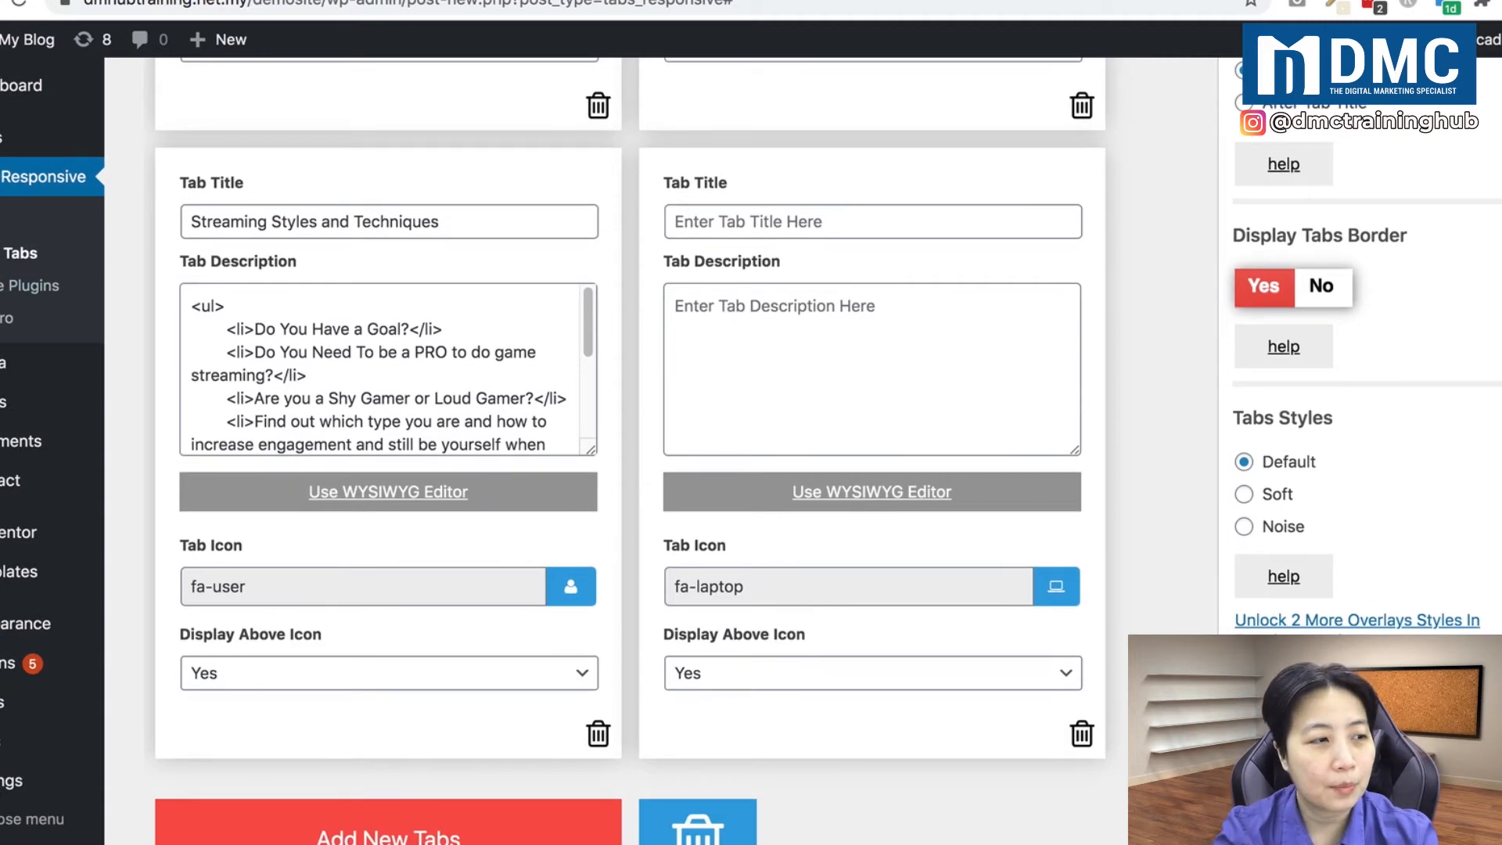
Step: Title the fourth tab 'Marketing Your Game Stream' and insert its bulleted promotion description
type("Marketing Your Game Stream")
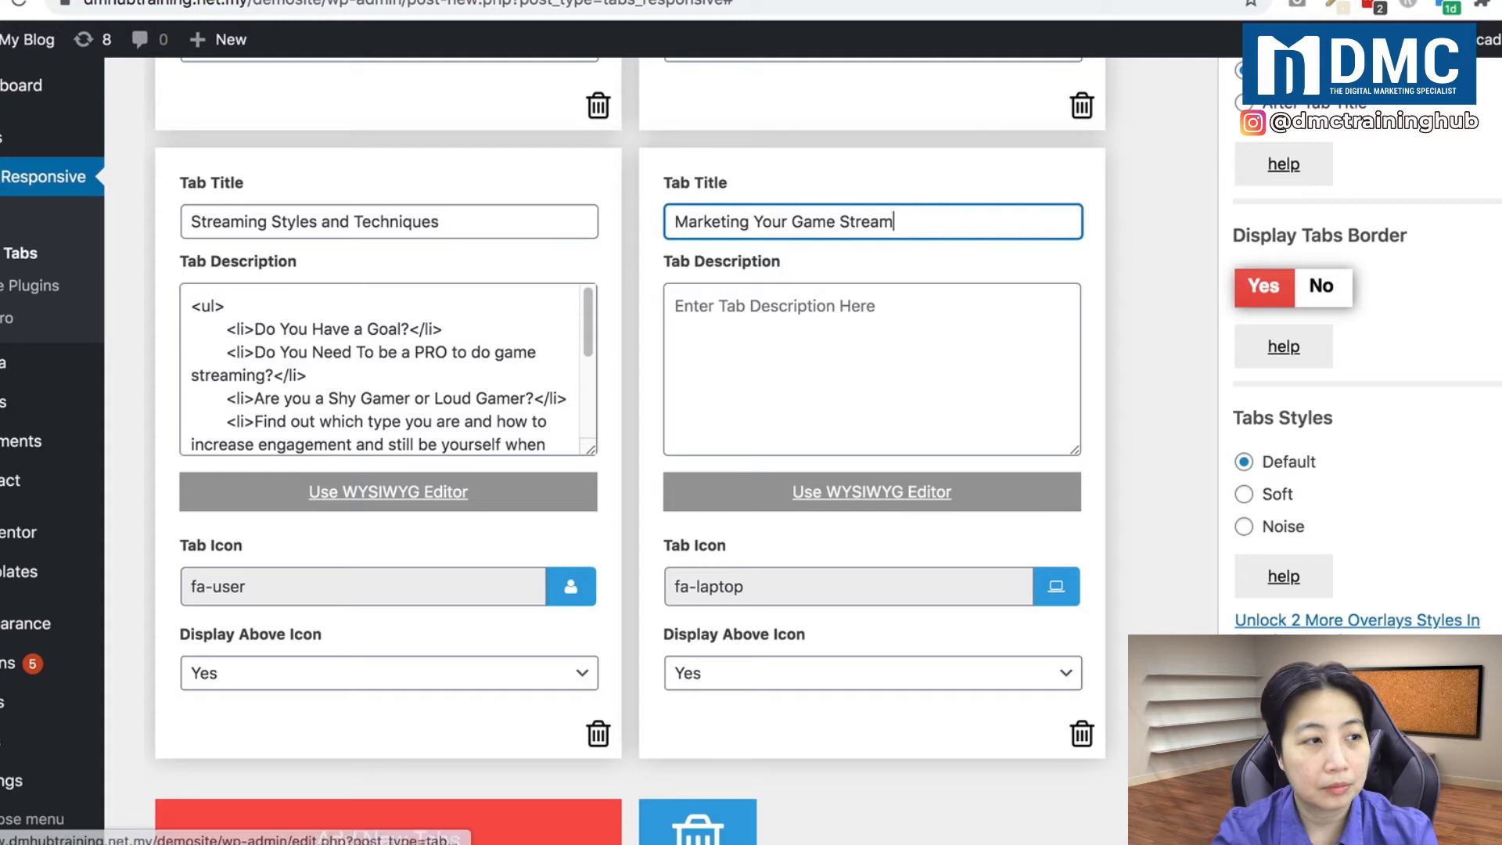
mouse_move(871, 491)
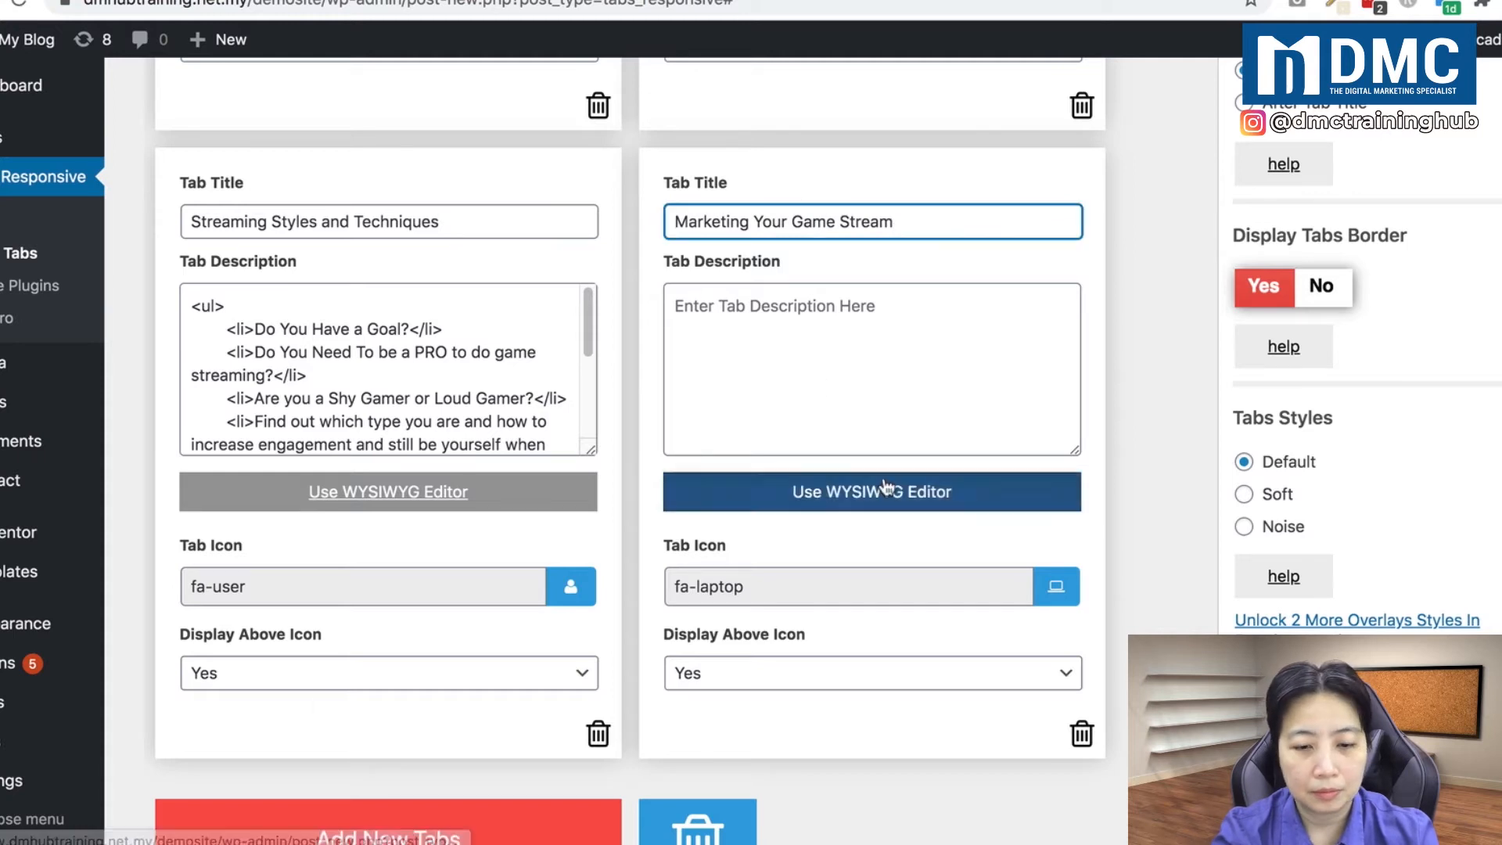
left_click(871, 492)
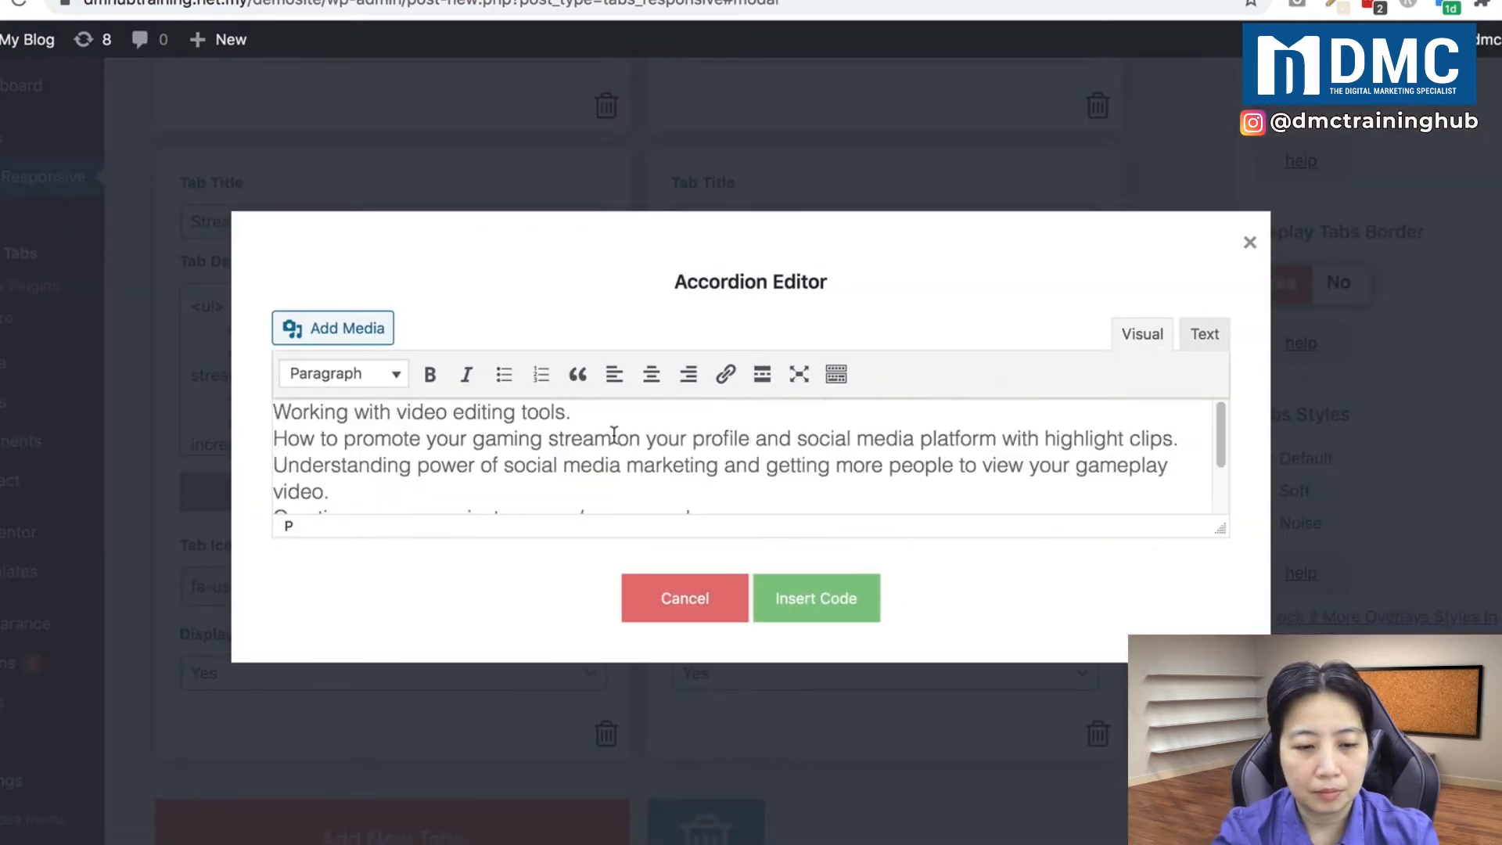
left_click(503, 374)
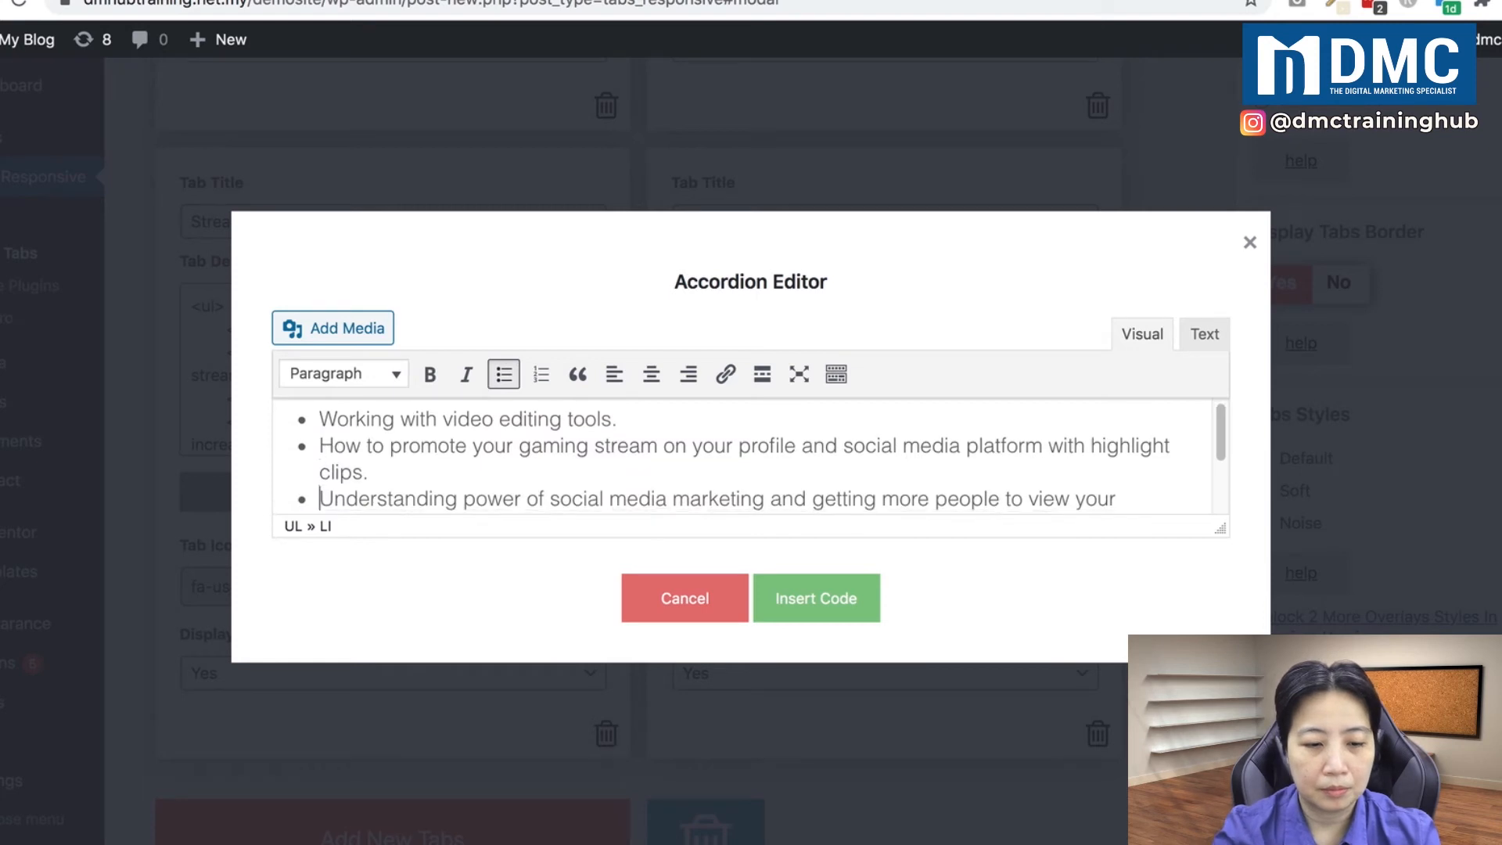
left_click(815, 598)
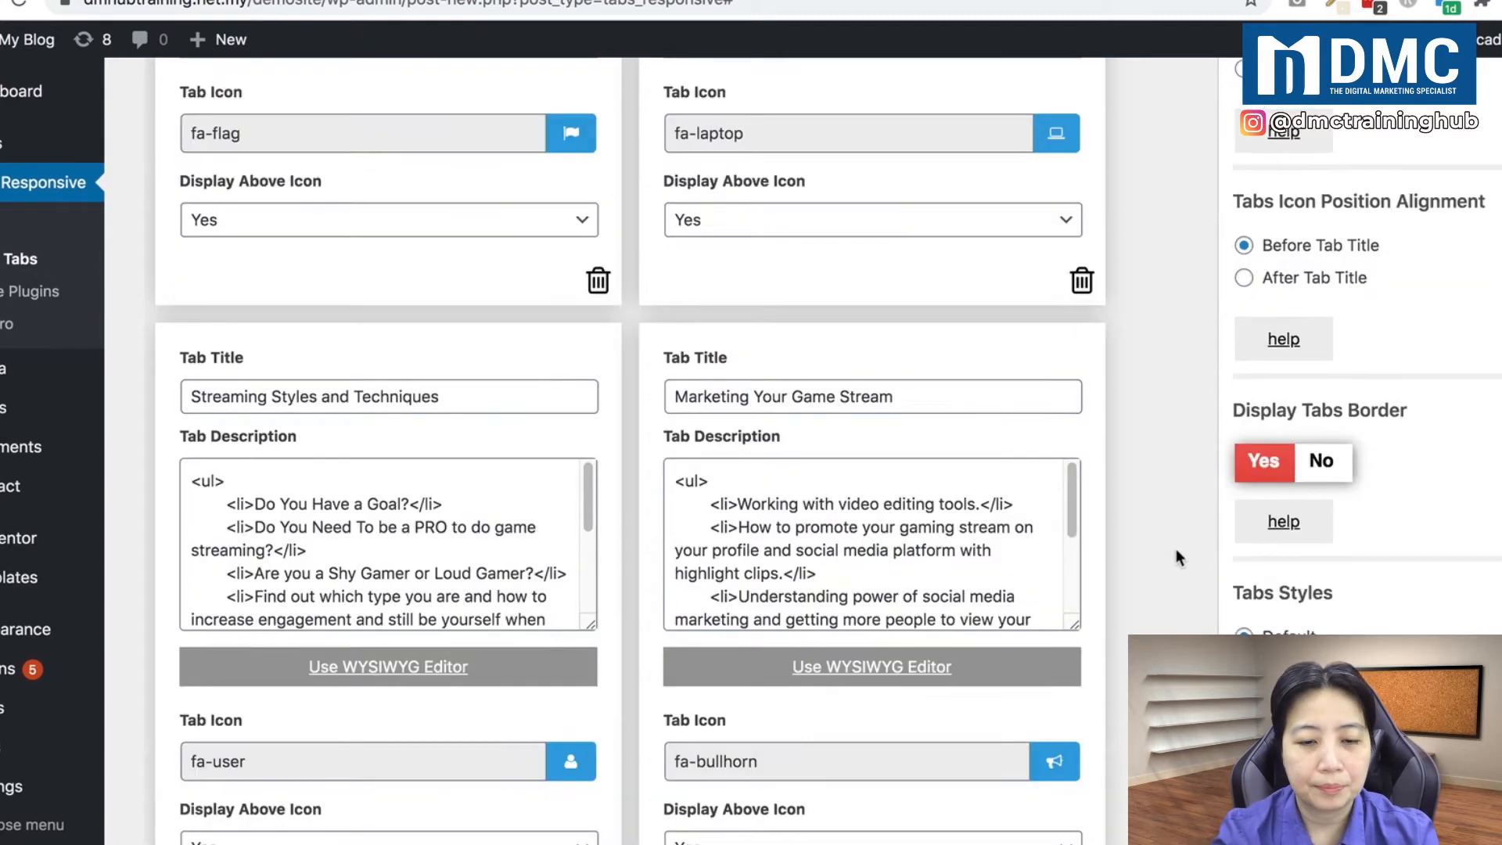
mouse_move(1170, 562)
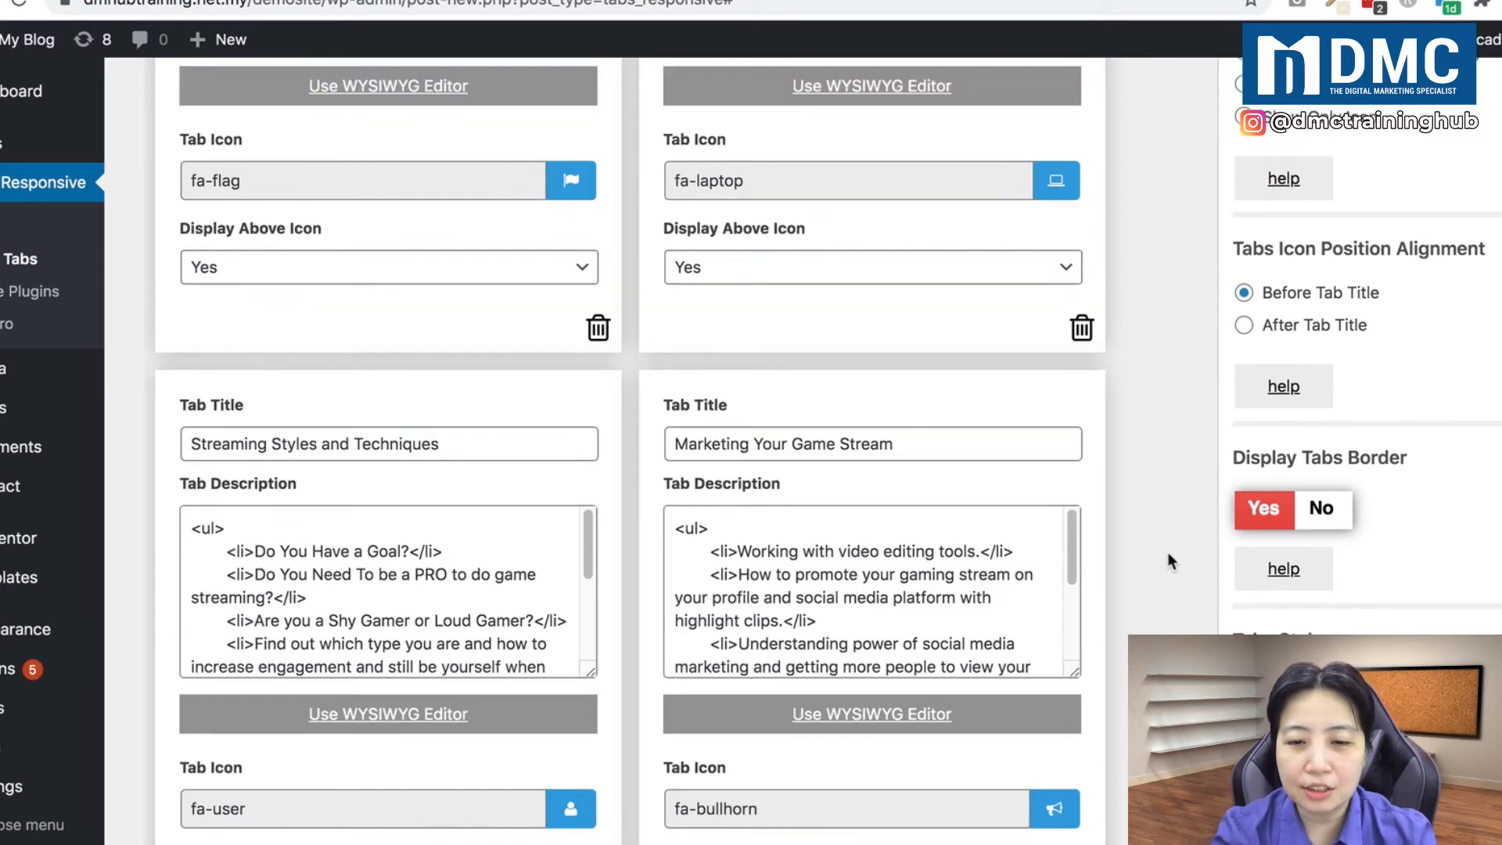
scroll("up", 3)
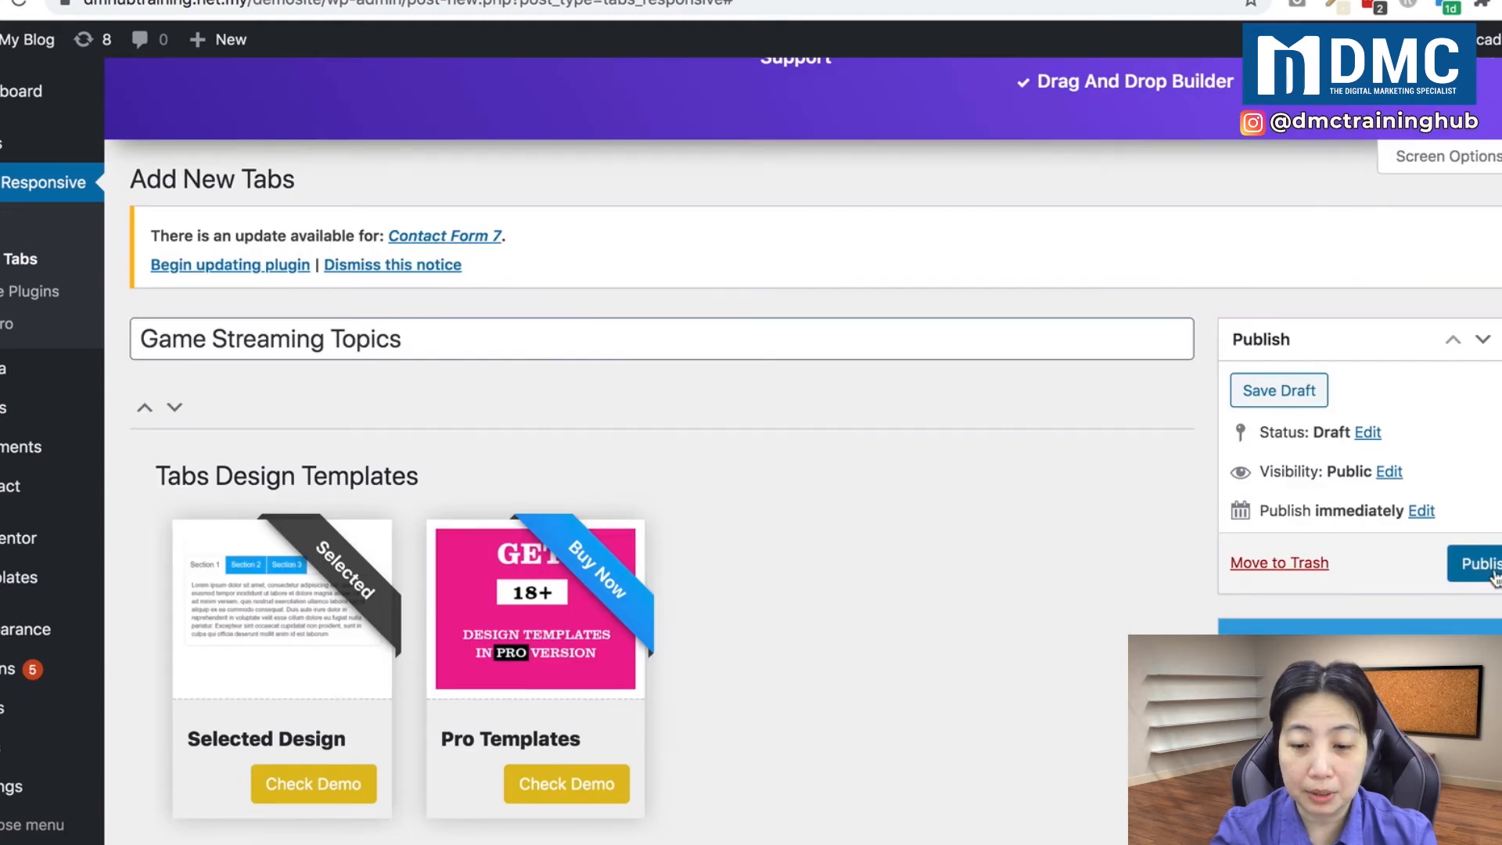
Step: Publish the Game Streaming Topics tab set and scroll down to its [TABS_R id=287] shortcode
left_click(1480, 564)
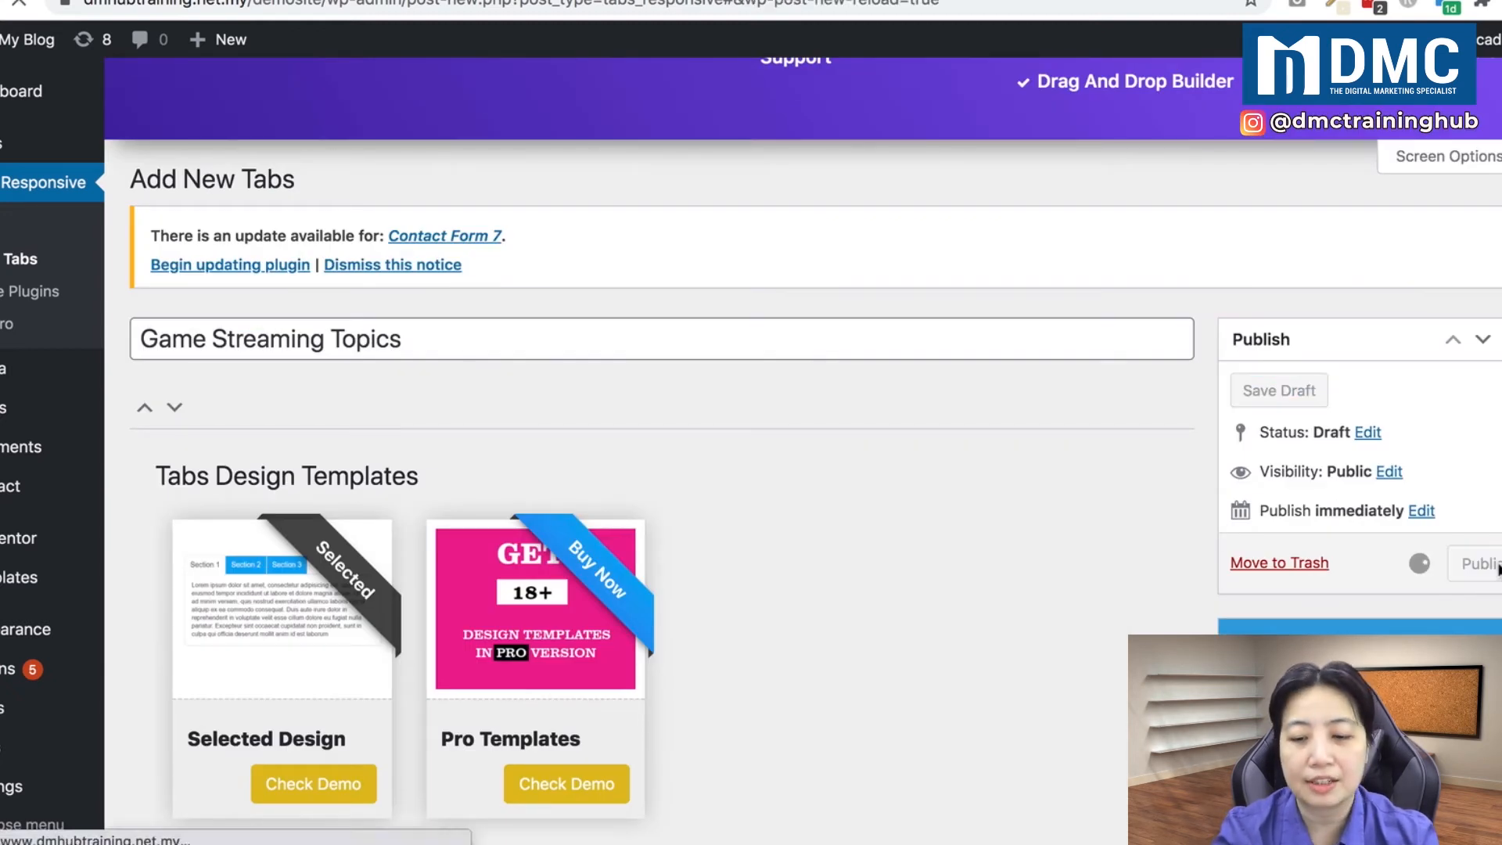
left_click(1484, 563)
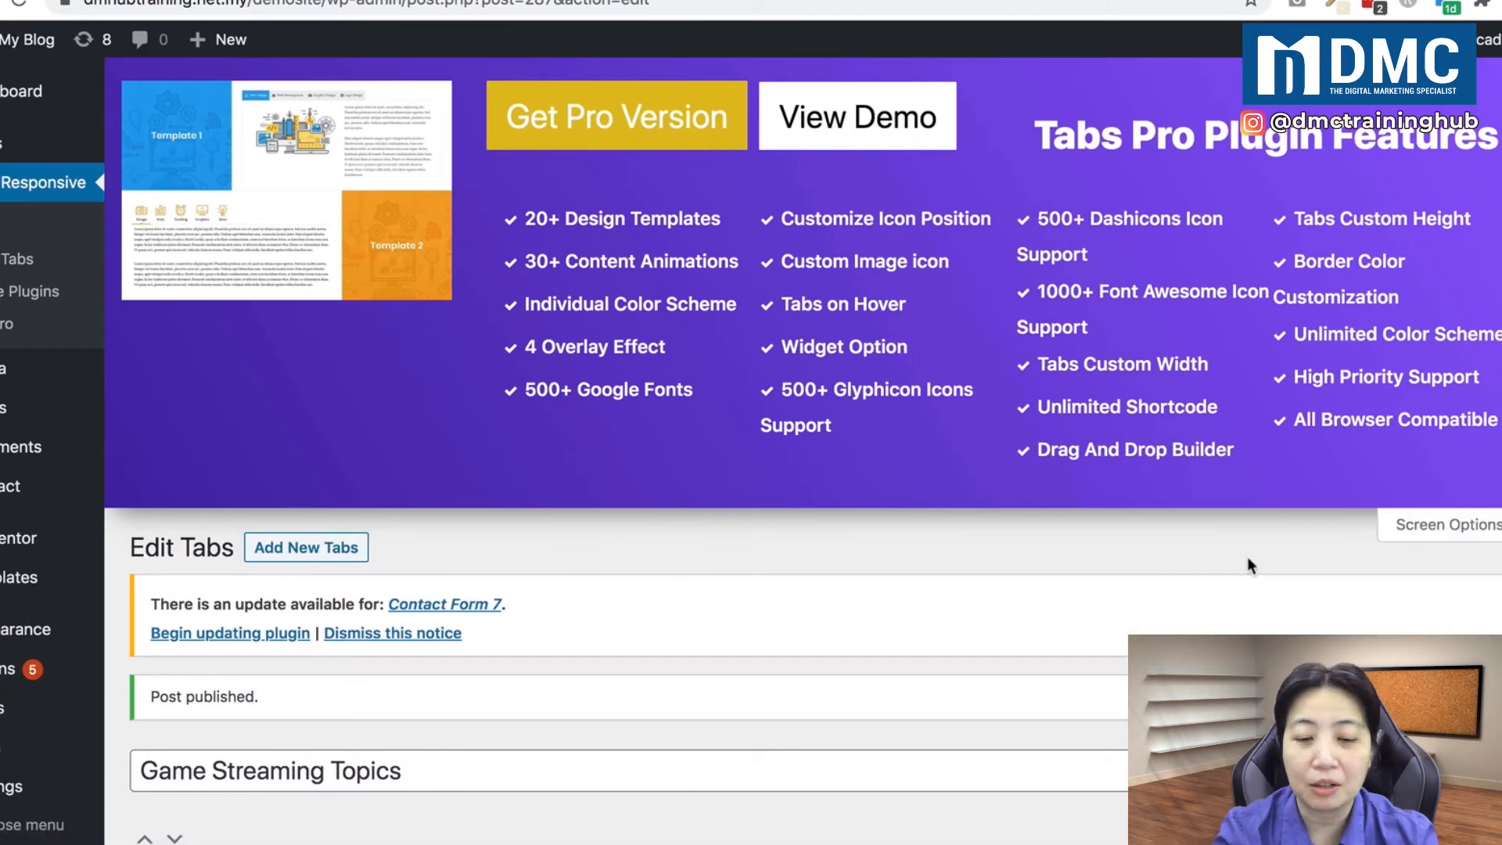
mouse_move(1210, 611)
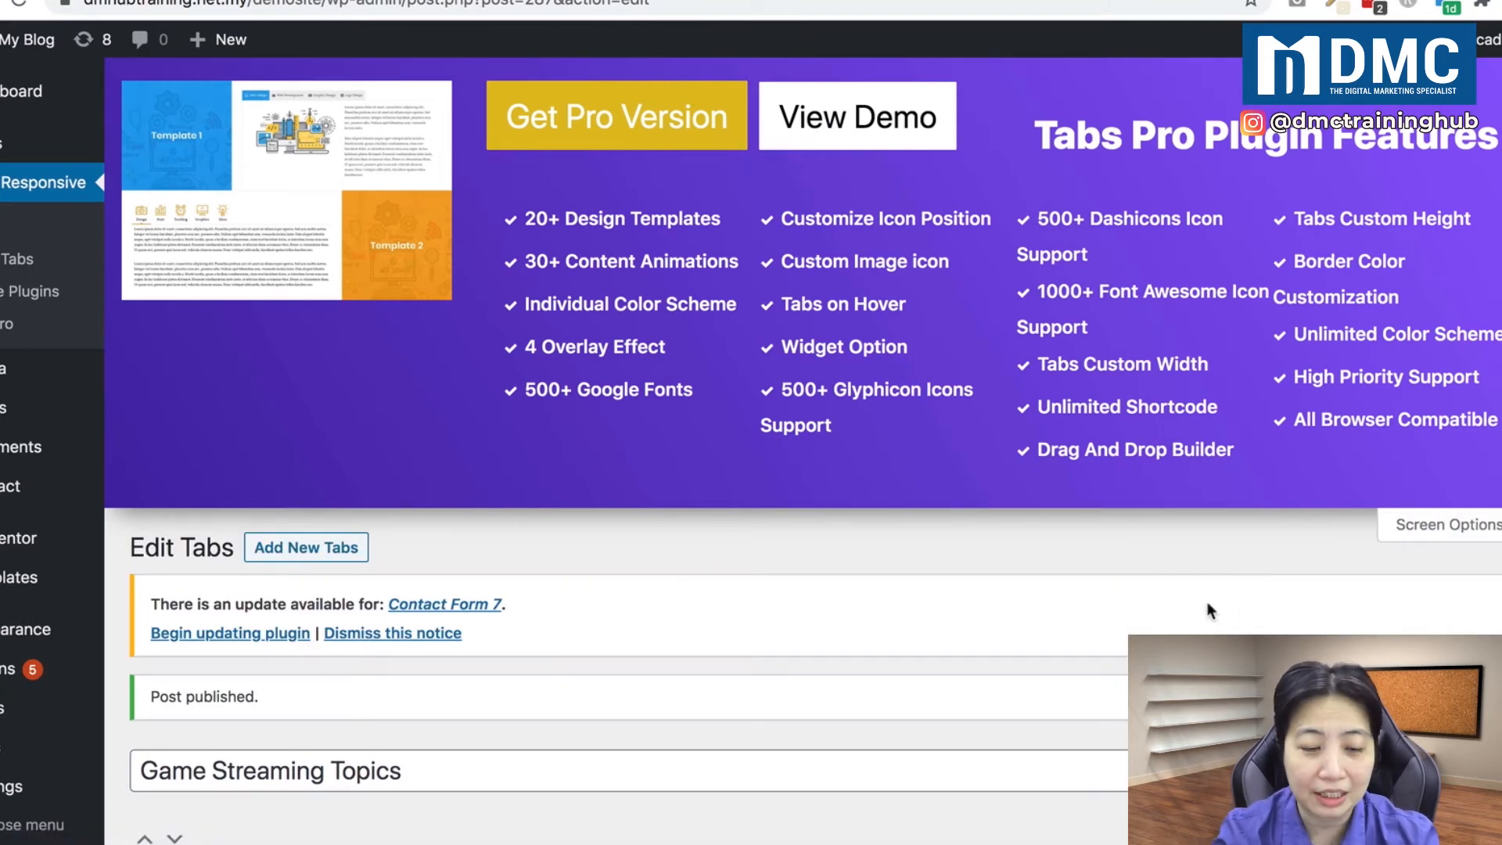
scroll("down", 3)
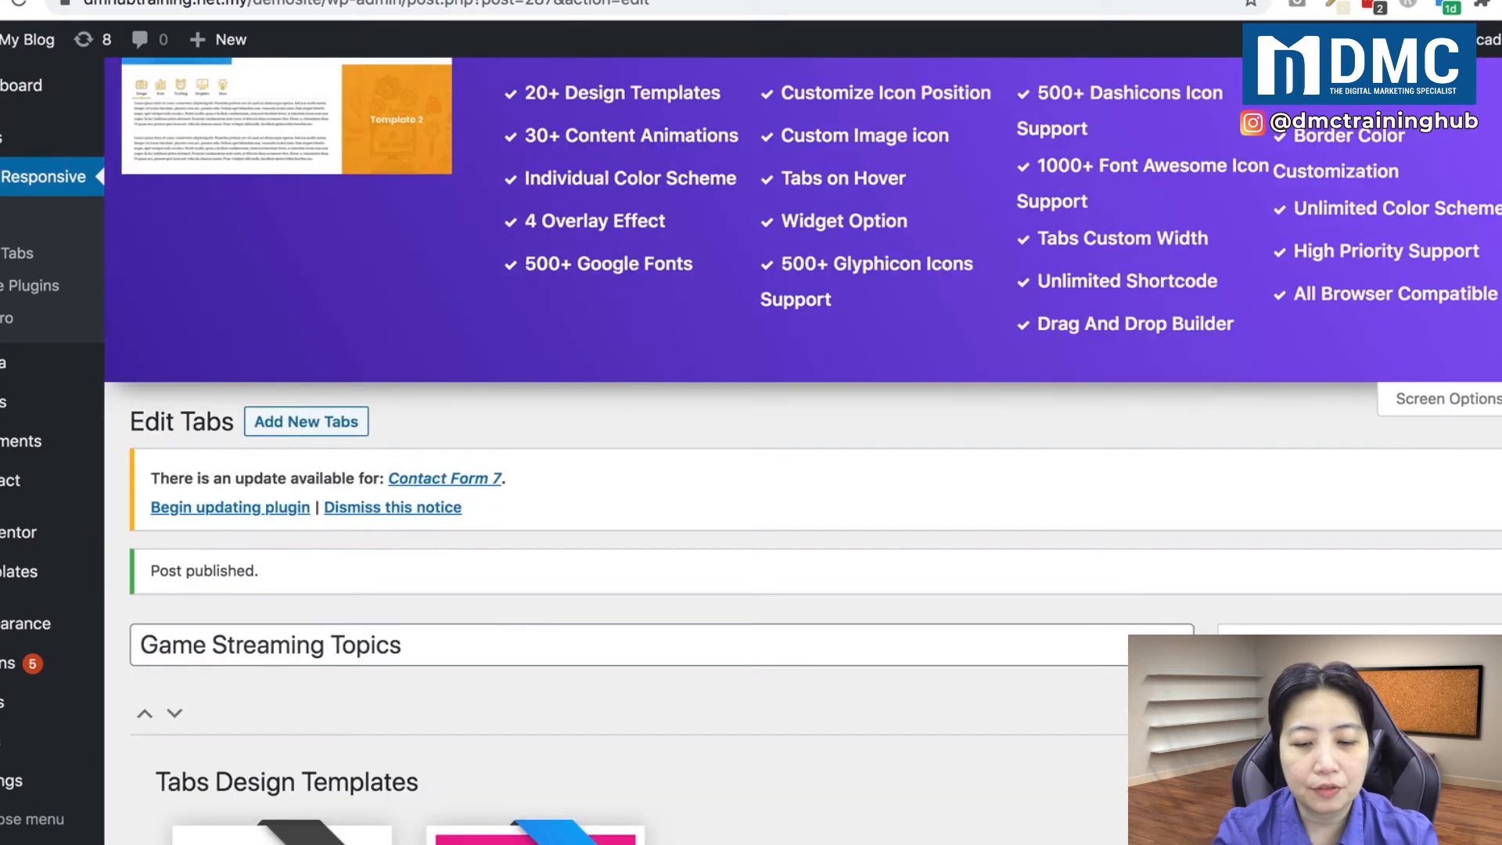
scroll("down", 3)
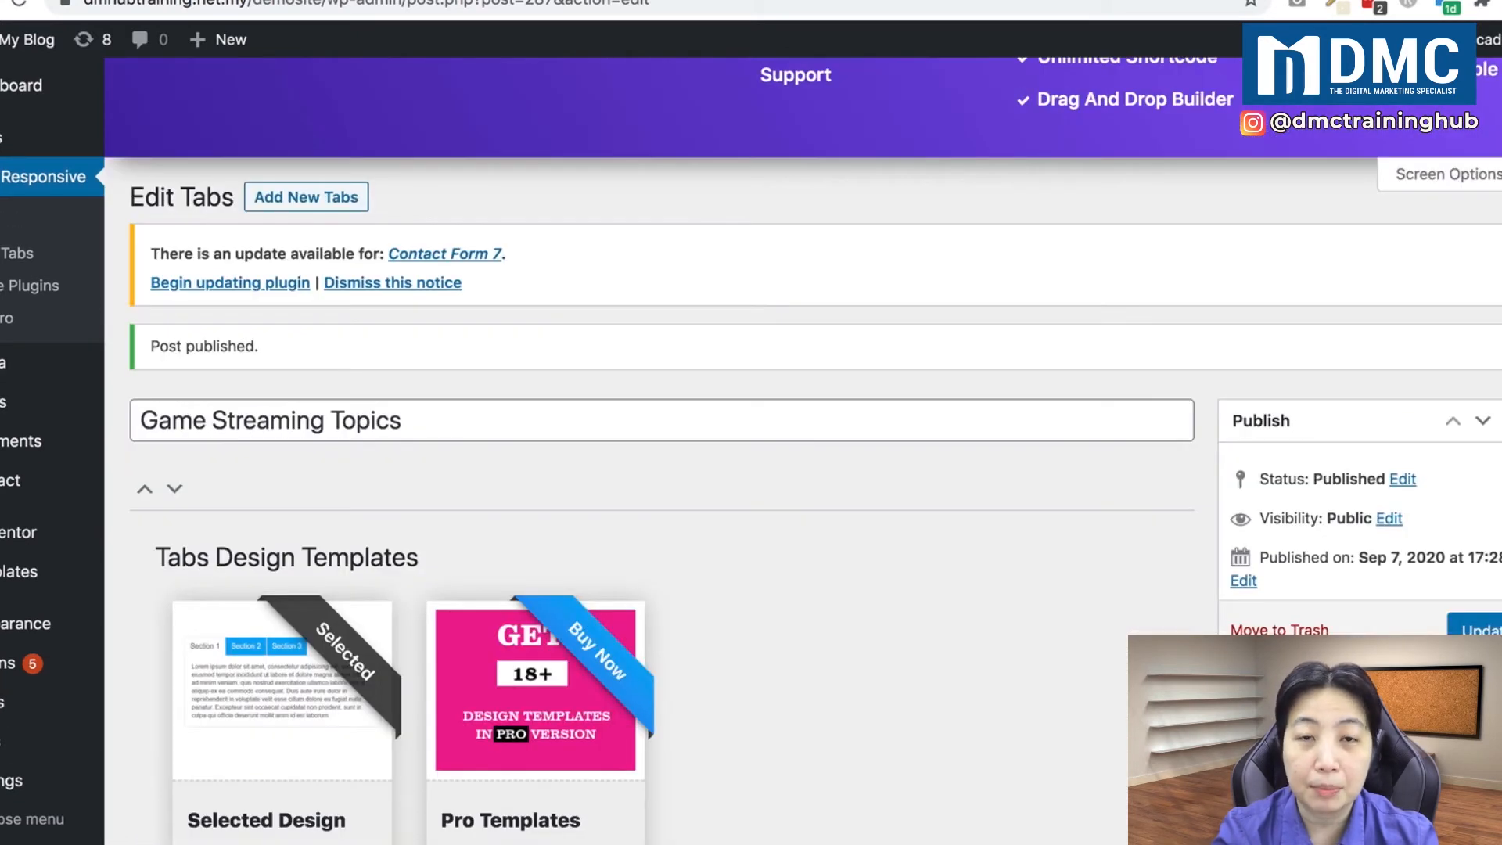
scroll("down", 3)
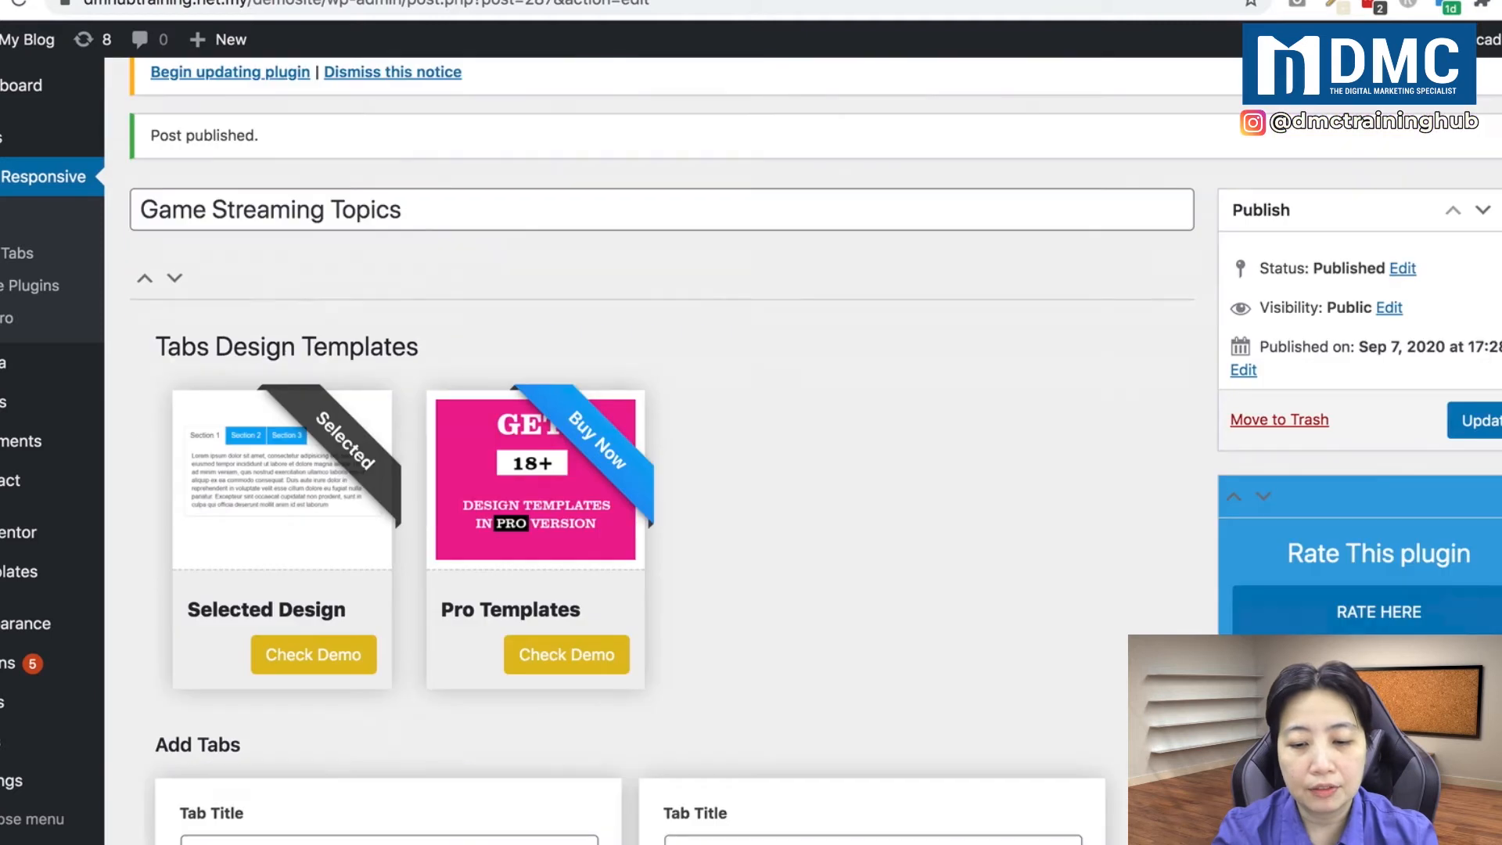
scroll("down", 3)
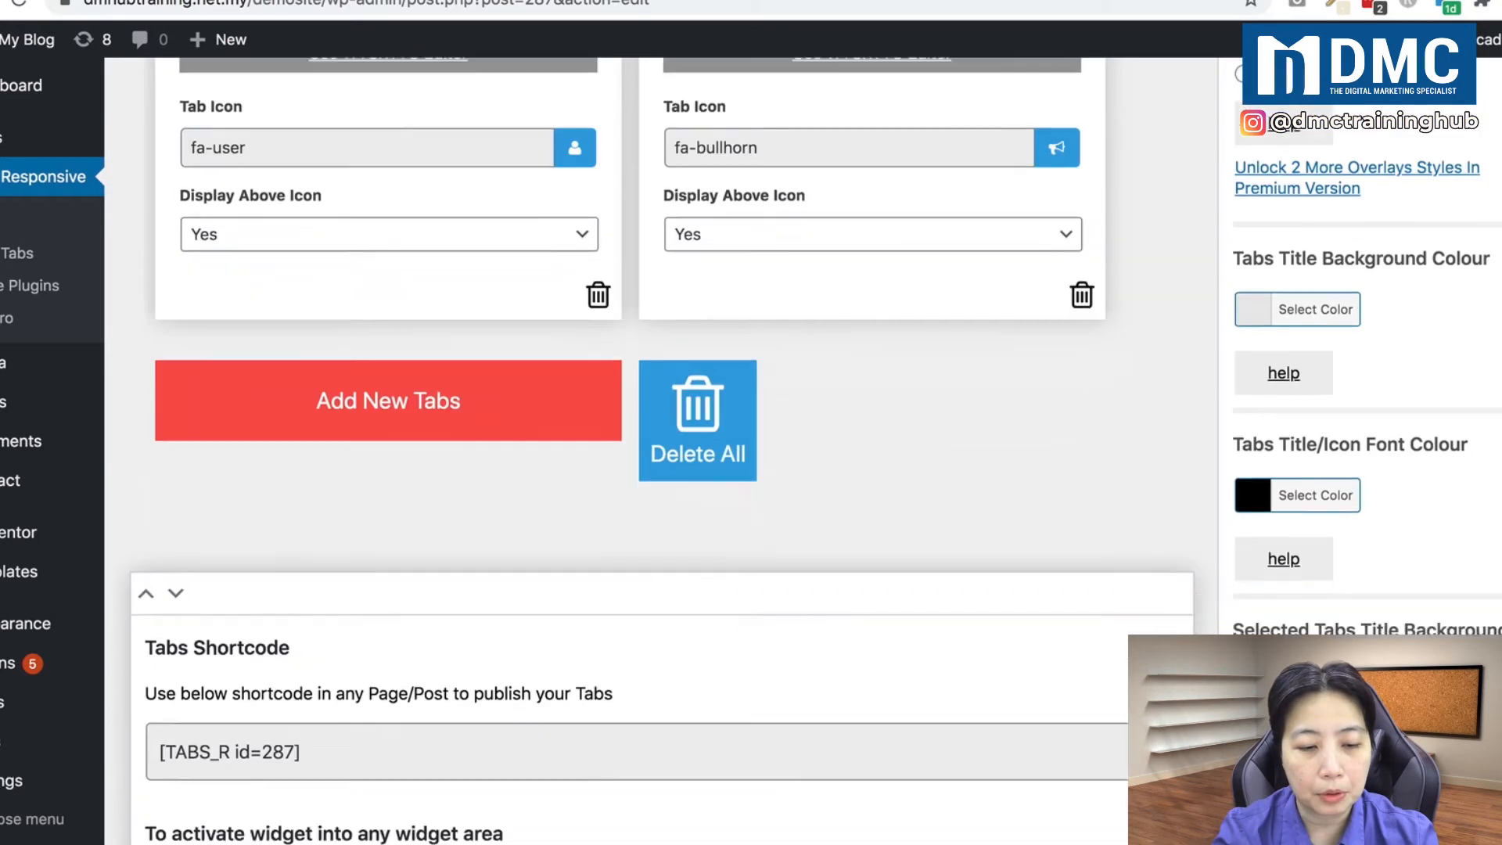
scroll("down", 3)
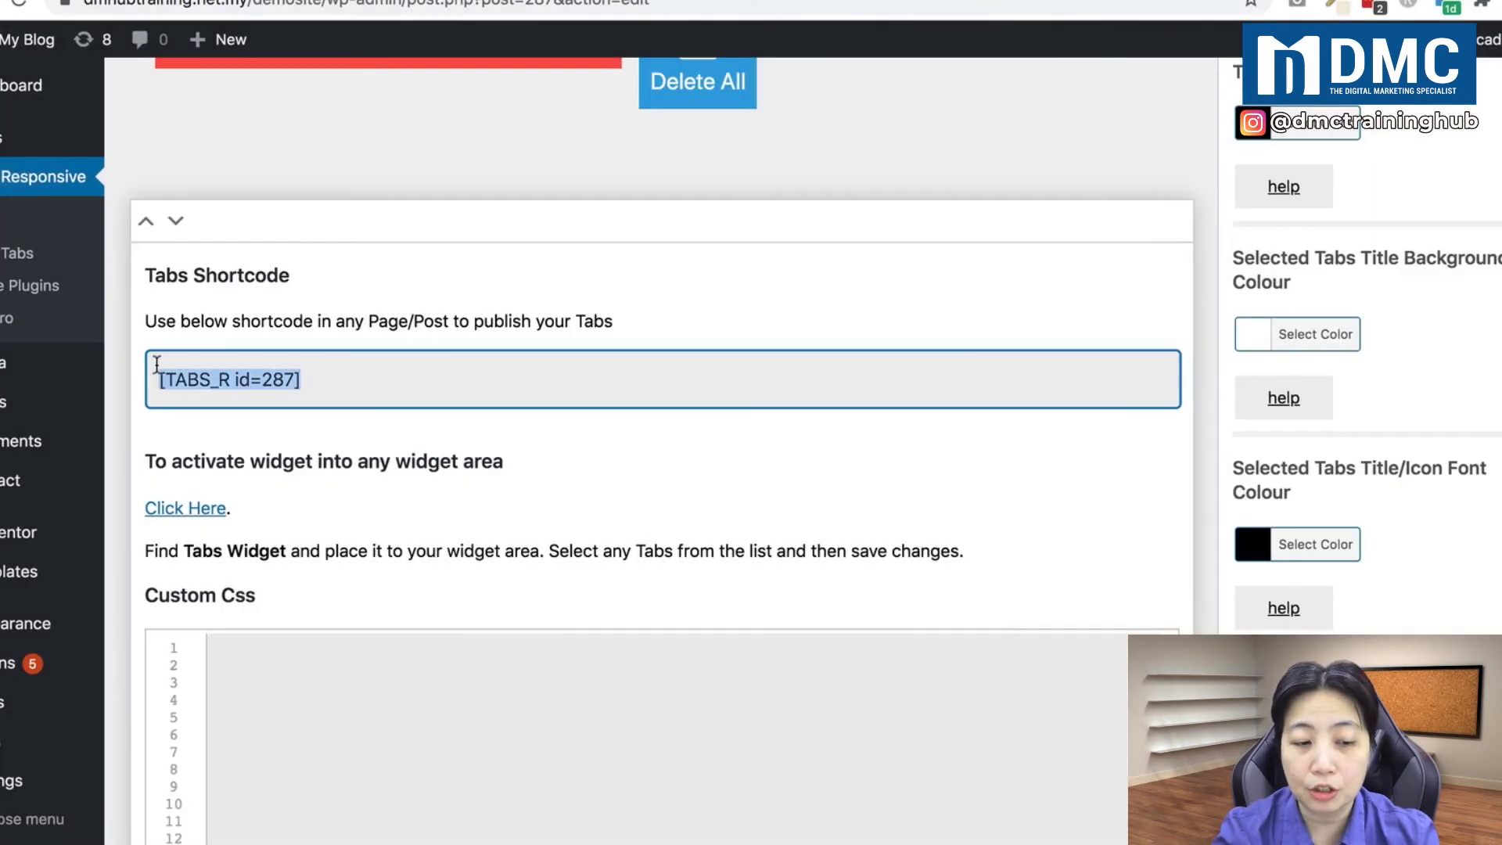
mouse_move(671, 205)
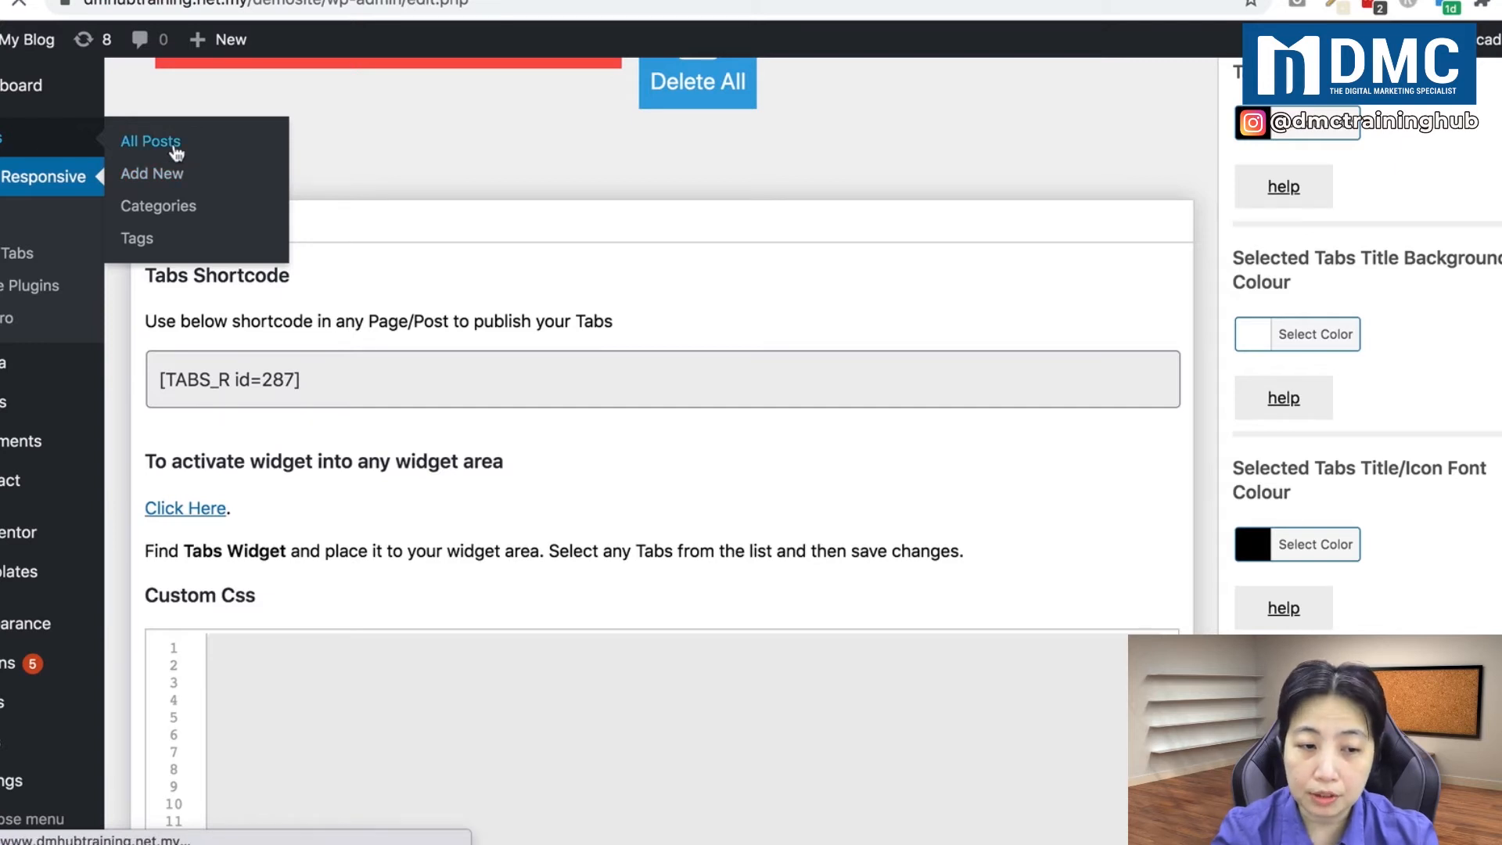
Step: Open the YouTuber post in the visual editor to place [TABS_R id=287] below the workshop outline
left_click(149, 141)
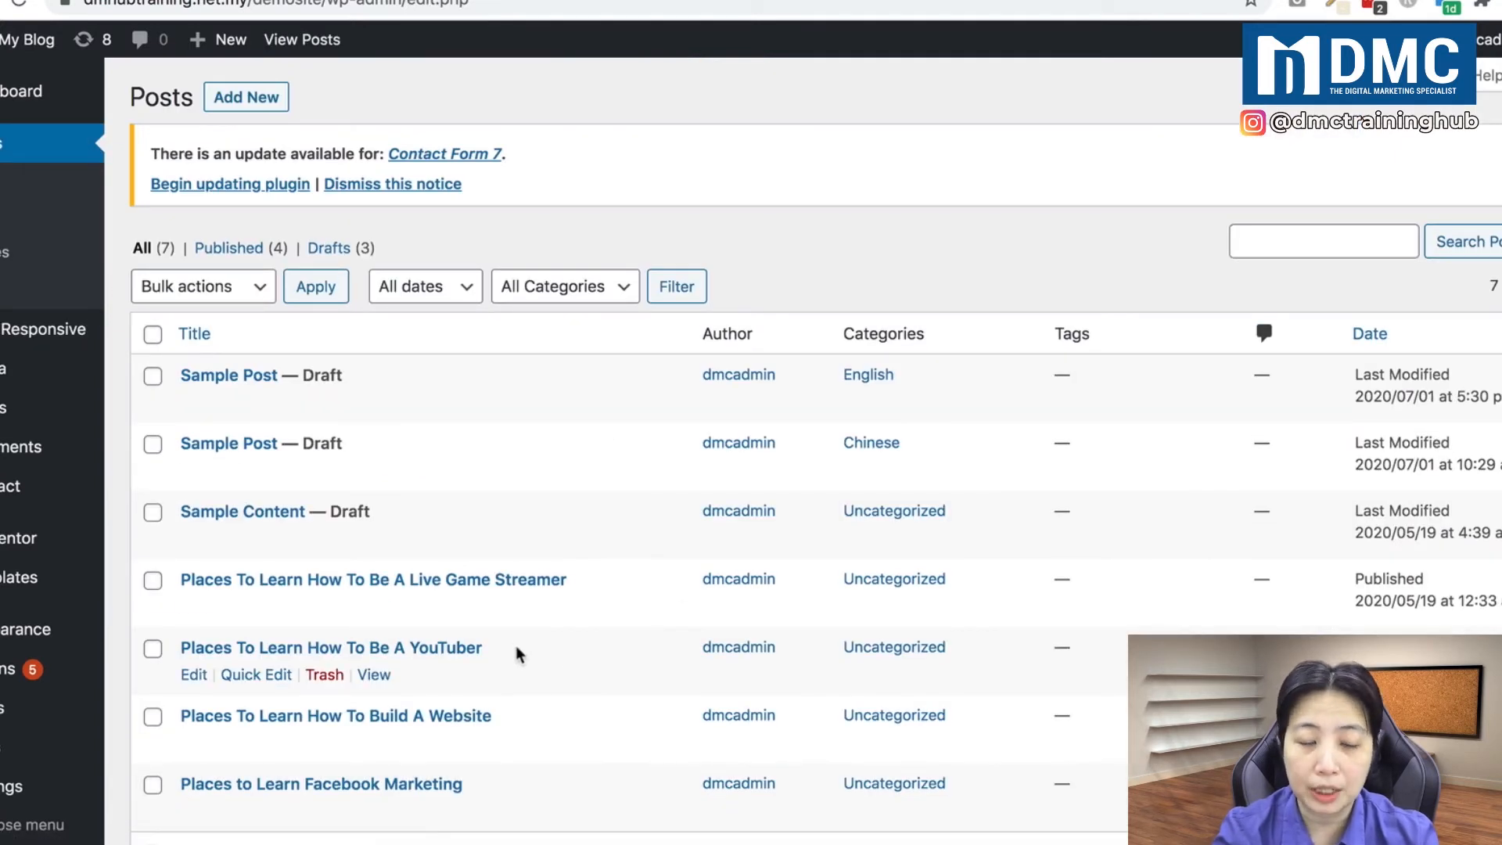
left_click(193, 675)
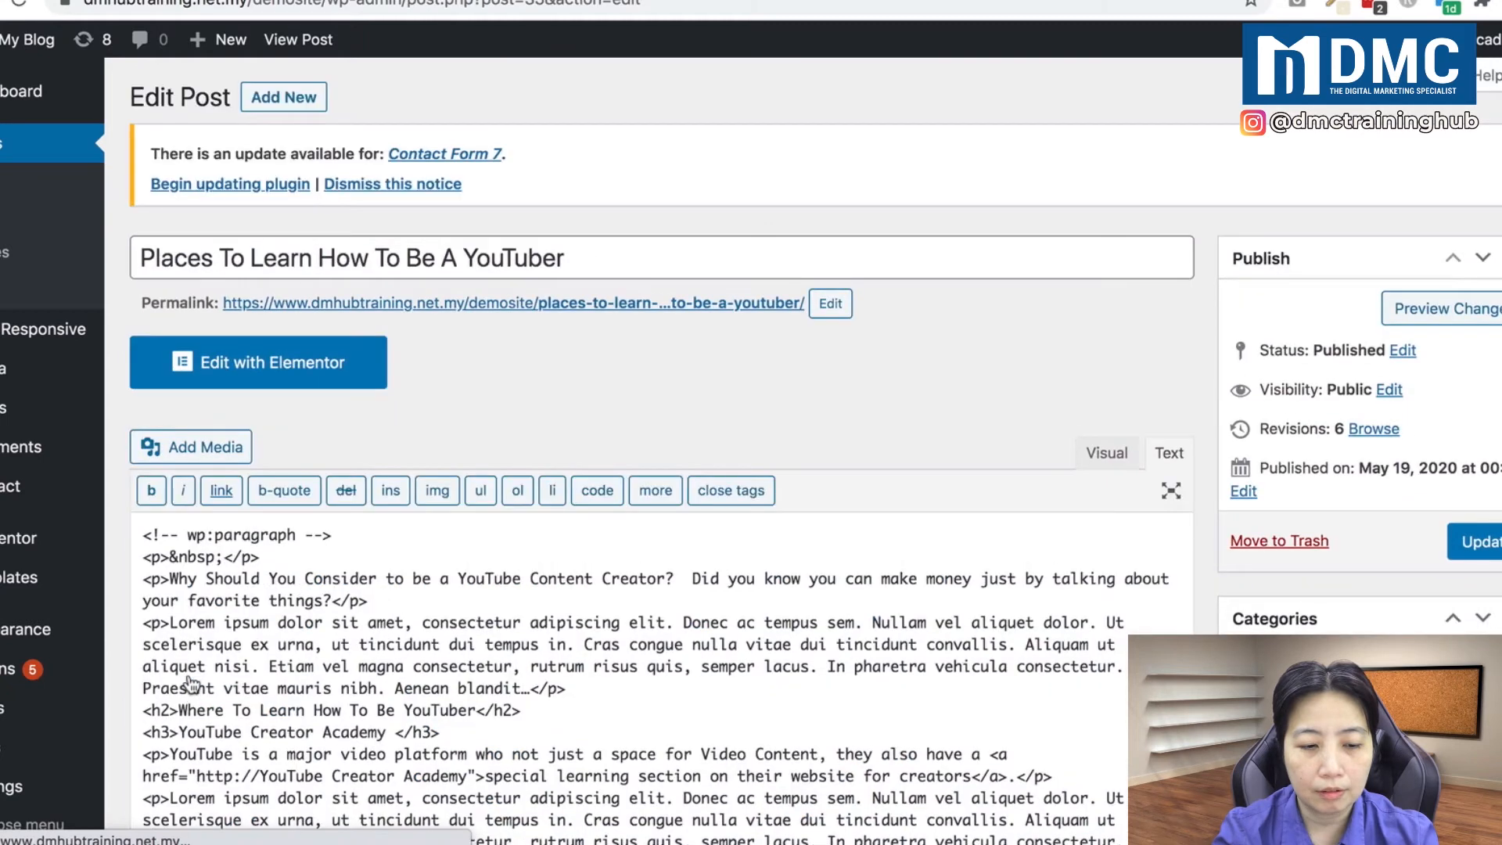
left_click(1106, 452)
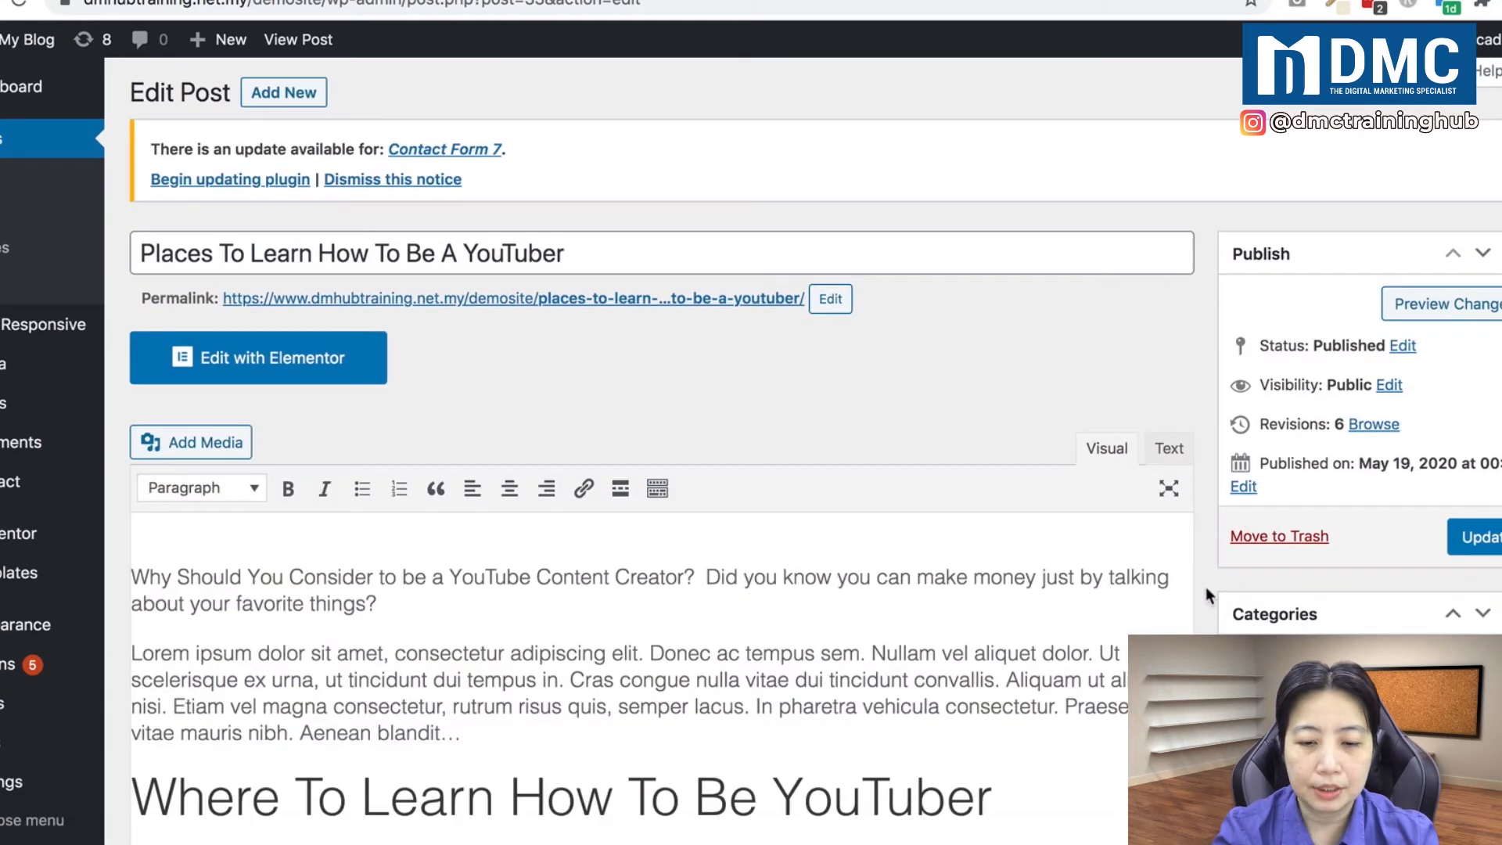
scroll("down", 3)
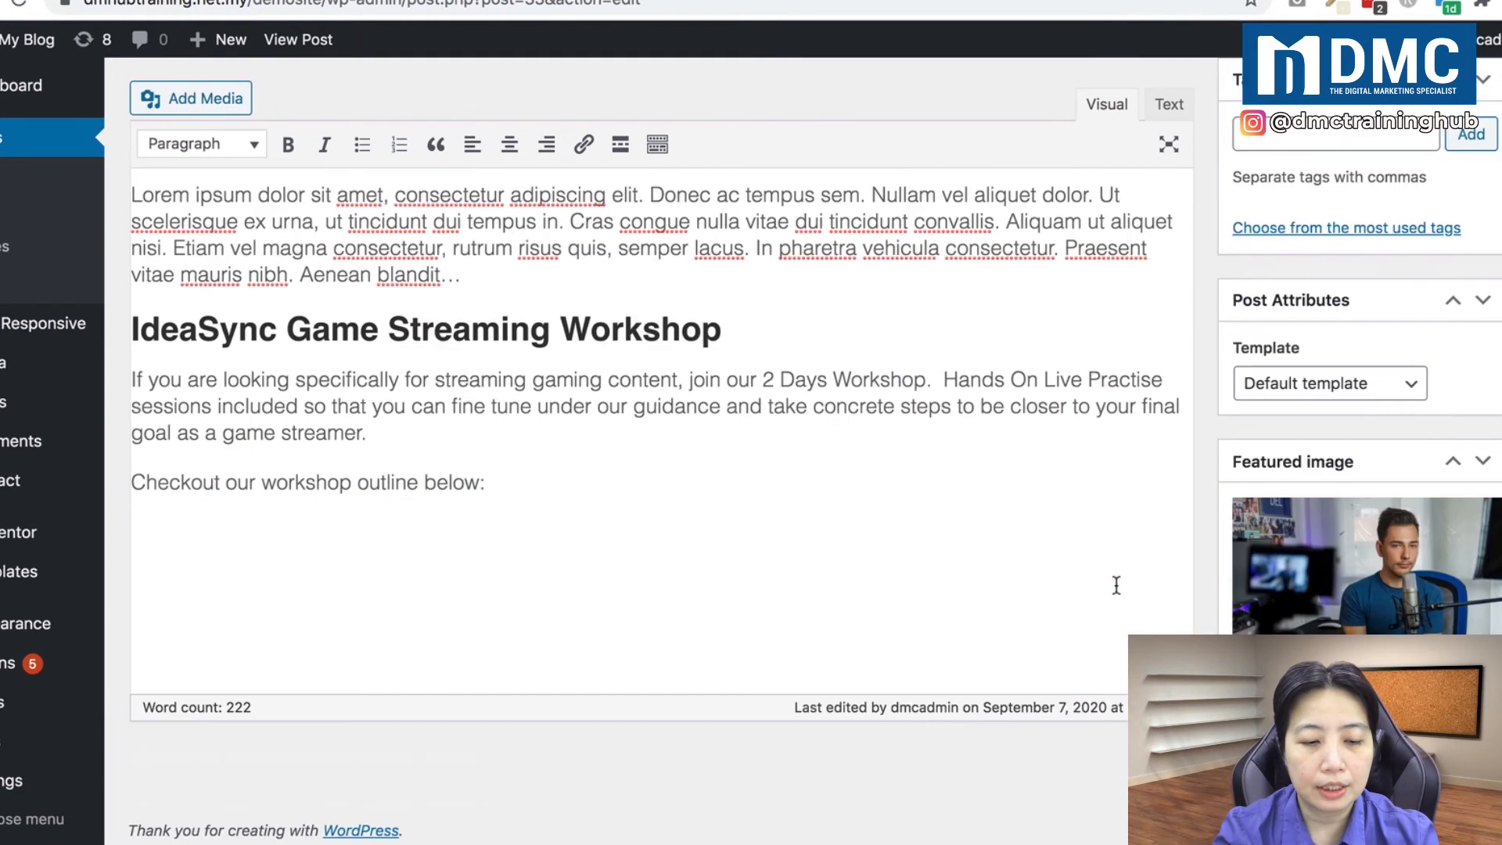
mouse_move(488, 526)
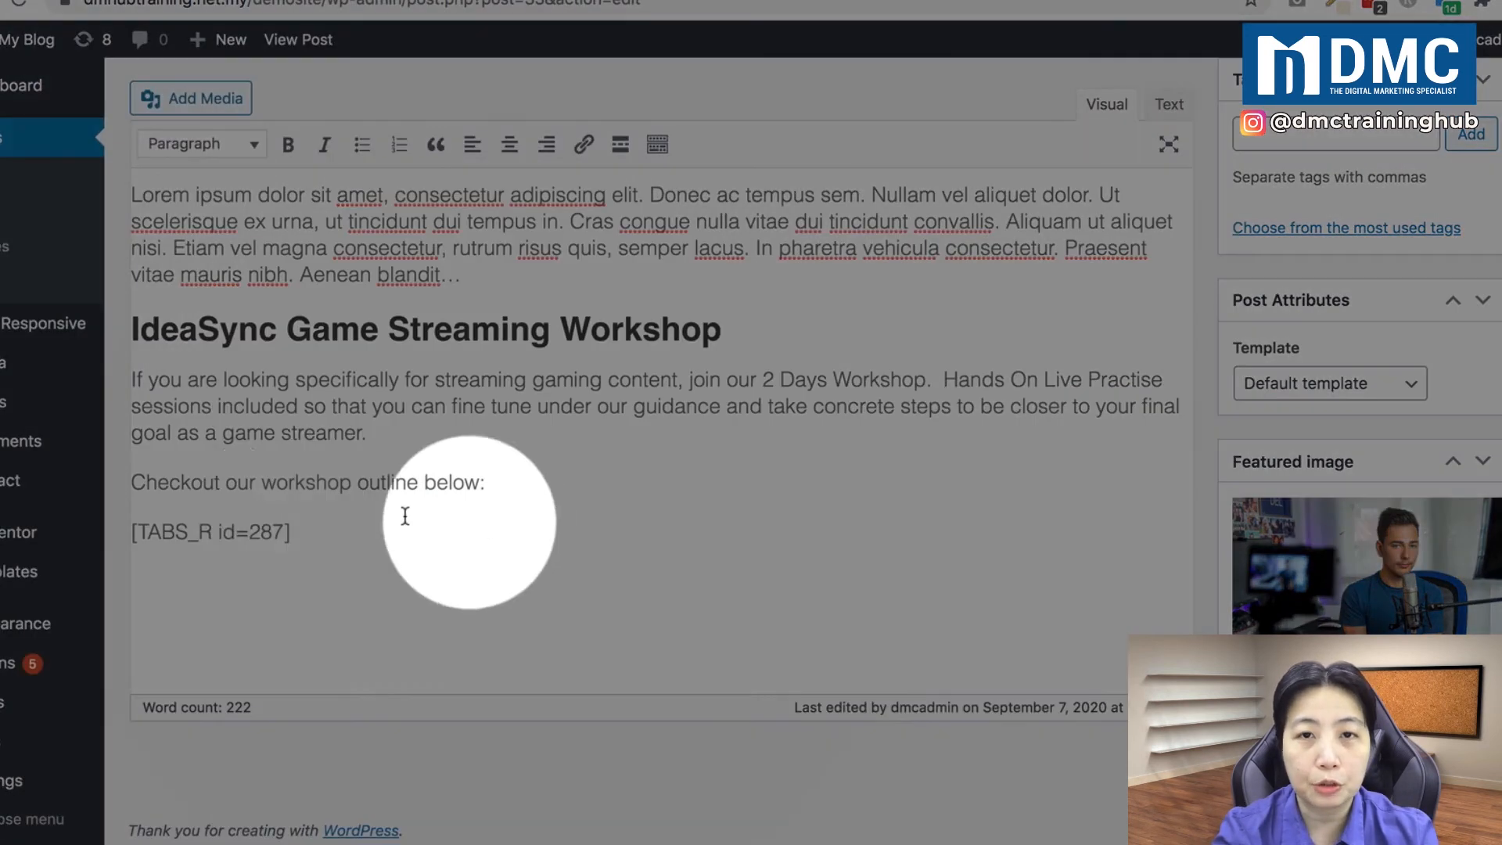
mouse_move(251, 493)
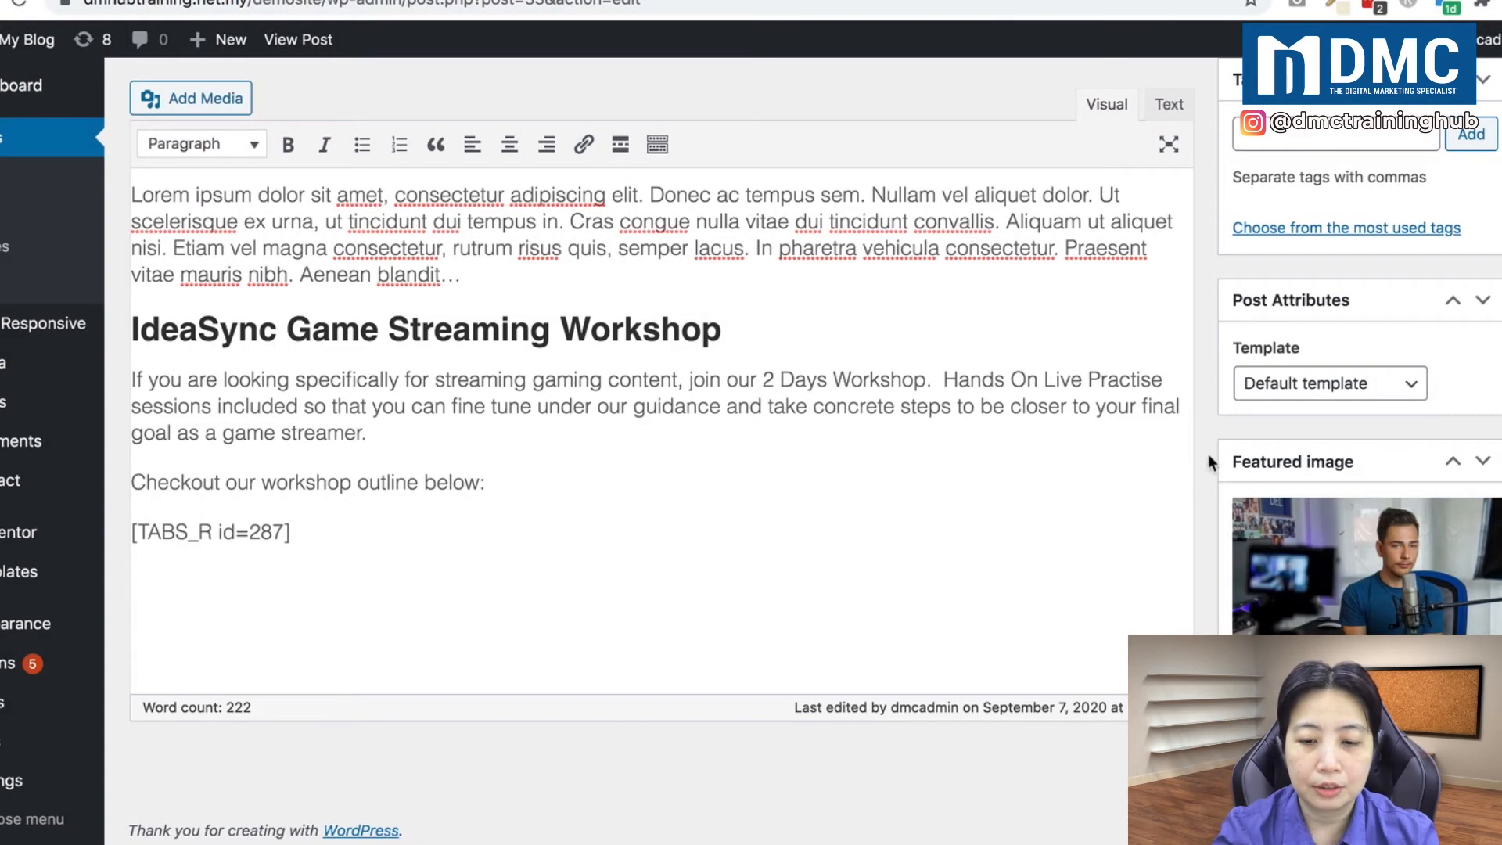
scroll("up", 3)
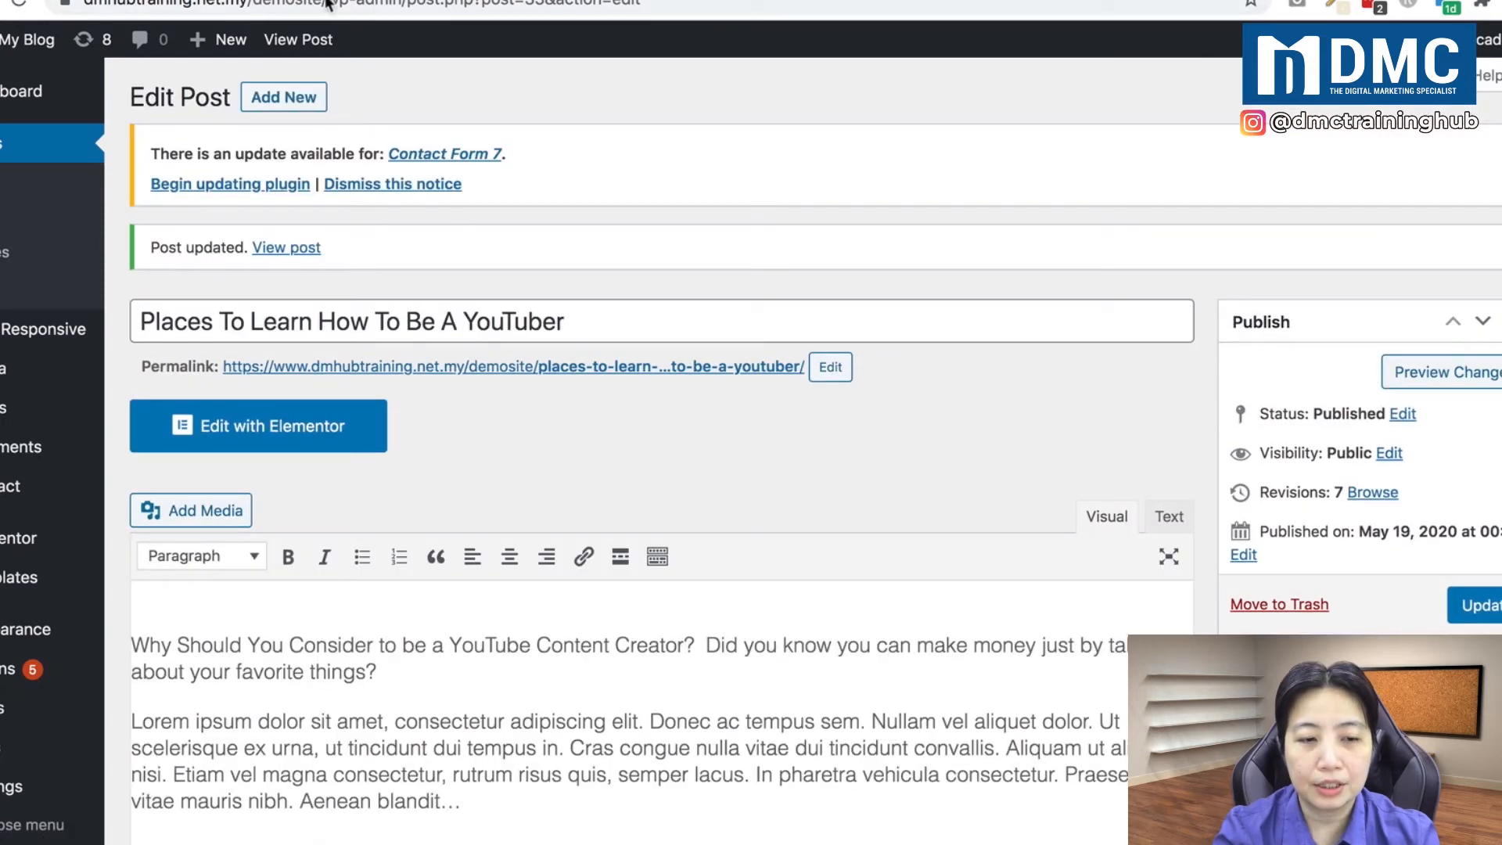
Step: Open the live site in a new tab and go to the YouTuber blog post
right_click(19, 69)
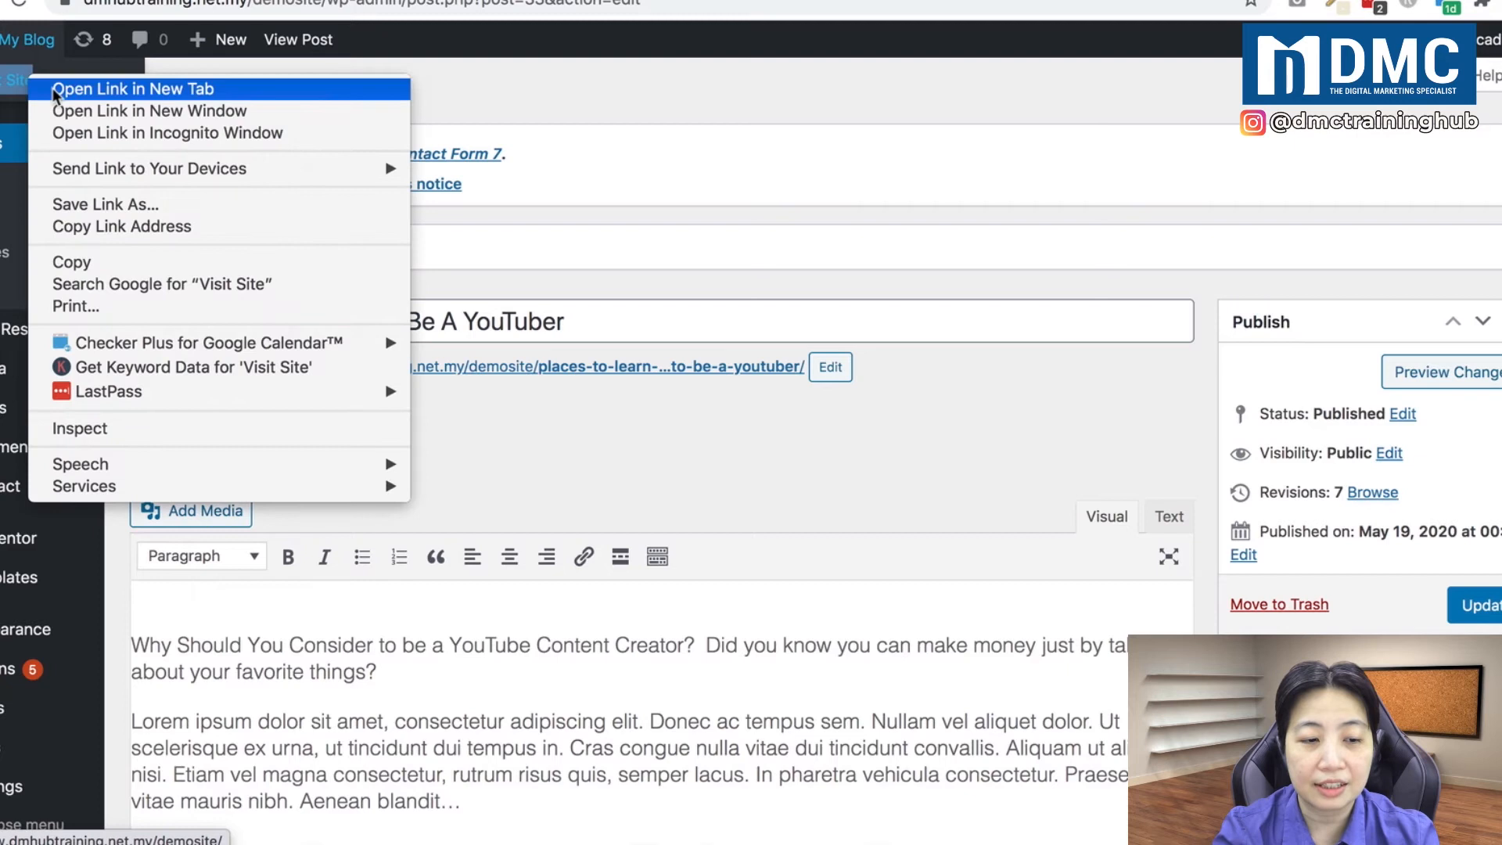
left_click(132, 89)
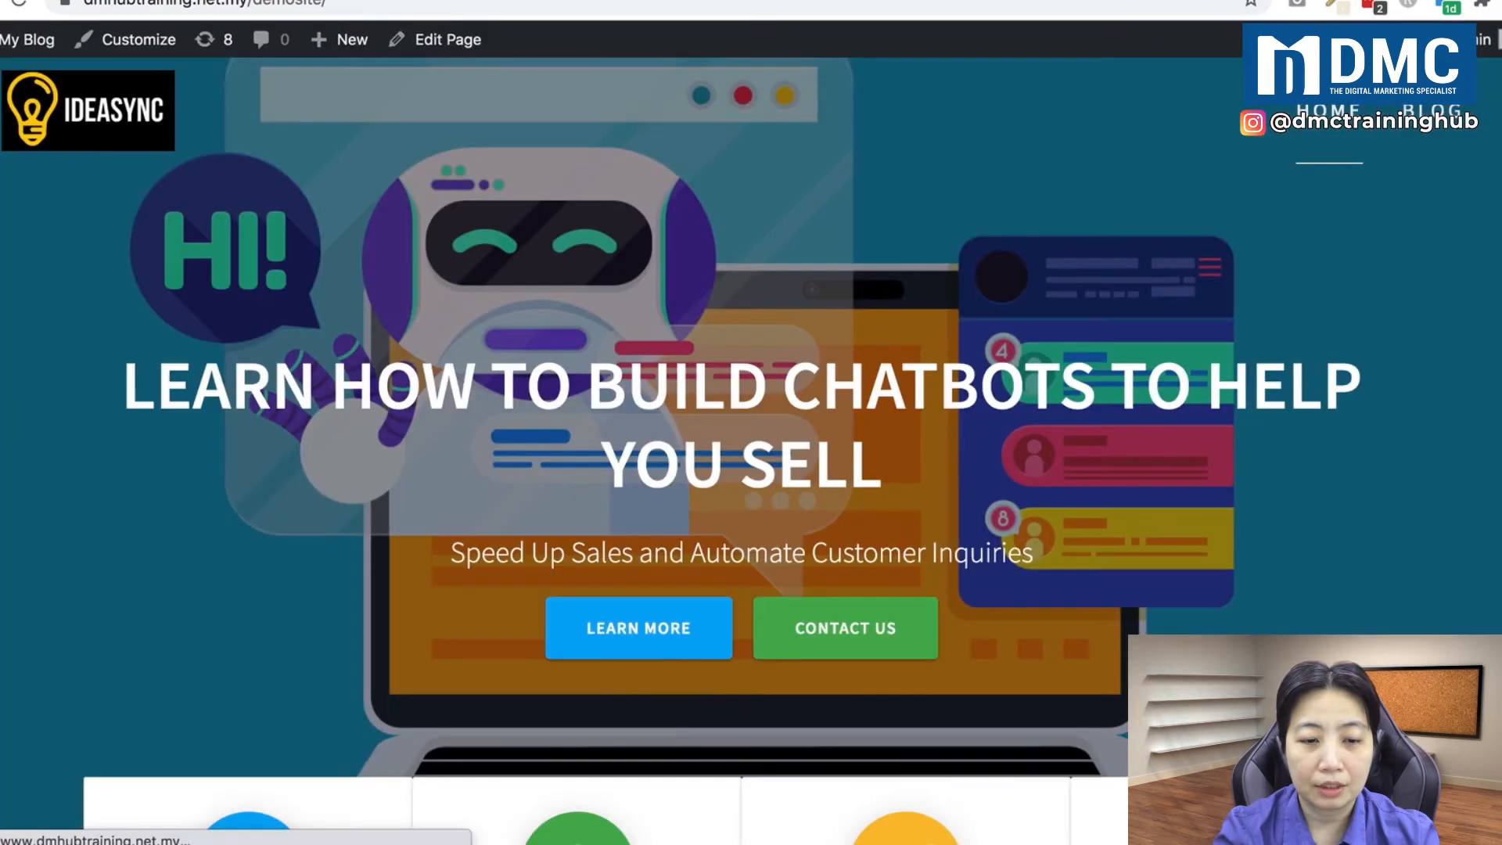
left_click(1434, 108)
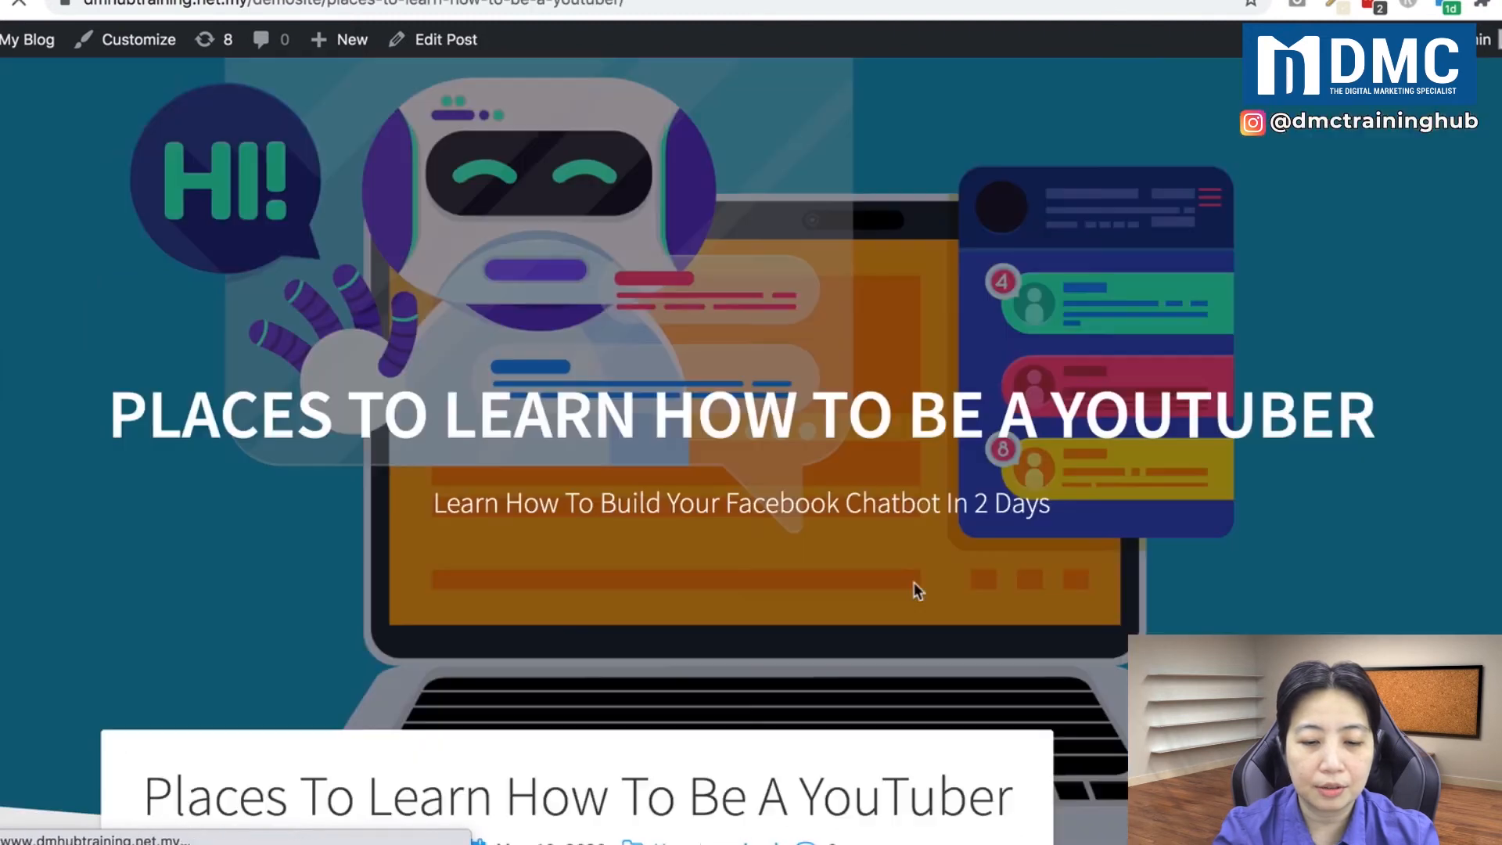
Step: View the Streaming Styles and Marketing tabs on the live post, then return to the editor
scroll("down", 3)
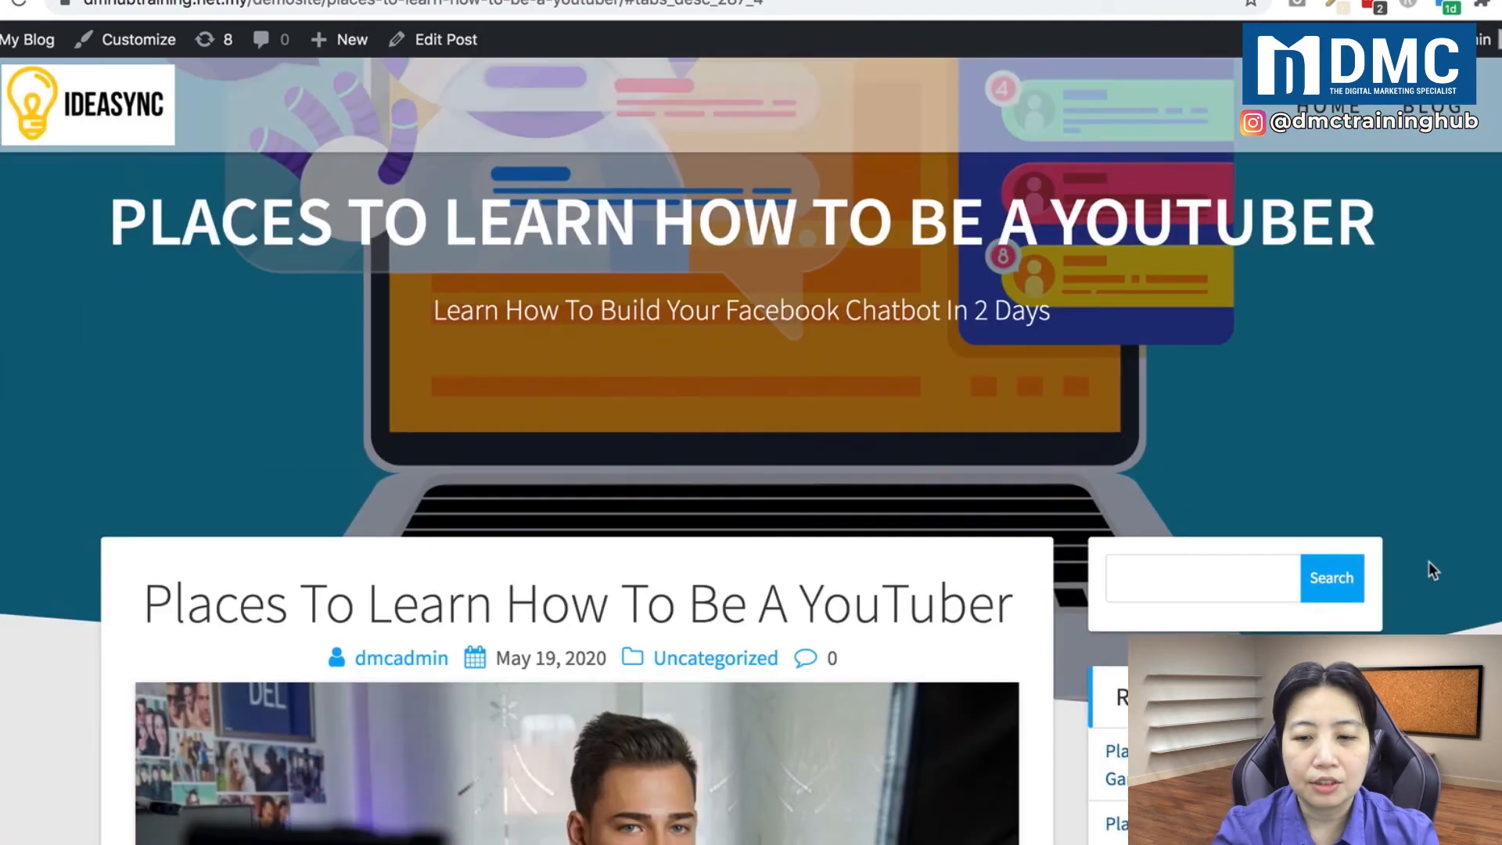
scroll("down", 3)
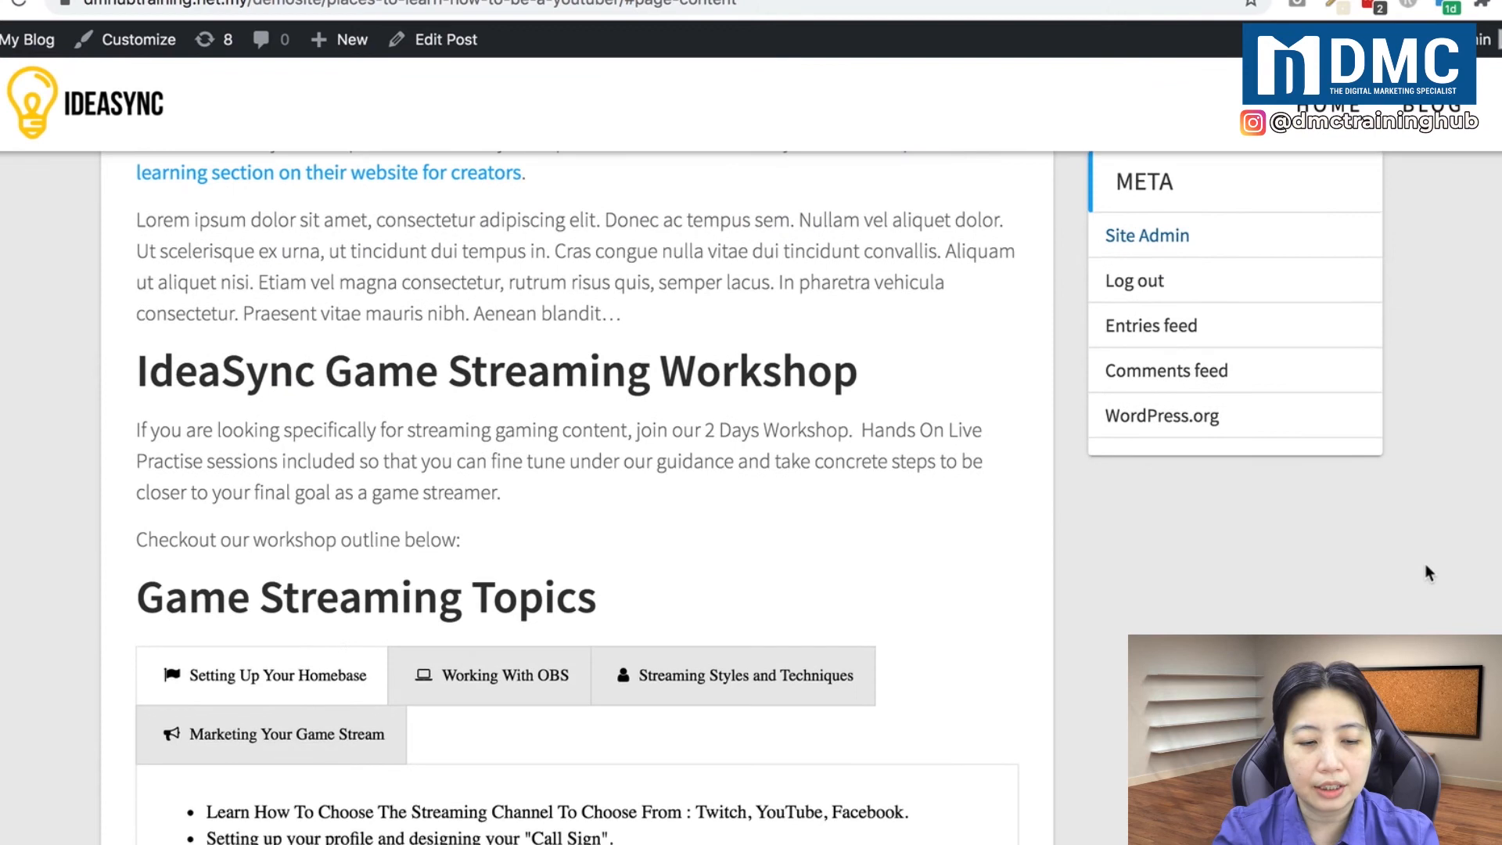
scroll("down", 3)
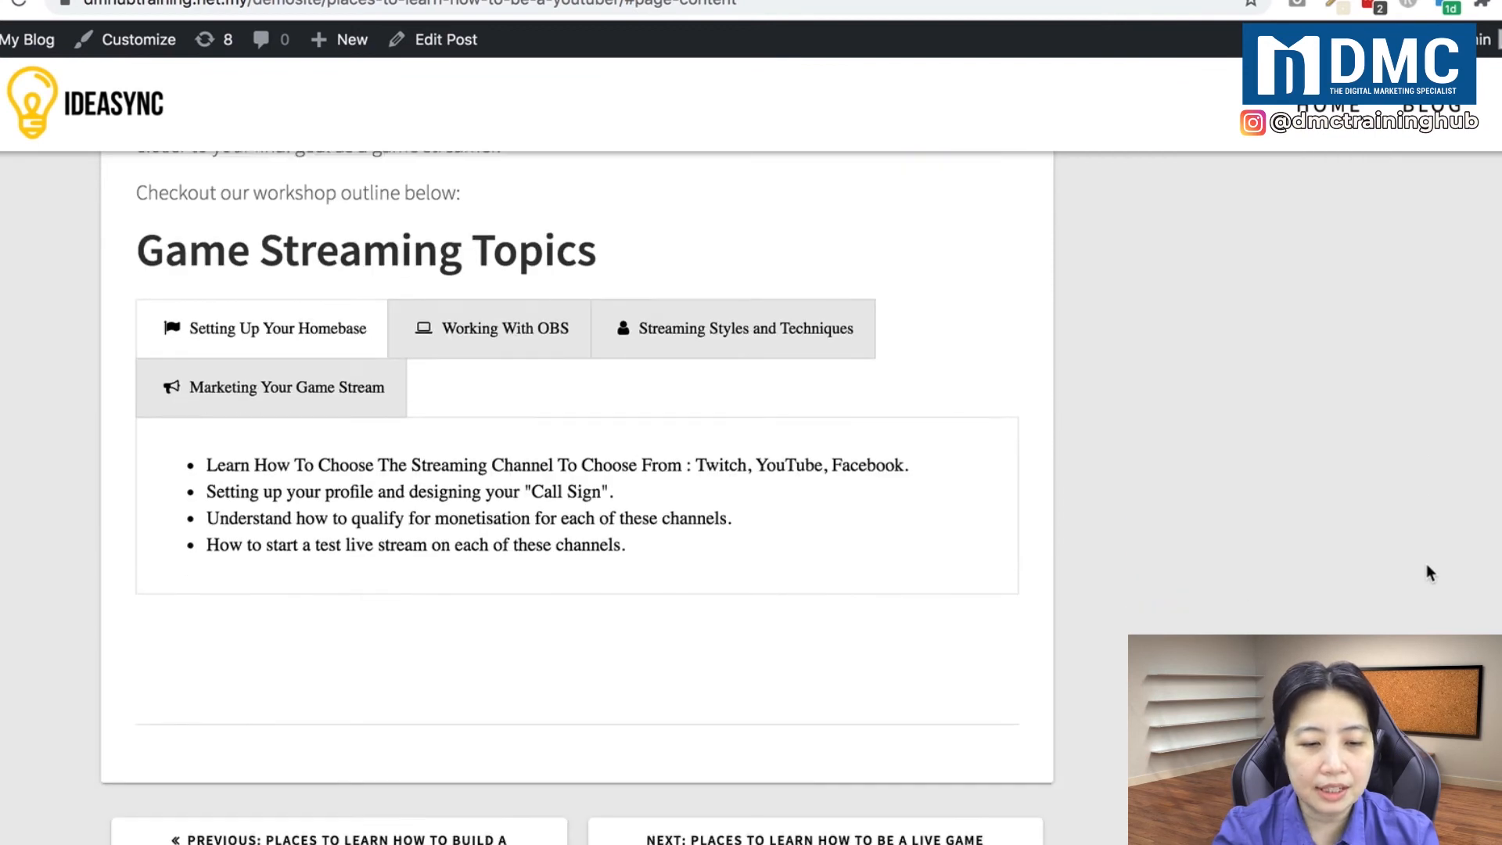
scroll("down", 3)
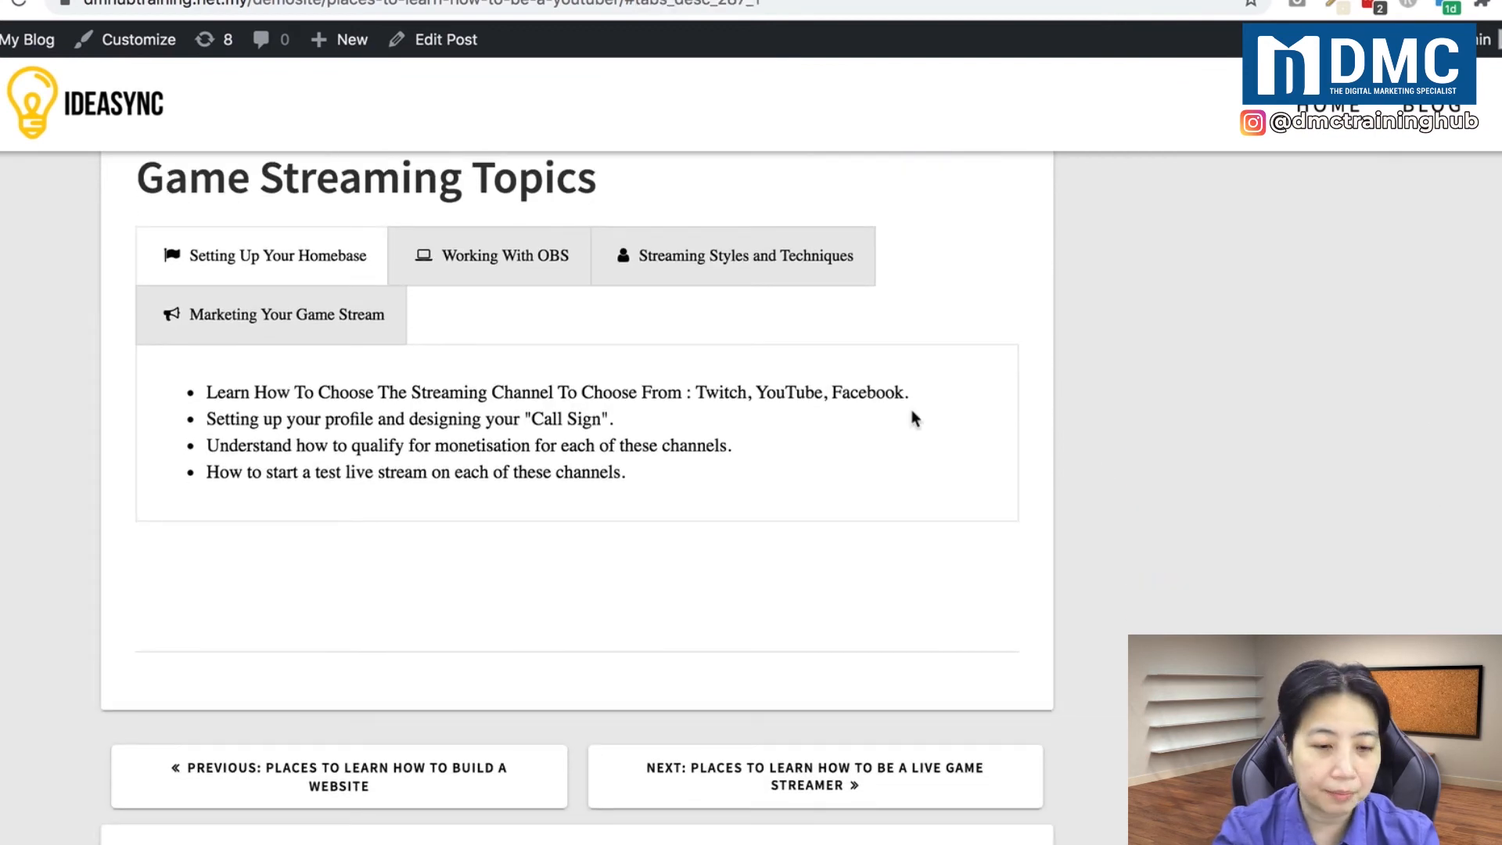
left_click(489, 255)
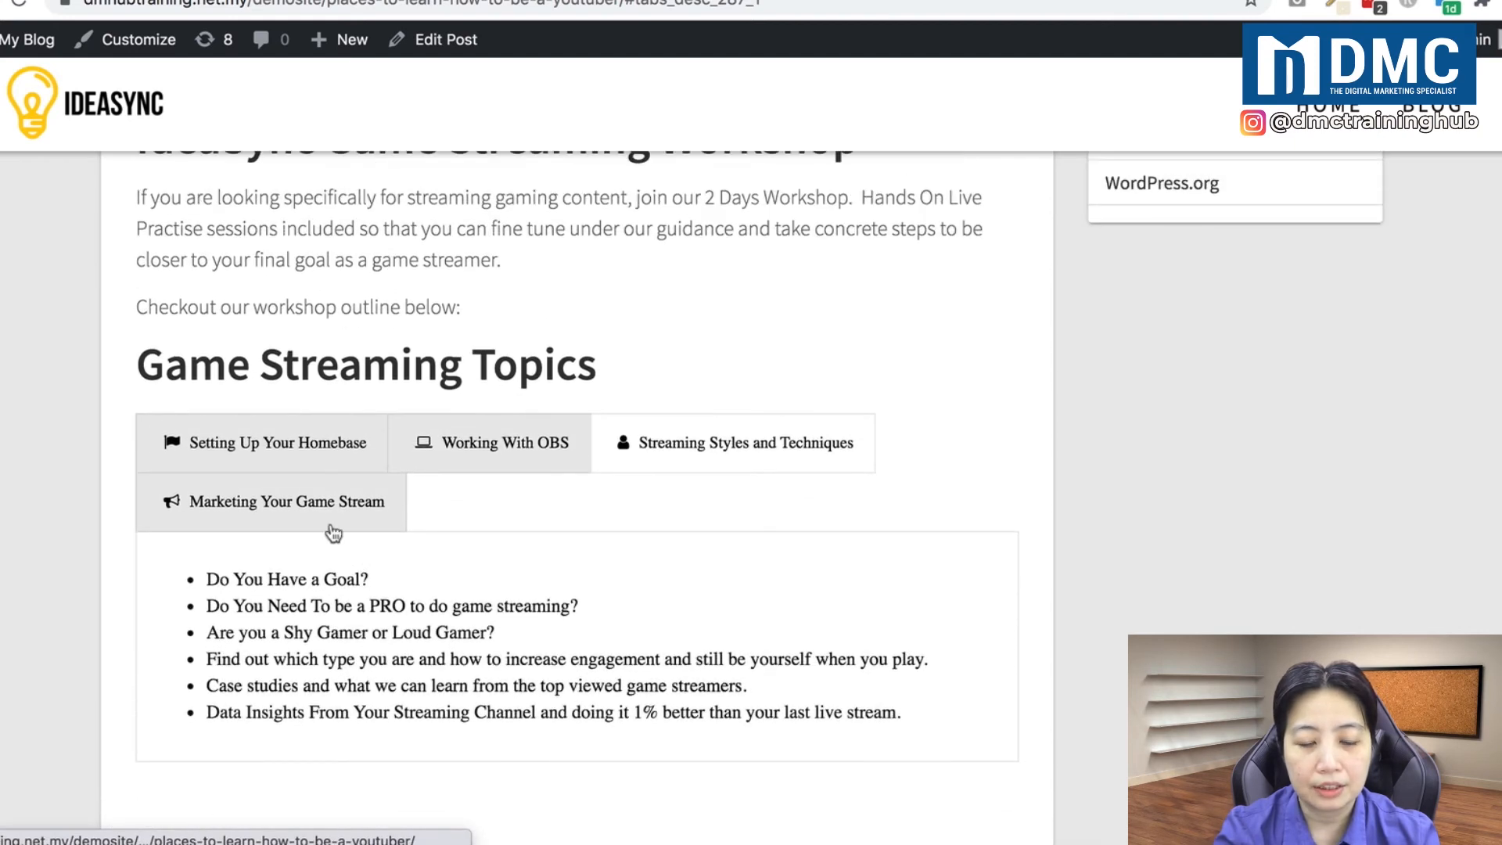
left_click(286, 501)
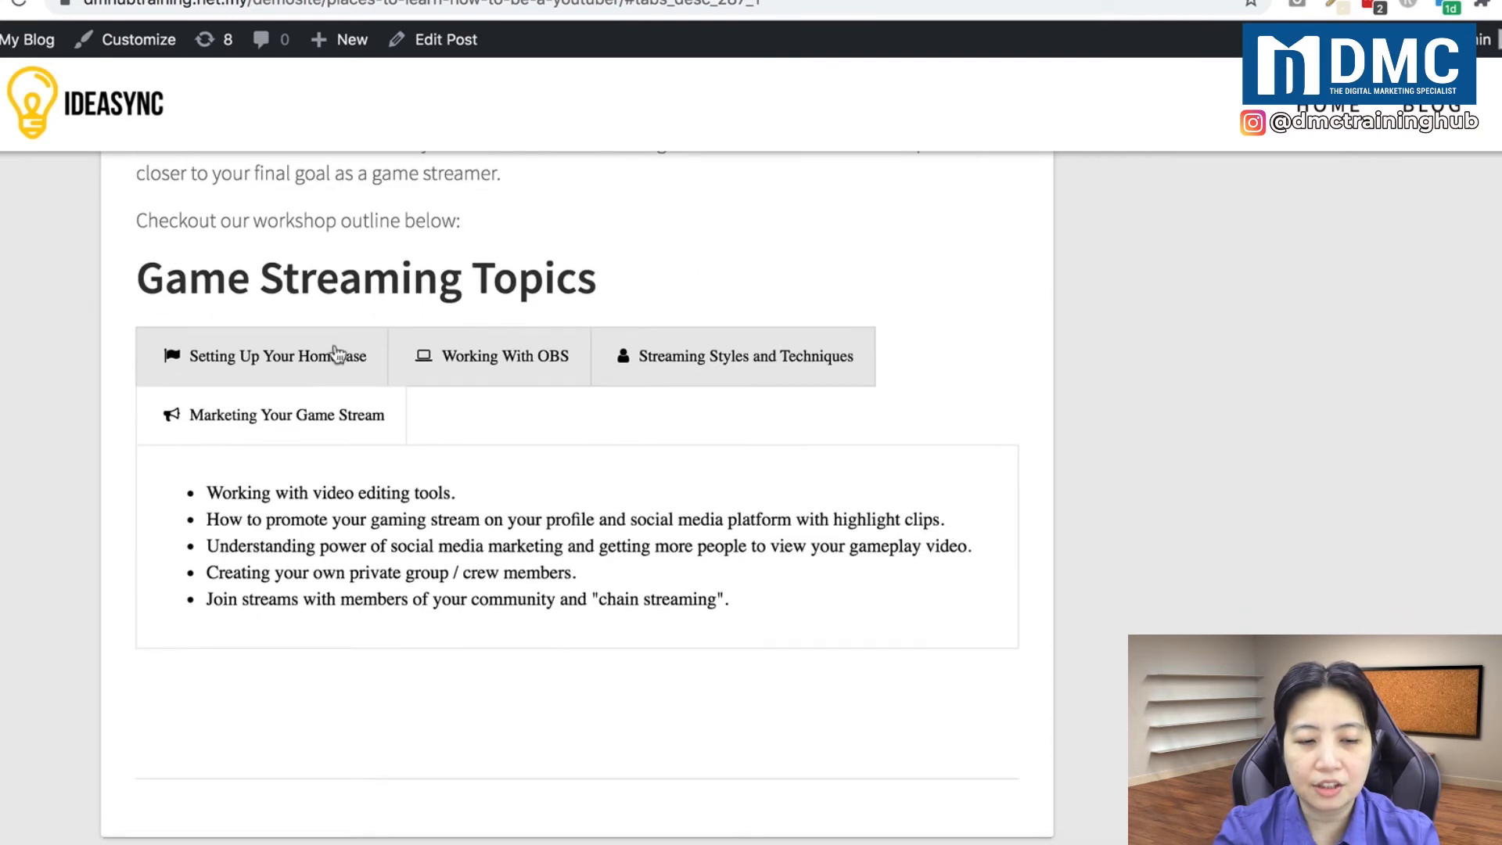
mouse_move(591, 424)
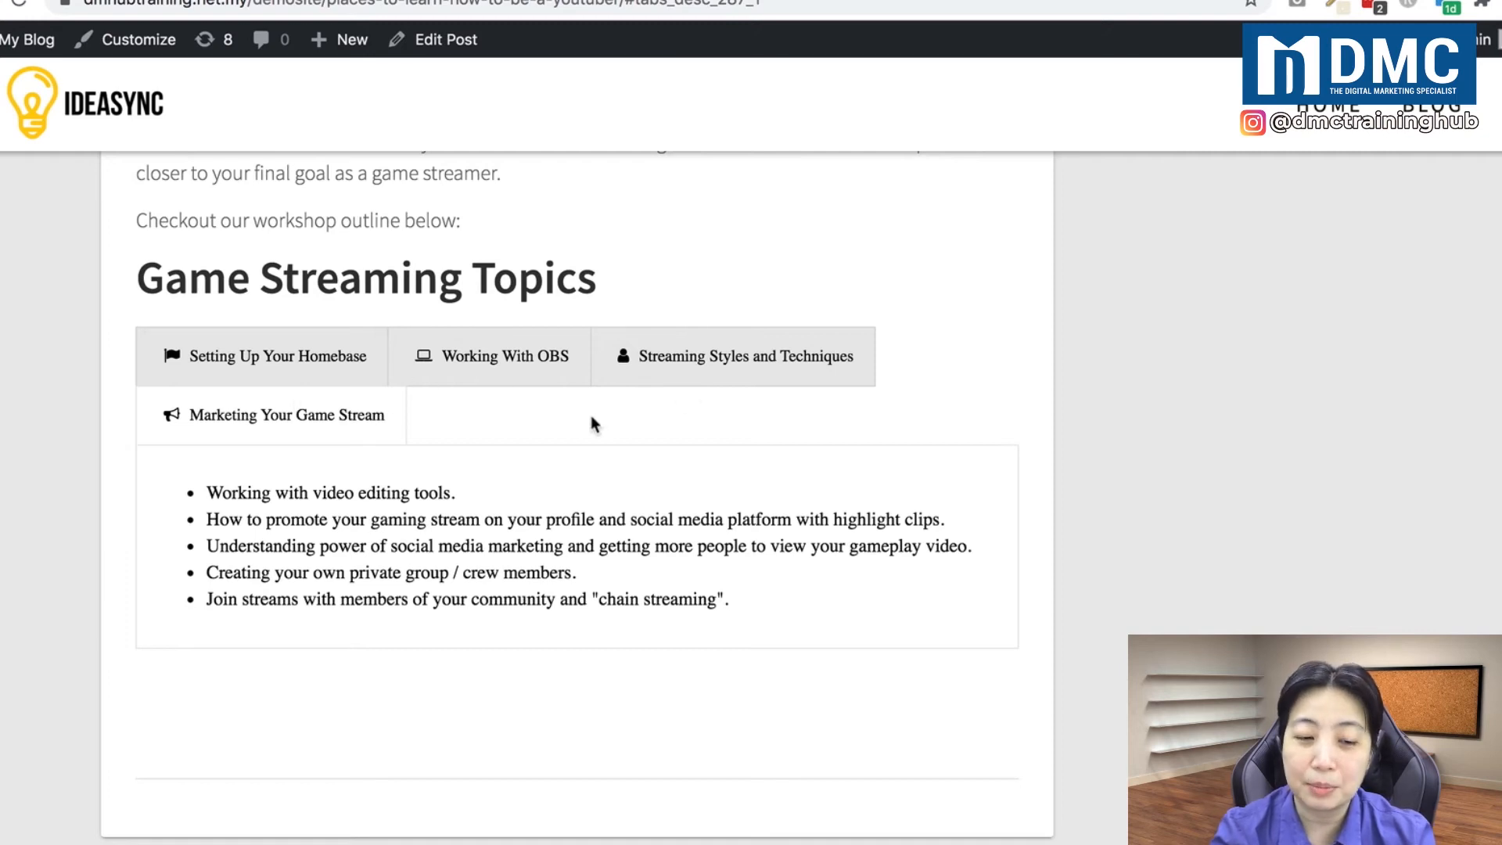
mouse_move(356, 378)
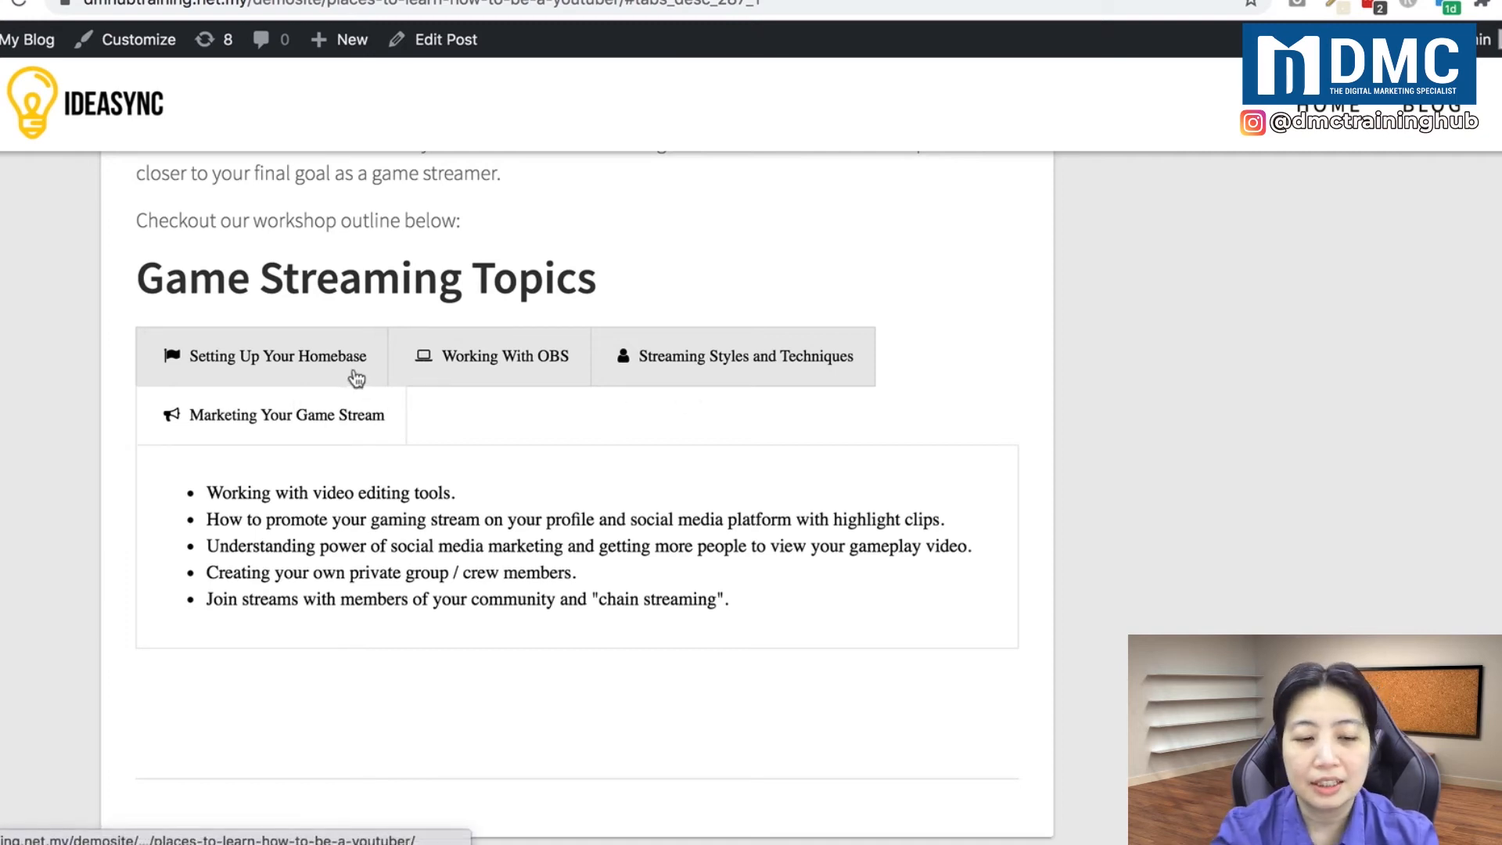
mouse_move(517, 369)
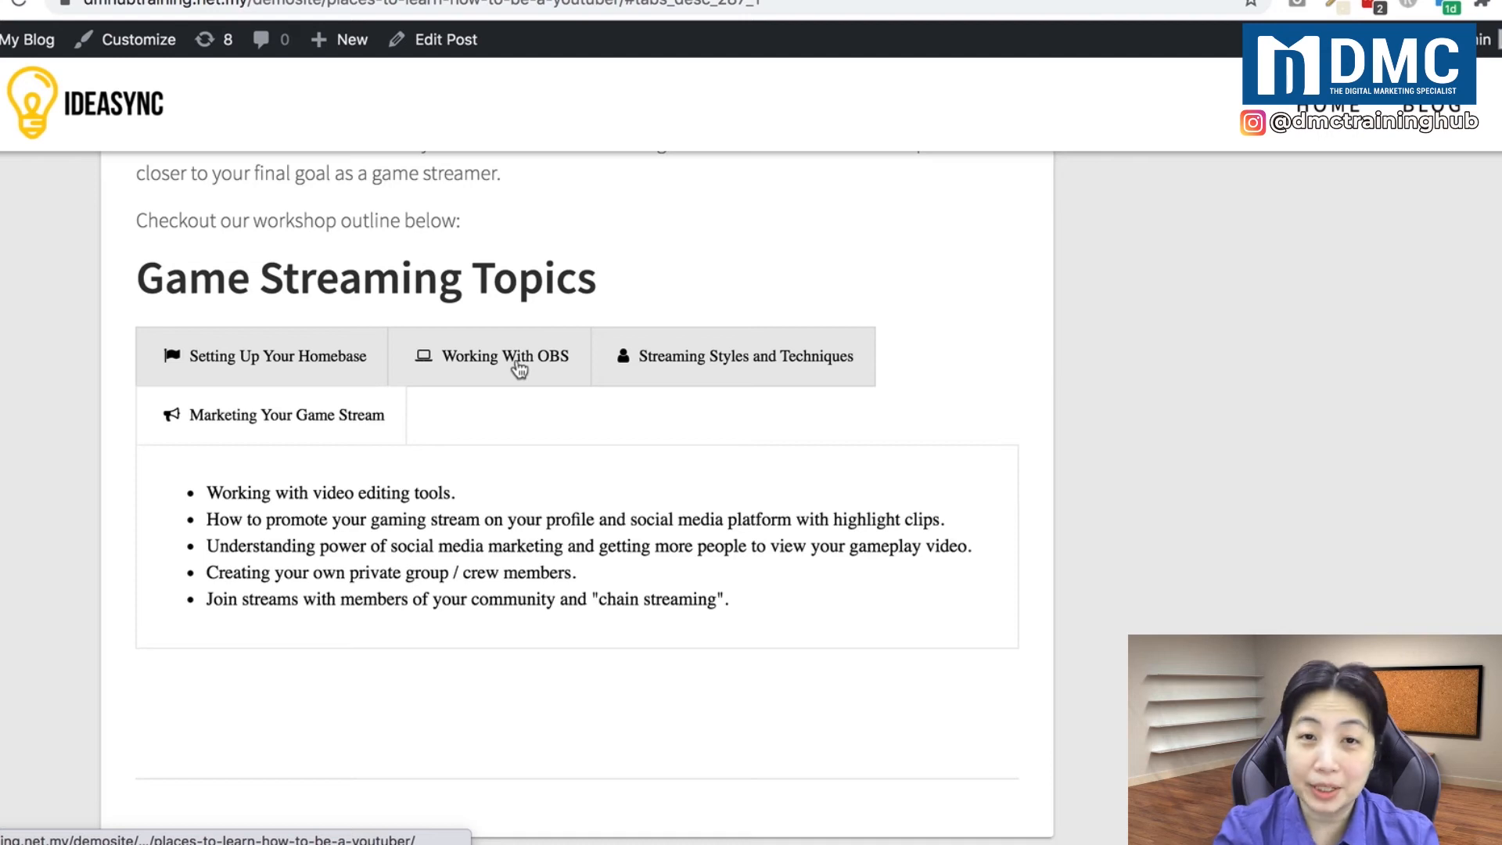
mouse_move(640, 379)
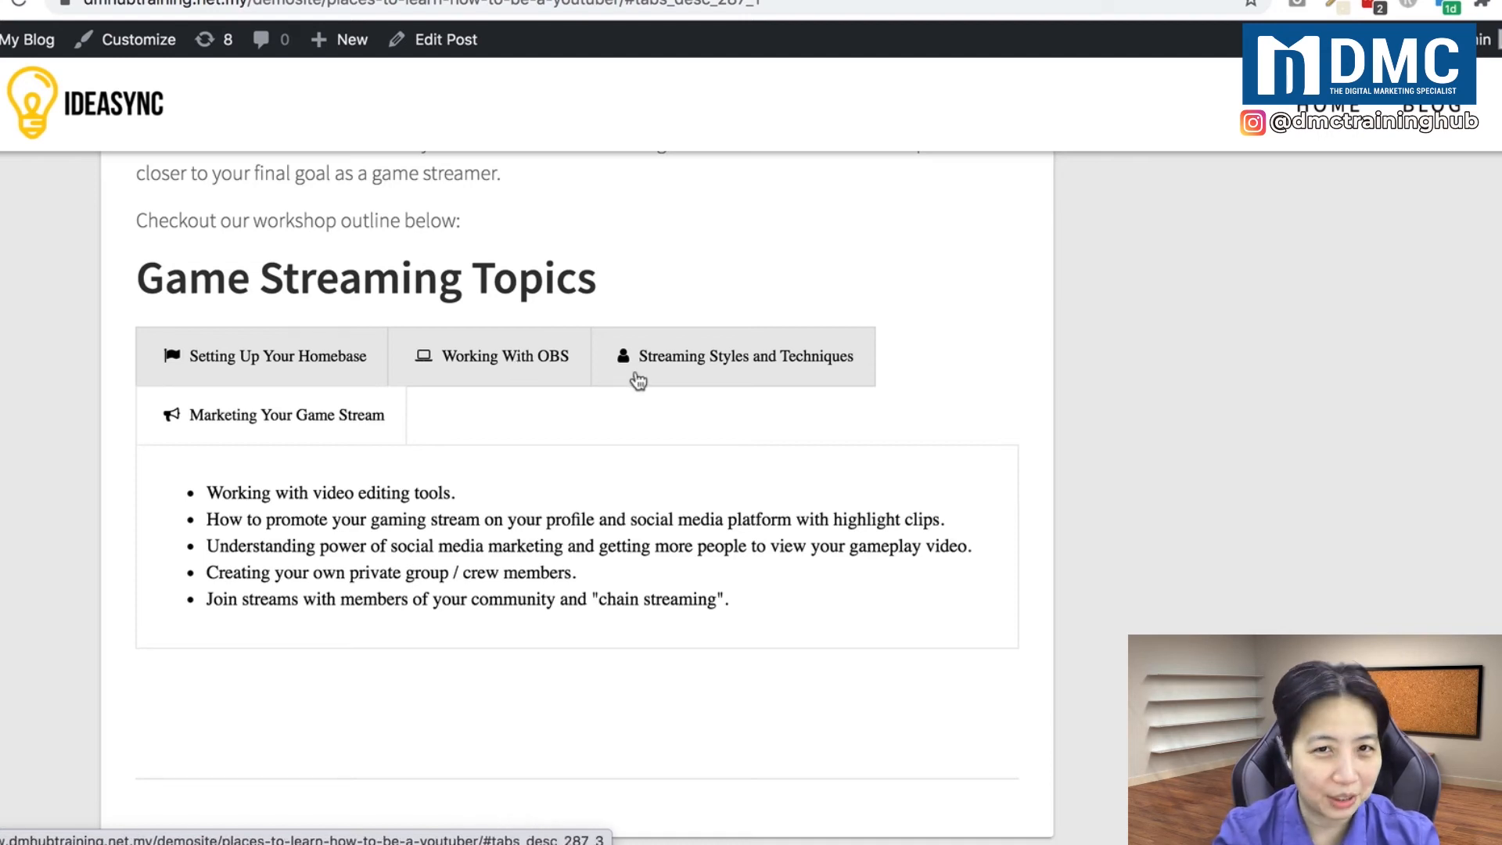
mouse_move(589, 330)
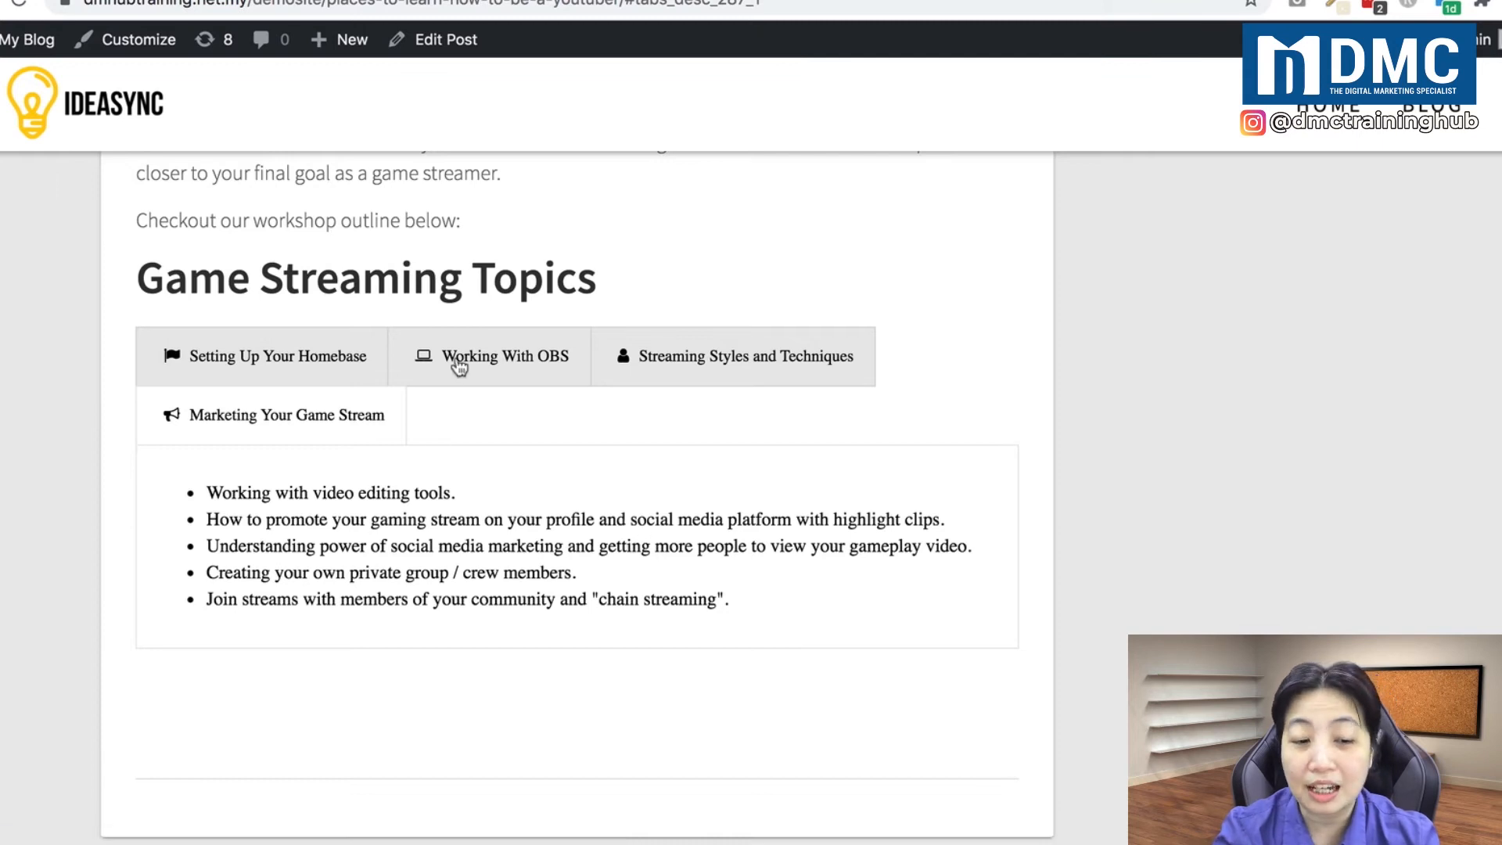
mouse_move(494, 541)
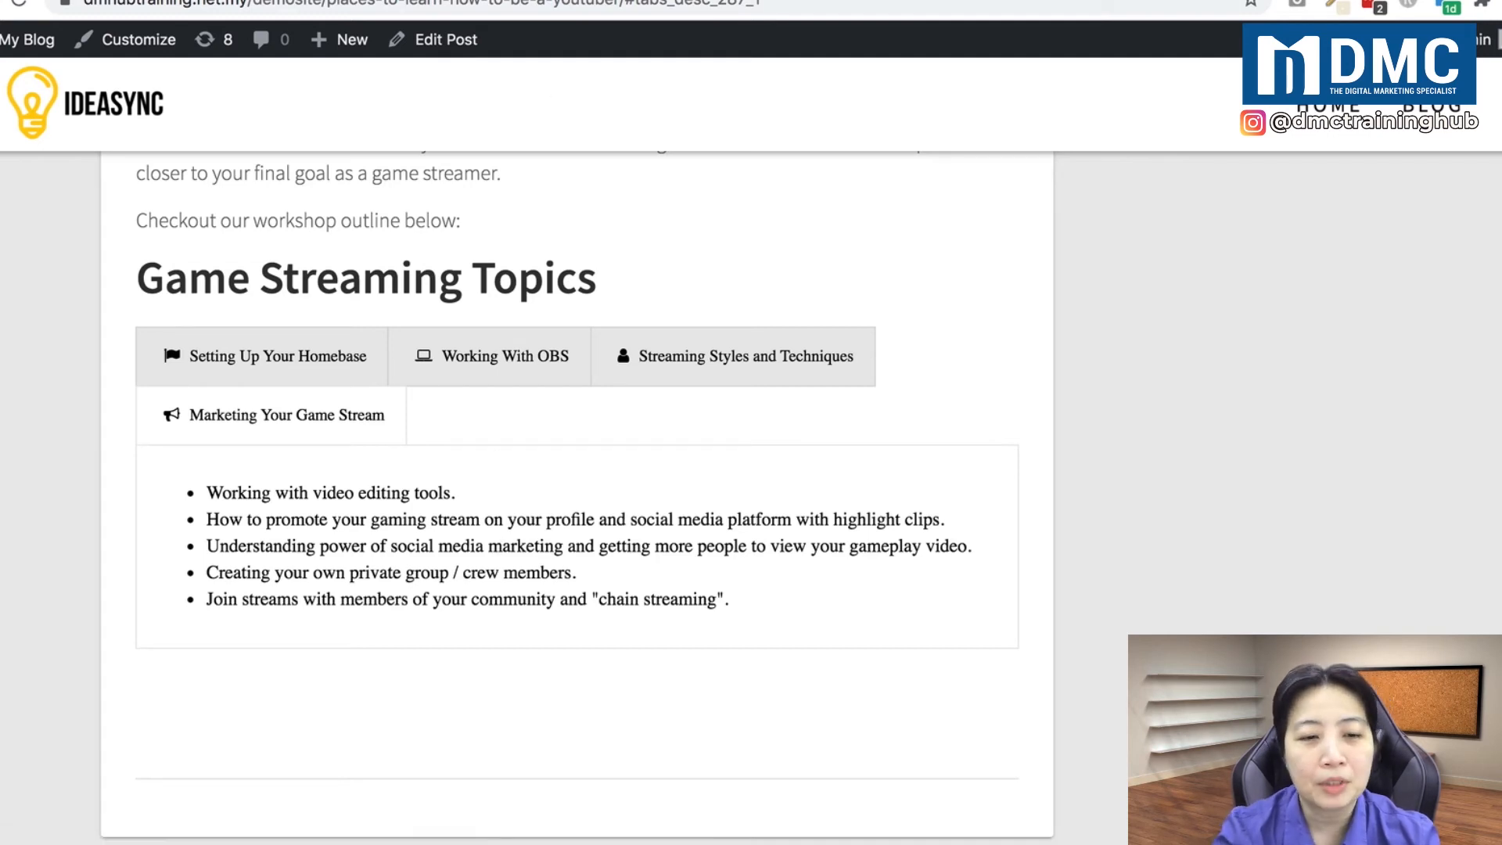
left_click(444, 39)
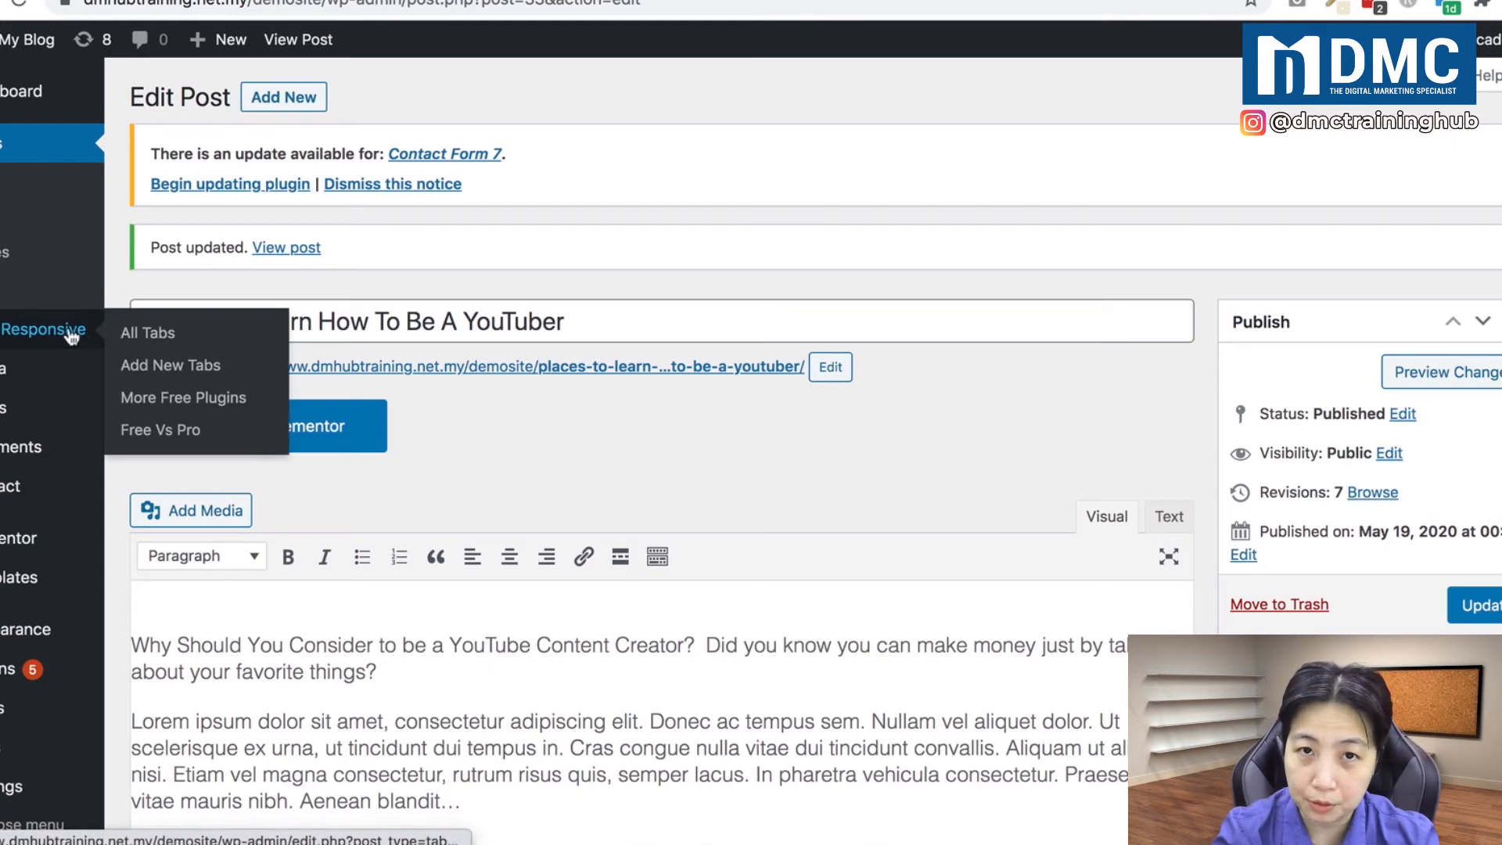
left_click(148, 333)
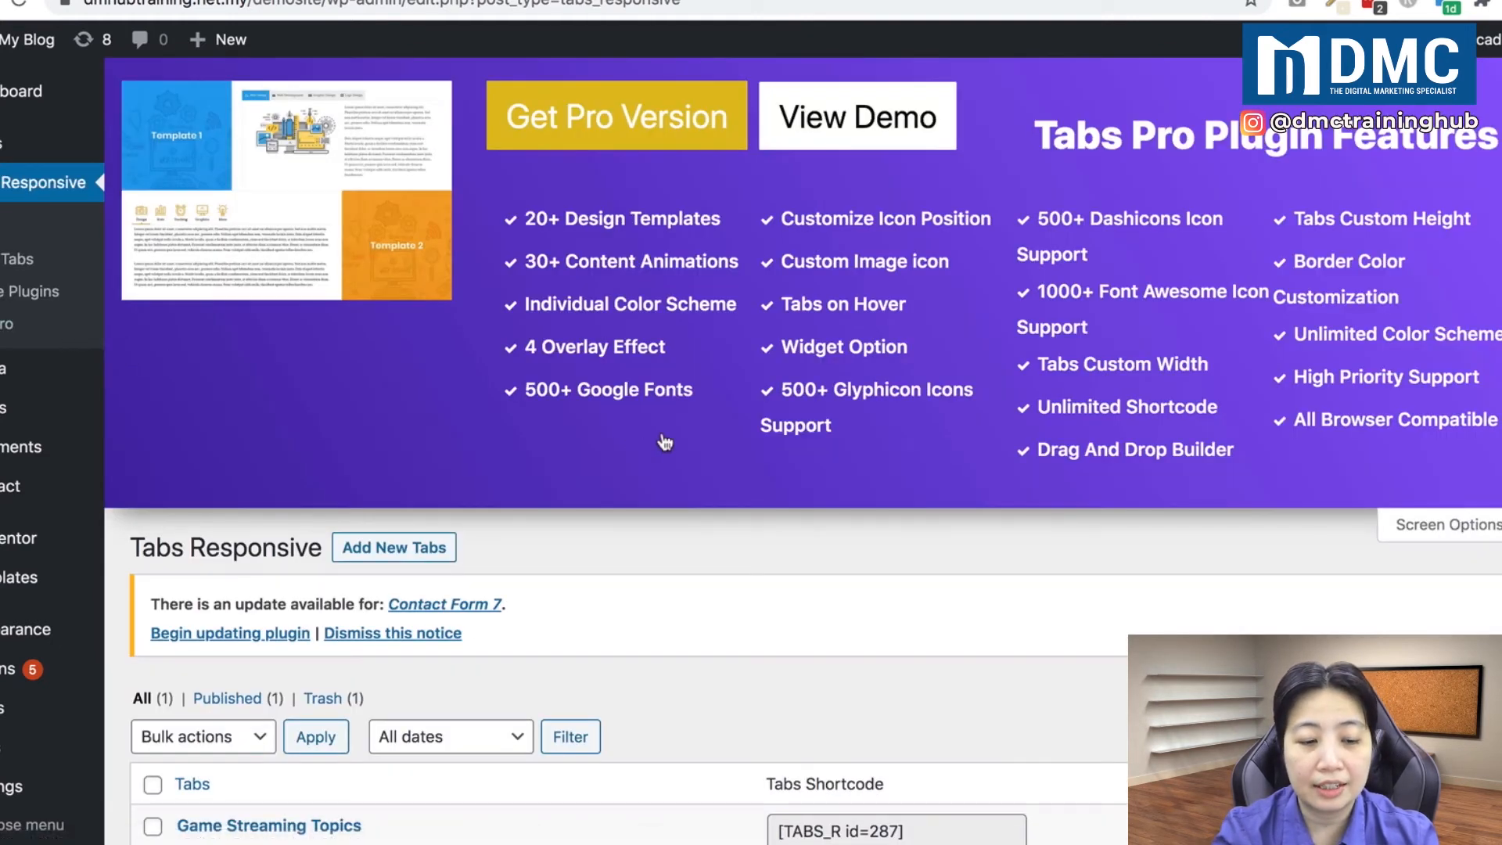
scroll("down", 3)
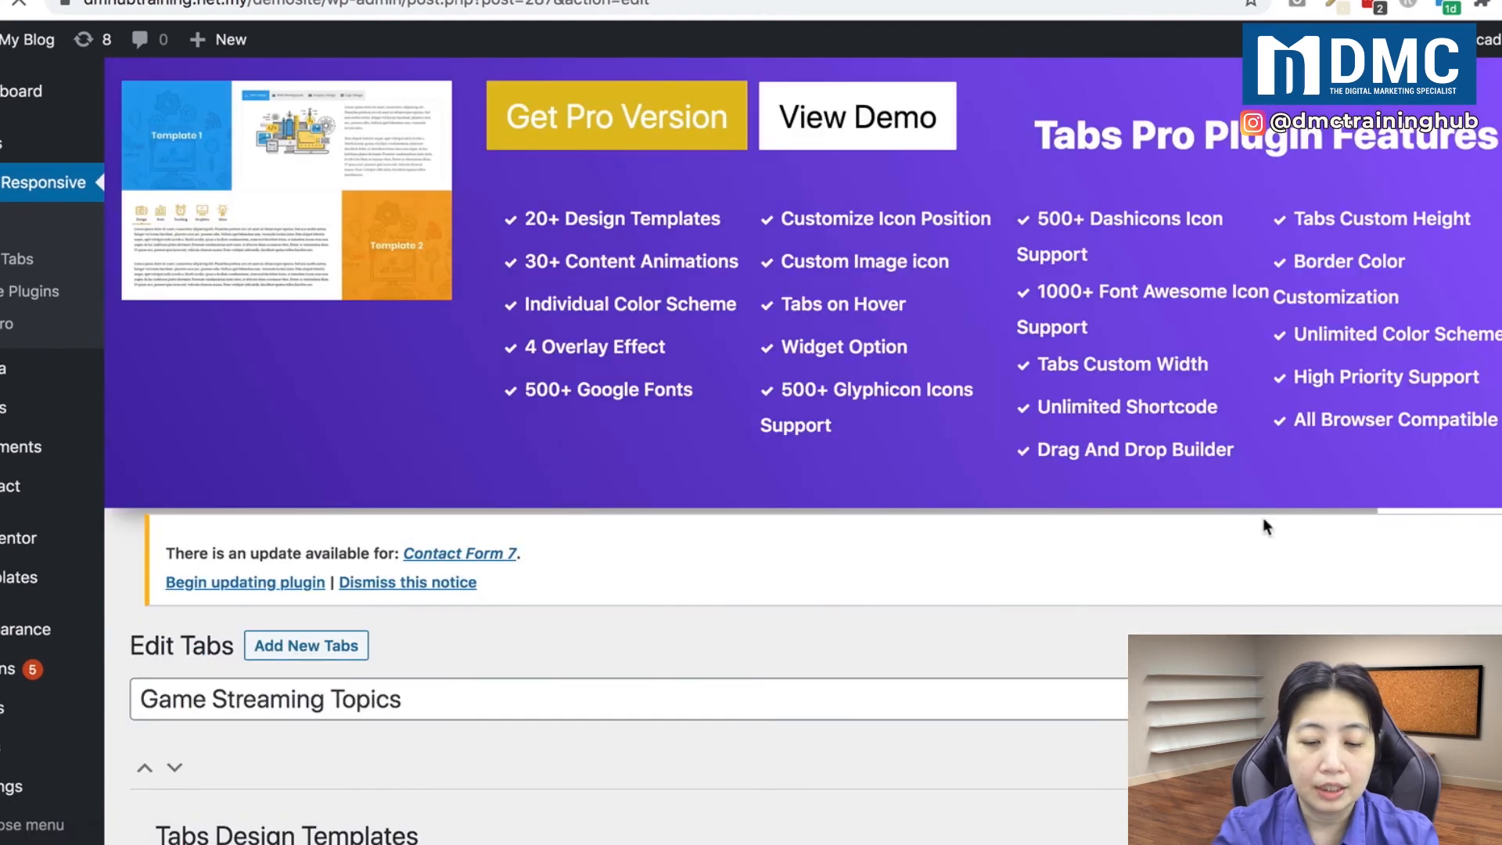
scroll("down", 3)
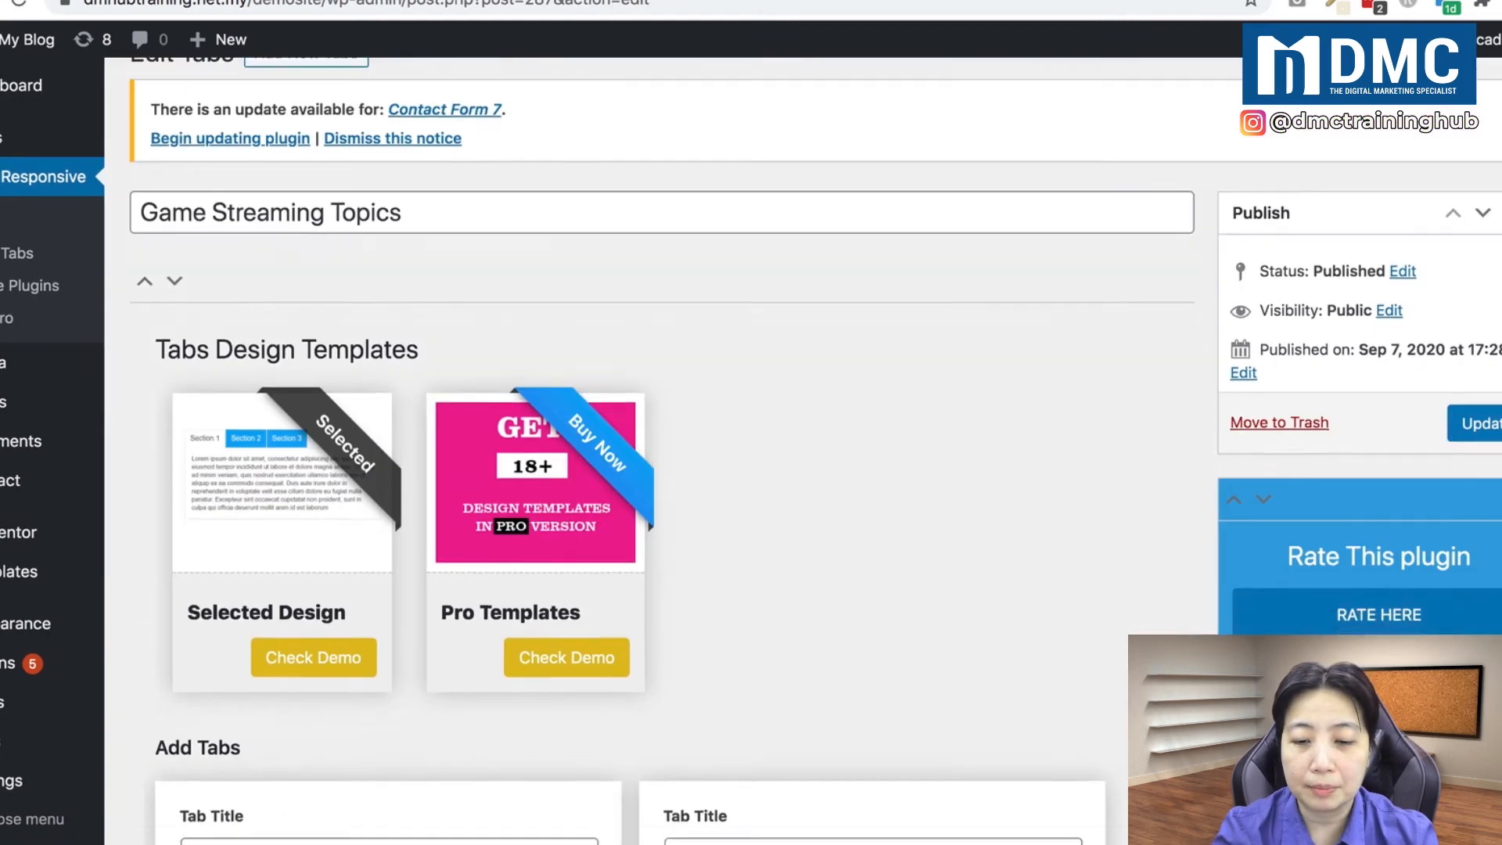
scroll("down", 3)
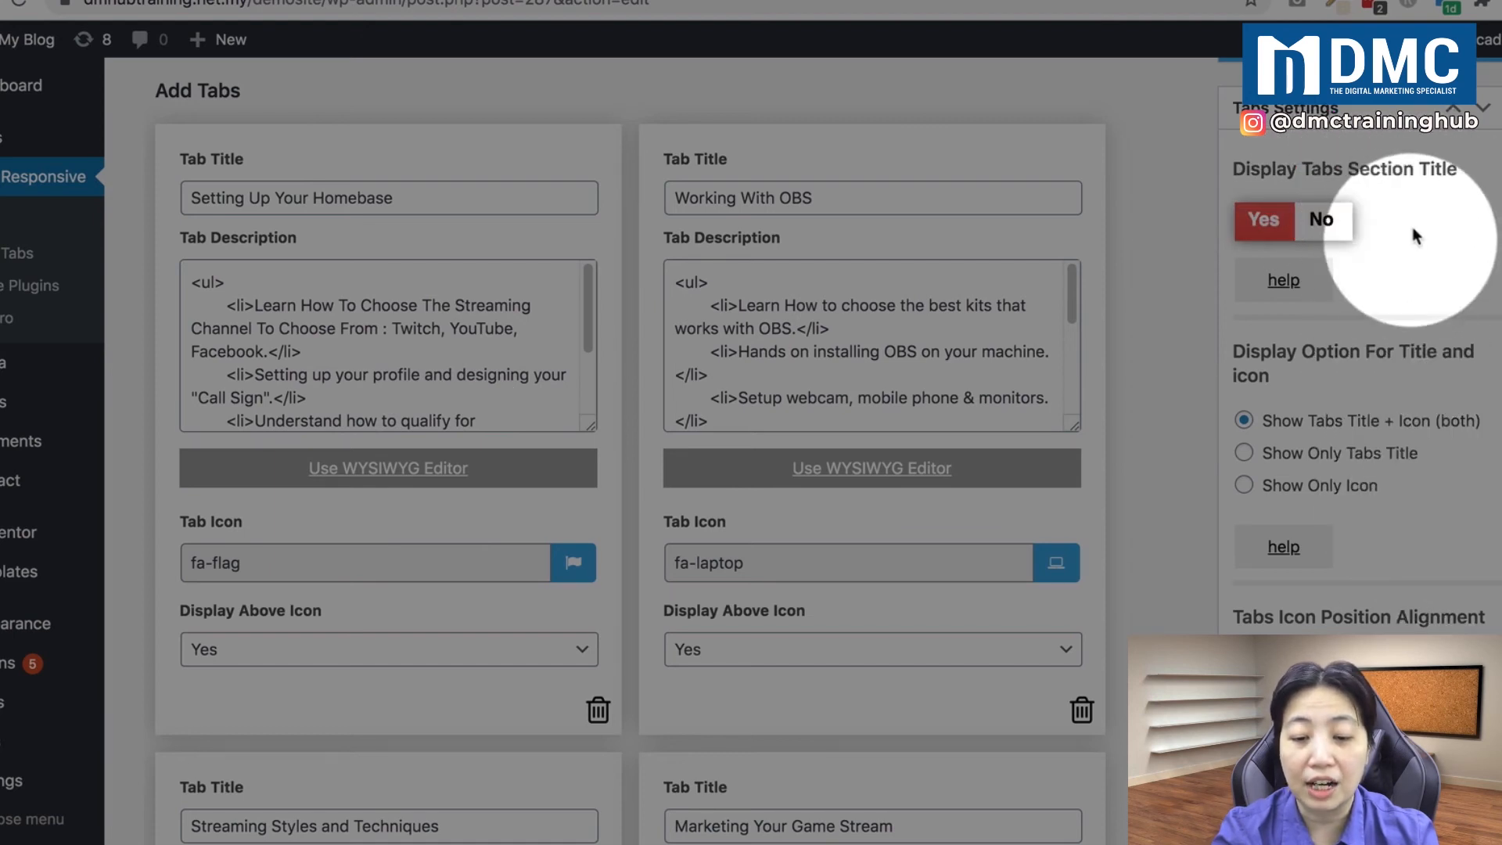
mouse_move(1427, 216)
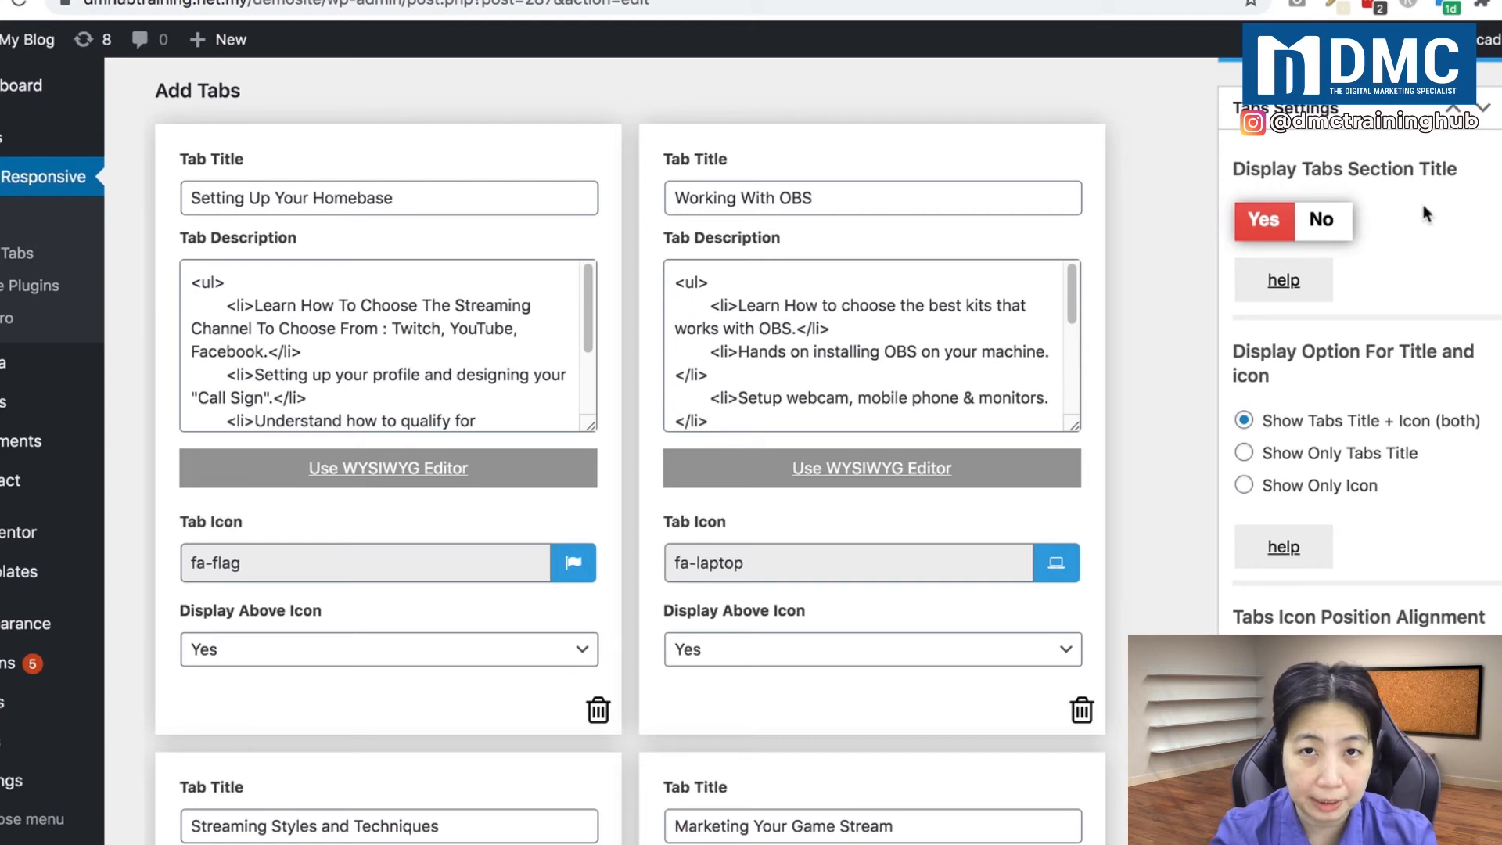
mouse_move(1463, 291)
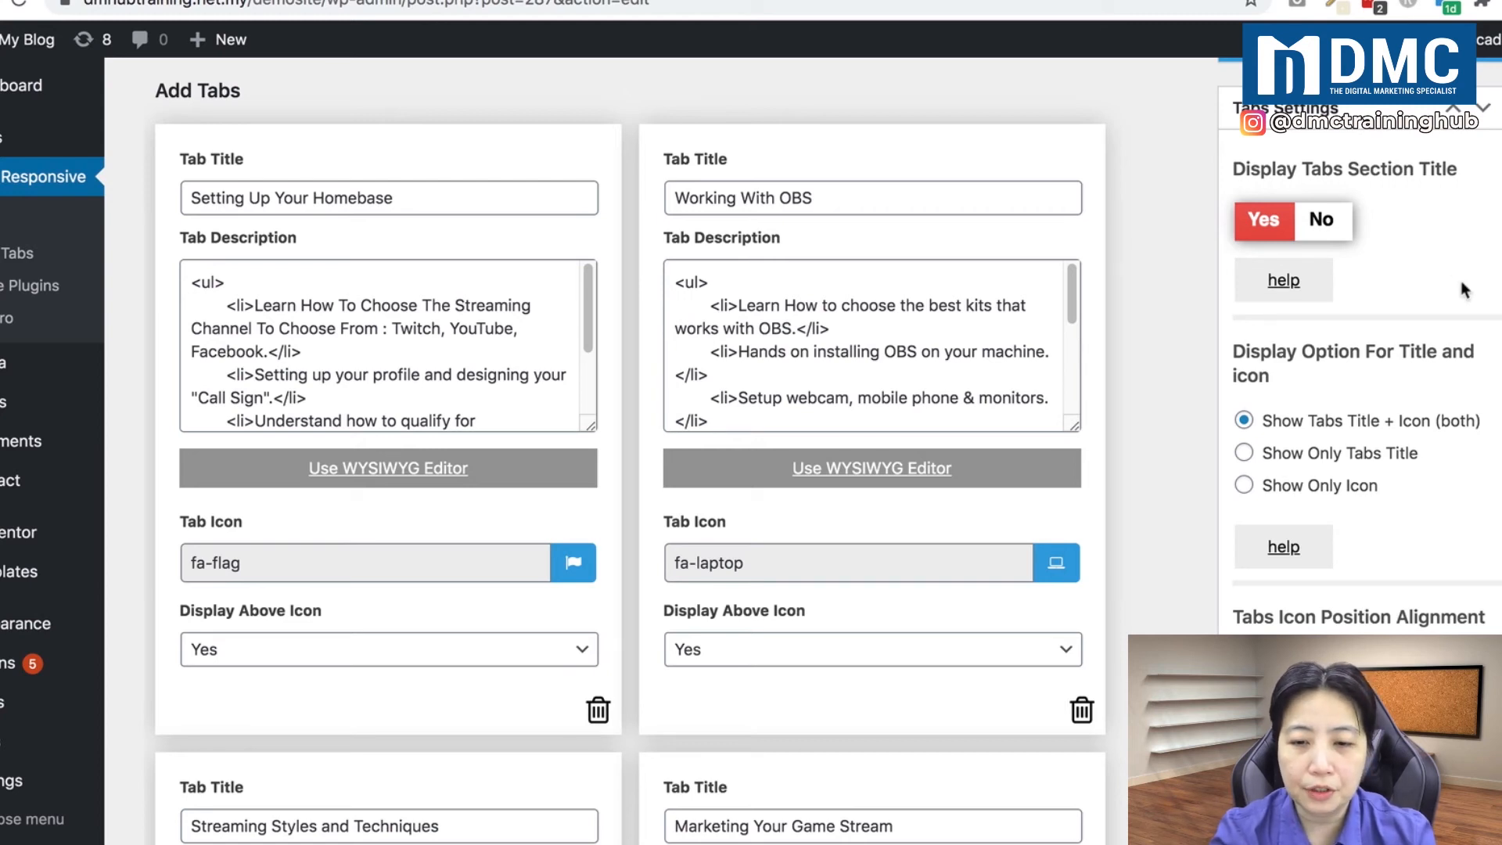
scroll("down", 3)
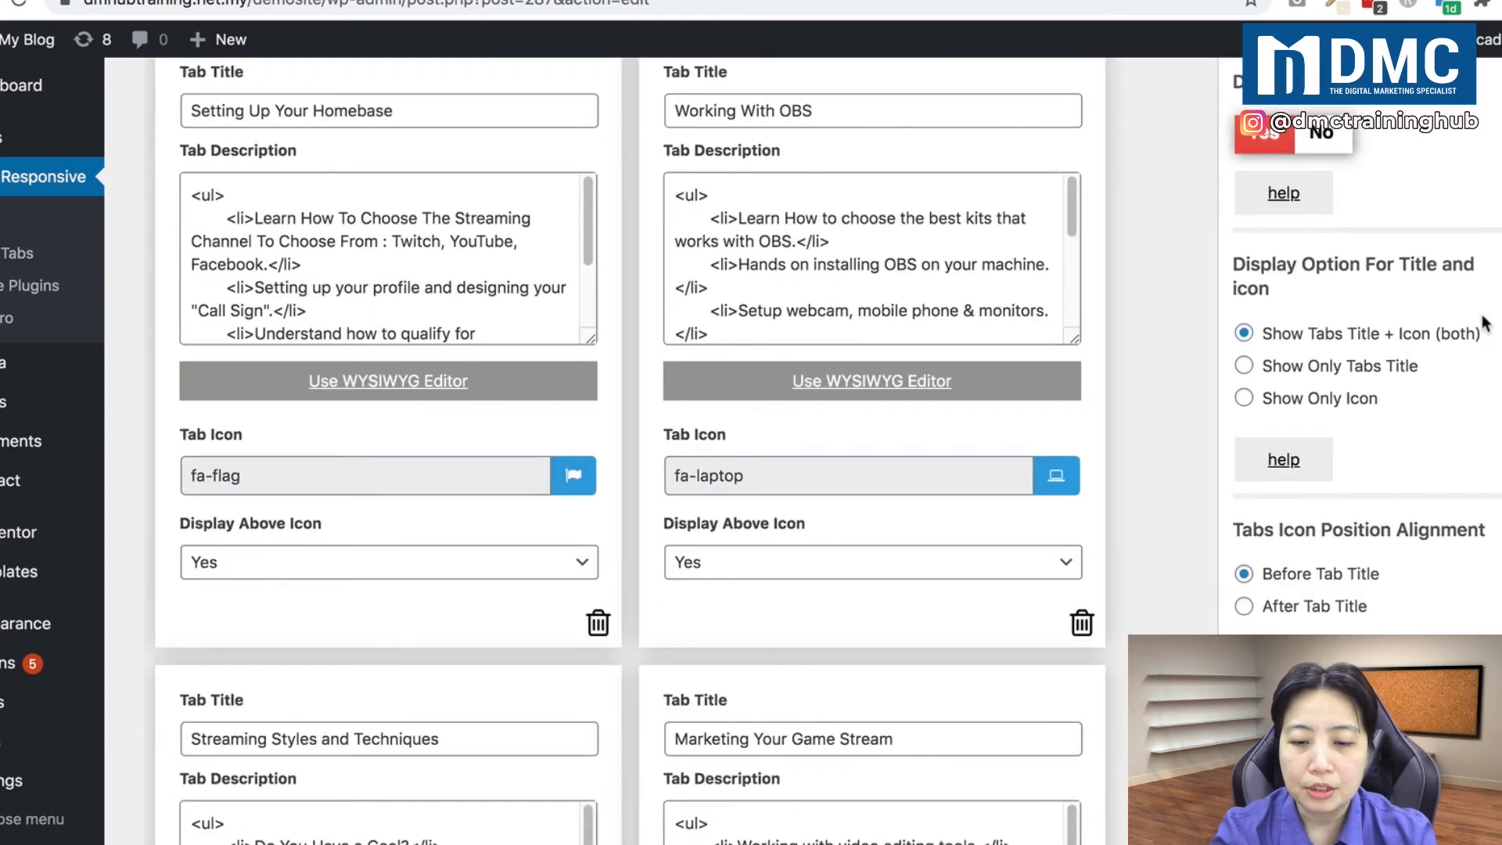
scroll("down", 3)
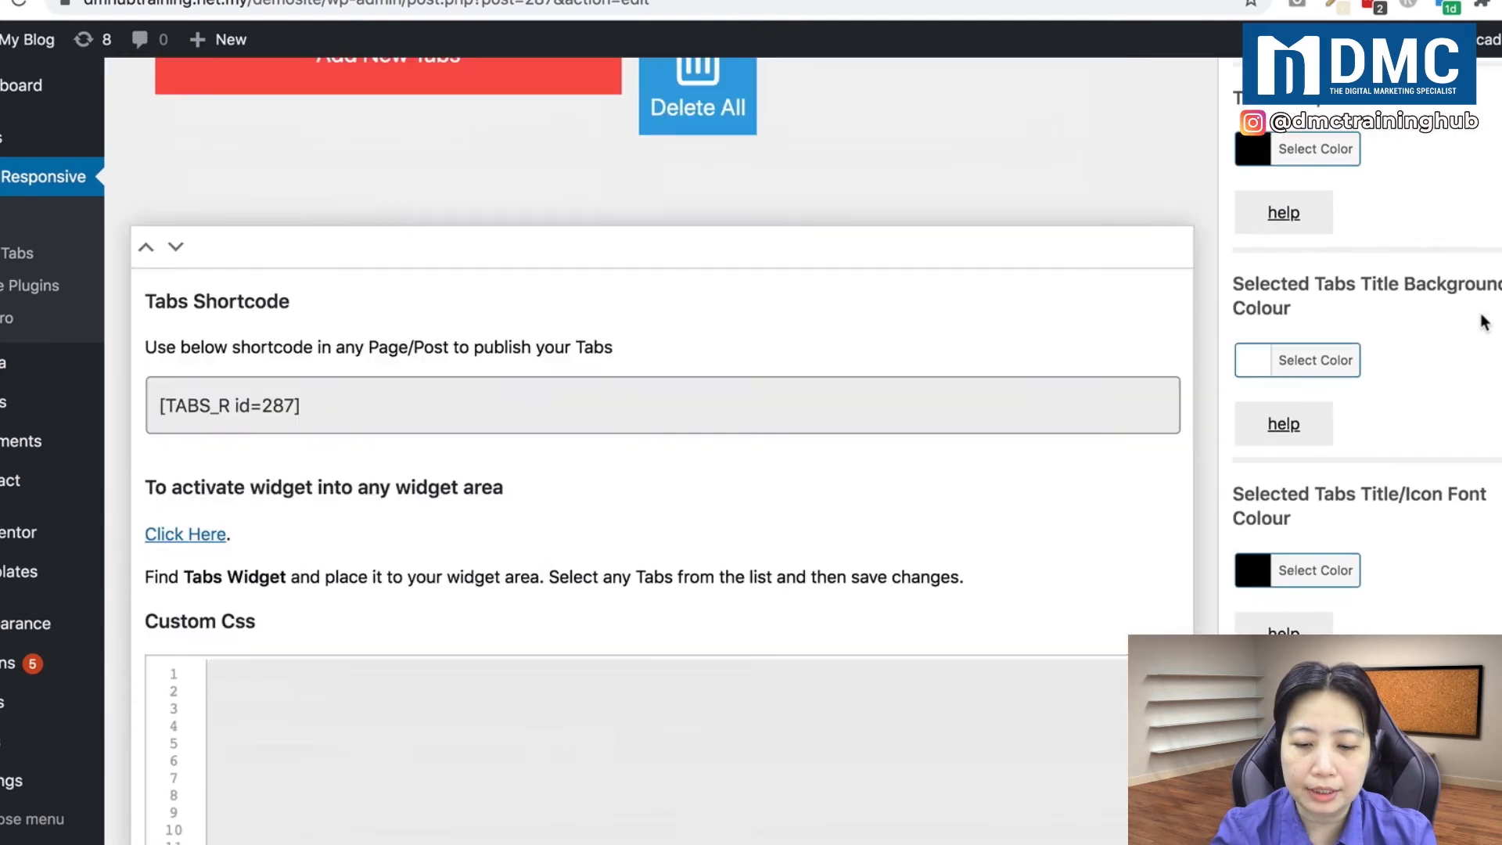
scroll("down", 3)
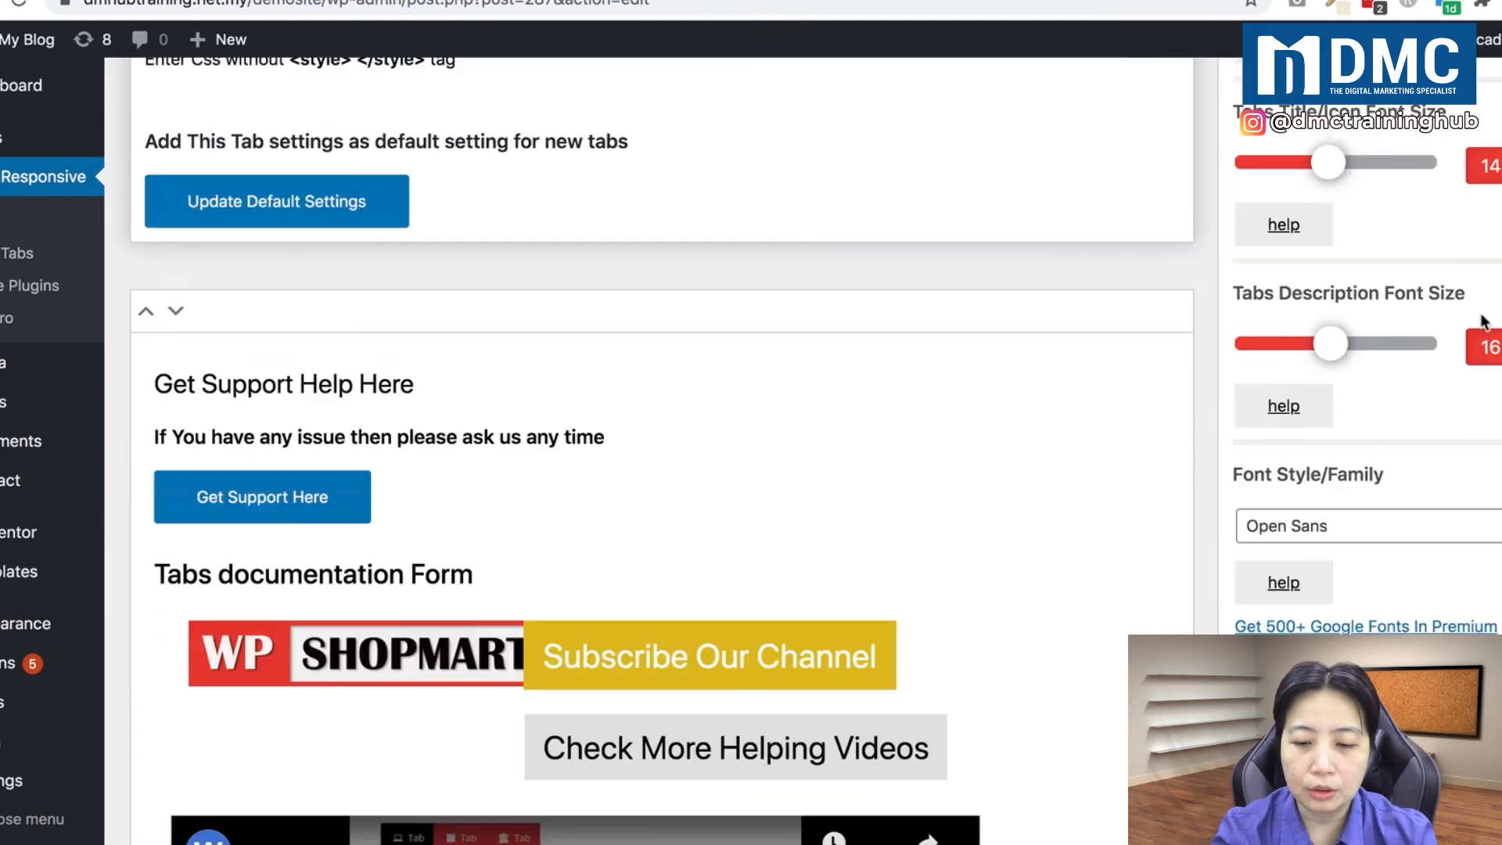
scroll("down", 3)
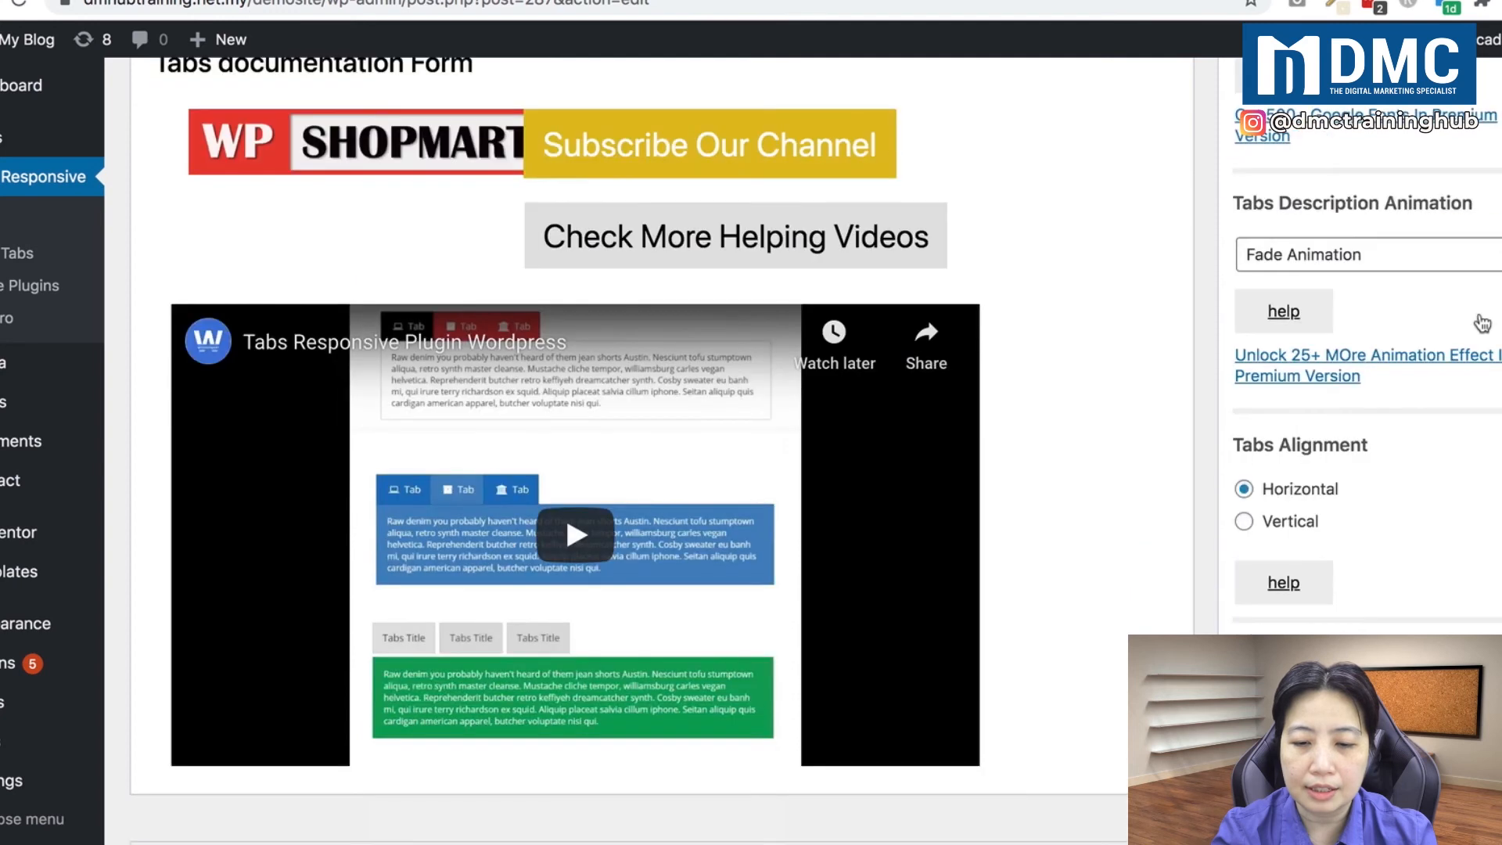
mouse_move(1401, 508)
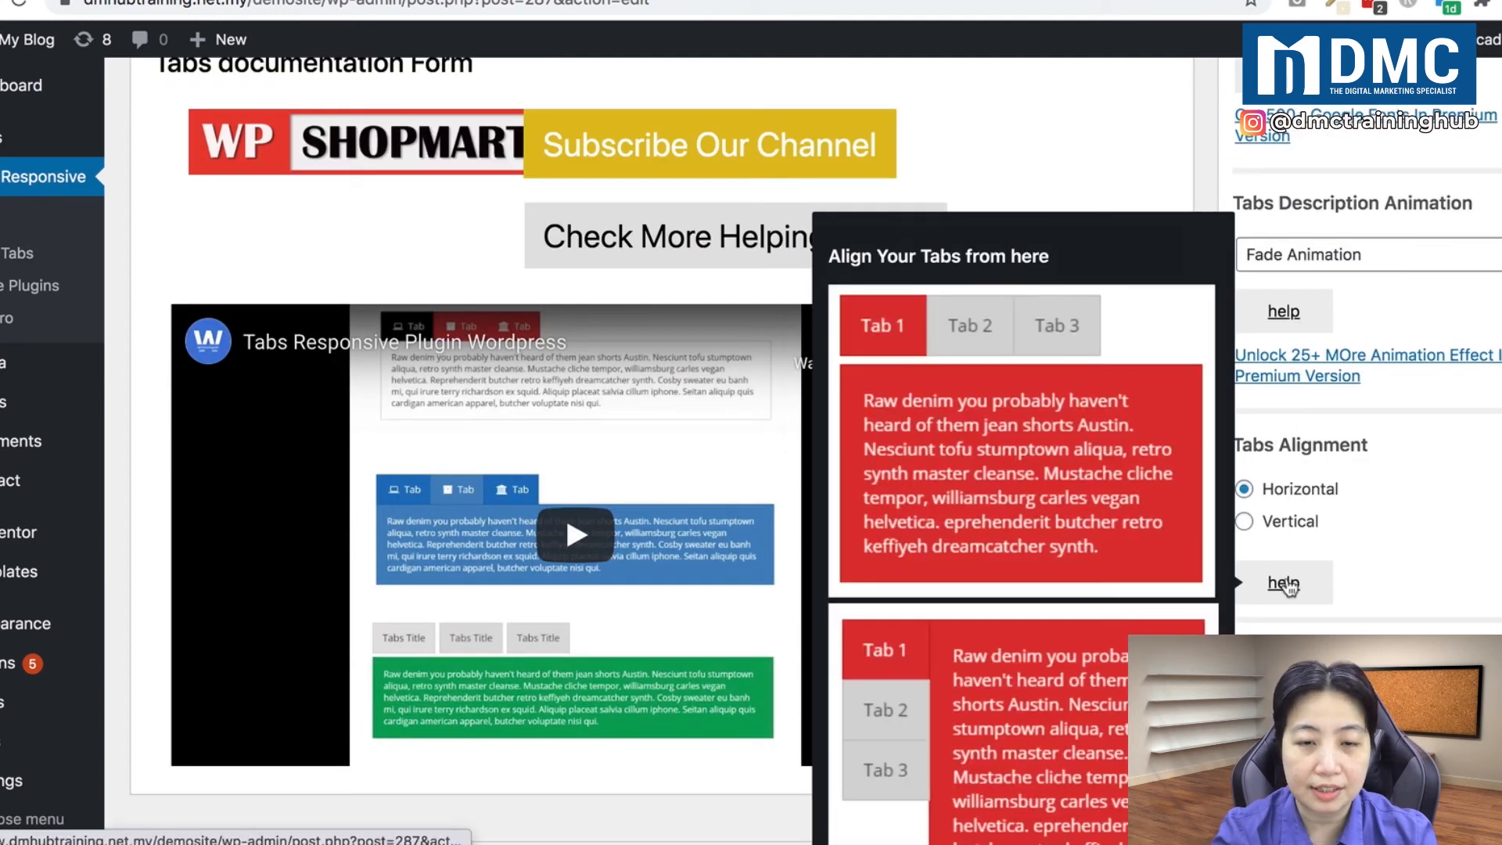
left_click(1283, 582)
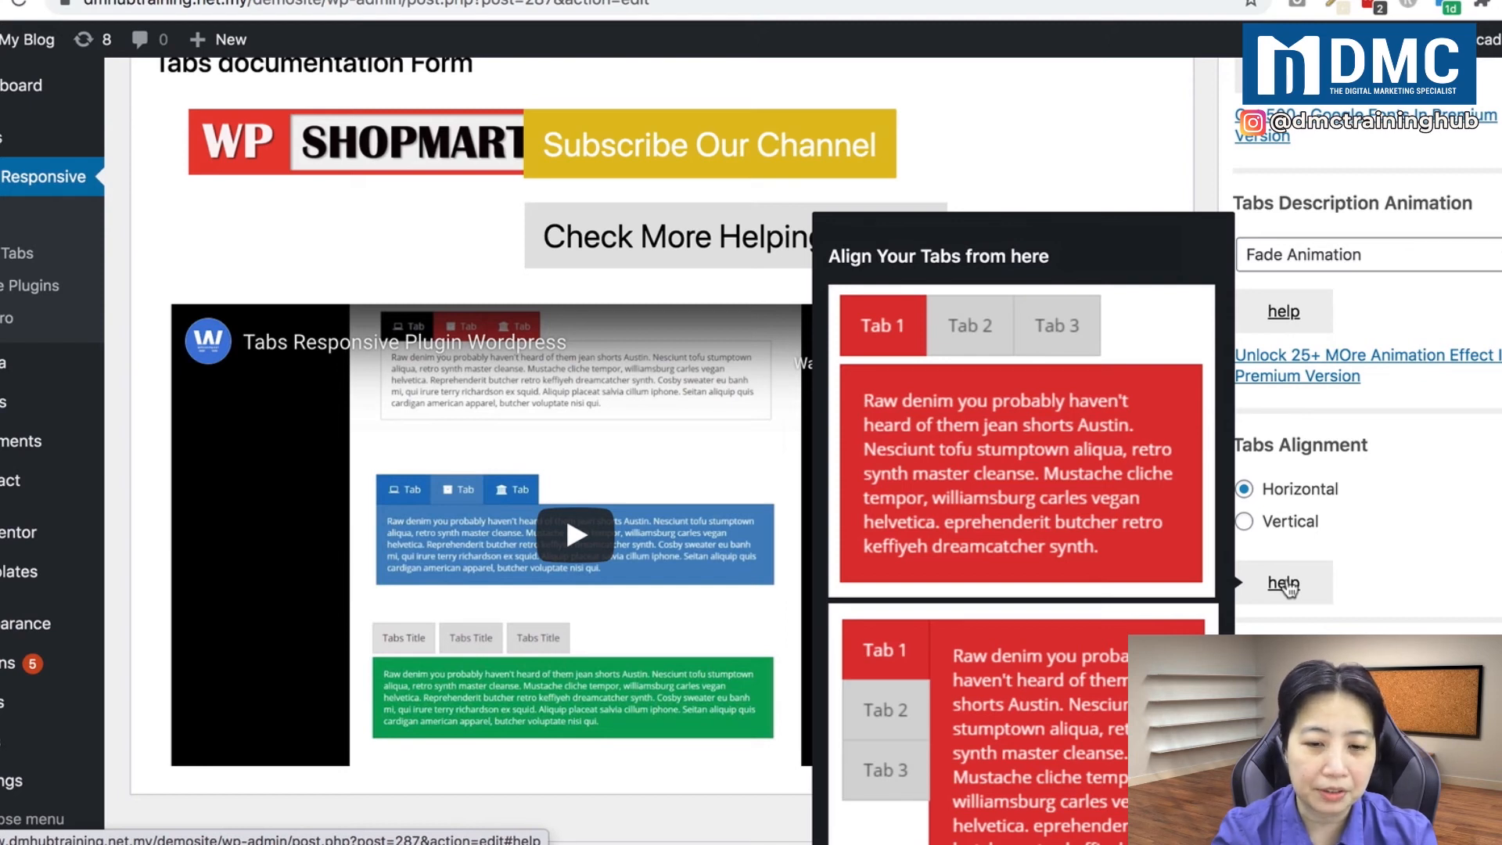
mouse_move(1063, 451)
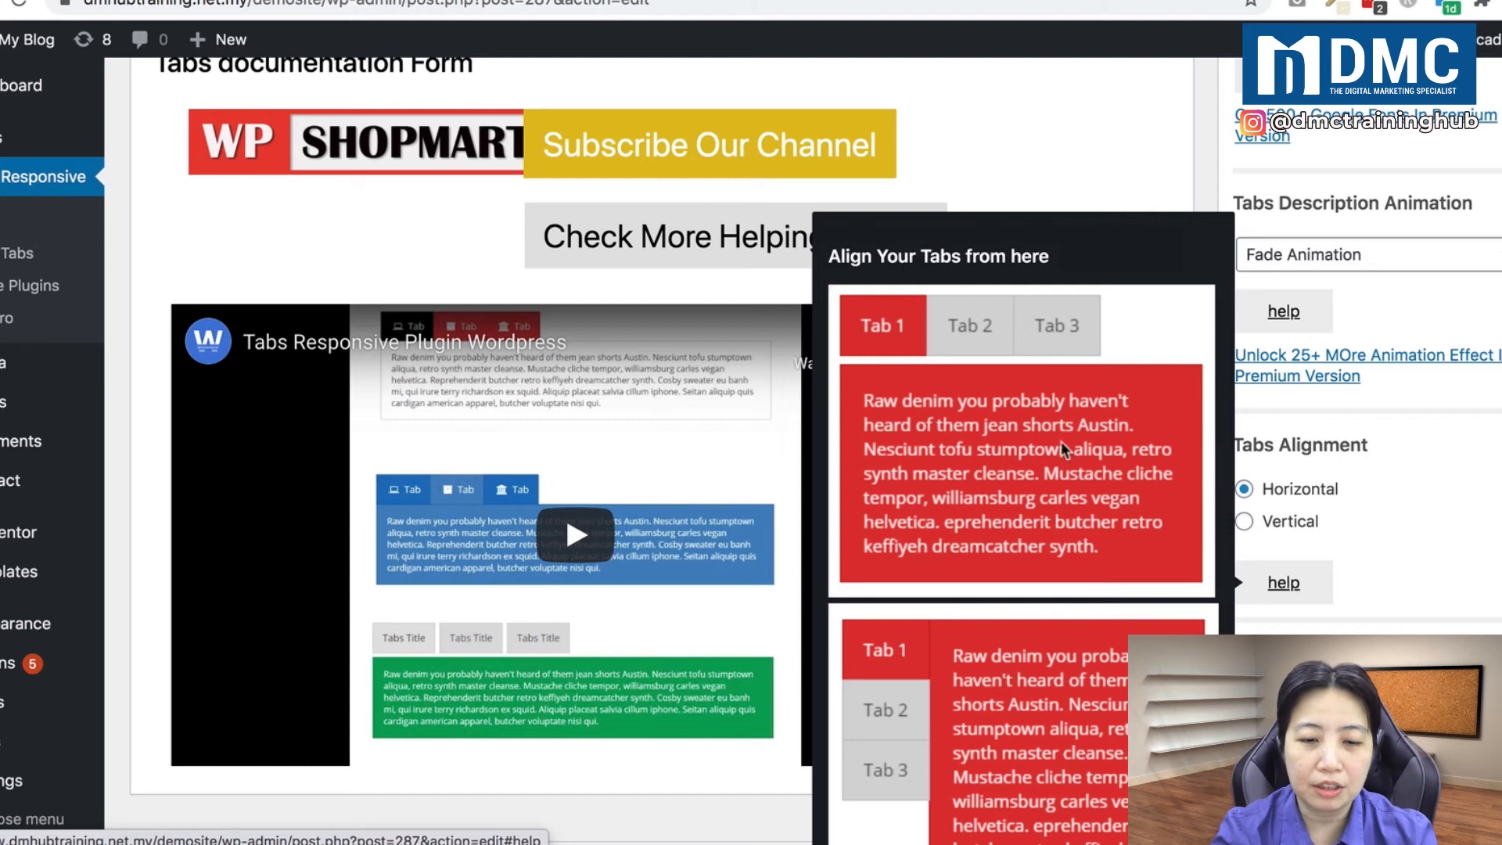
mouse_move(886, 326)
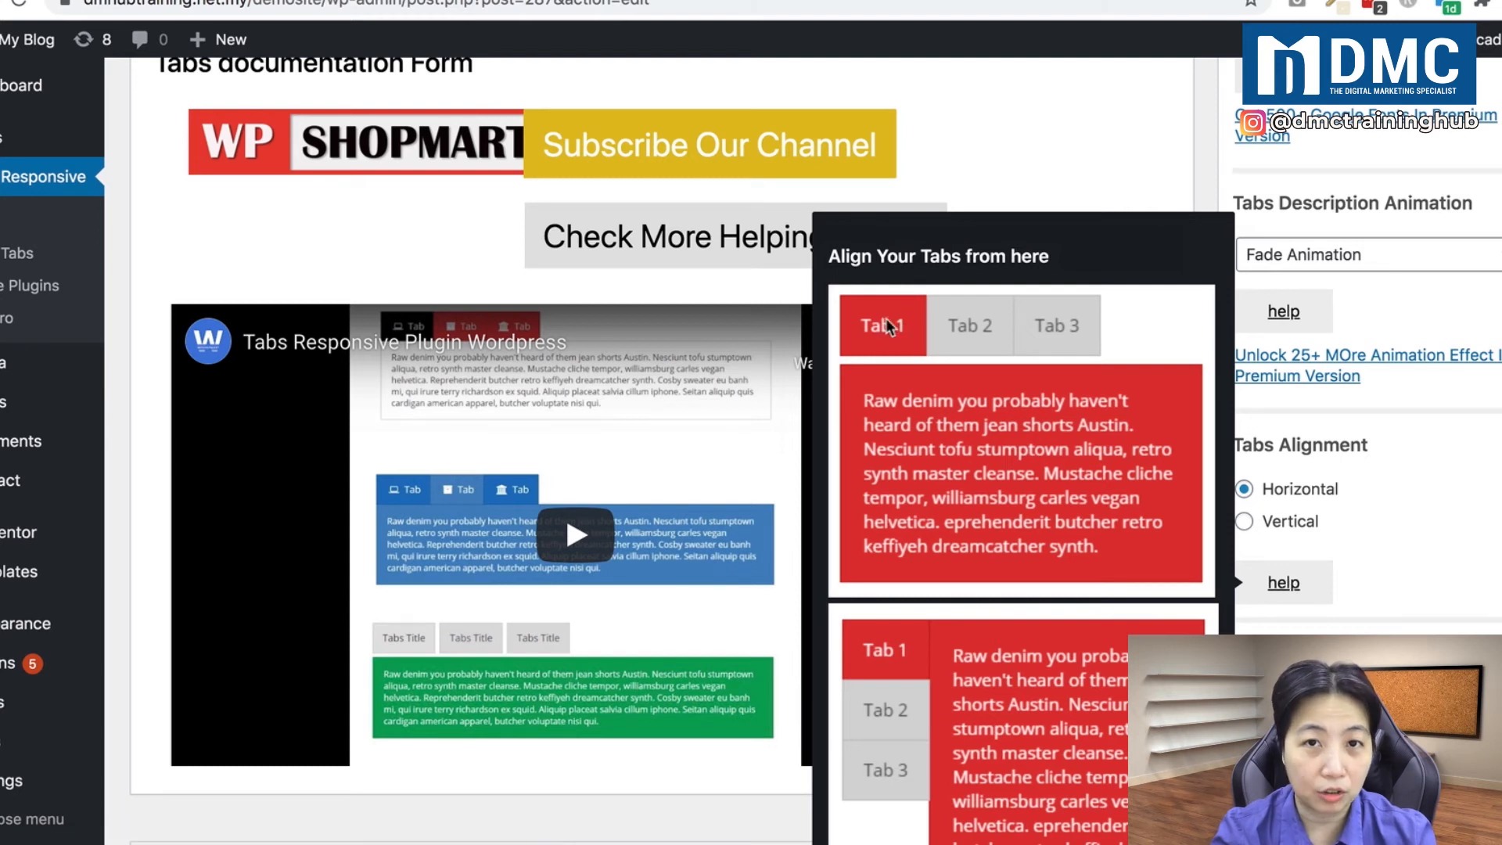
mouse_move(999, 494)
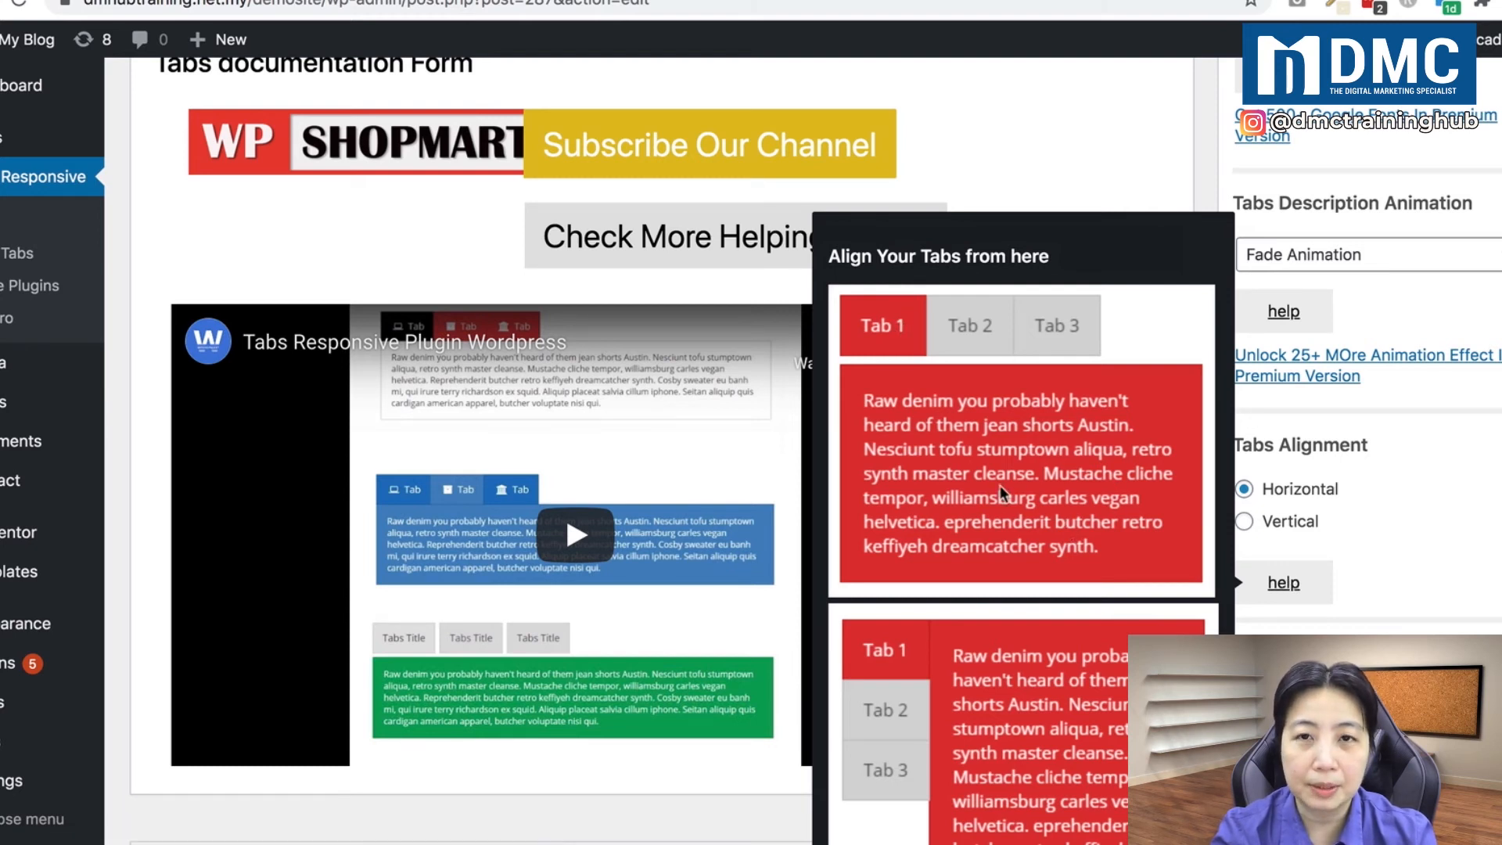
mouse_move(882, 776)
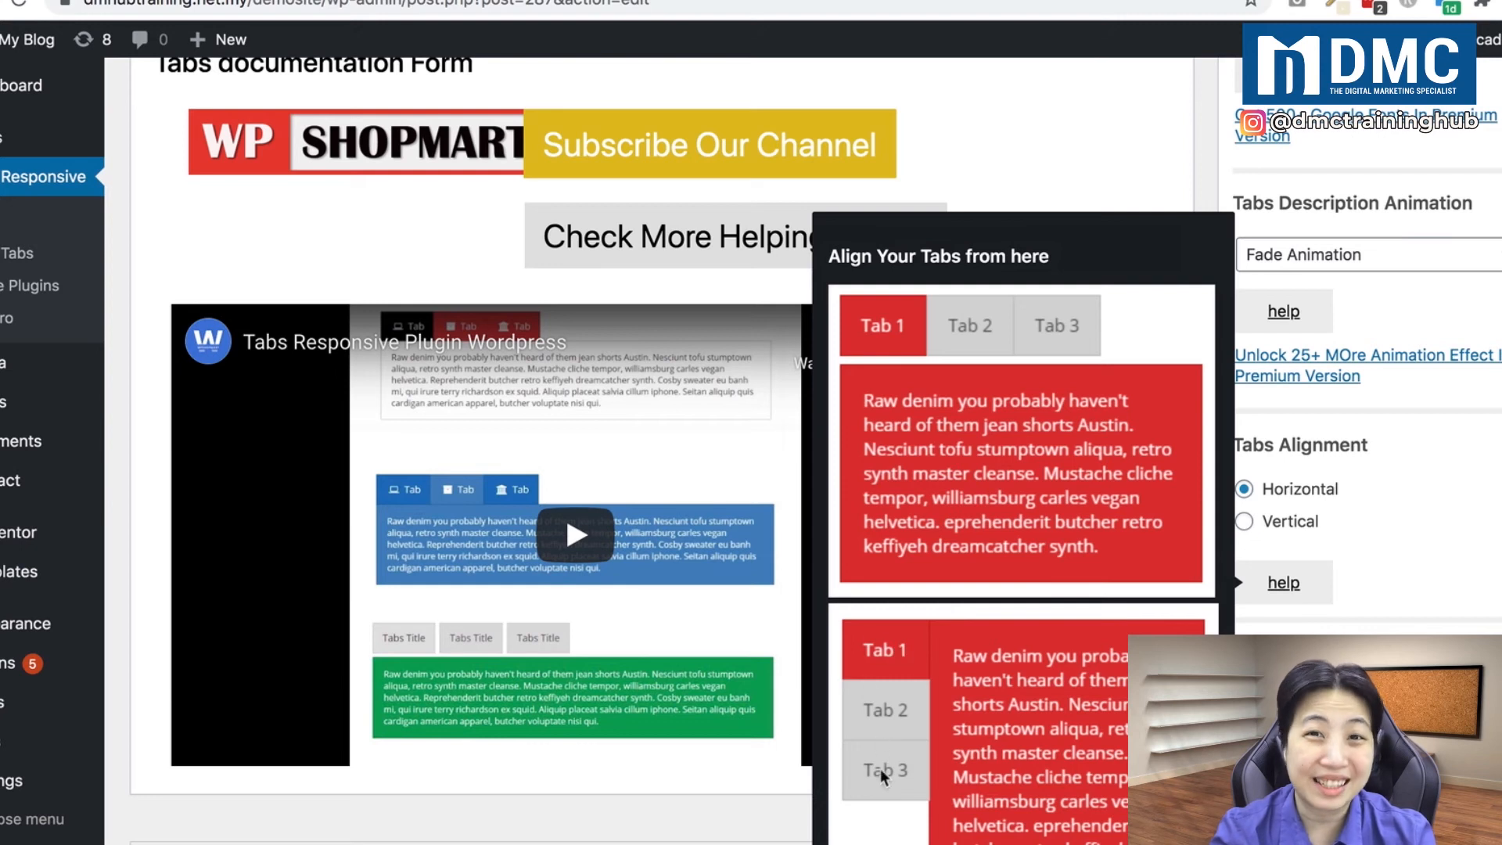
mouse_move(917, 673)
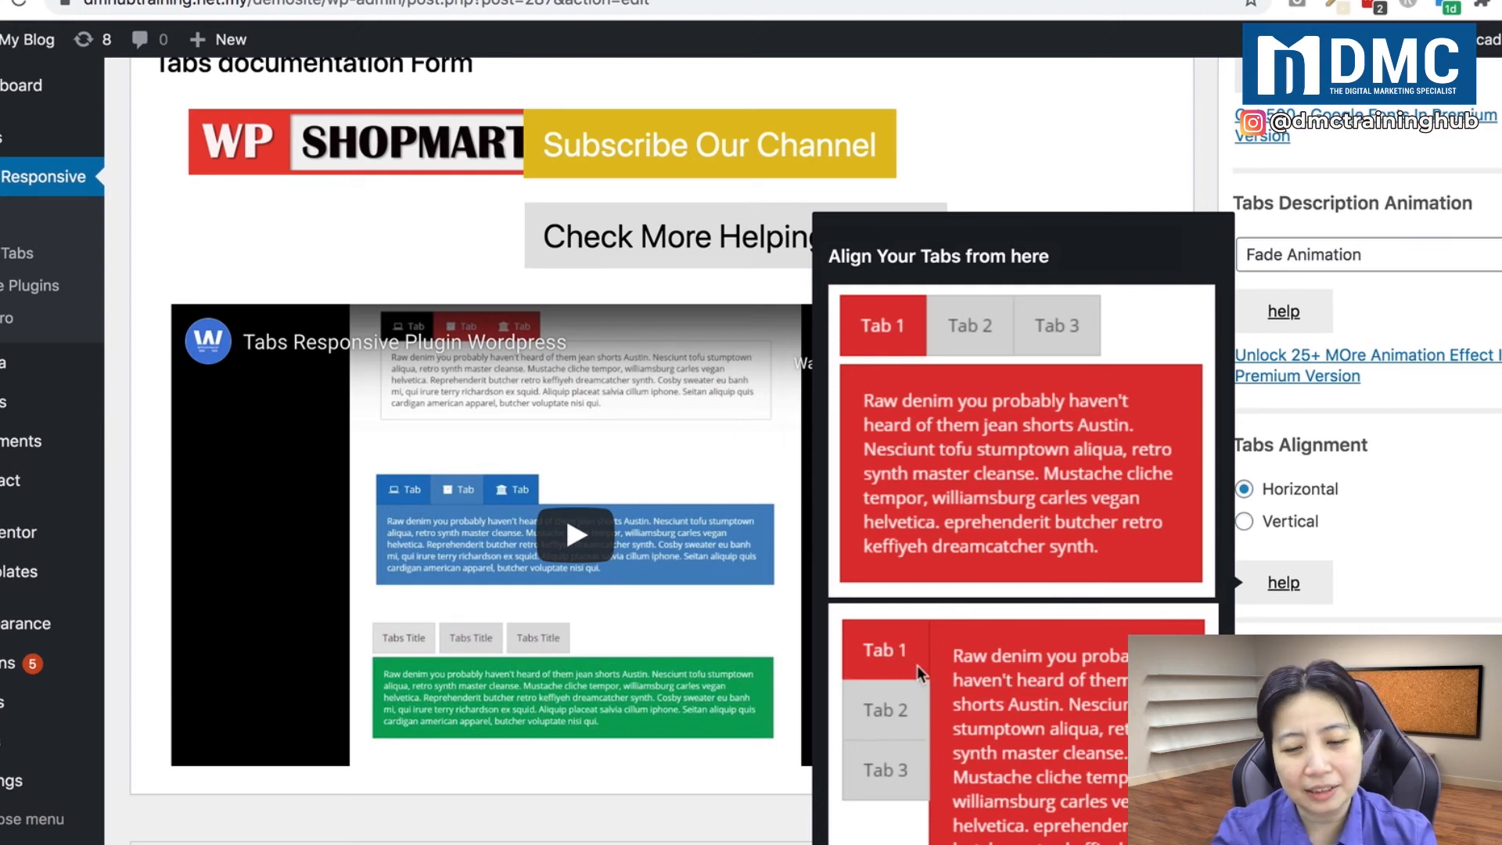
mouse_move(1054, 680)
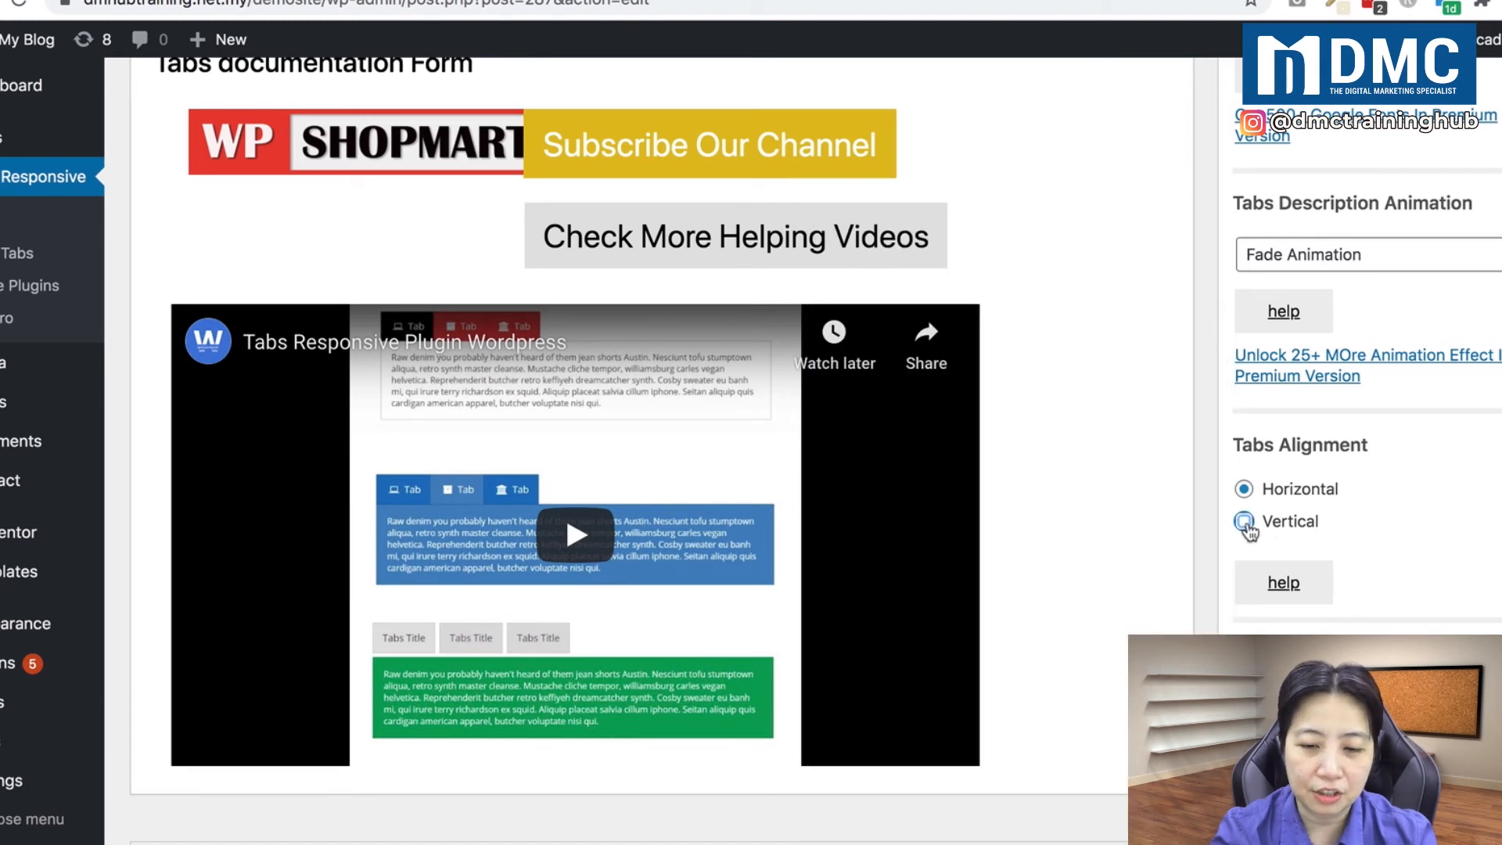
Step: Set Tabs Alignment to Vertical in the Tabs Responsive settings
left_click(1243, 521)
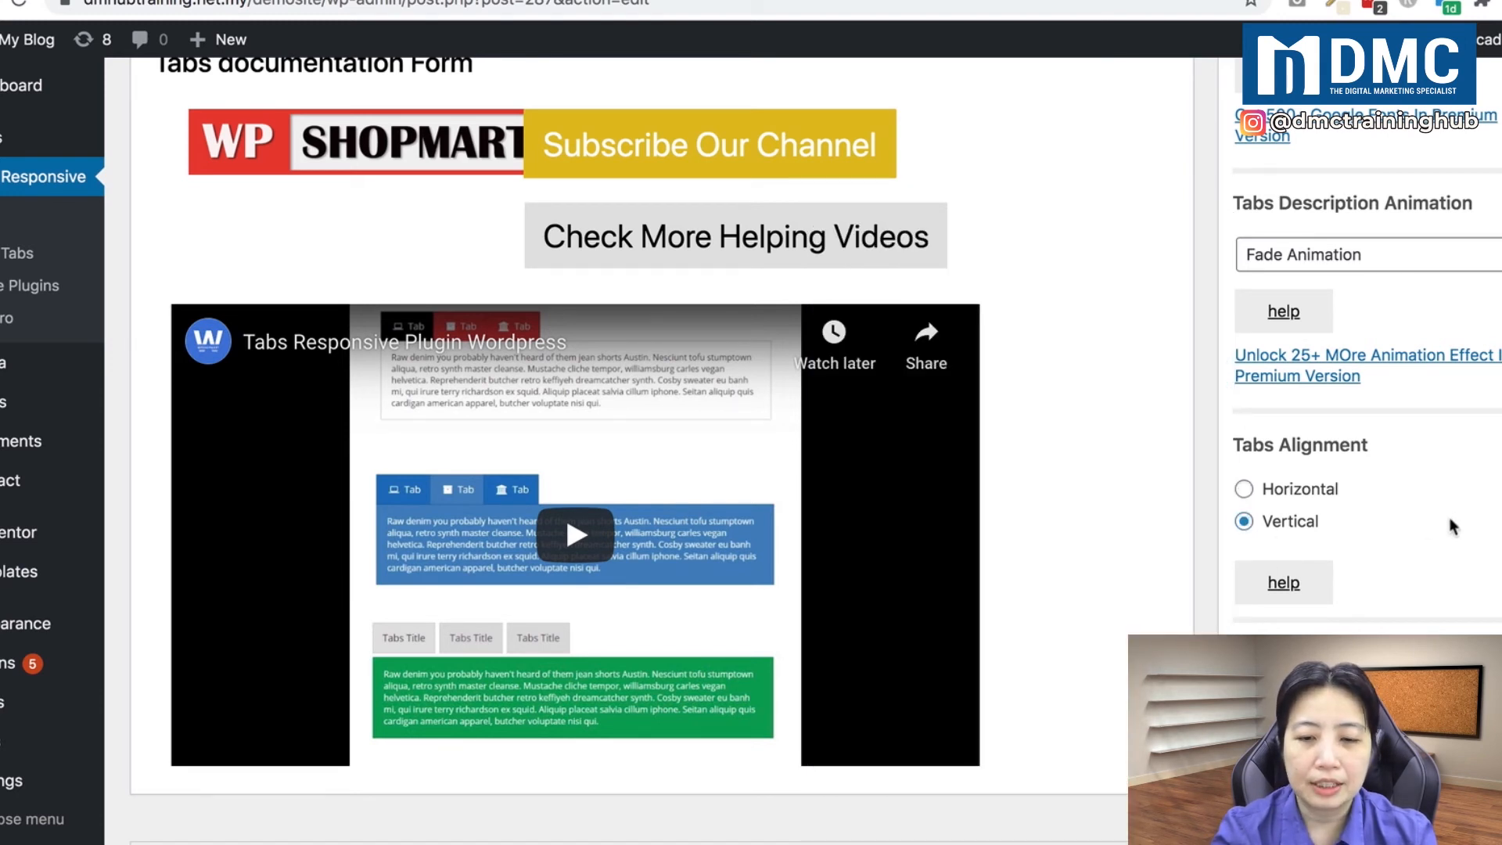
mouse_move(1471, 534)
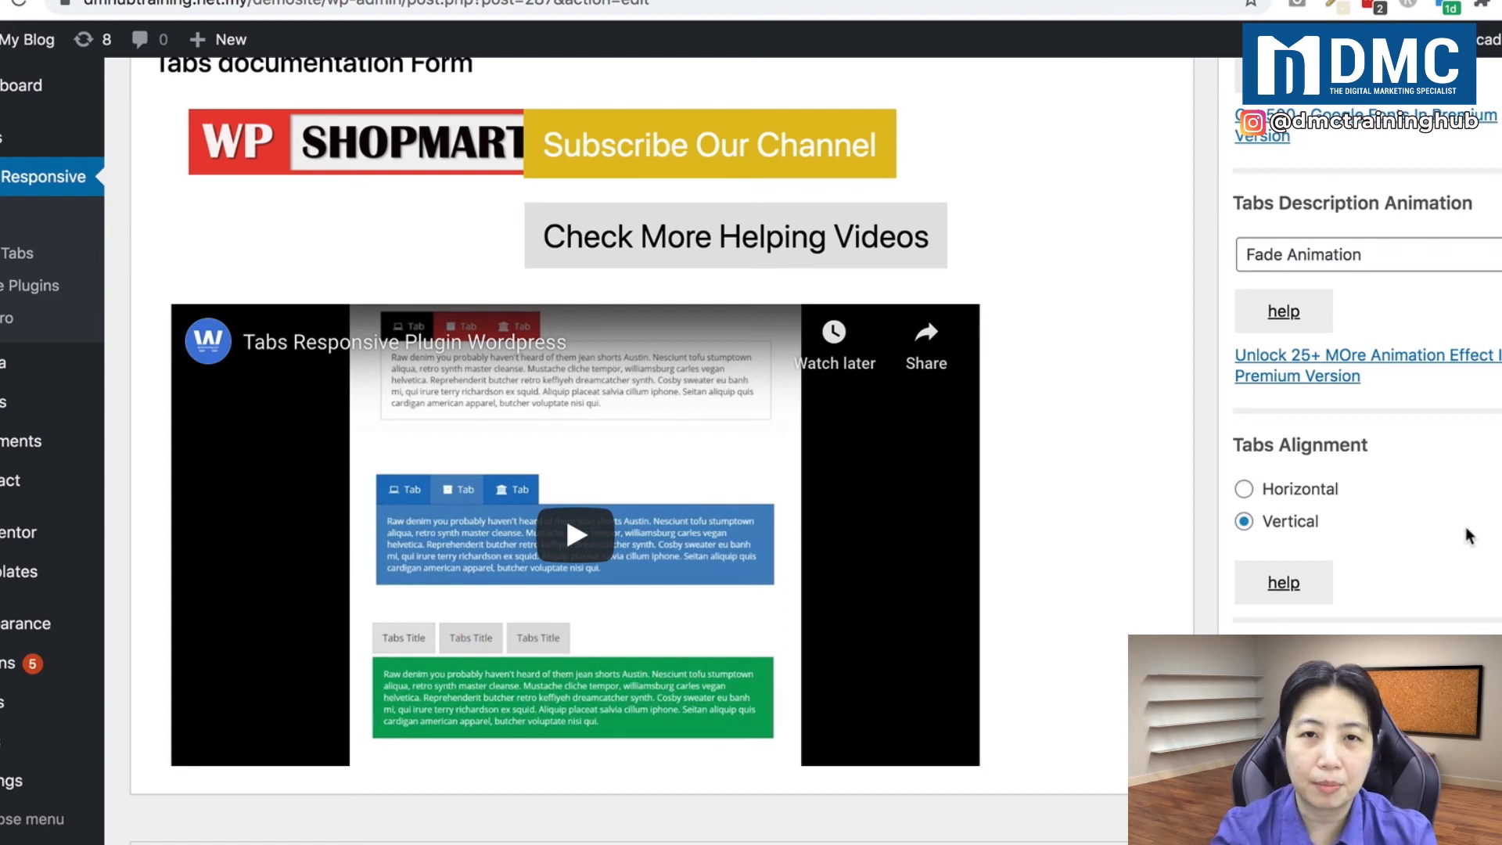
scroll("down", 3)
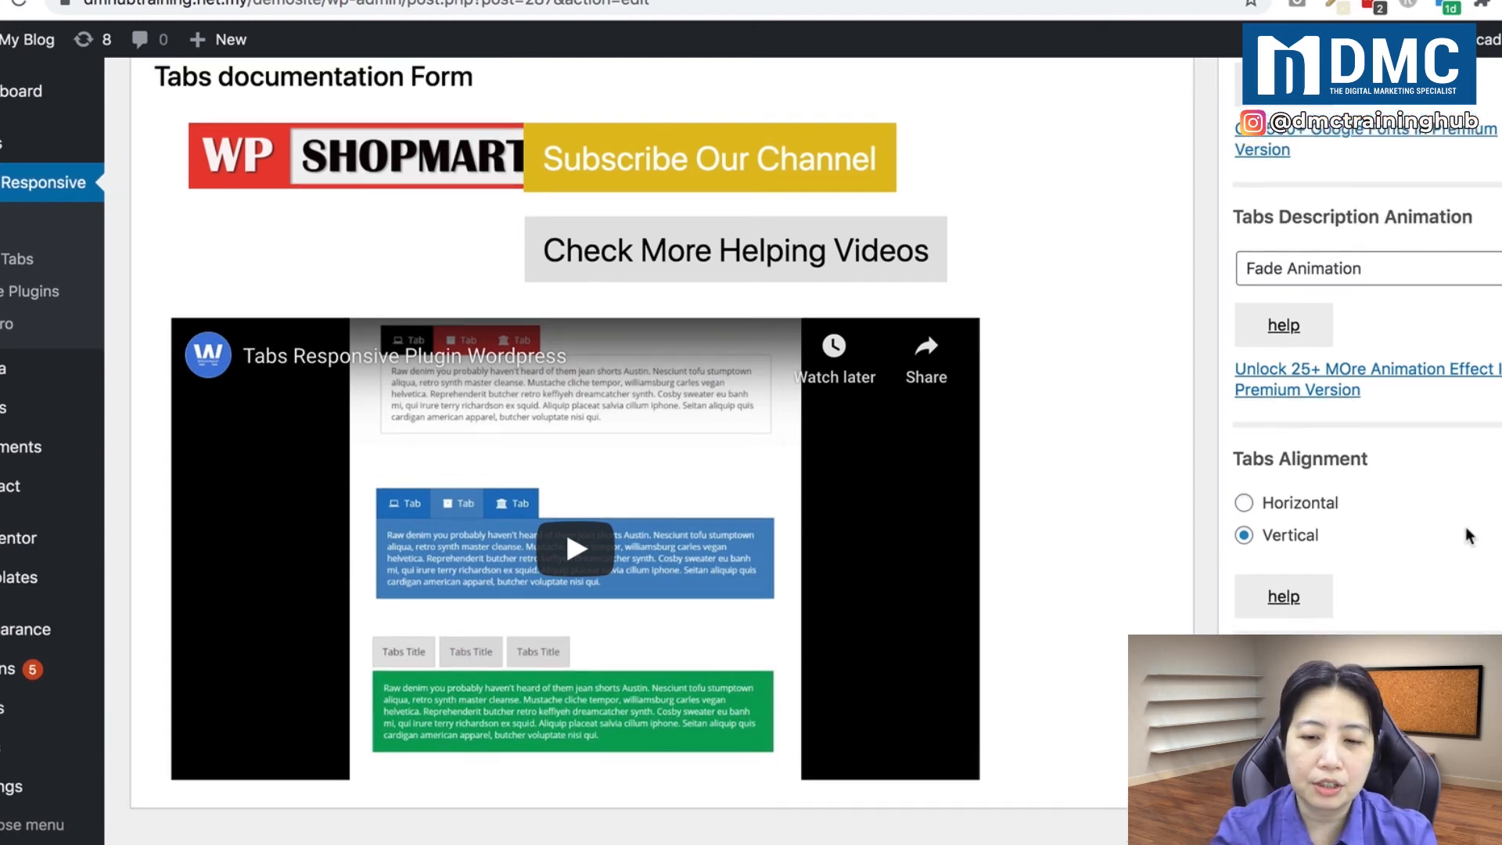
scroll("up", 3)
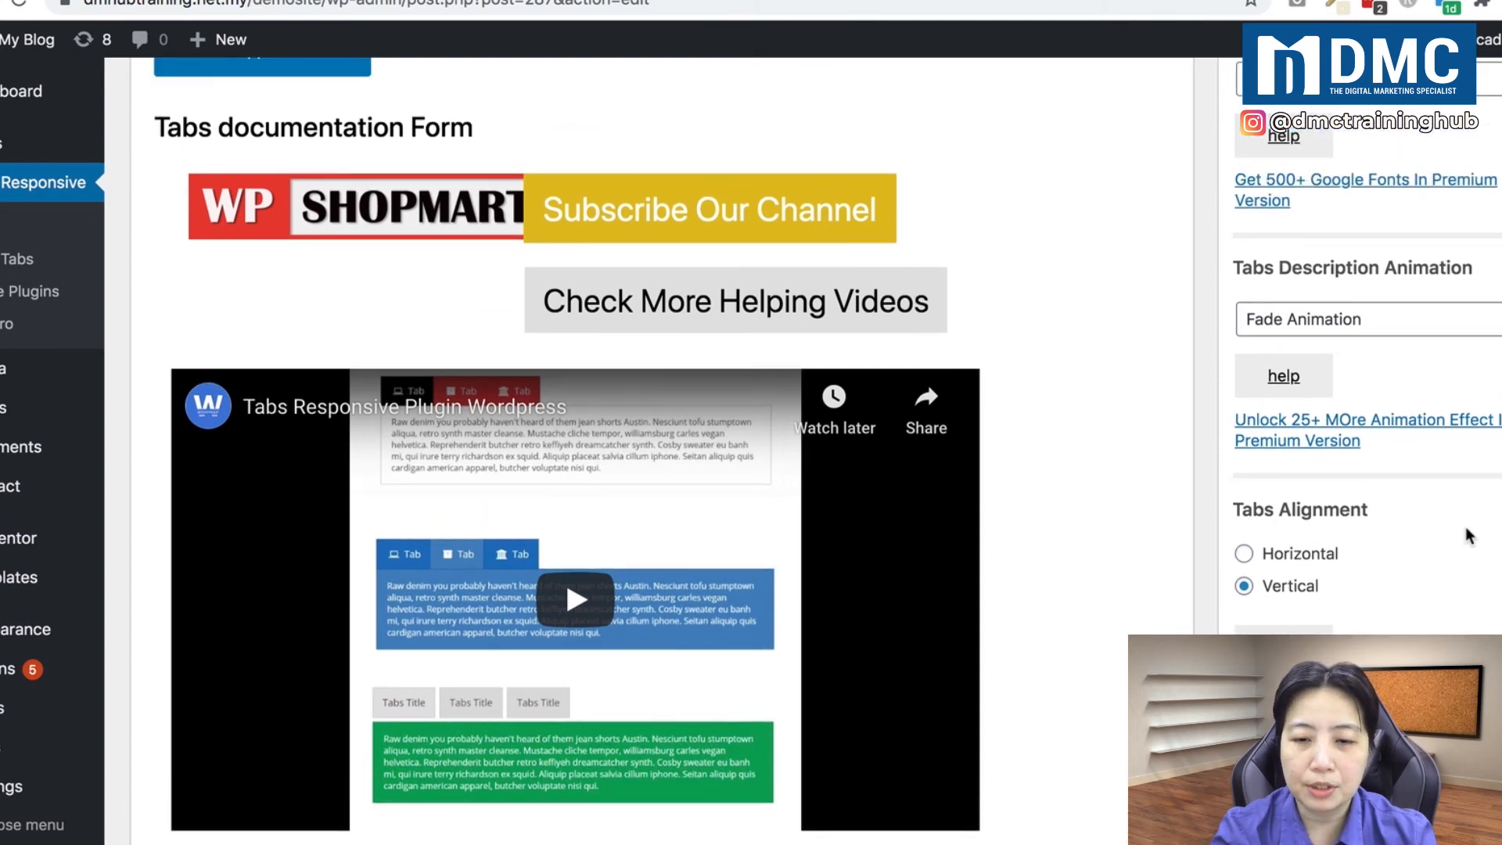
scroll("up", 3)
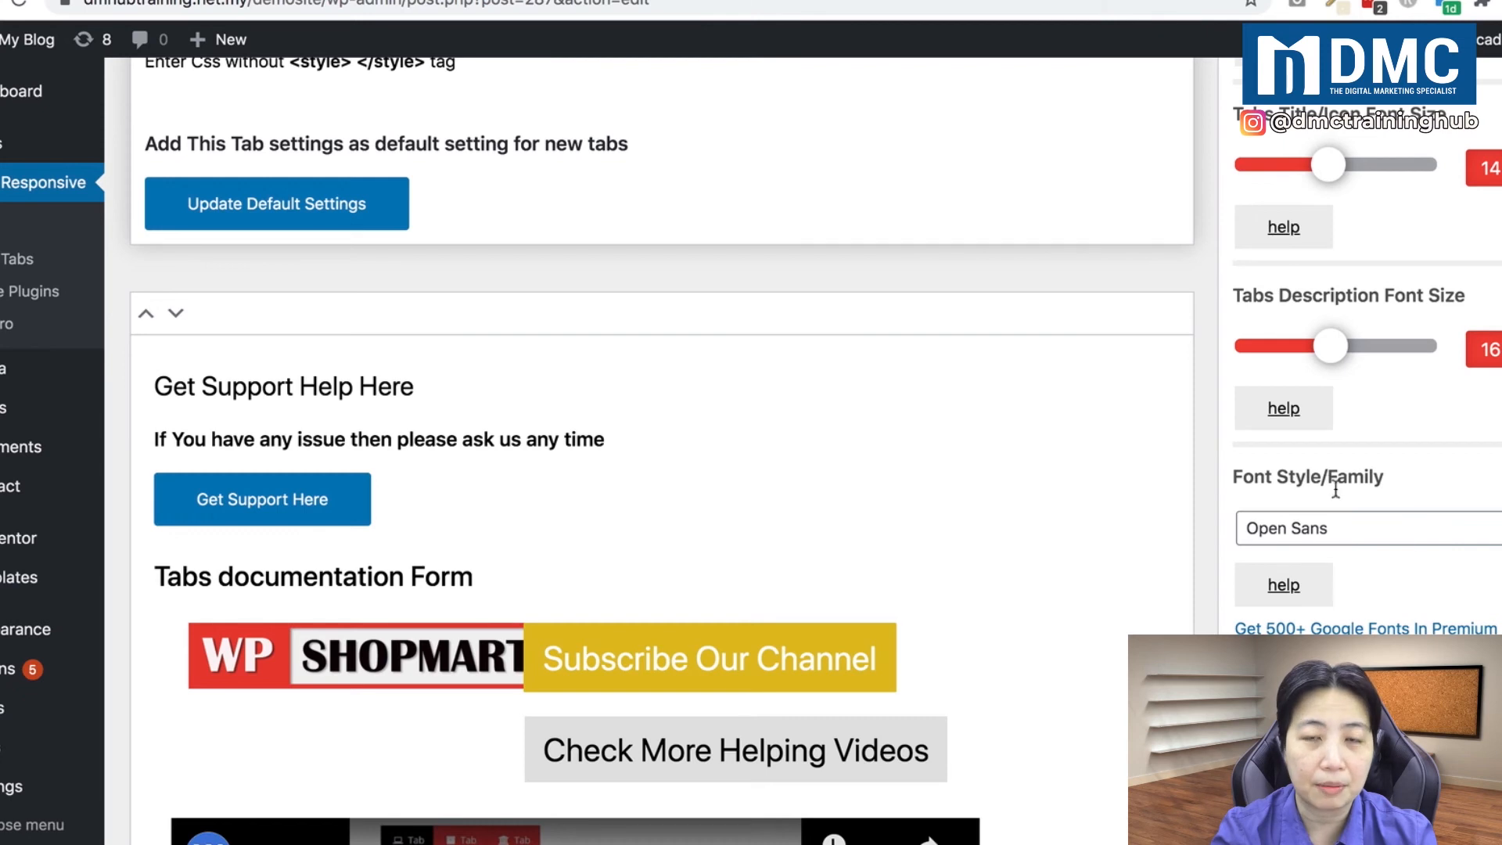
Step: Change the tabs Font Style/Family from Open Sans to Sans-Serif
left_click(1360, 528)
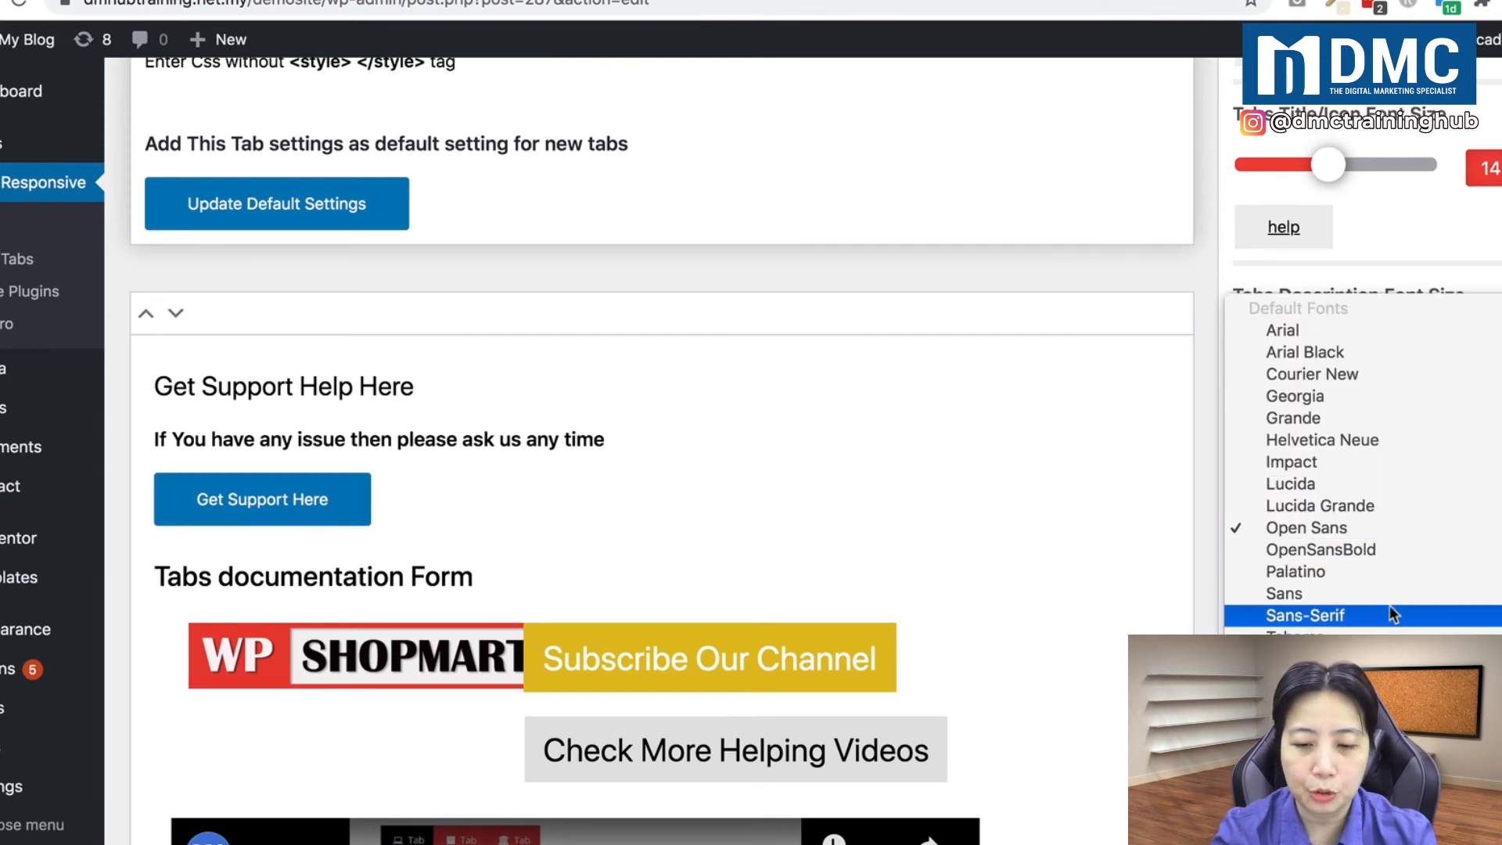
left_click(1305, 614)
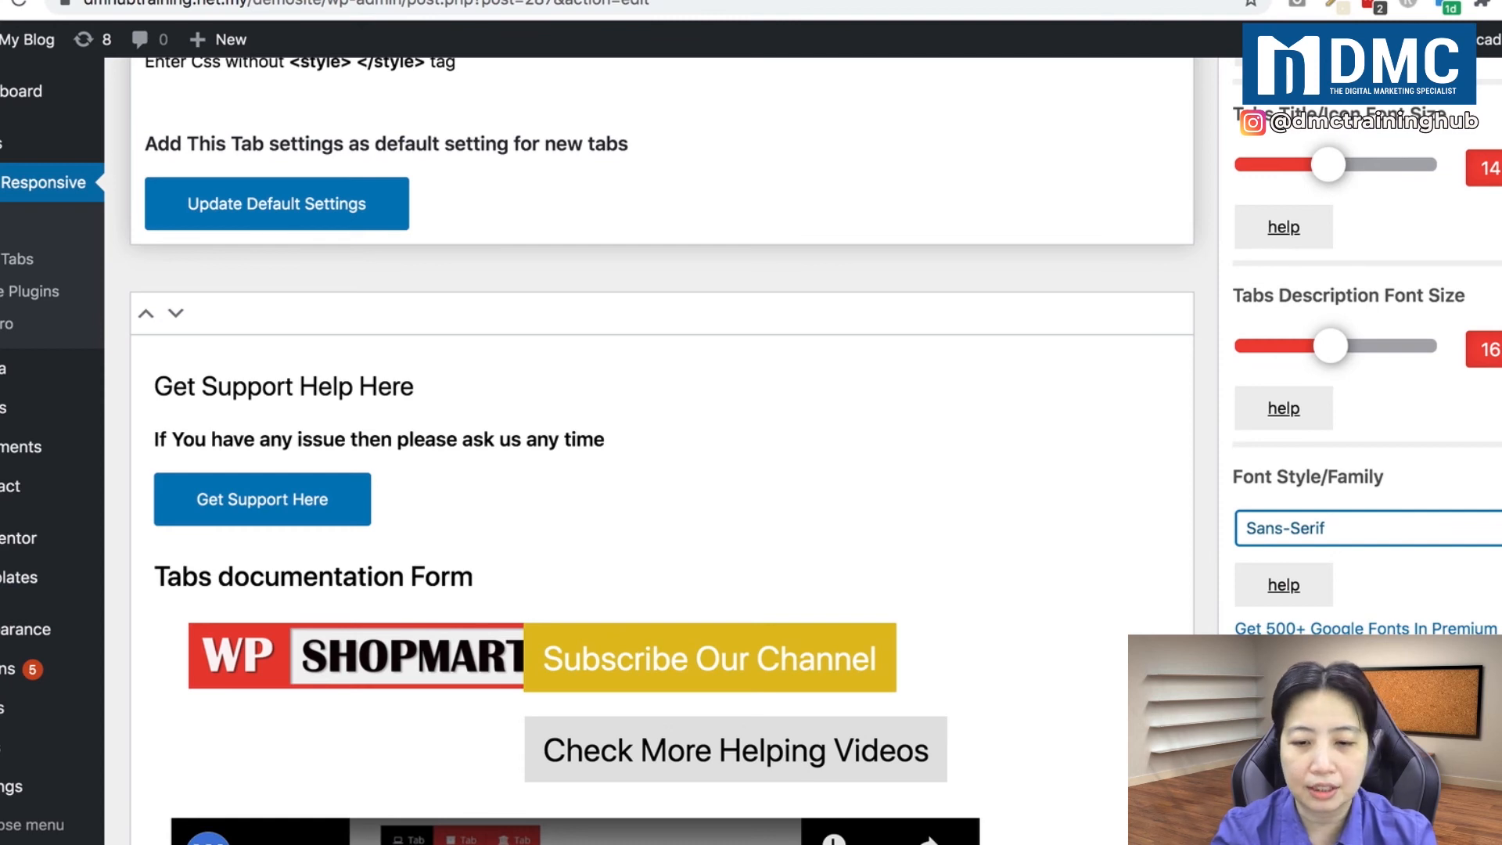
scroll("down", 3)
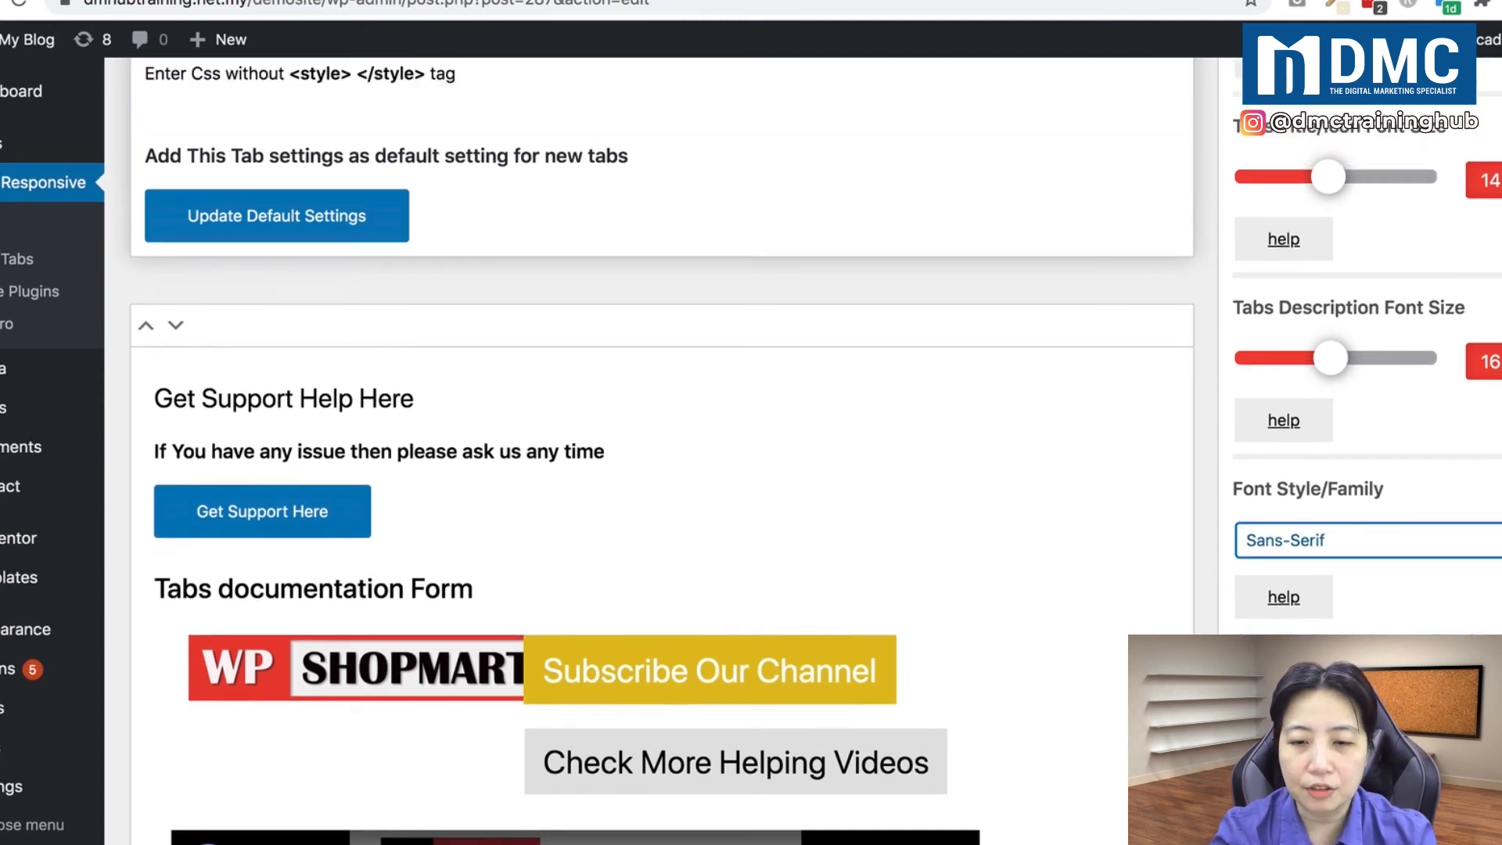
scroll("up", 3)
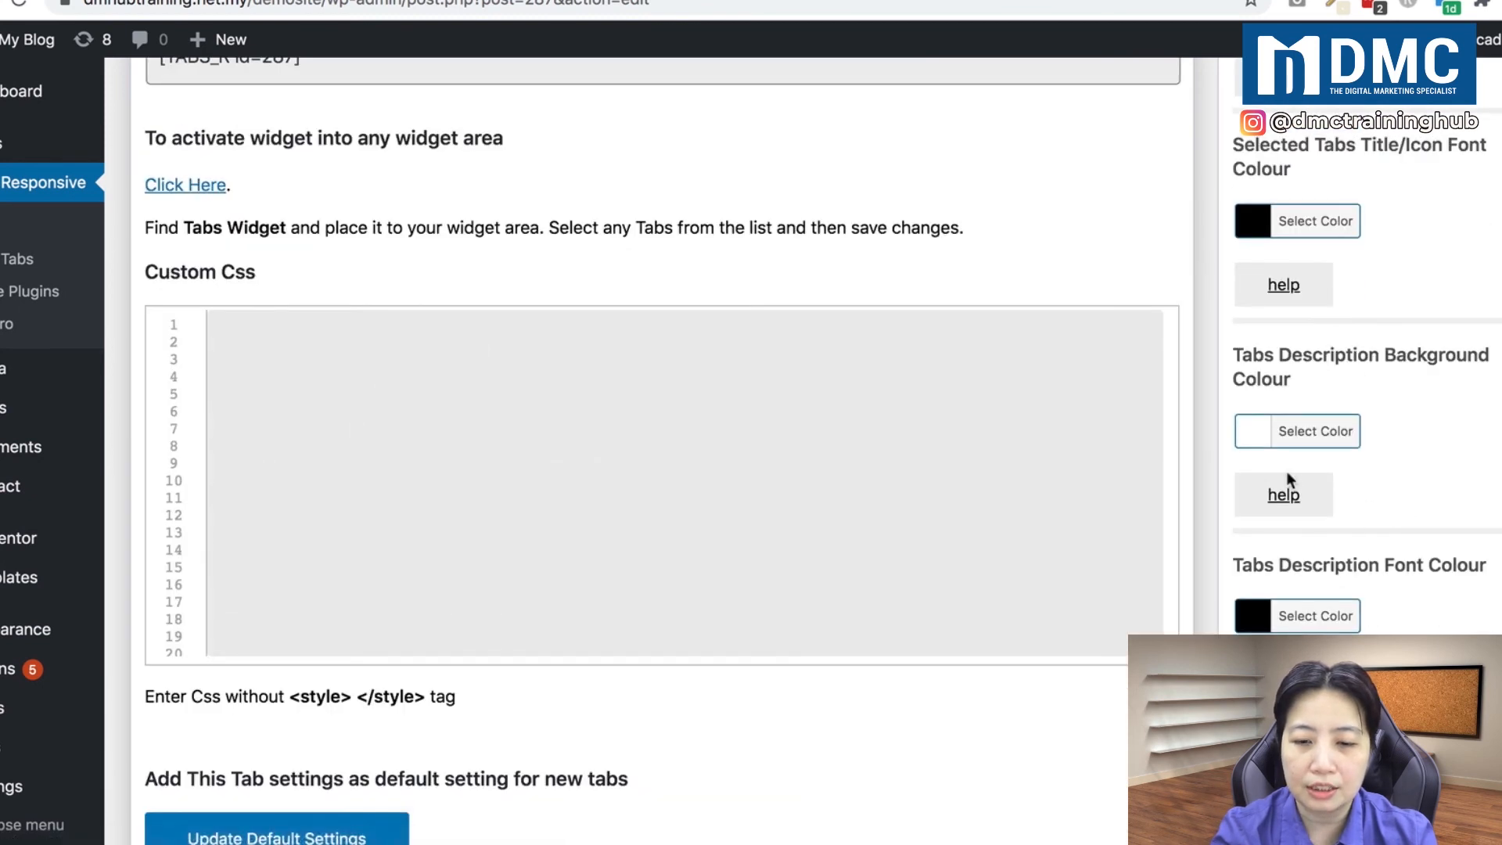
Step: Set the Tabs Description Background Colour to light blue #1e9dcc
left_click(1283, 495)
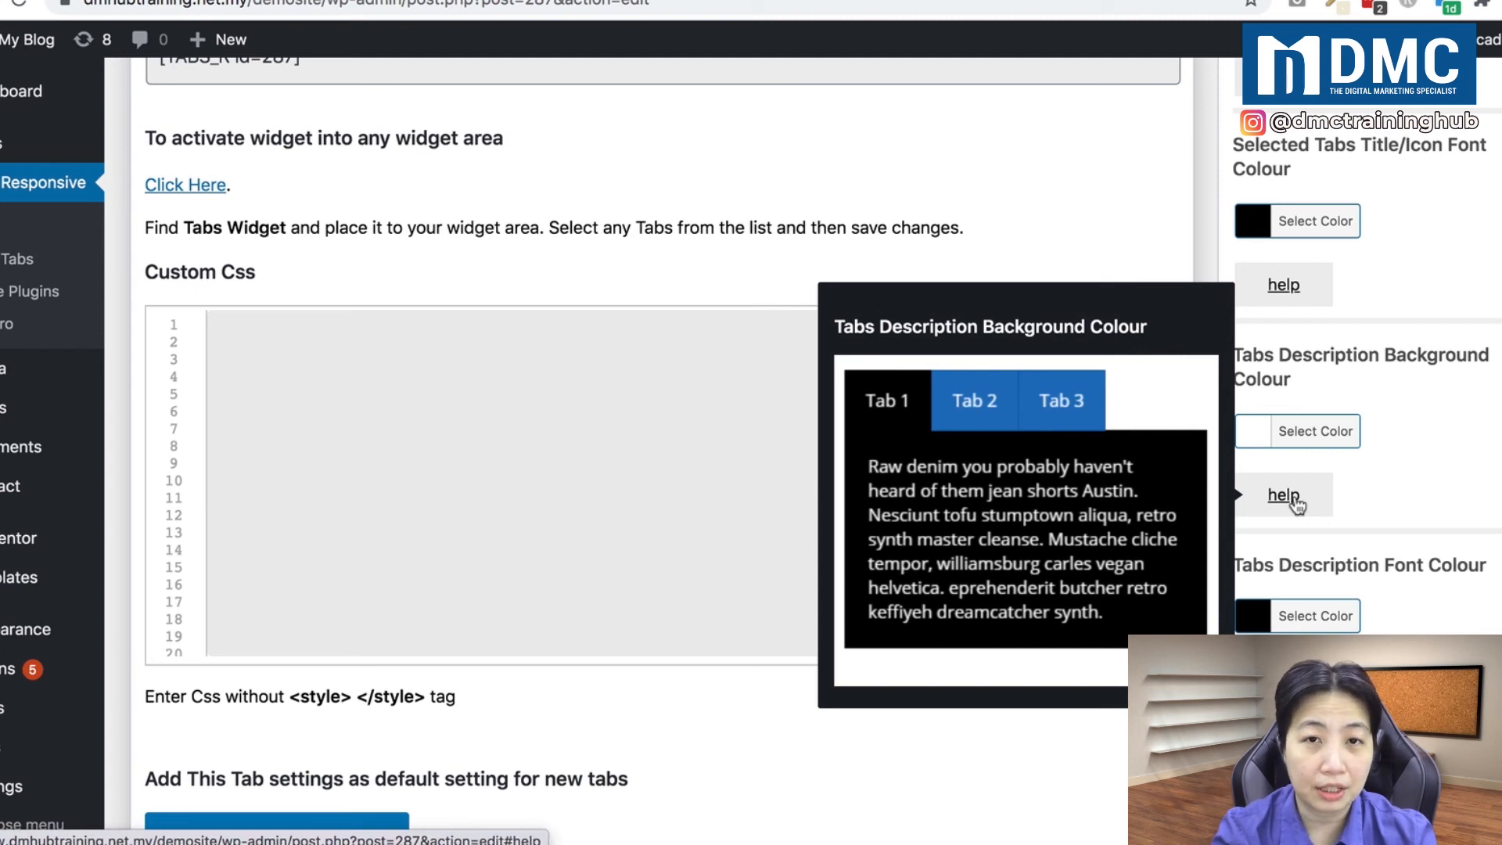
mouse_move(1309, 479)
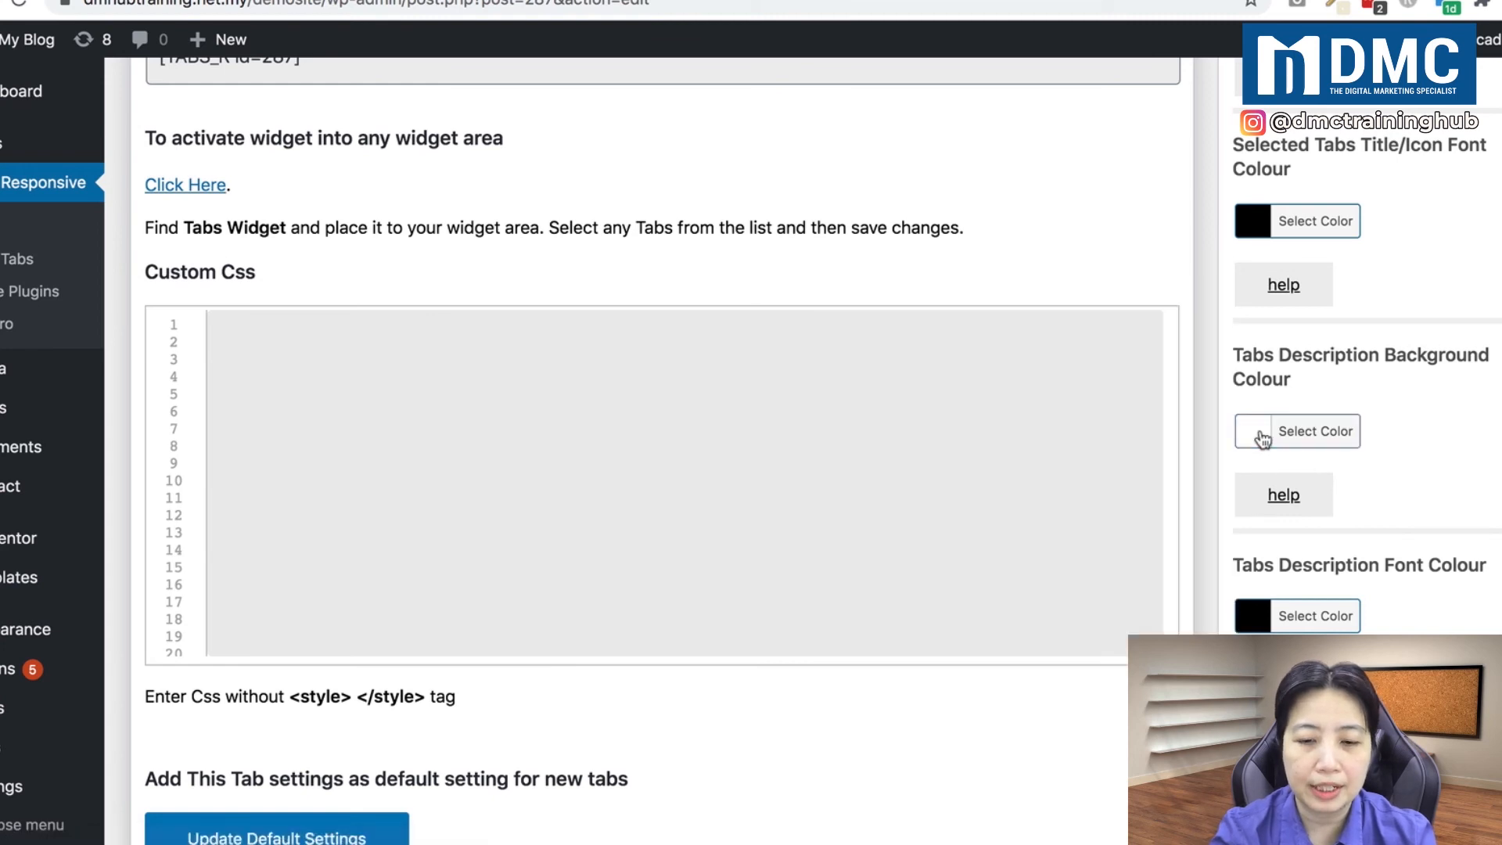
left_click(1315, 431)
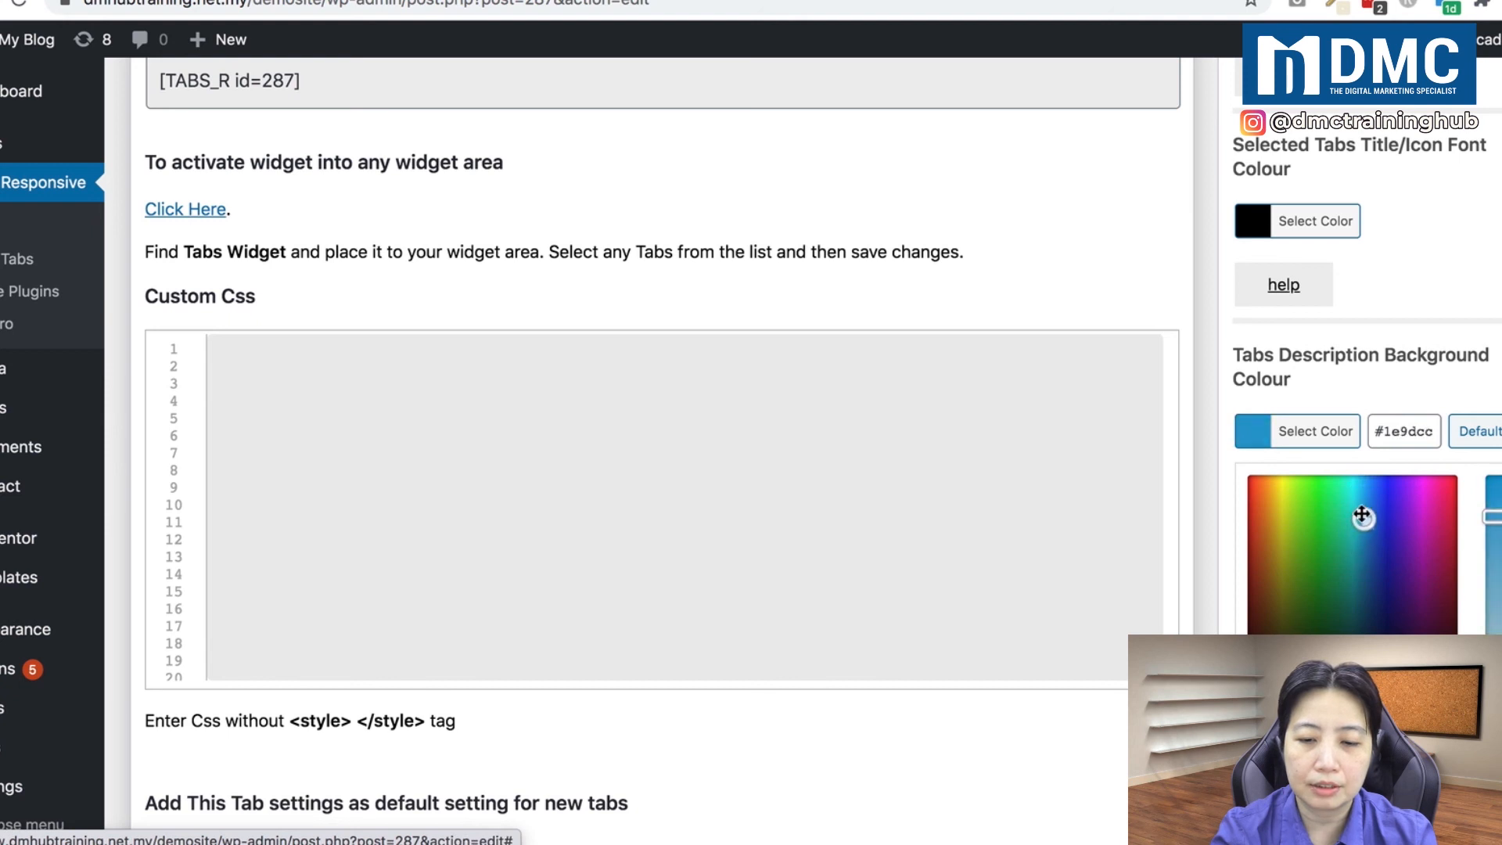
mouse_move(1314, 529)
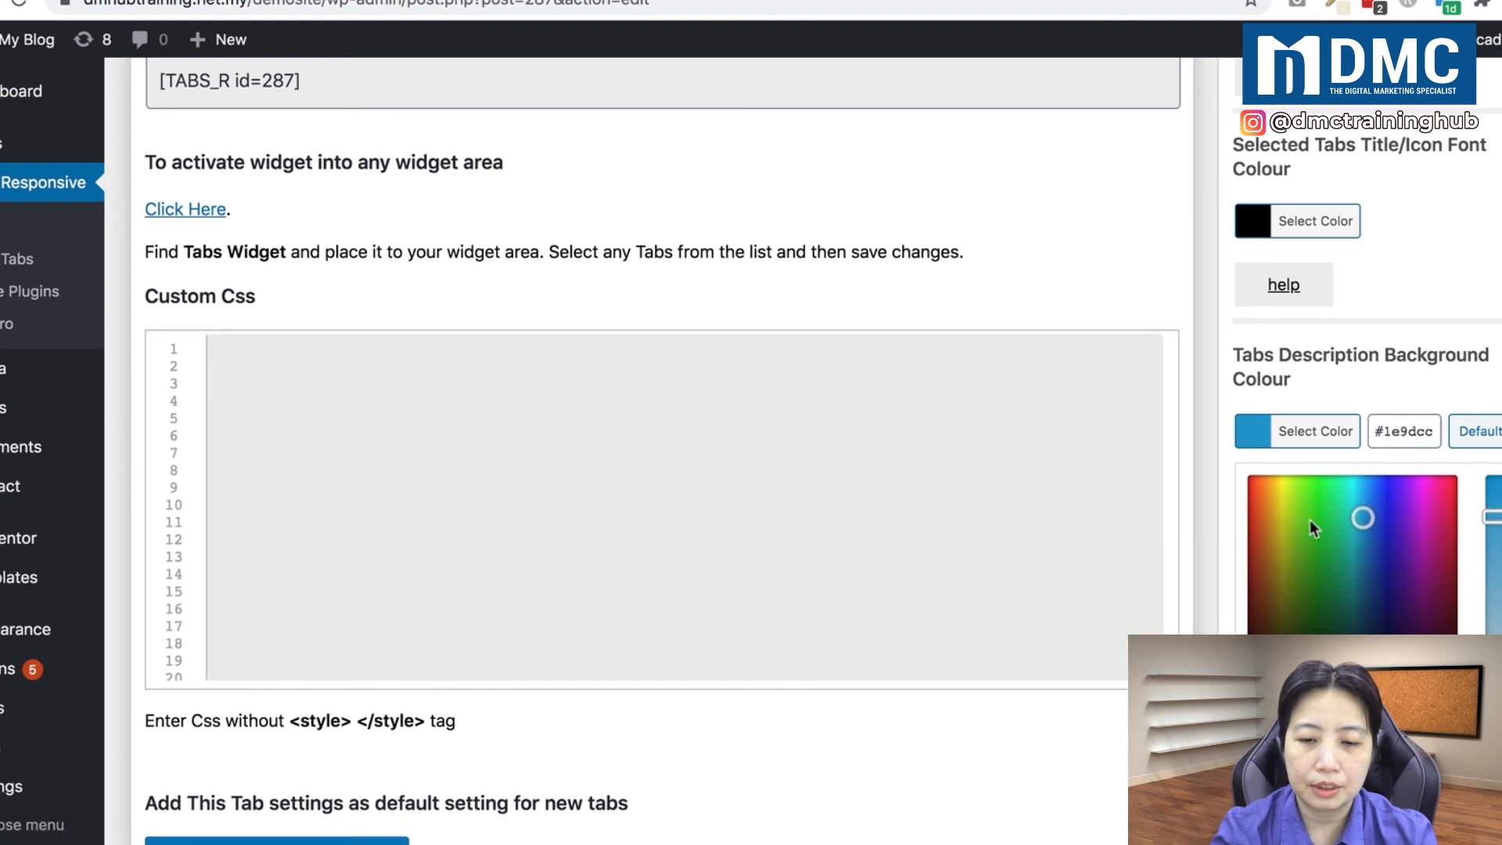
left_click(1403, 431)
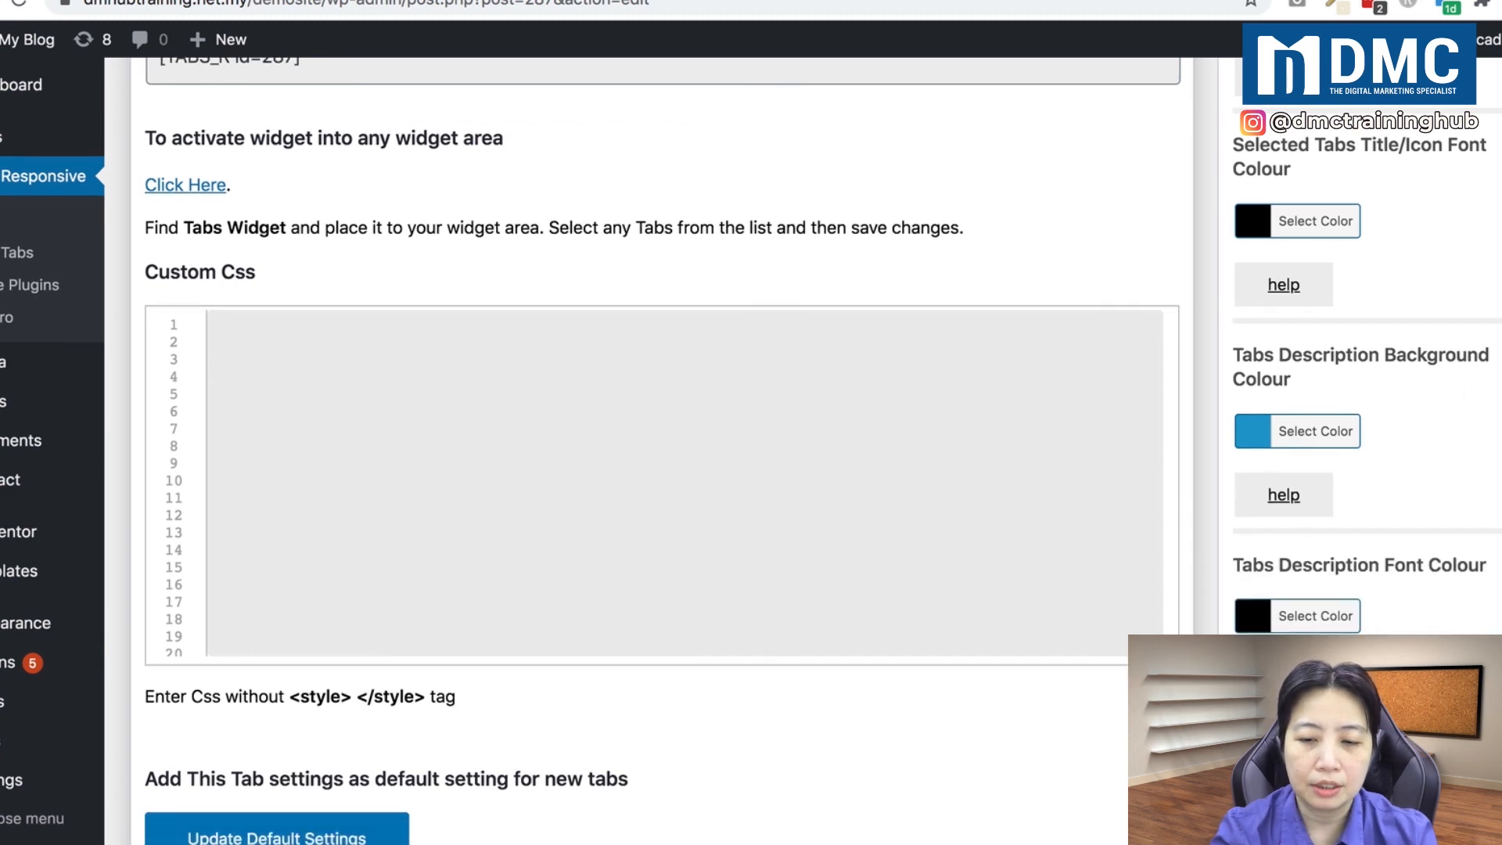
scroll("up", 3)
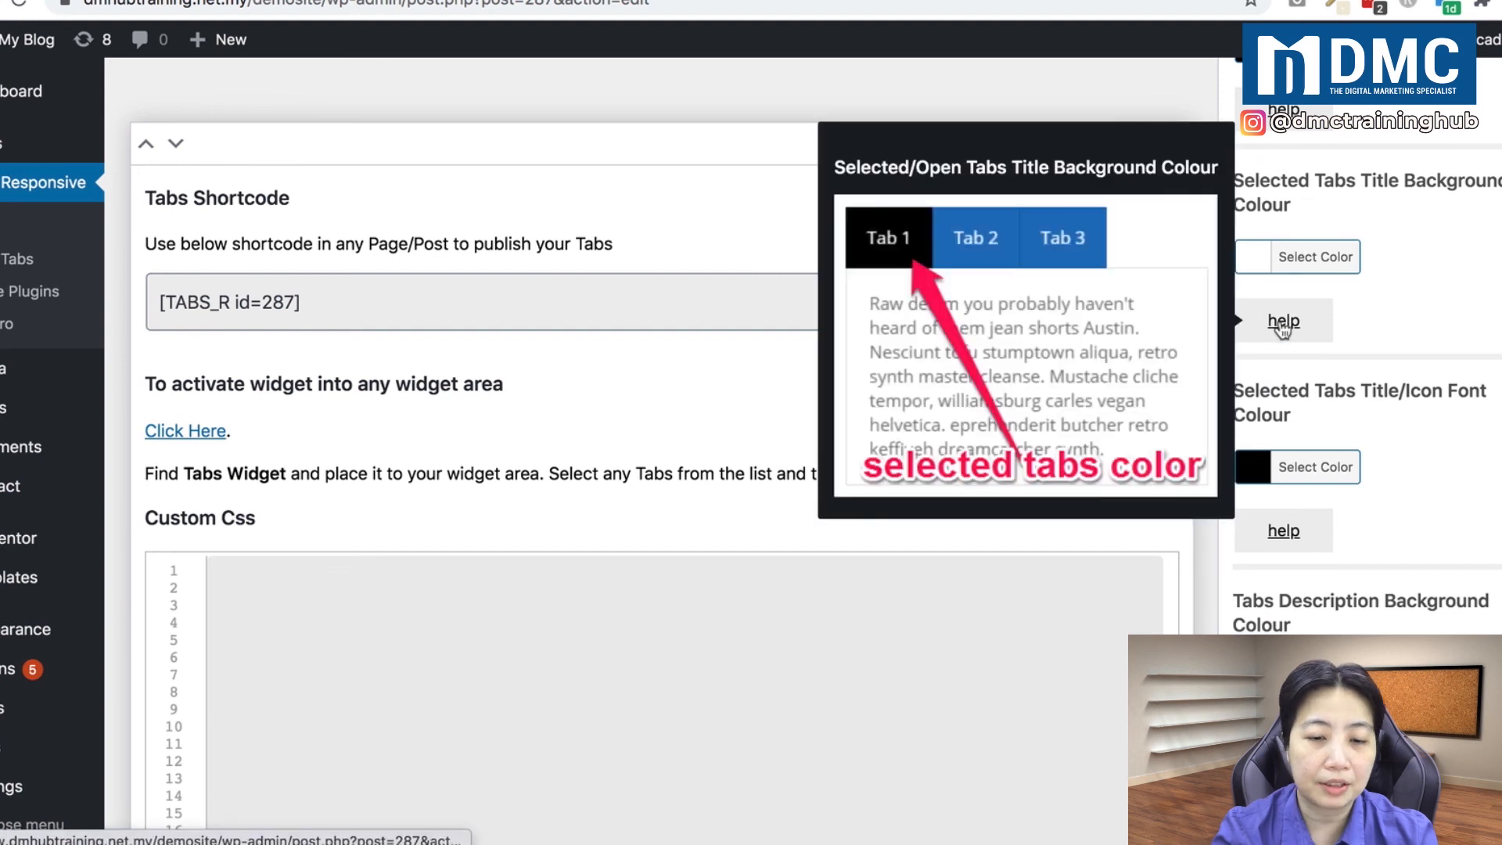
Step: Set Selected Tabs Title Background Colour to #1e9dcc and update the tab settings
left_click(1314, 256)
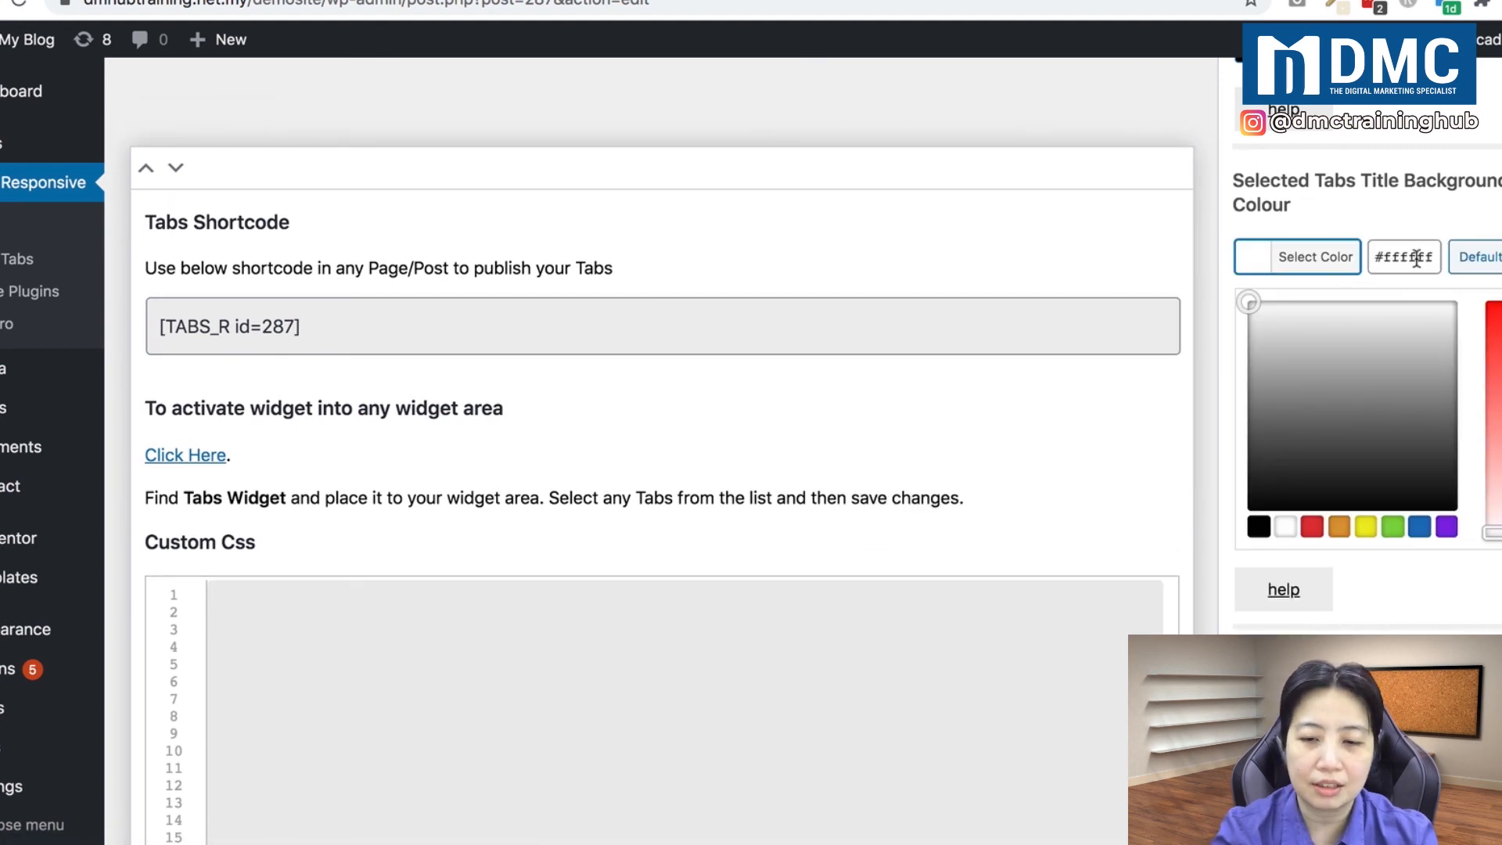
type("1e9dcc")
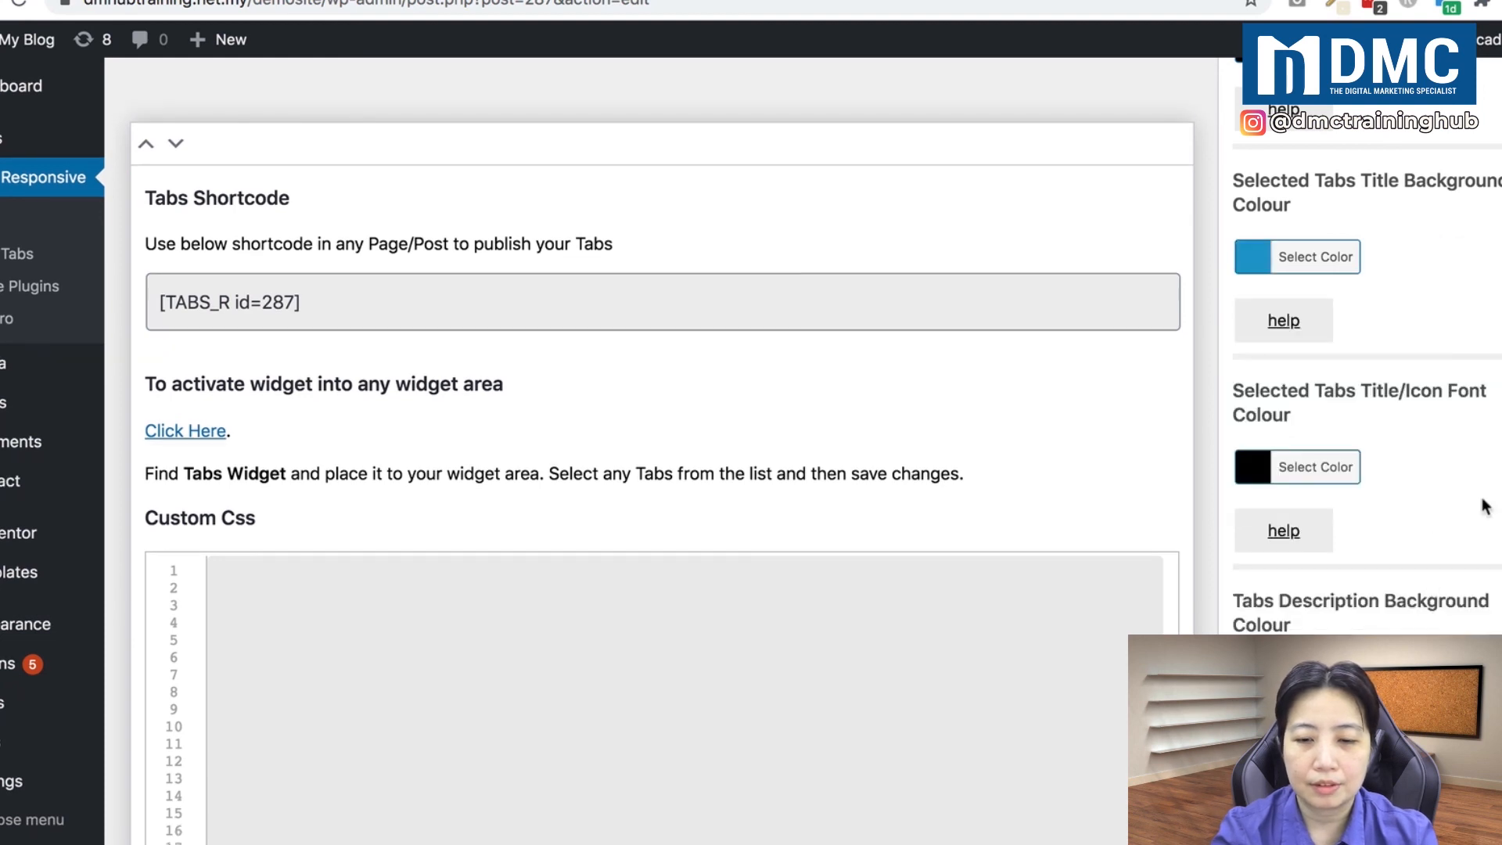
scroll("up", 3)
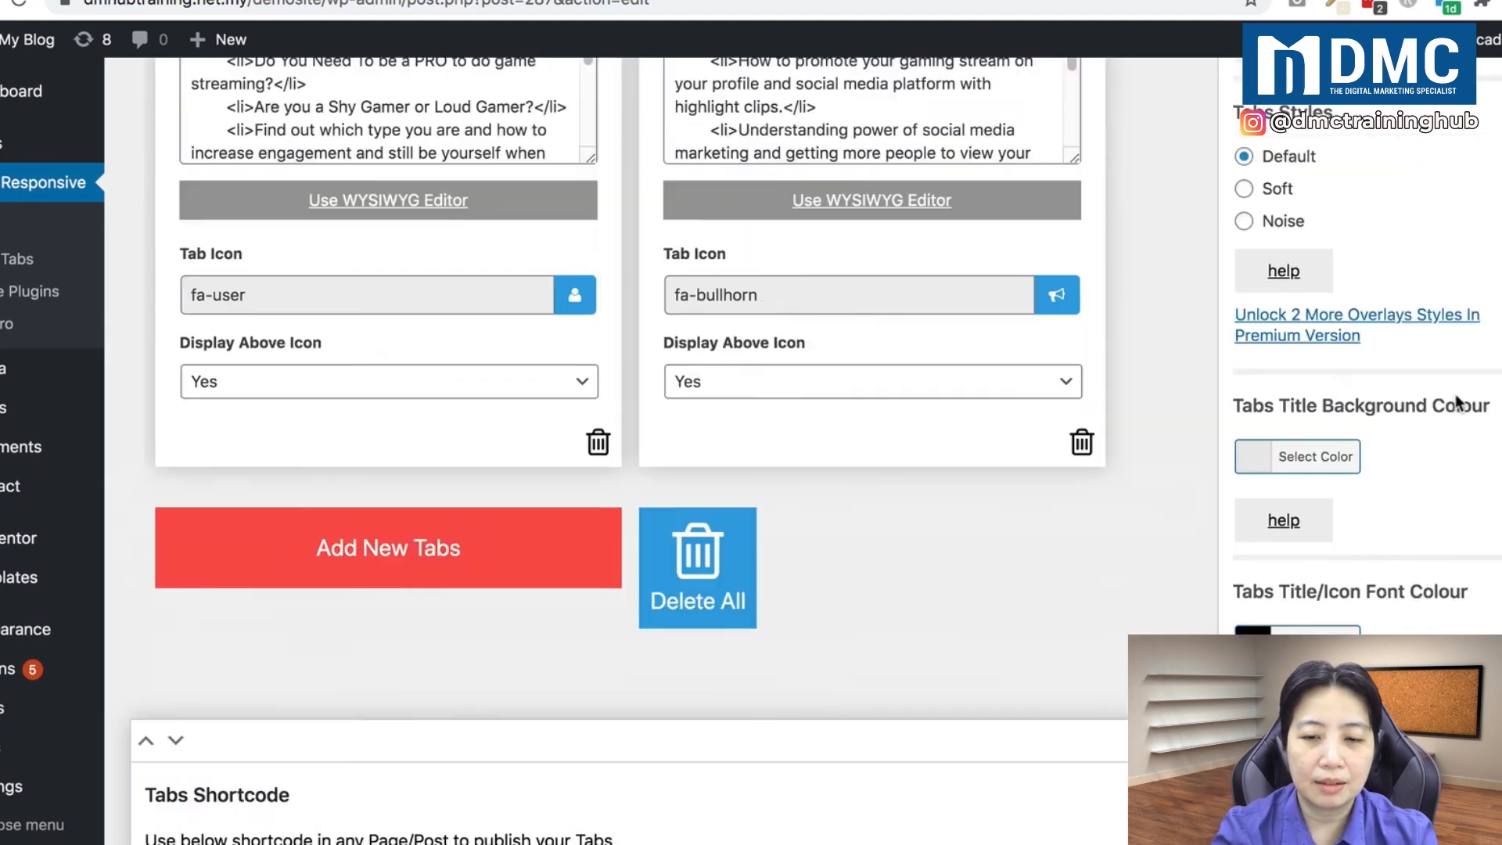
scroll("up", 3)
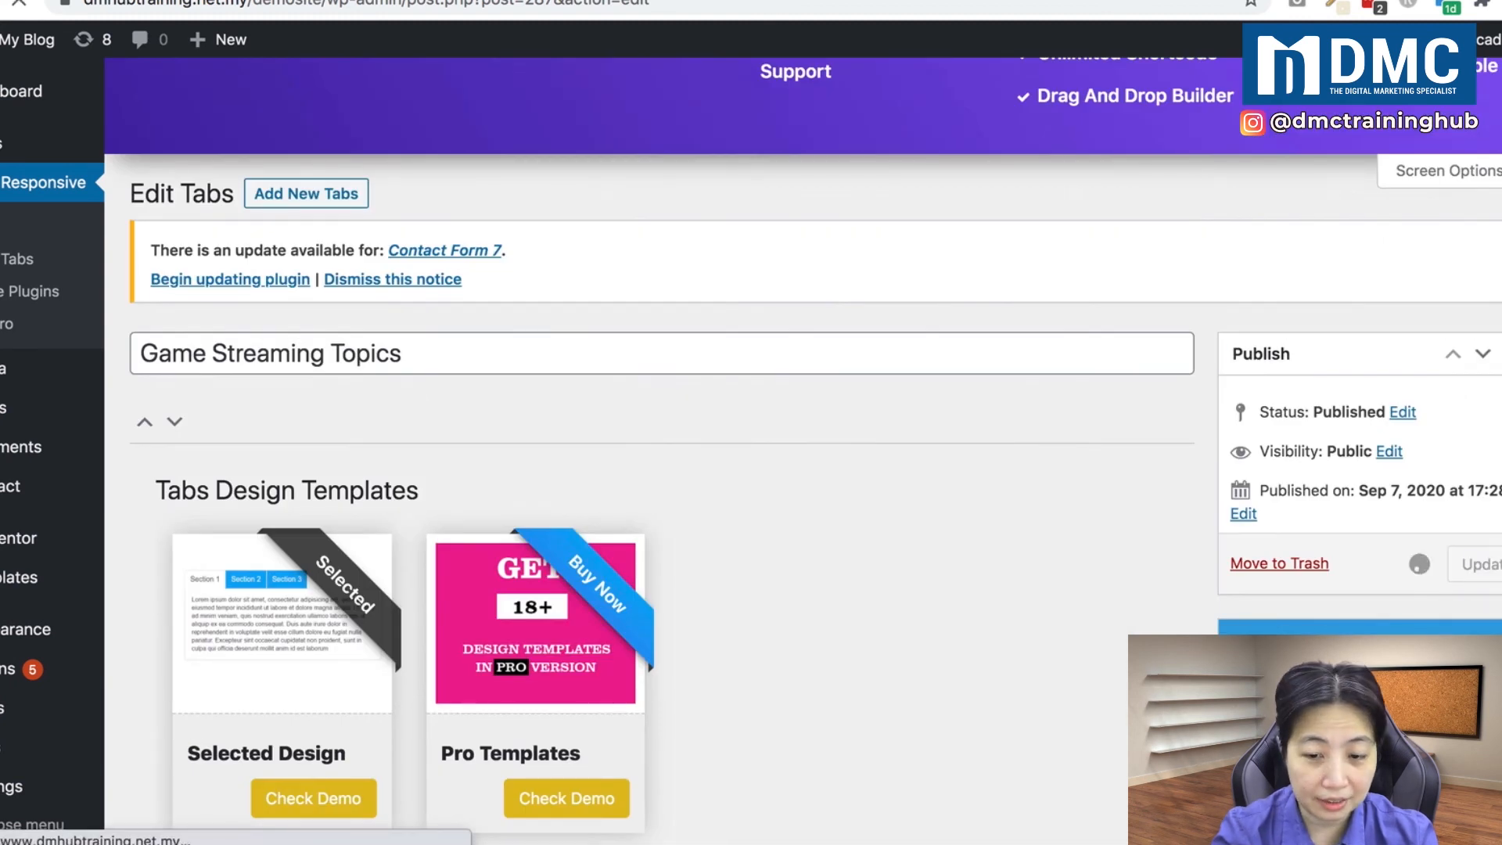
left_click(1477, 565)
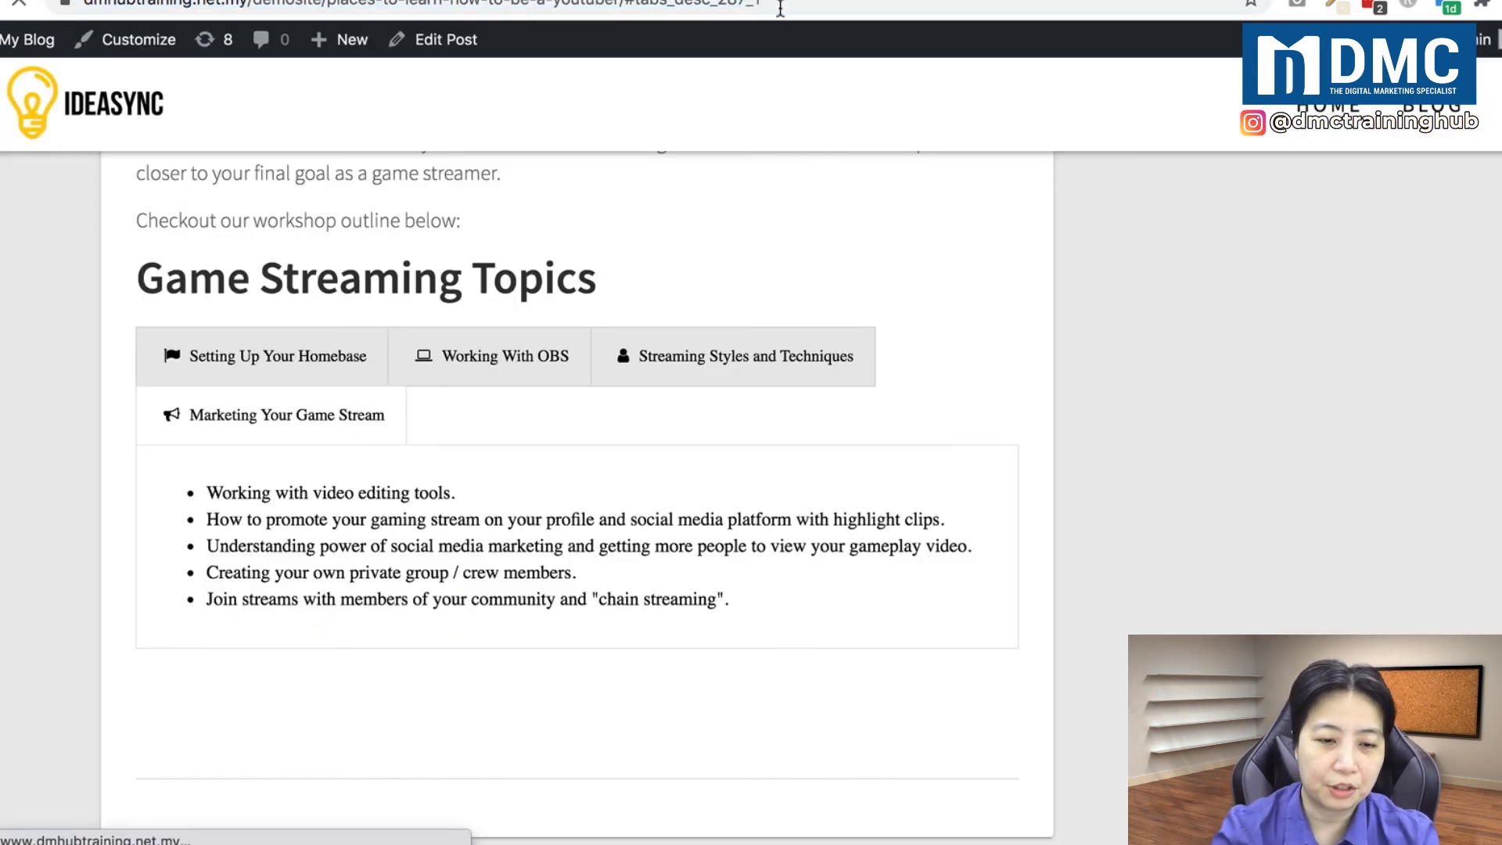
Step: Reload the post and check the Working With OBS, Streaming Styles and Marketing tabs
left_click(277, 356)
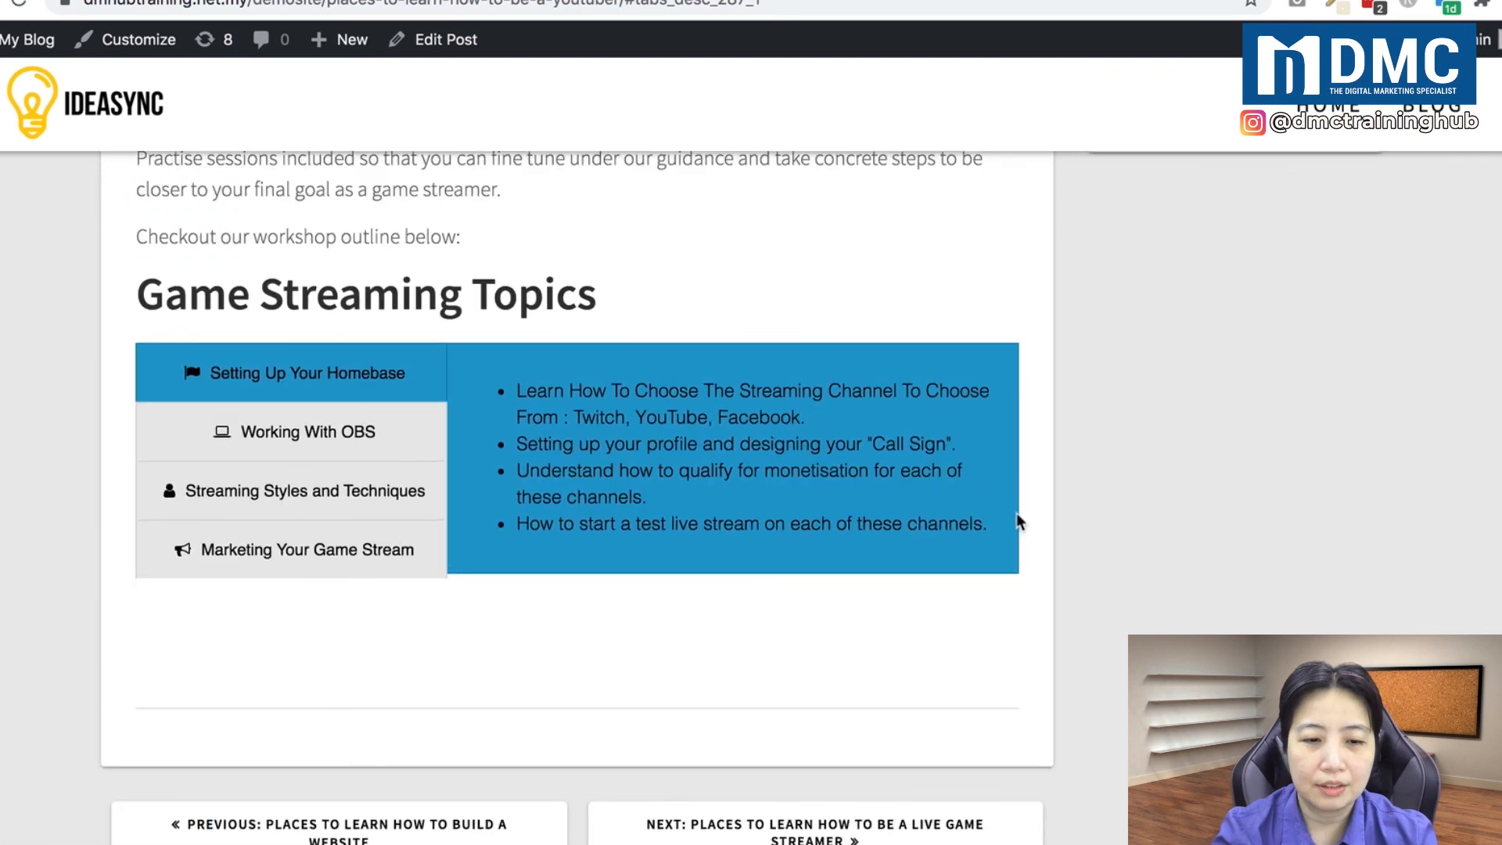
left_click(307, 431)
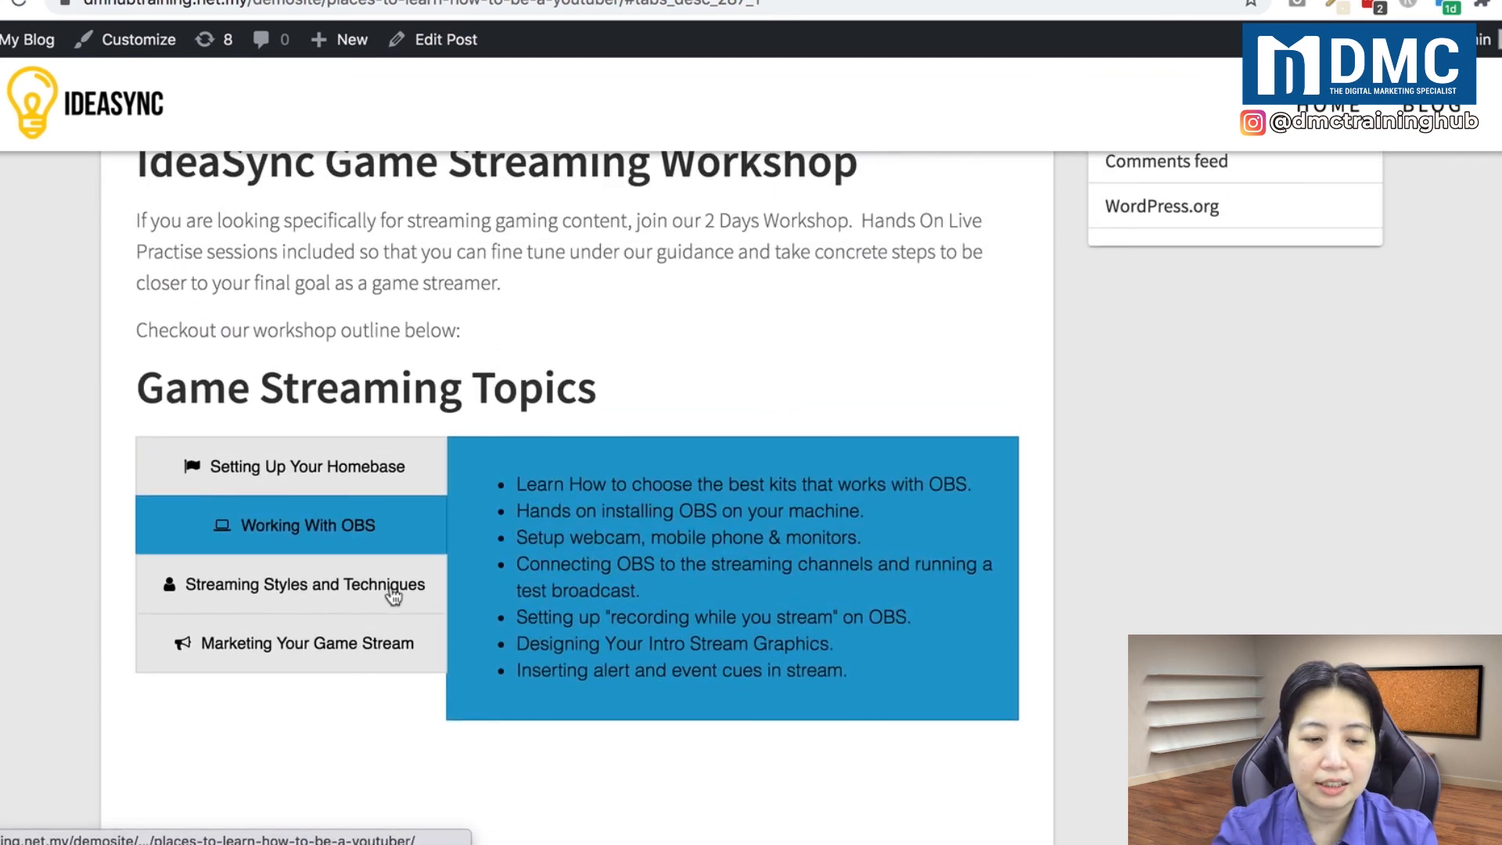
left_click(307, 584)
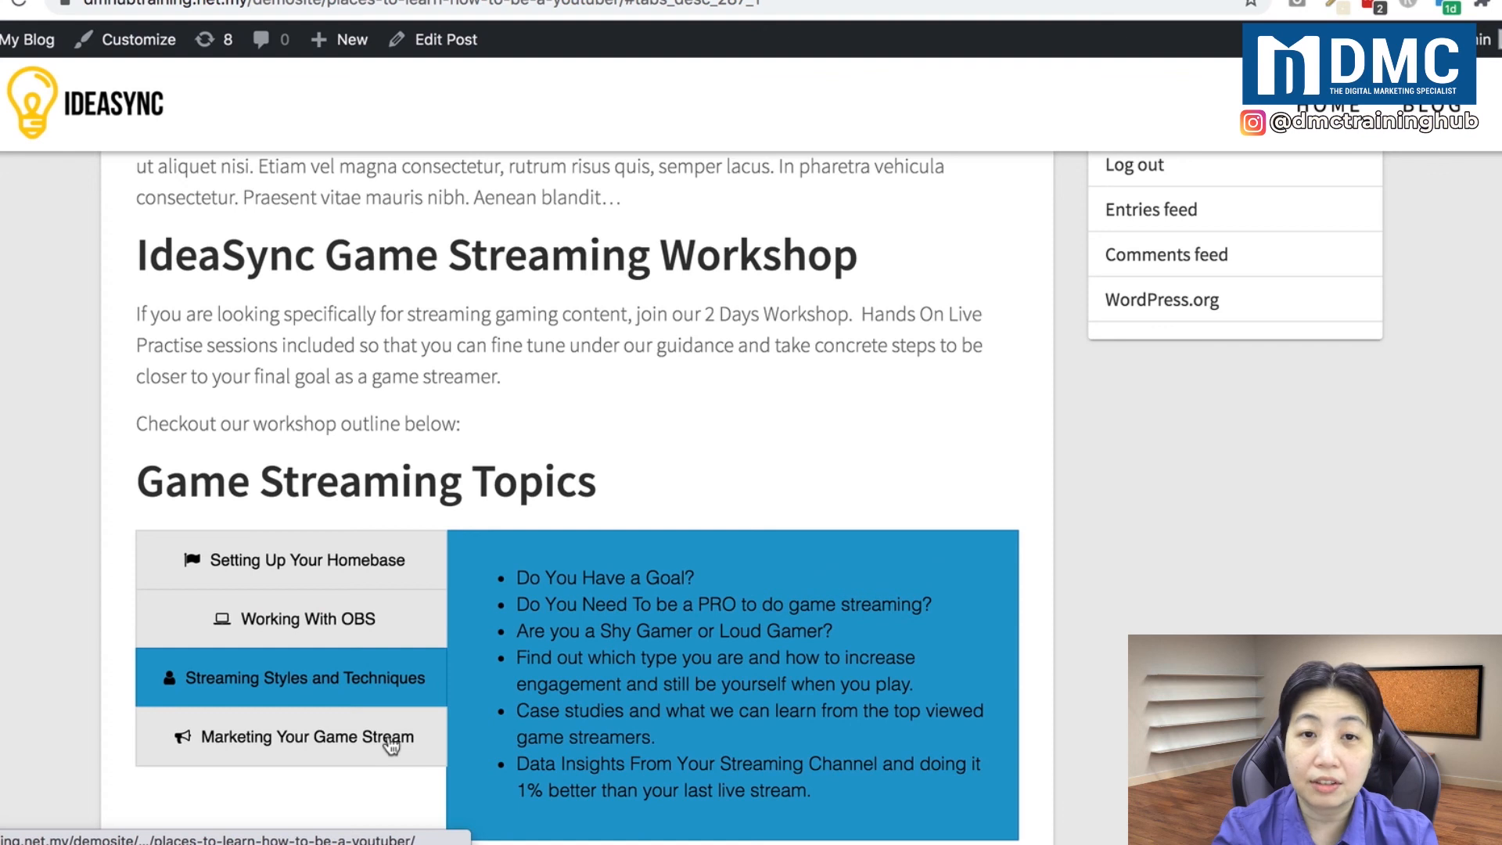
left_click(307, 737)
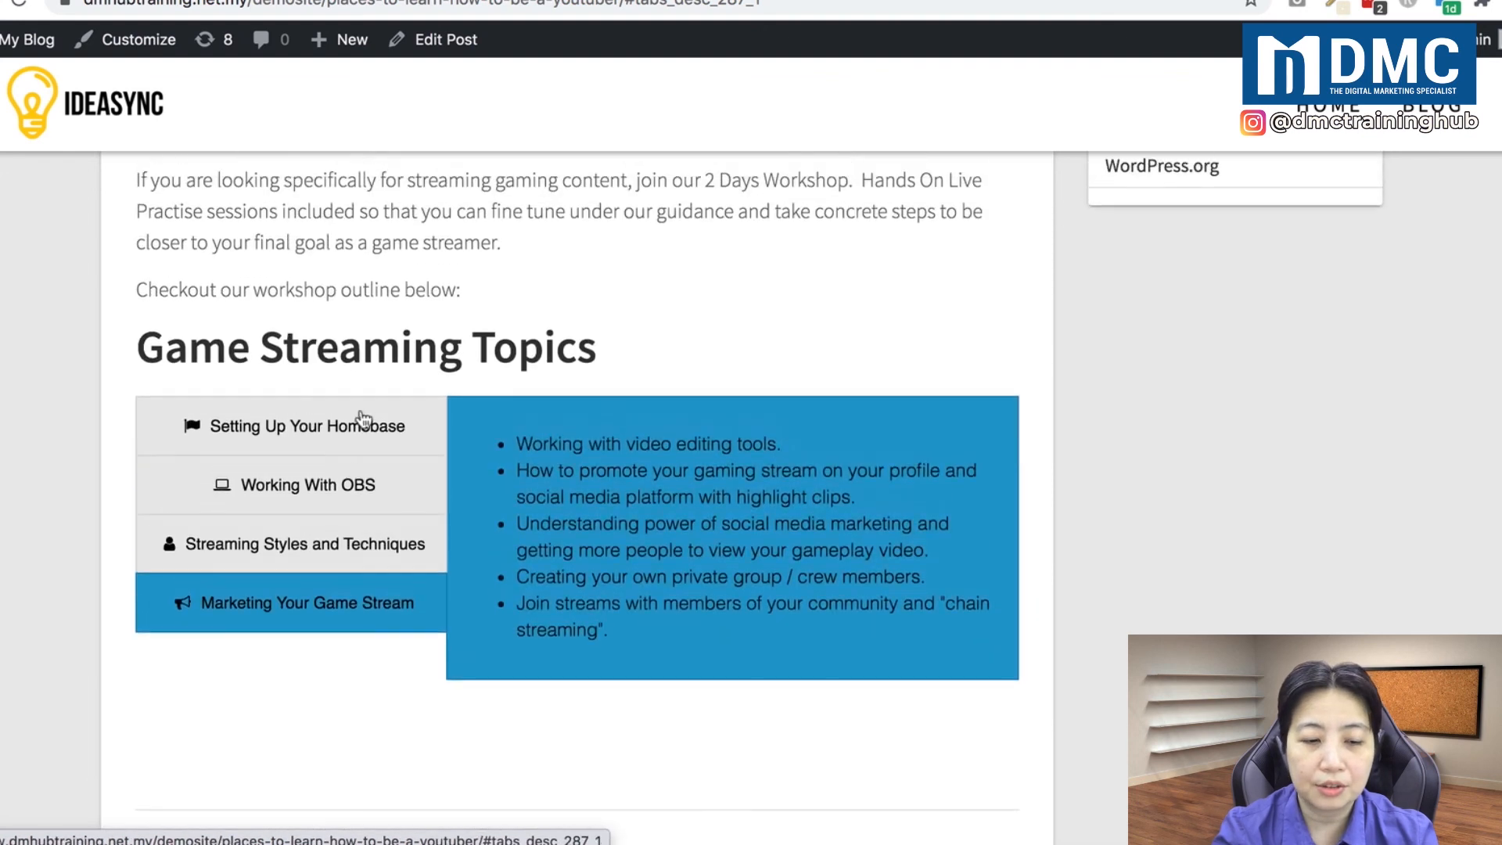